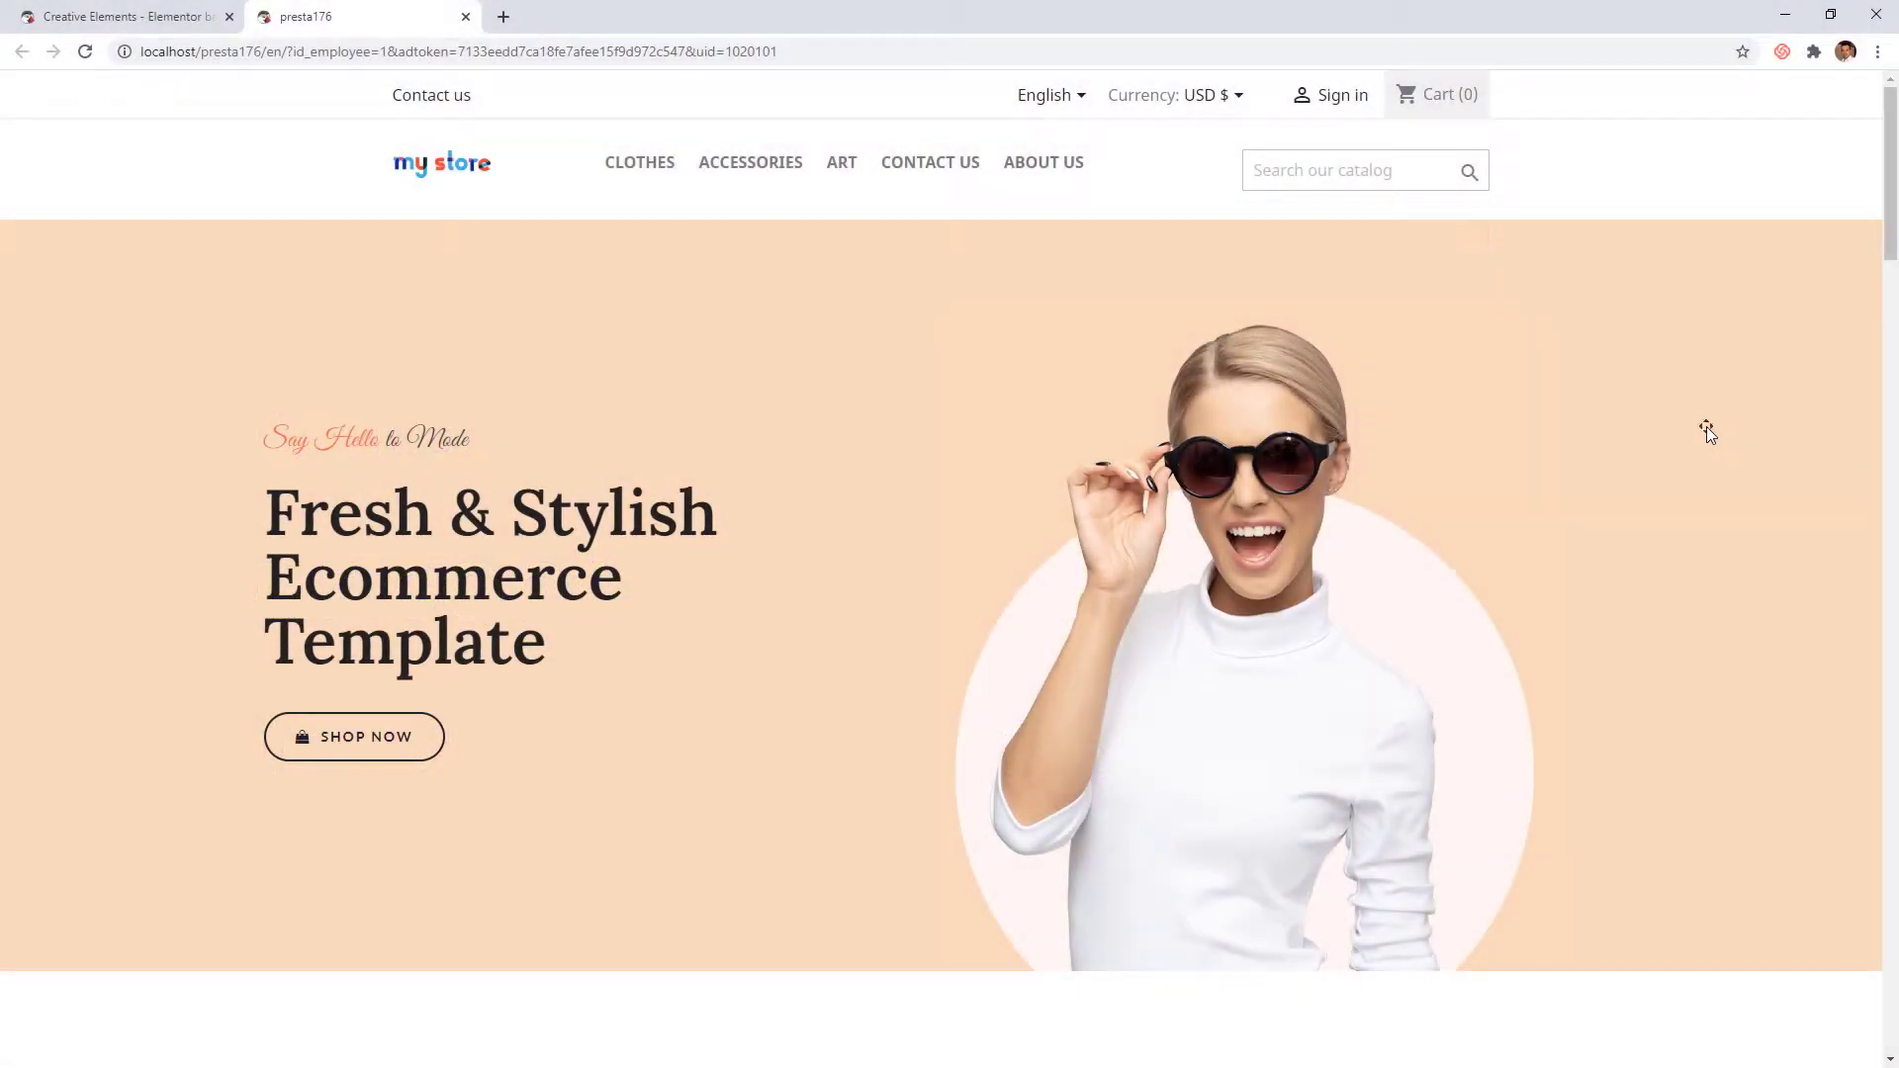
Close the old page builder tab and scroll the storefront homepage from hero to category grid and back
{"action": "scroll", "scroll_direction": "down", "scroll_amount": 3}
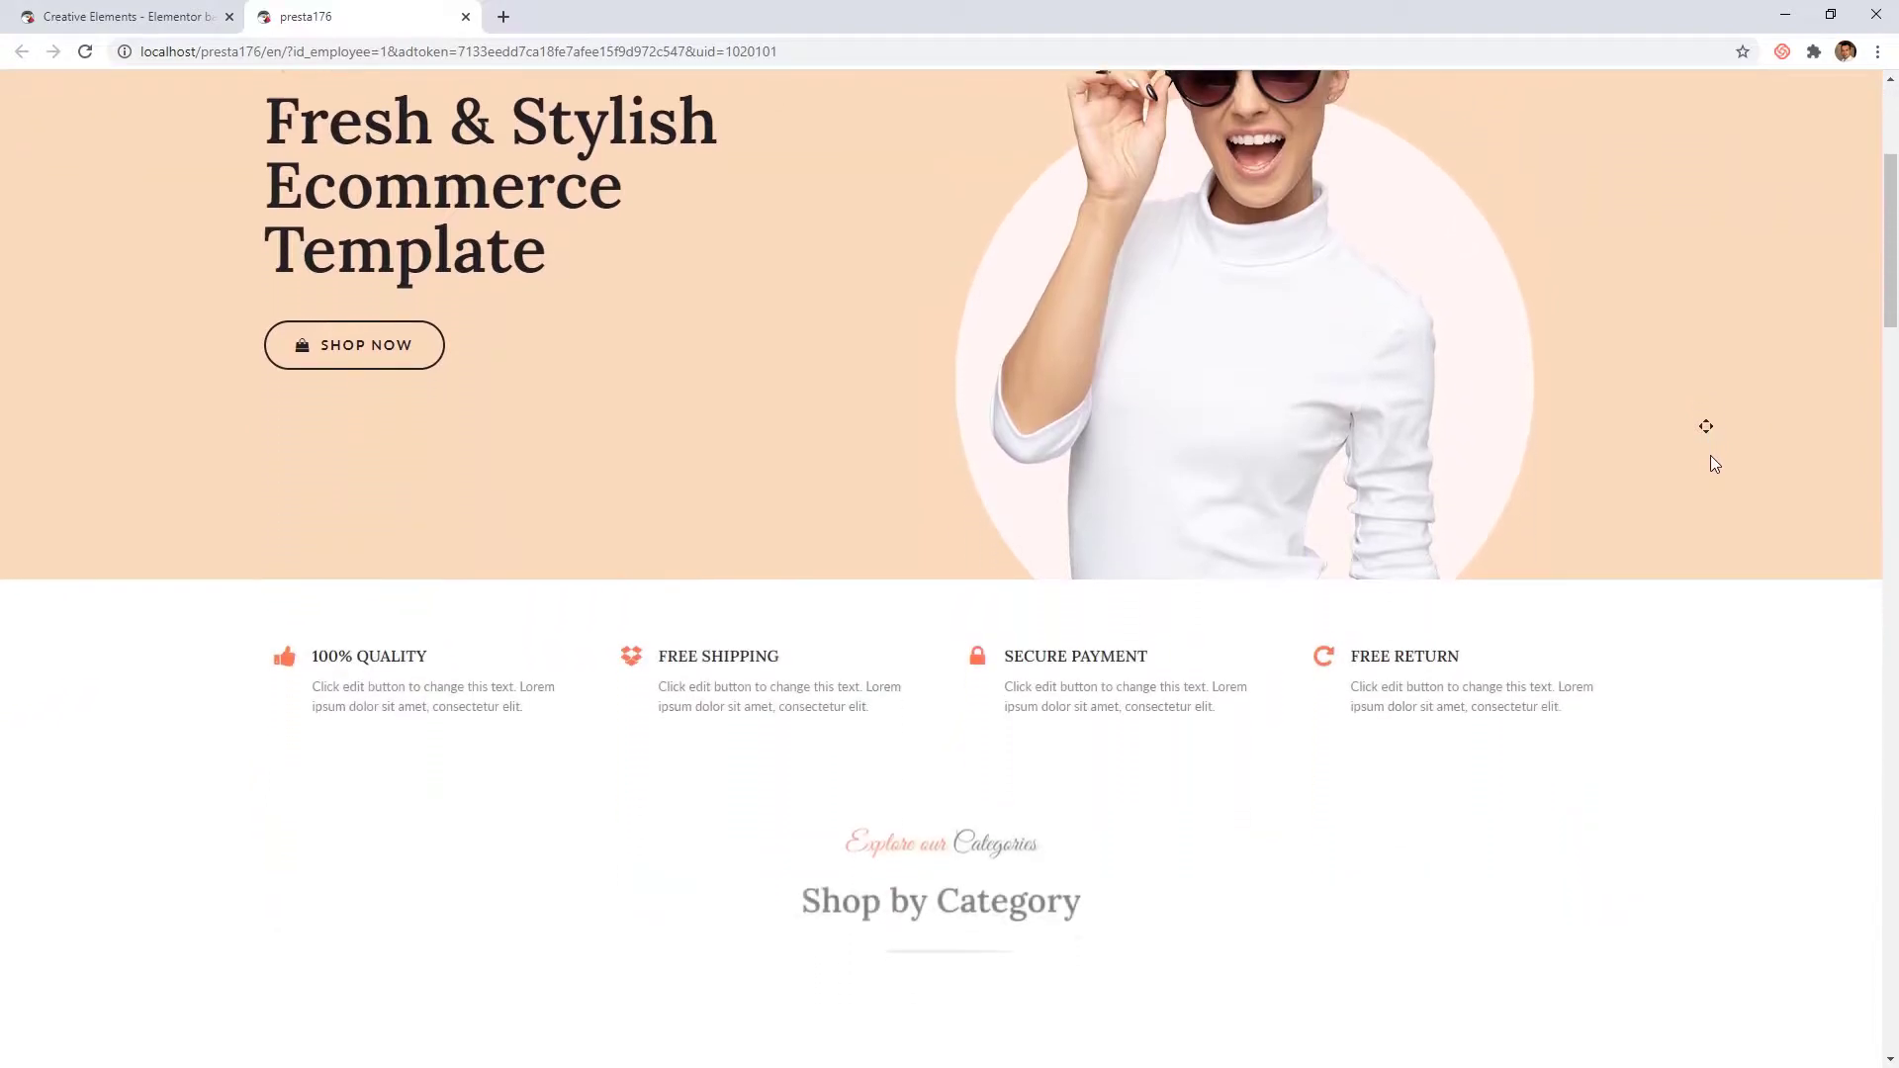
{"action": "scroll", "scroll_direction": "down", "scroll_amount": 3}
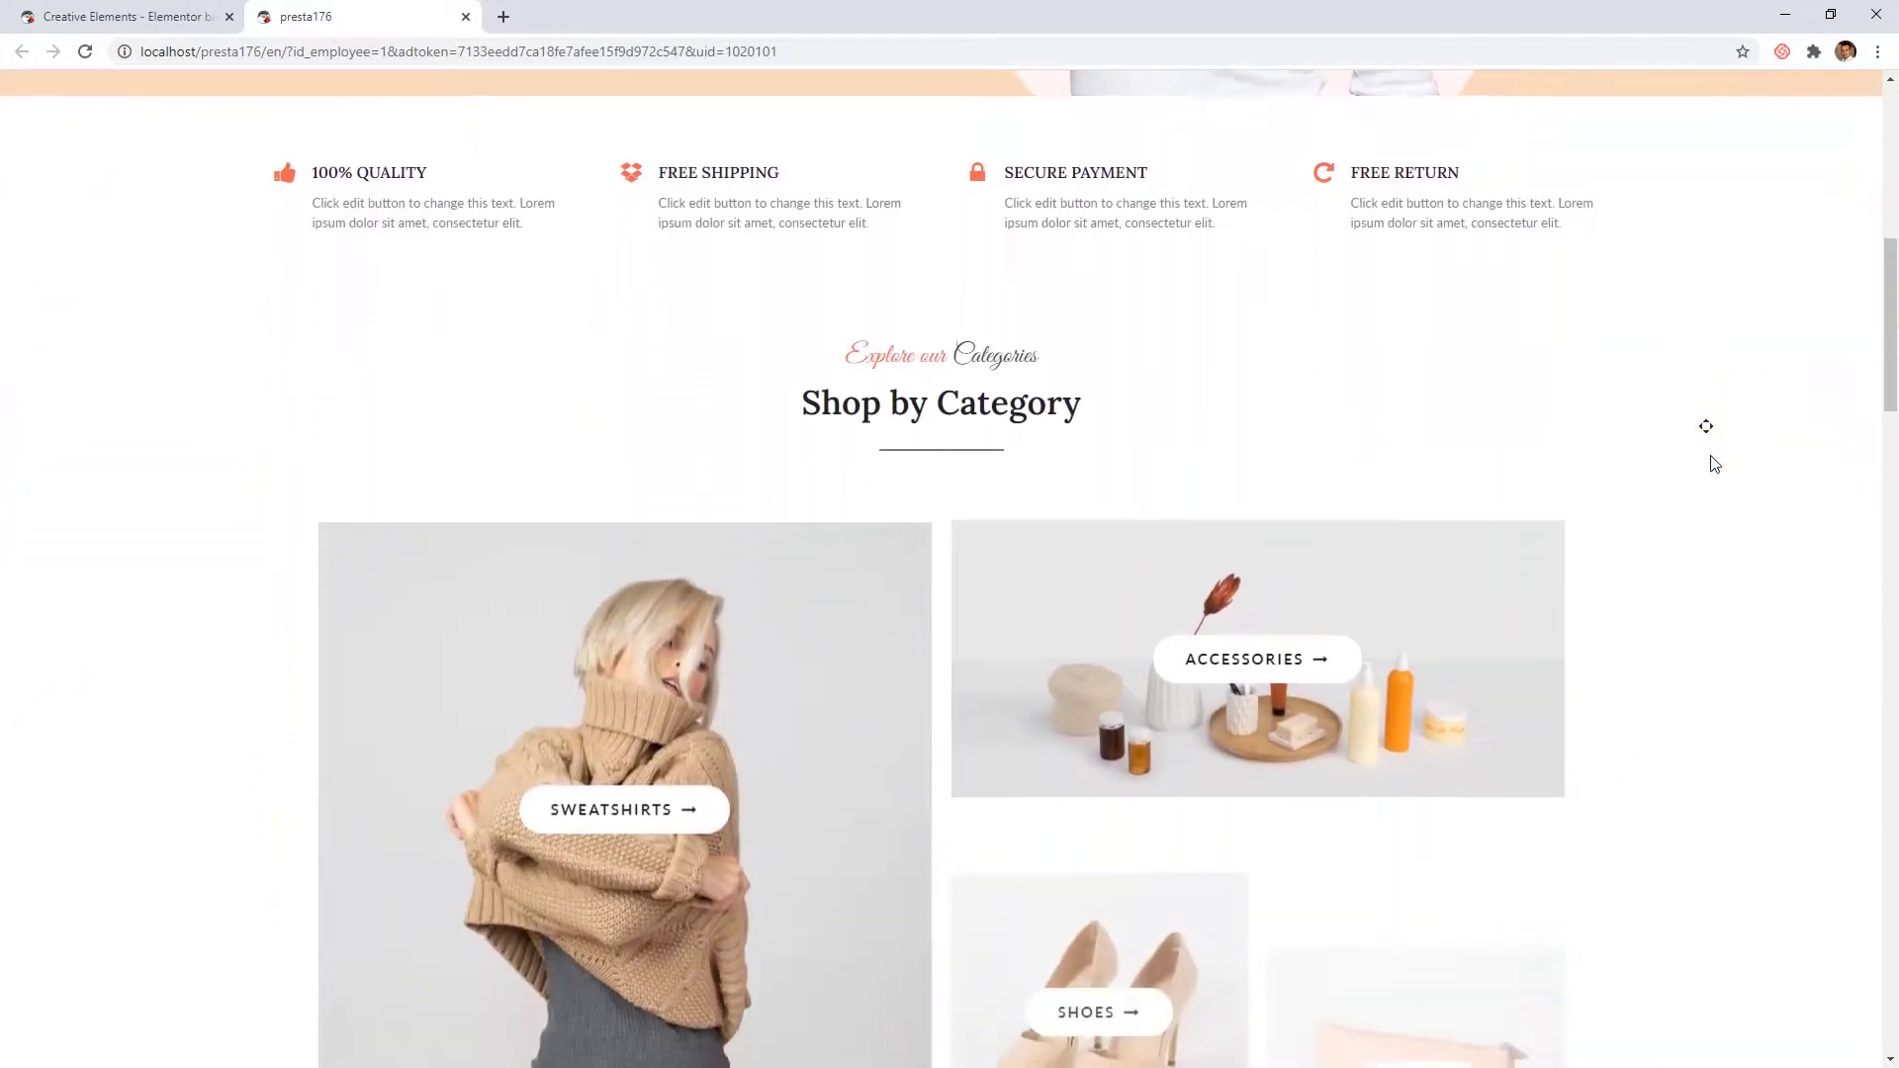
{"action": "scroll", "scroll_direction": "down", "scroll_amount": 3}
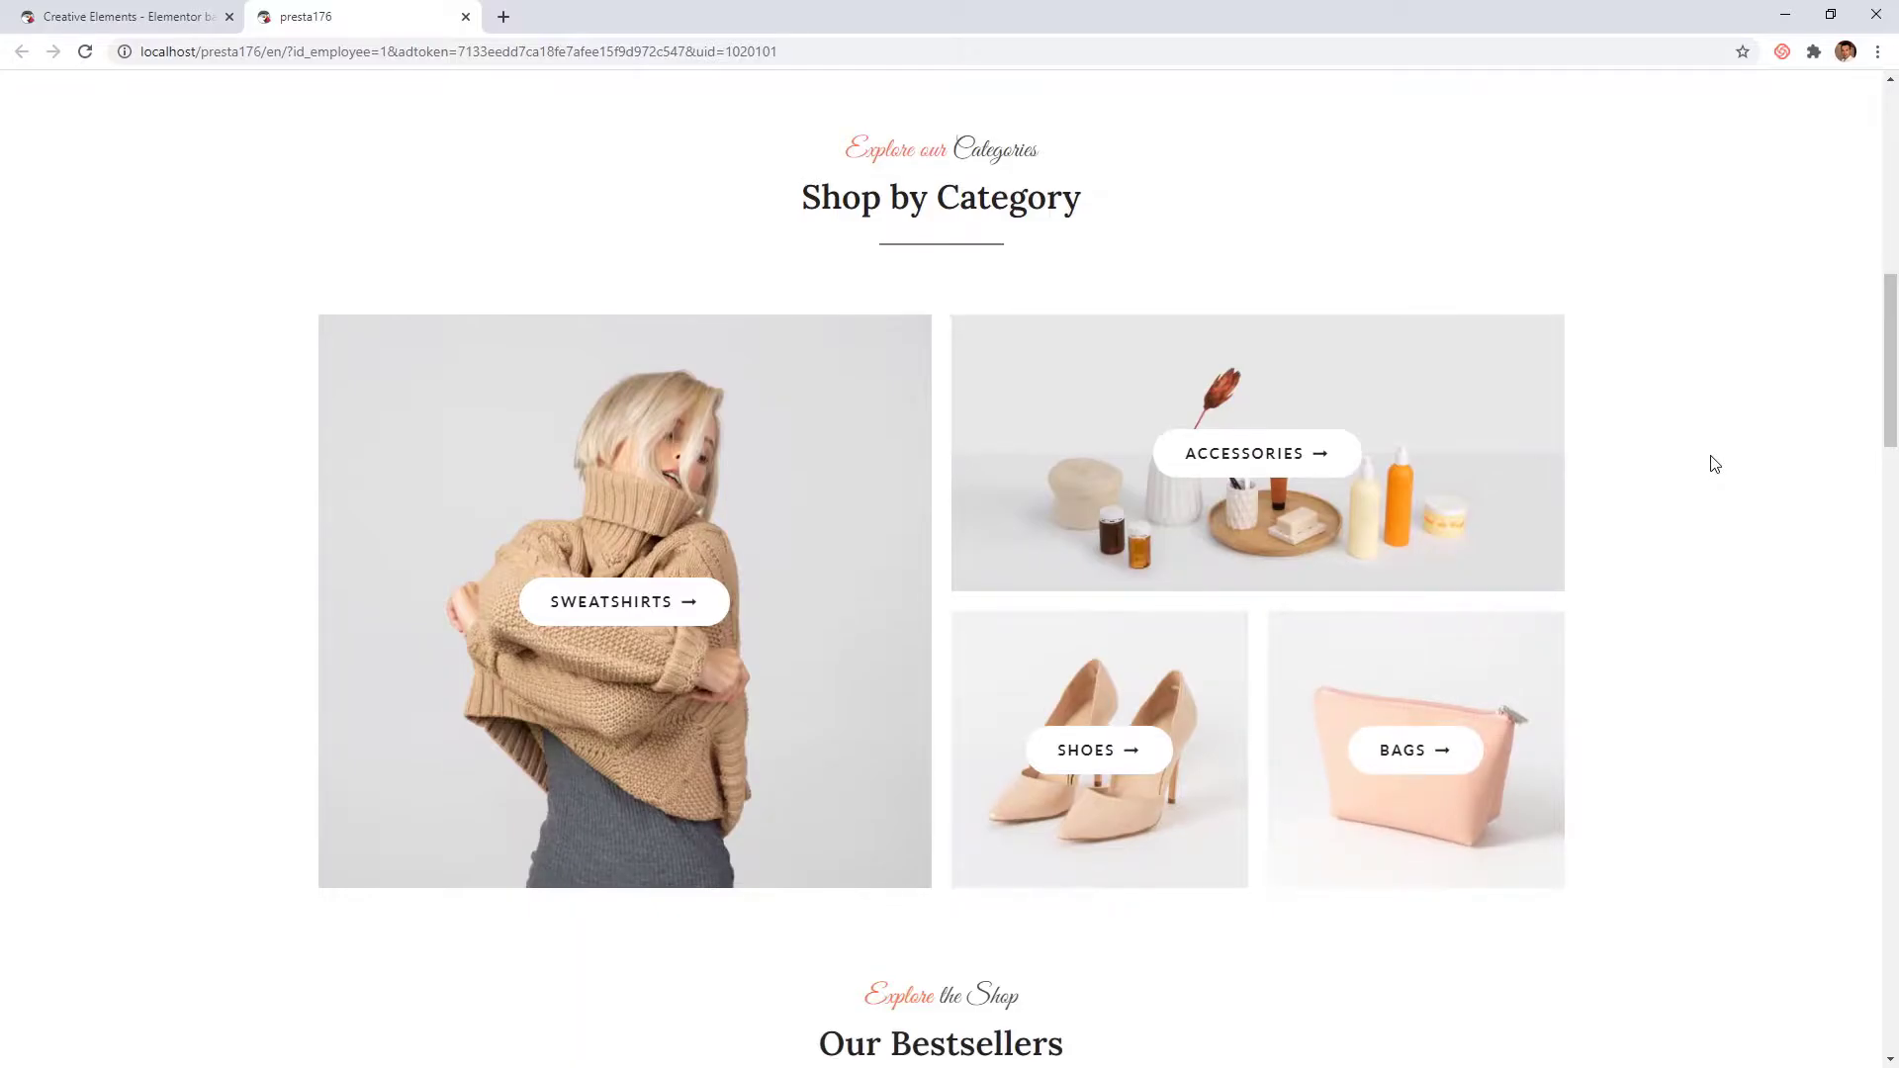
{"action": "left_click", "coordinate": [229, 16]}
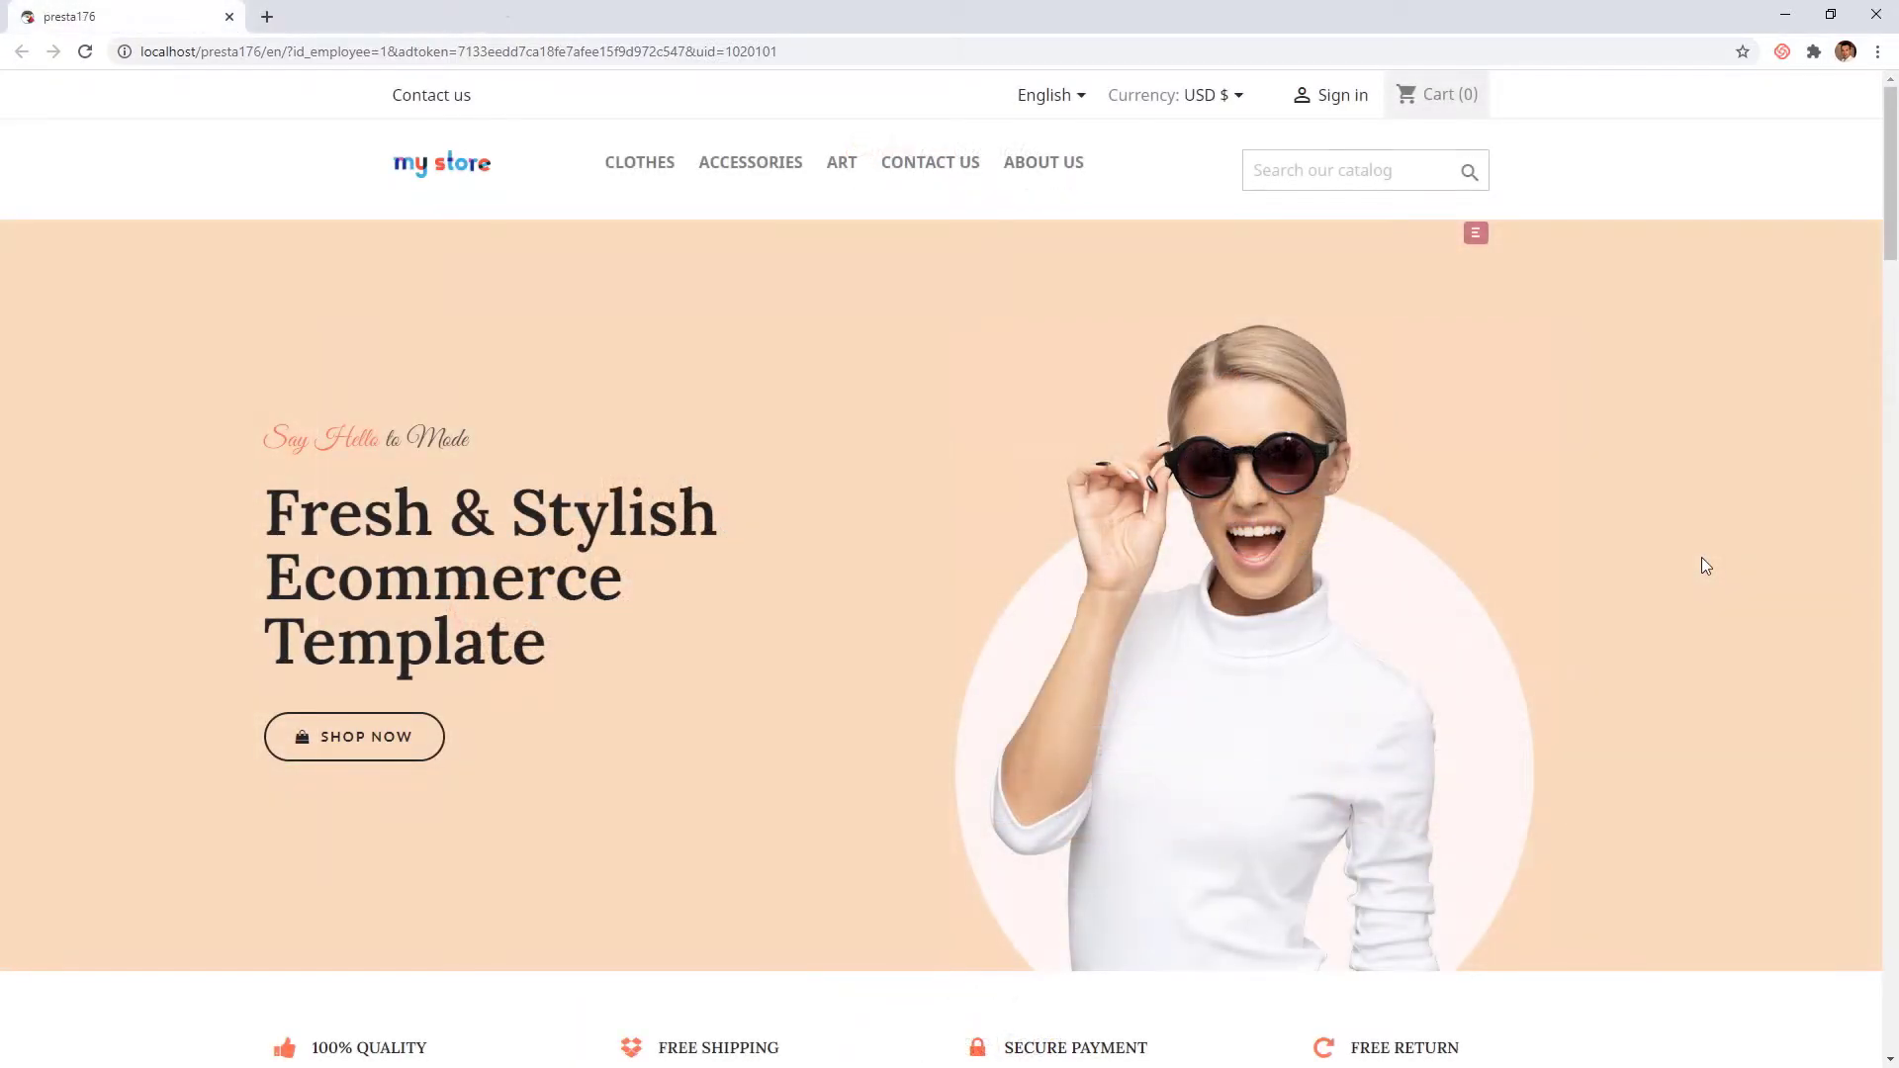
{"action": "scroll", "scroll_direction": "down", "scroll_amount": 3}
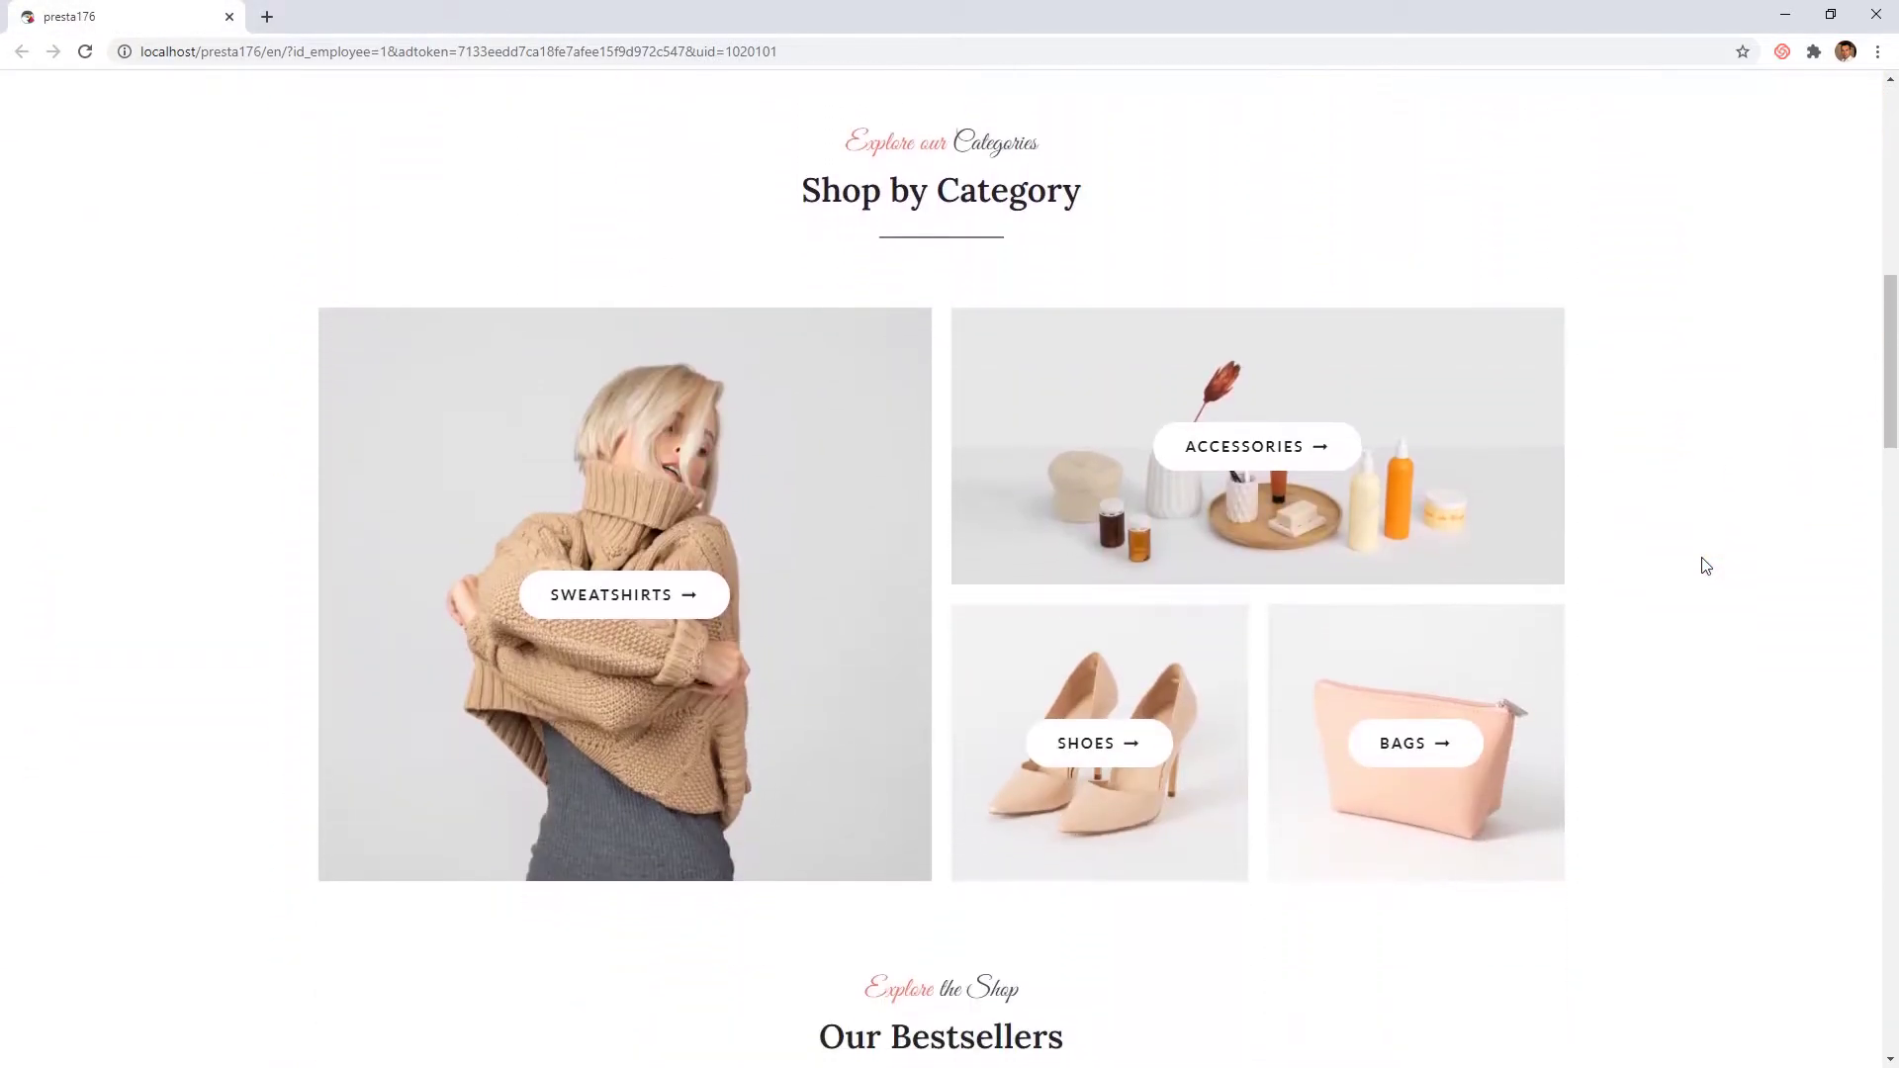
{"action": "scroll", "scroll_direction": "up", "scroll_amount": 3}
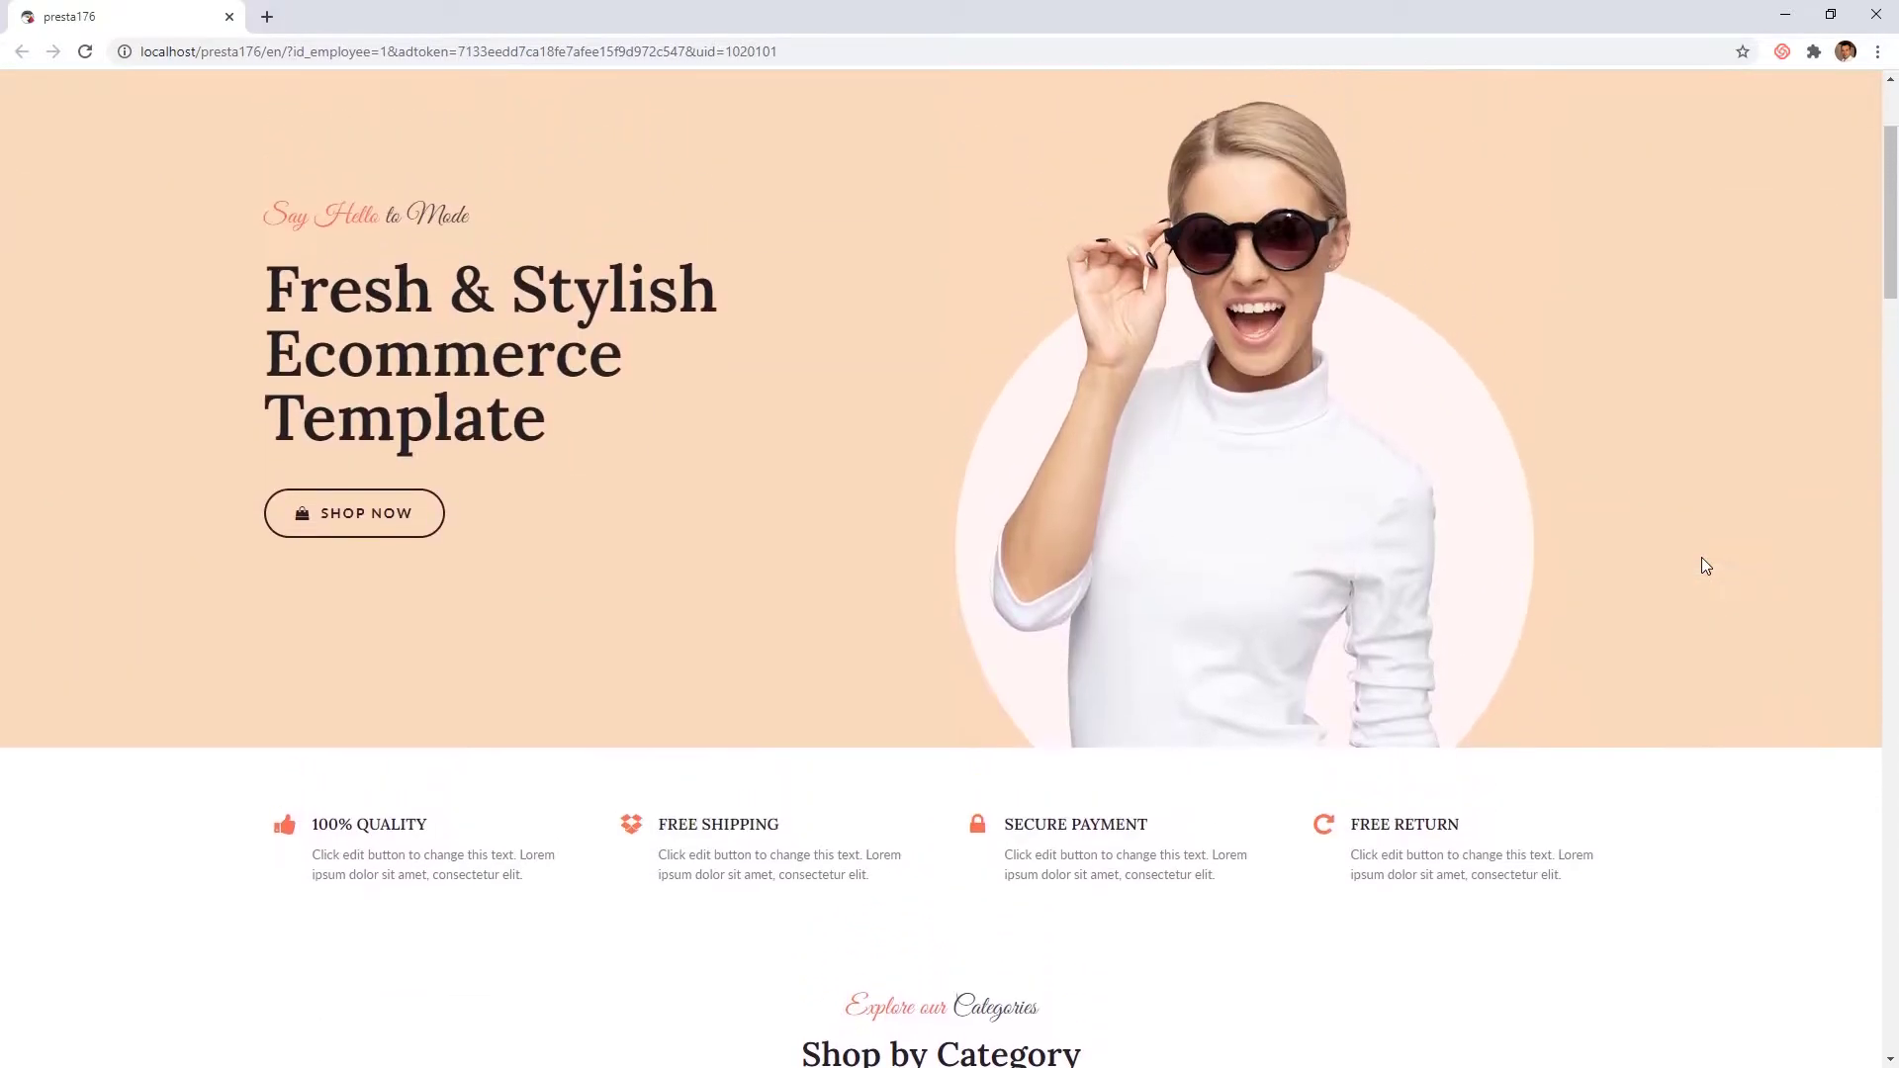
{"action": "scroll", "scroll_direction": "up", "scroll_amount": 3}
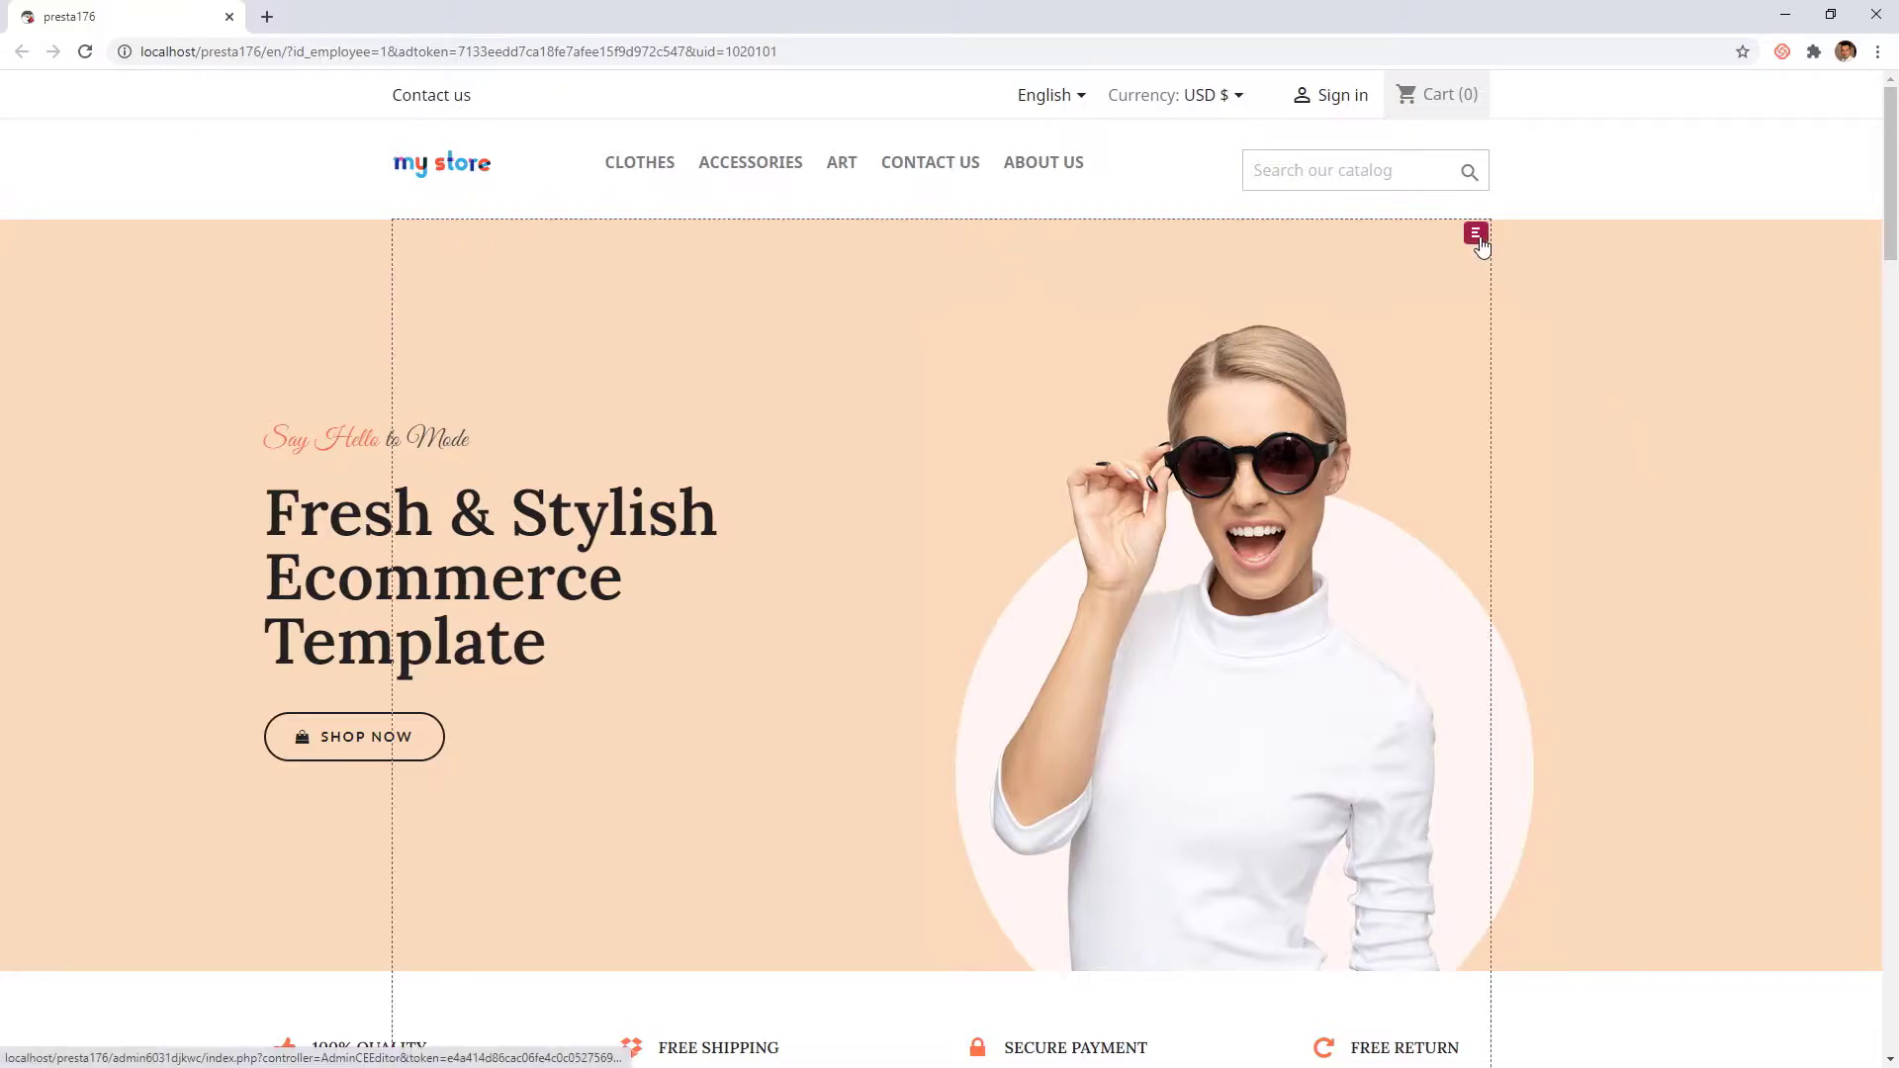
Open the homepage in the page builder and give the hero text column a Fade In entrance
{"action": "left_click", "coordinate": [1475, 233]}
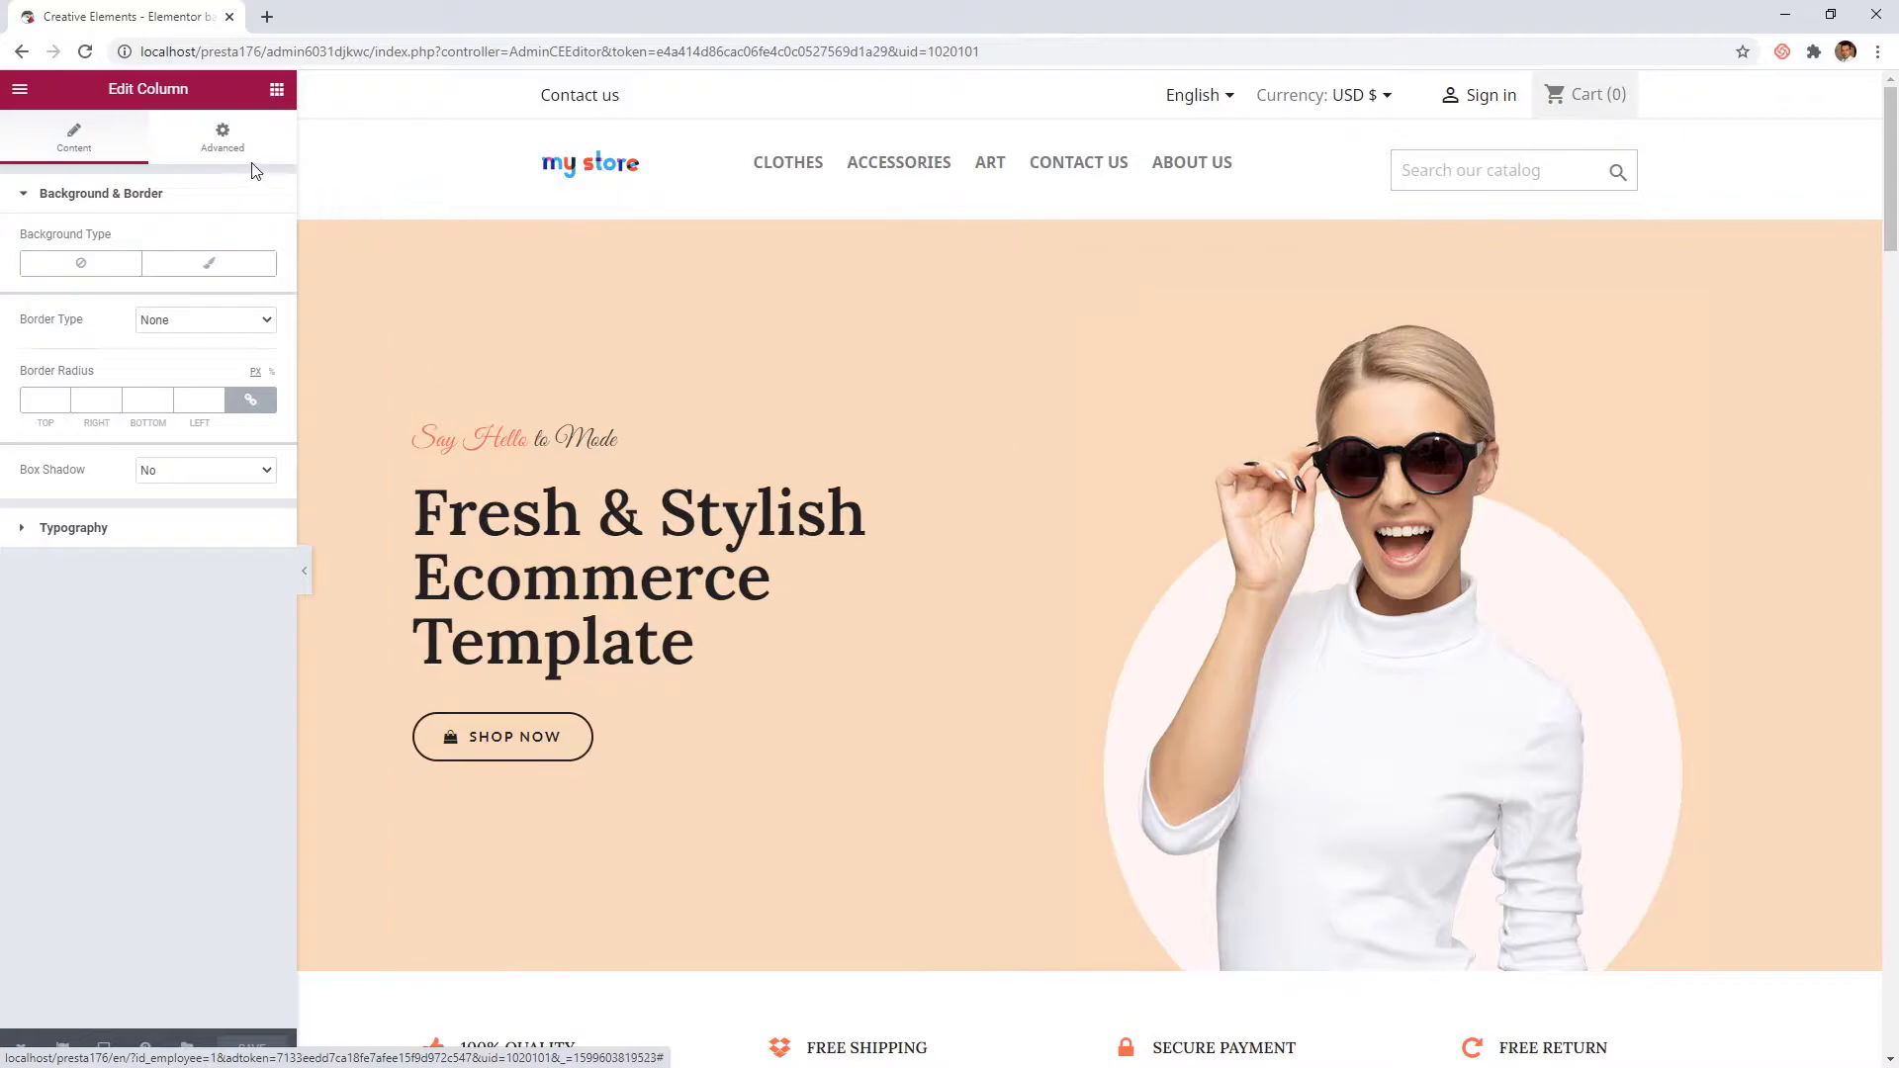
{"action": "left_click", "coordinate": [221, 136]}
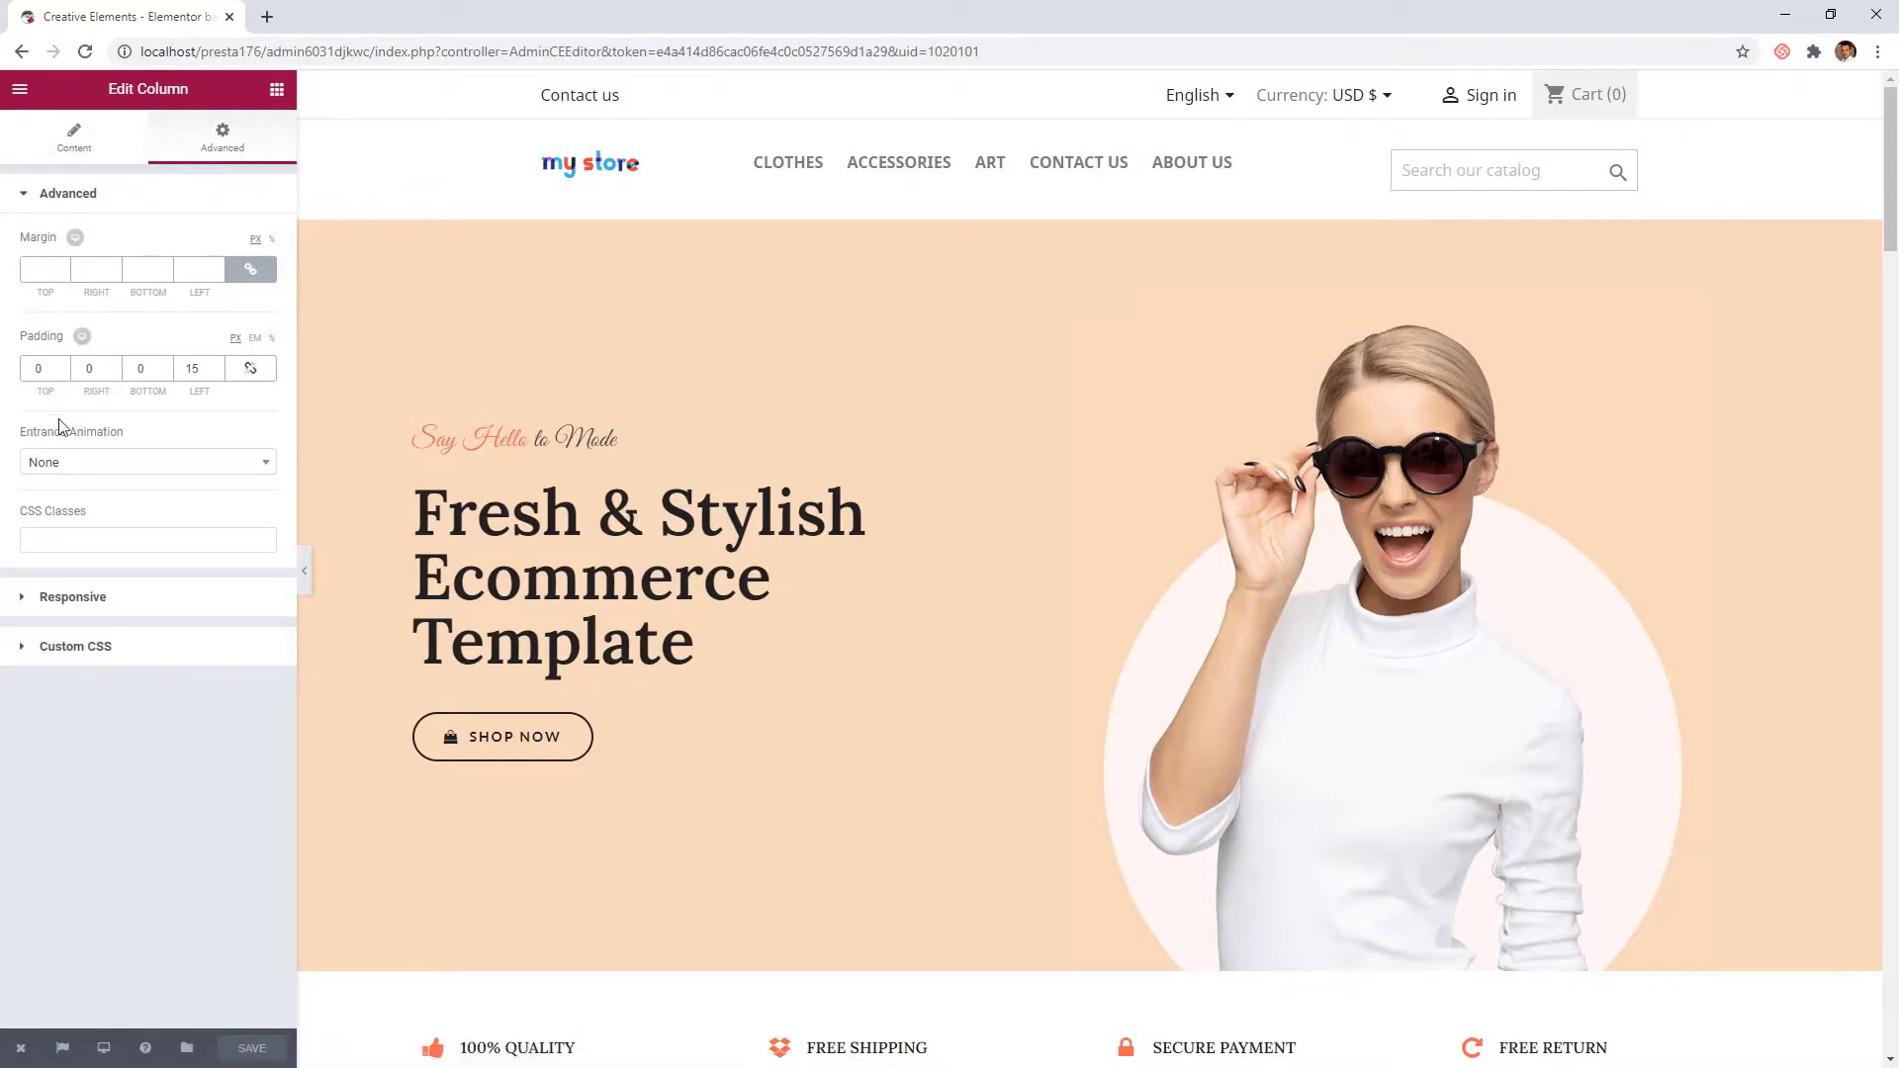
{"action": "mouse_move", "coordinate": [251, 473]}
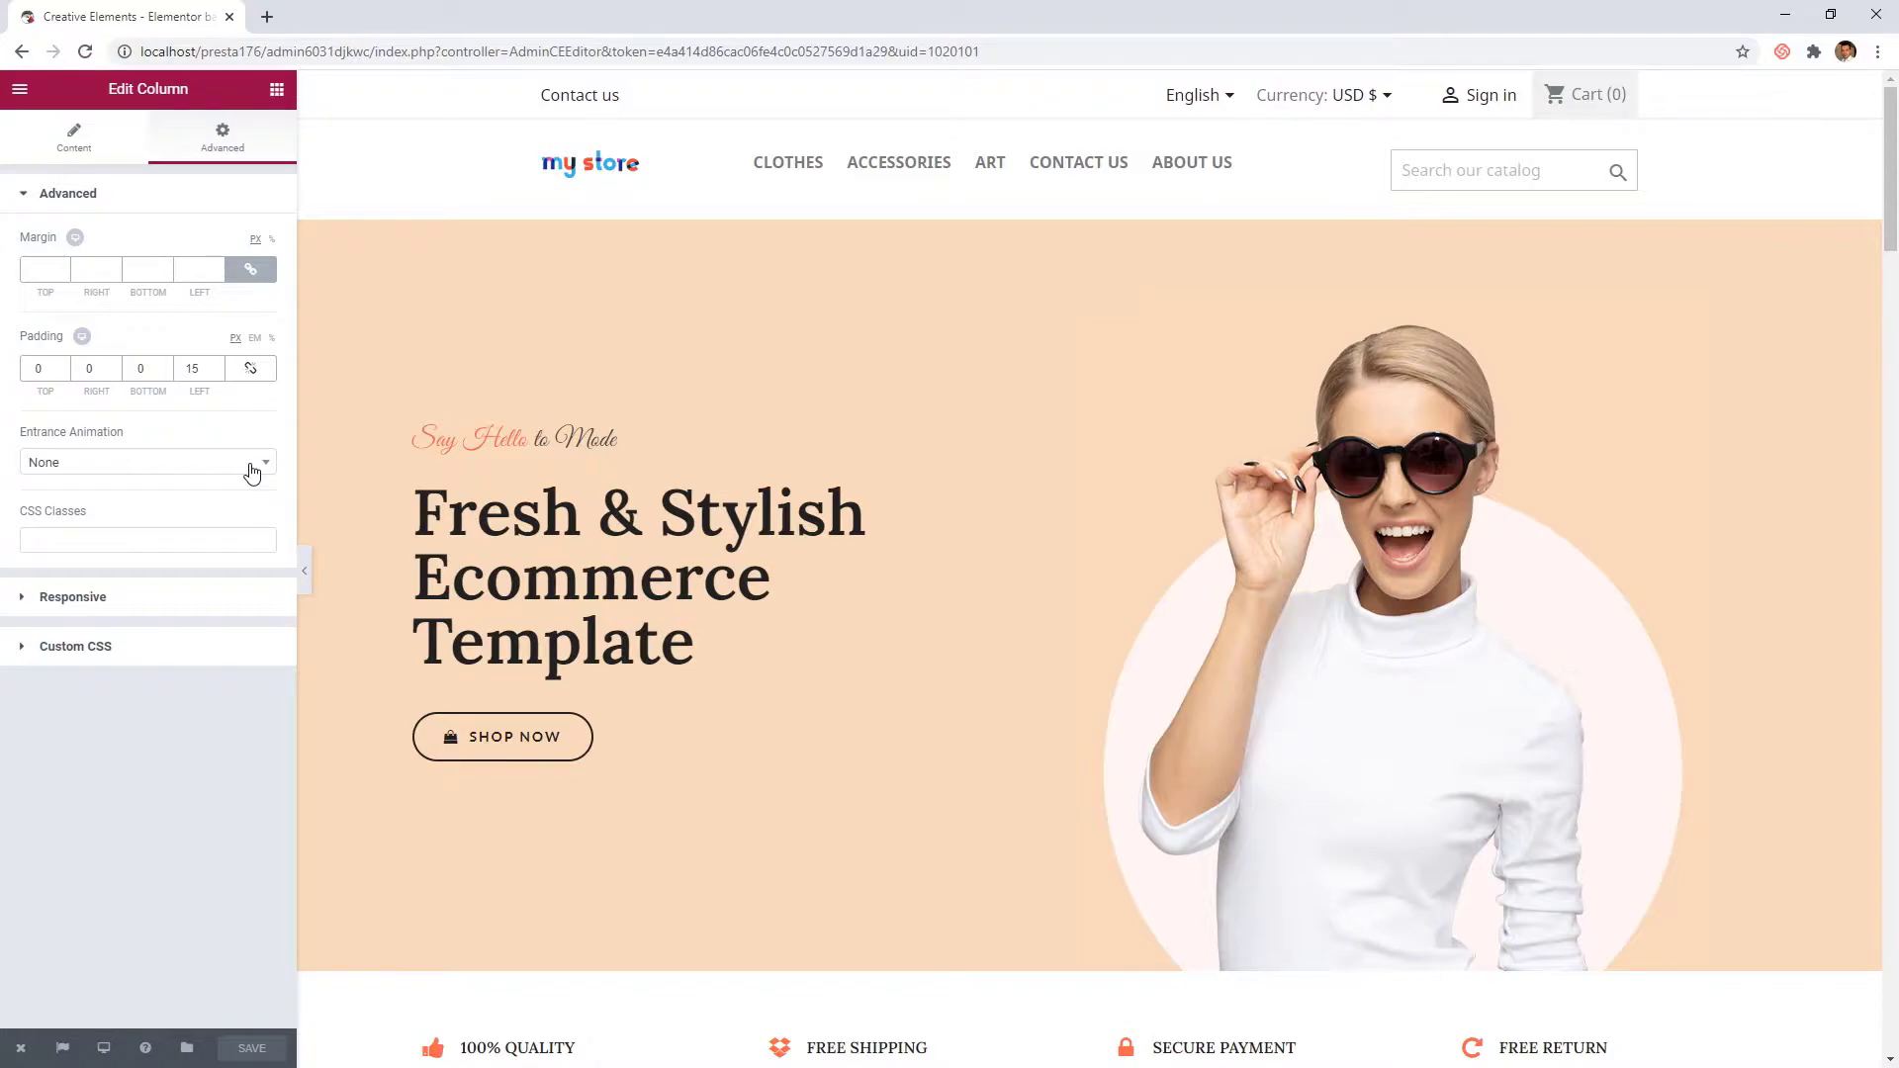
{"action": "left_click", "coordinate": [144, 460]}
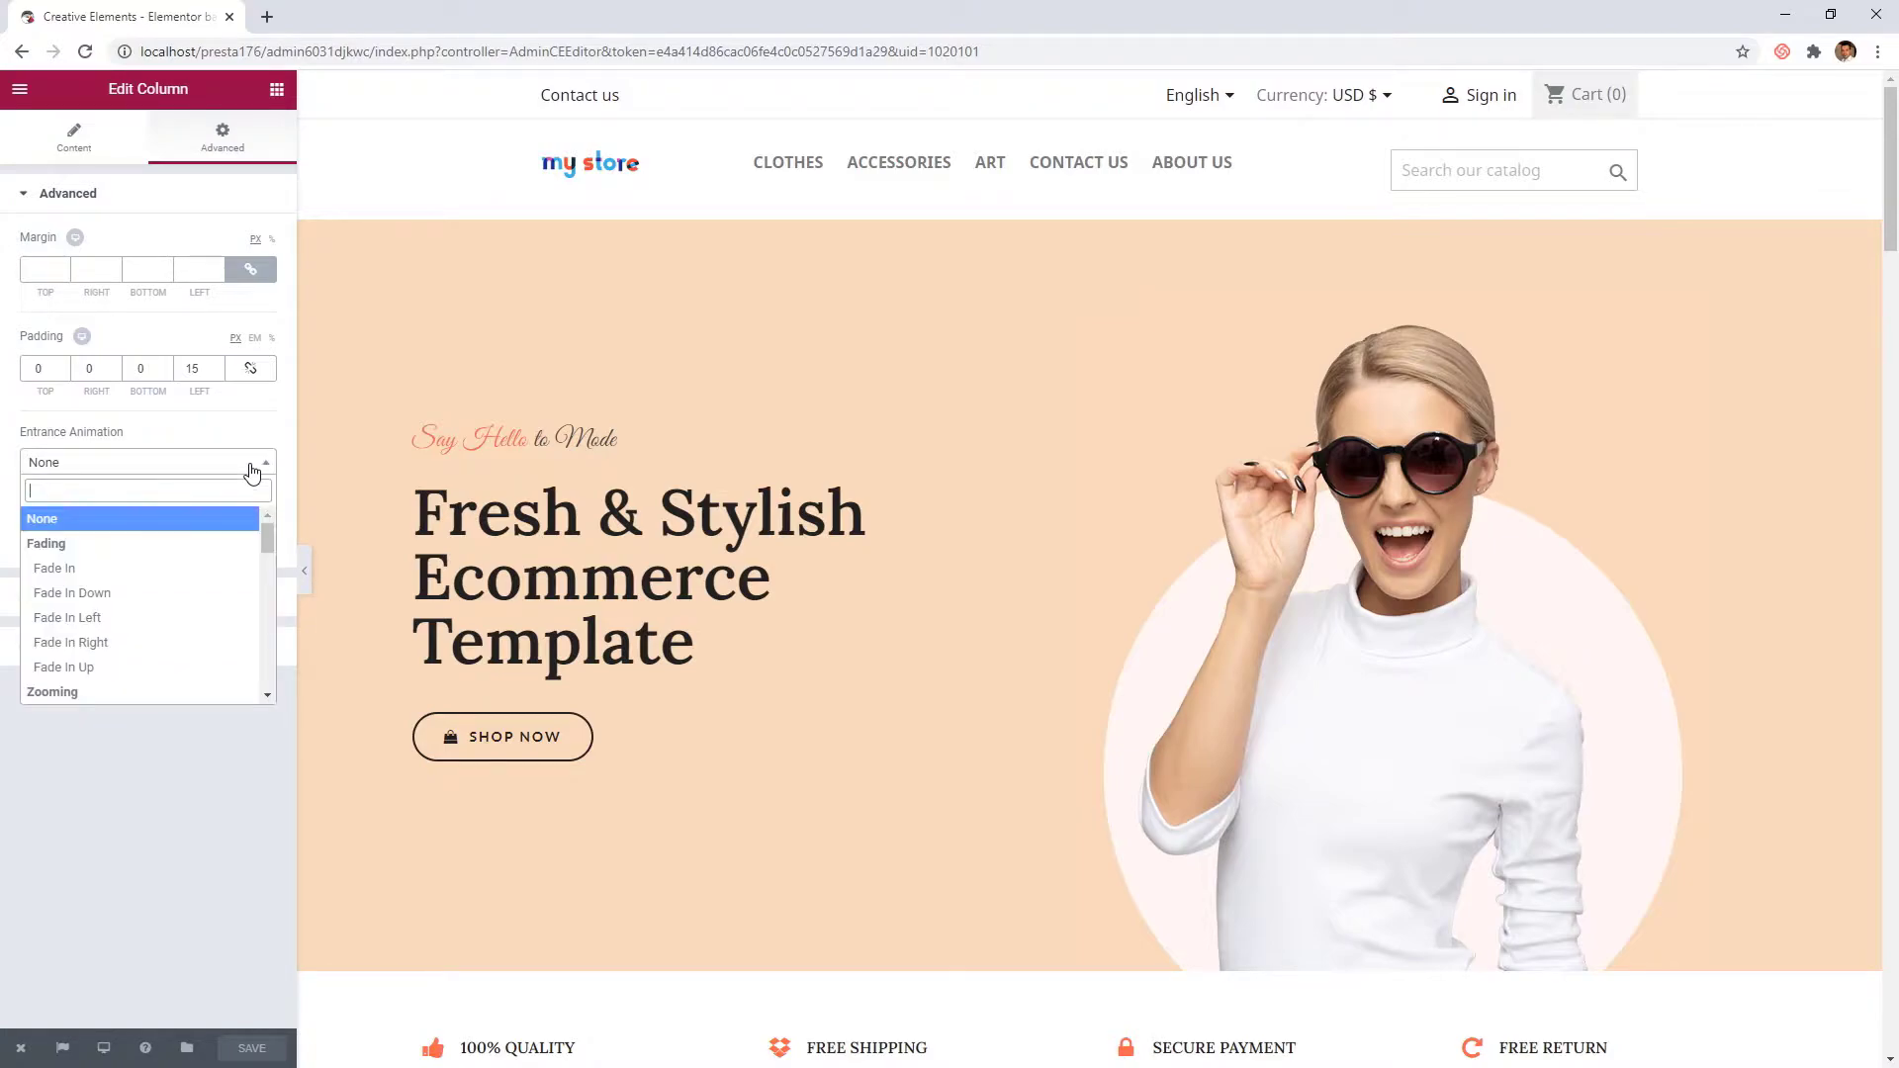
{"action": "left_click", "coordinate": [55, 567]}
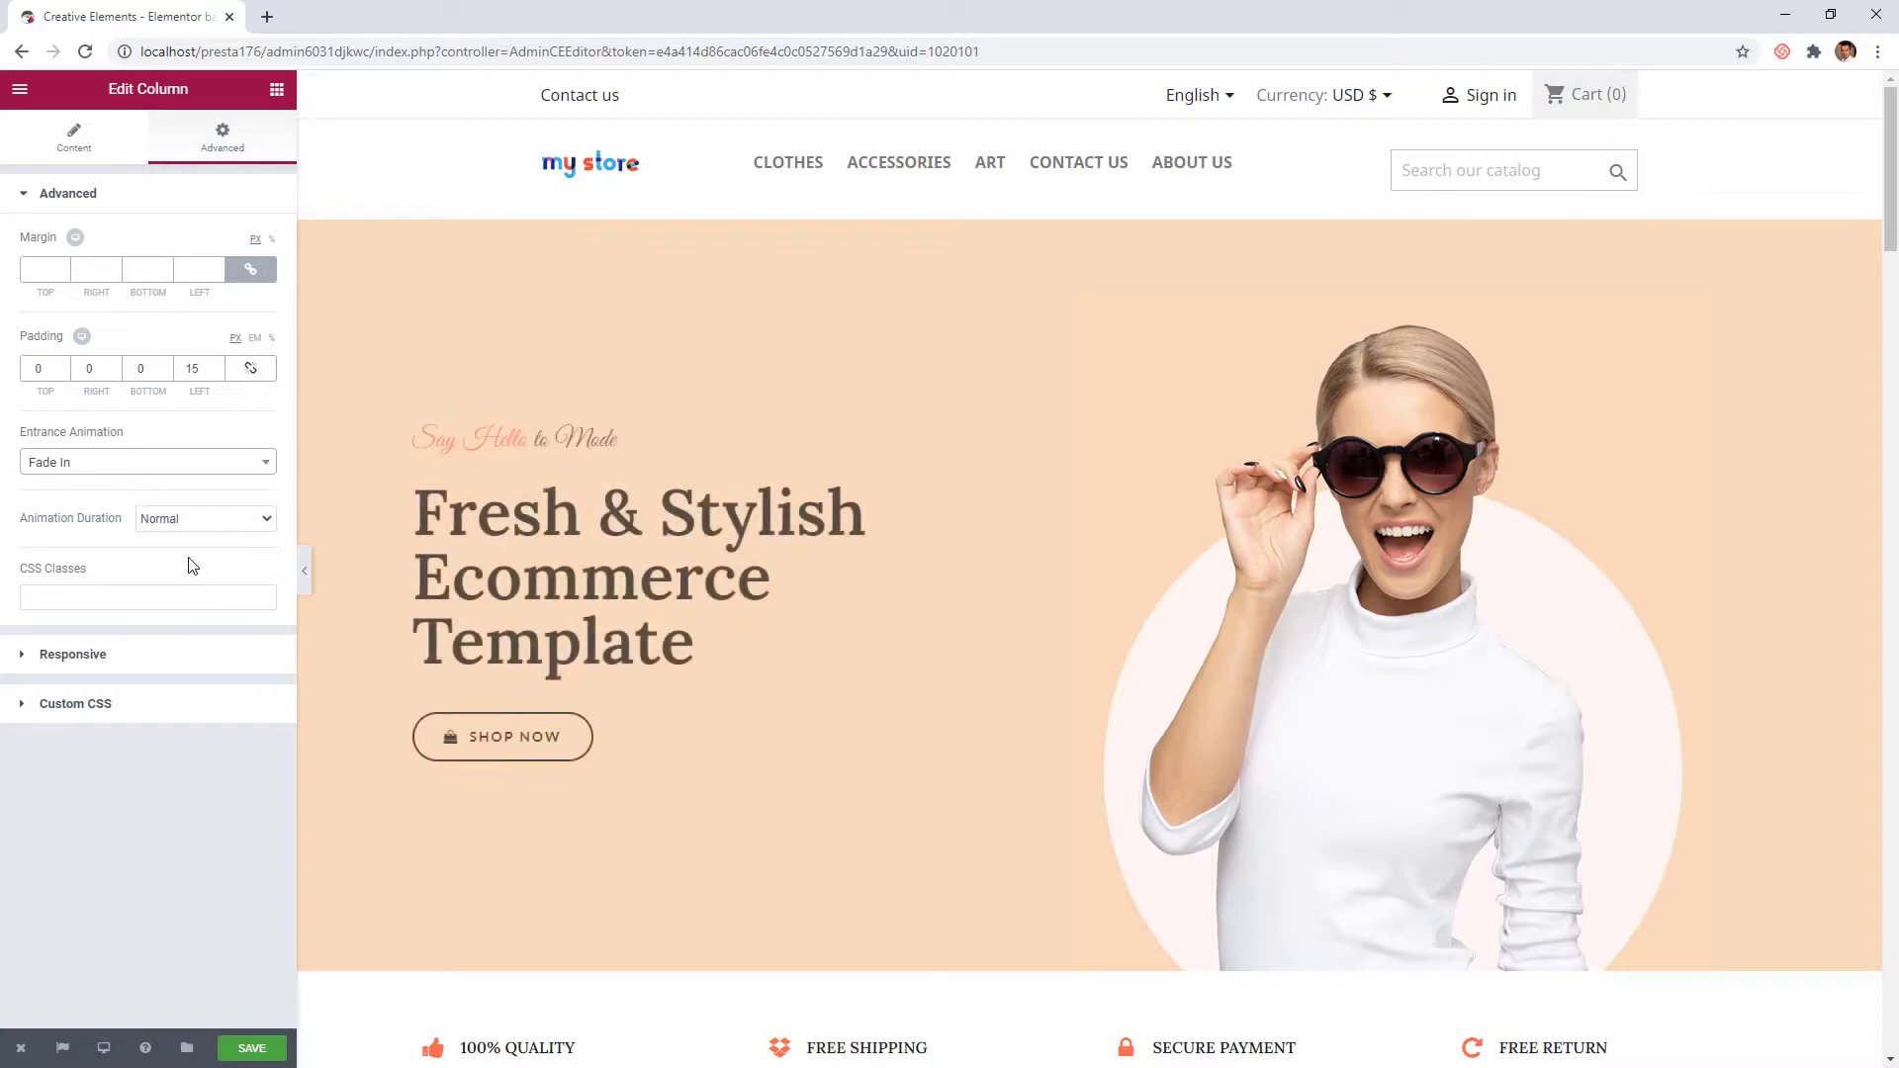
Try several other entrance animations on the hero text column, such as Pulse and Tada
{"action": "left_click", "coordinate": [144, 461]}
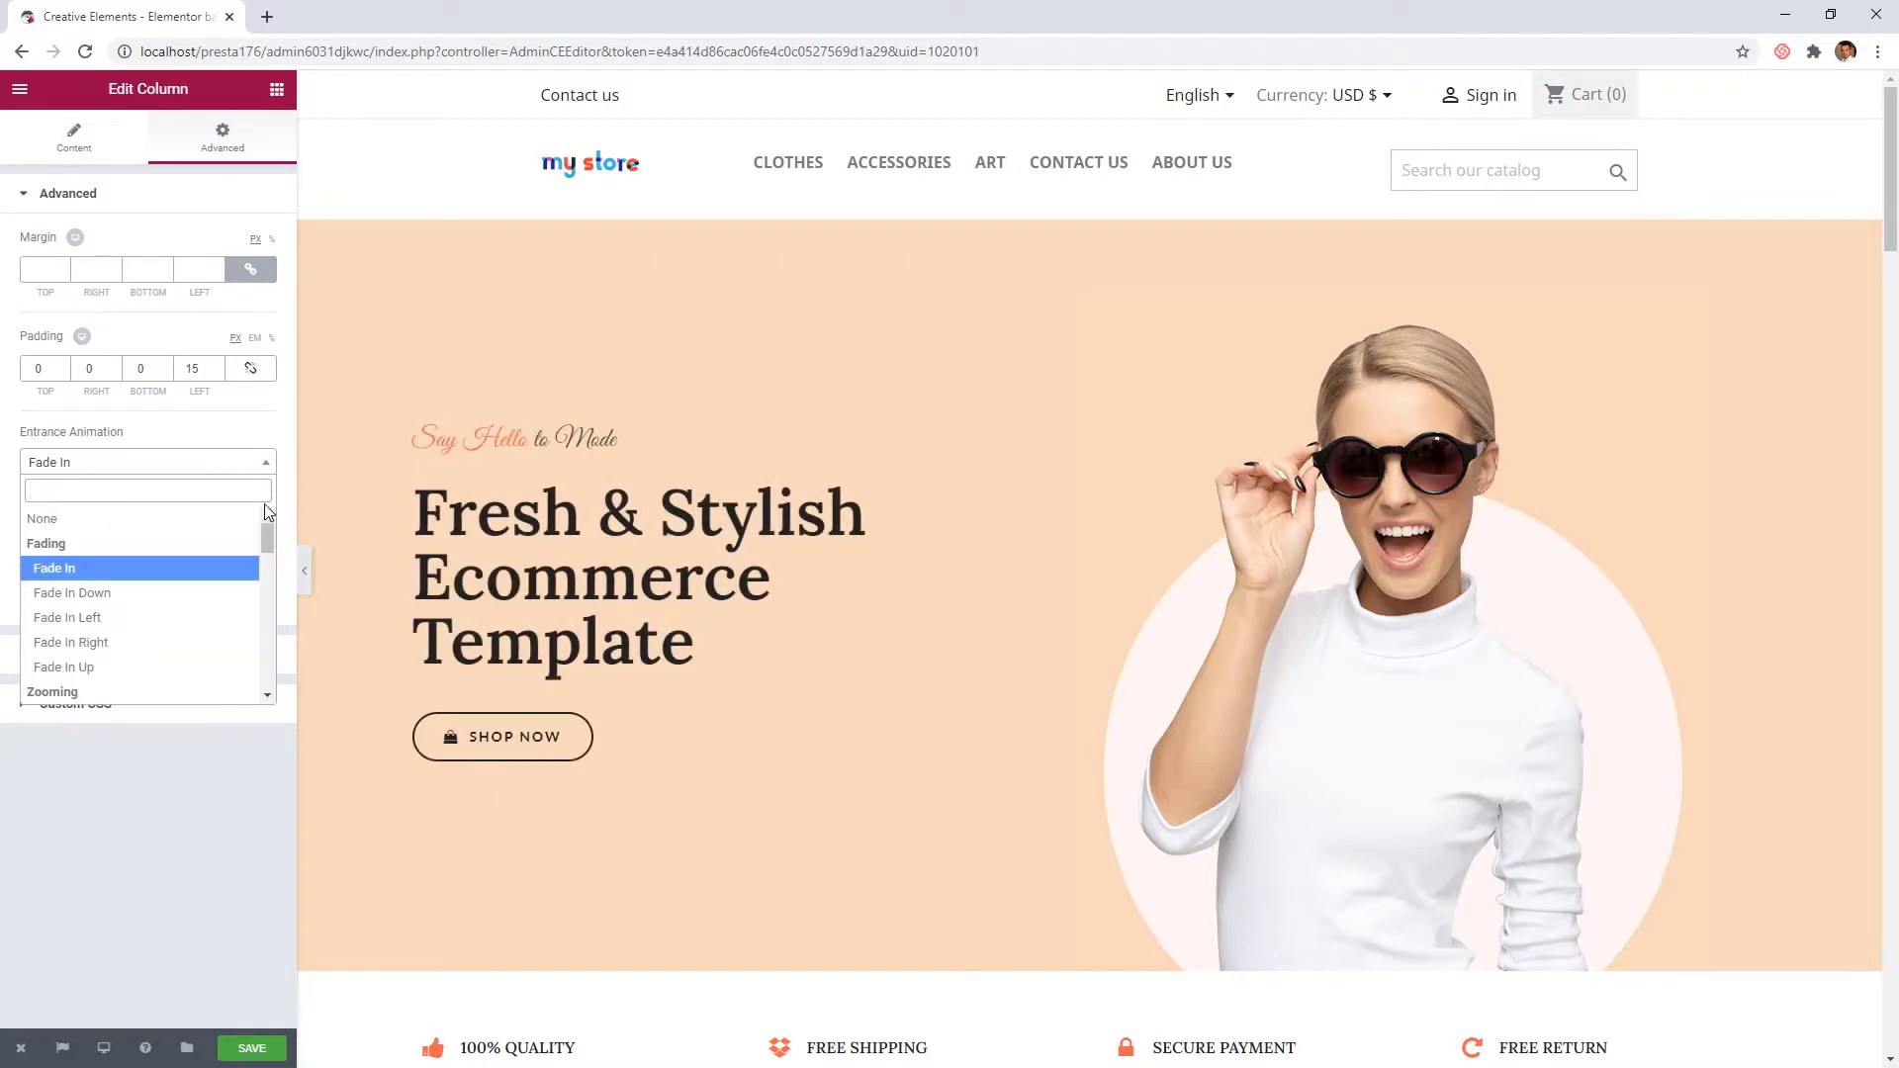
{"action": "scroll", "scroll_direction": "down", "scroll_amount": 3}
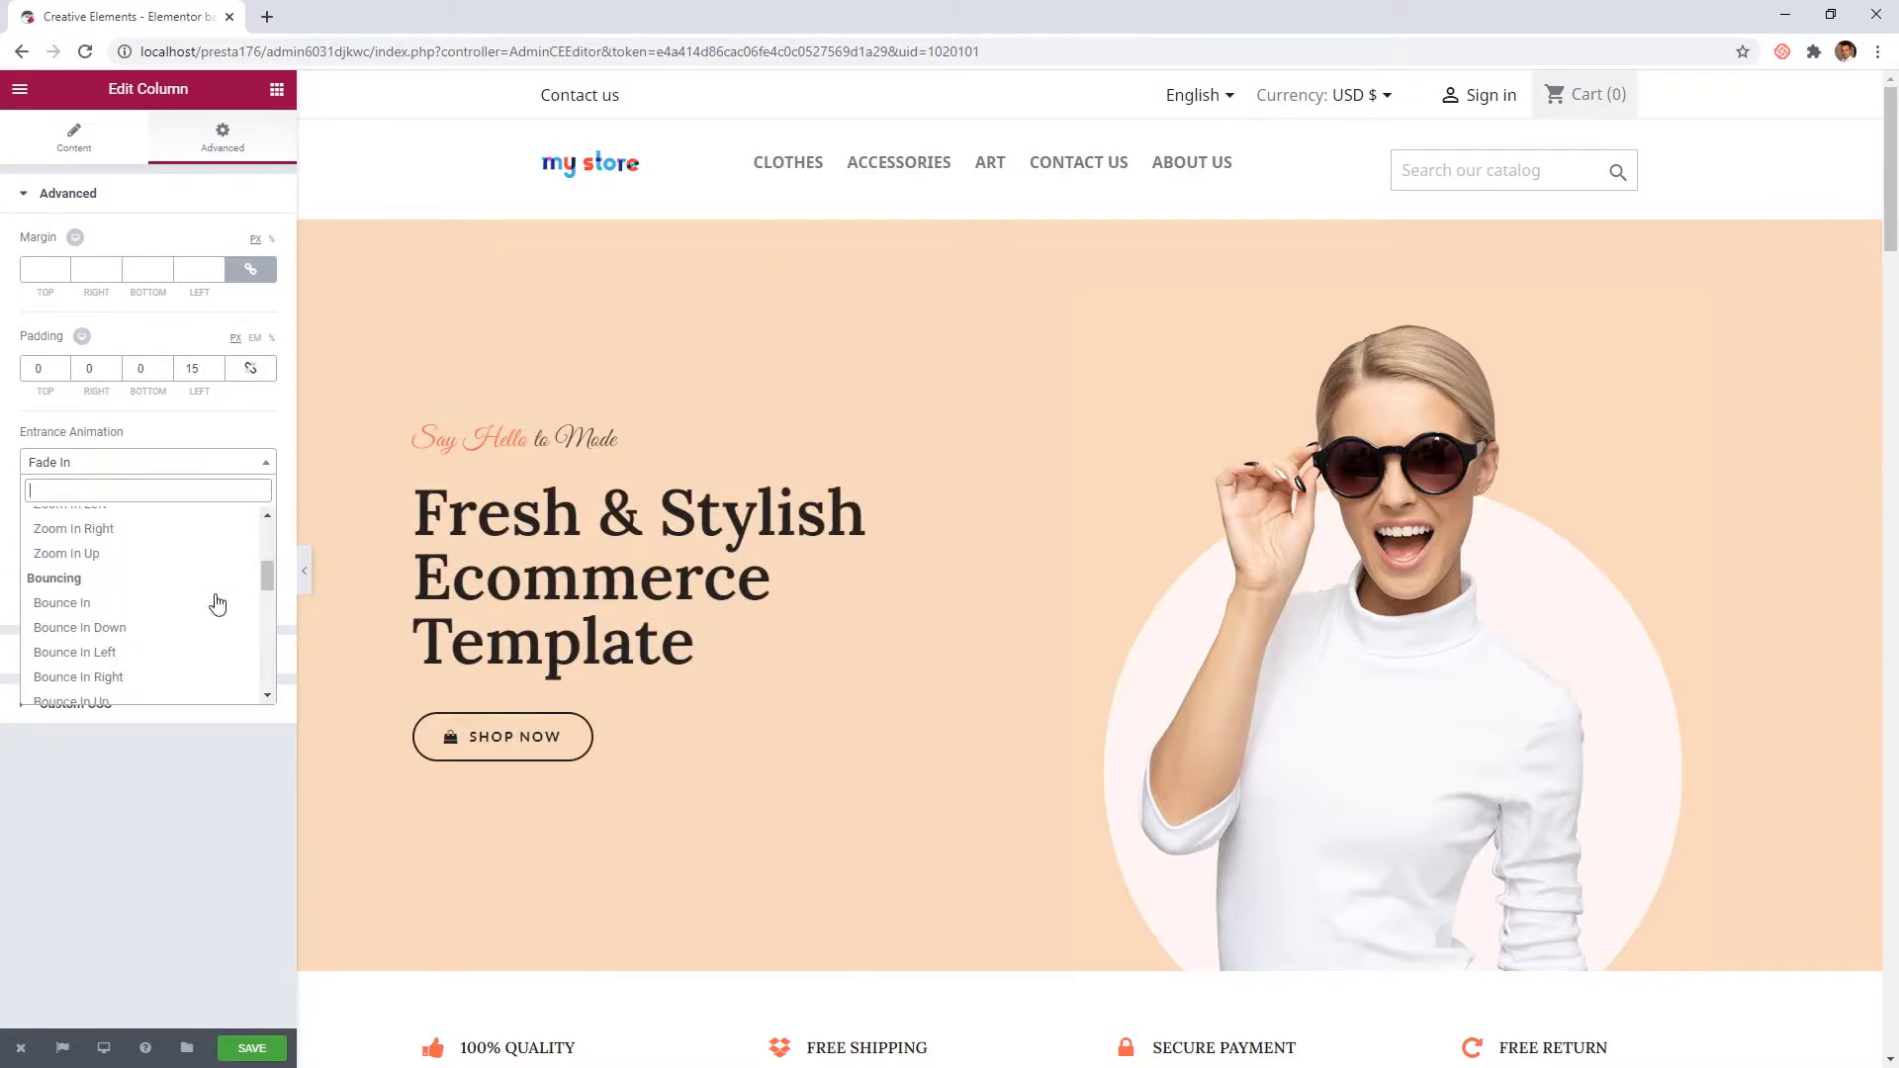
{"action": "left_click", "coordinate": [61, 602]}
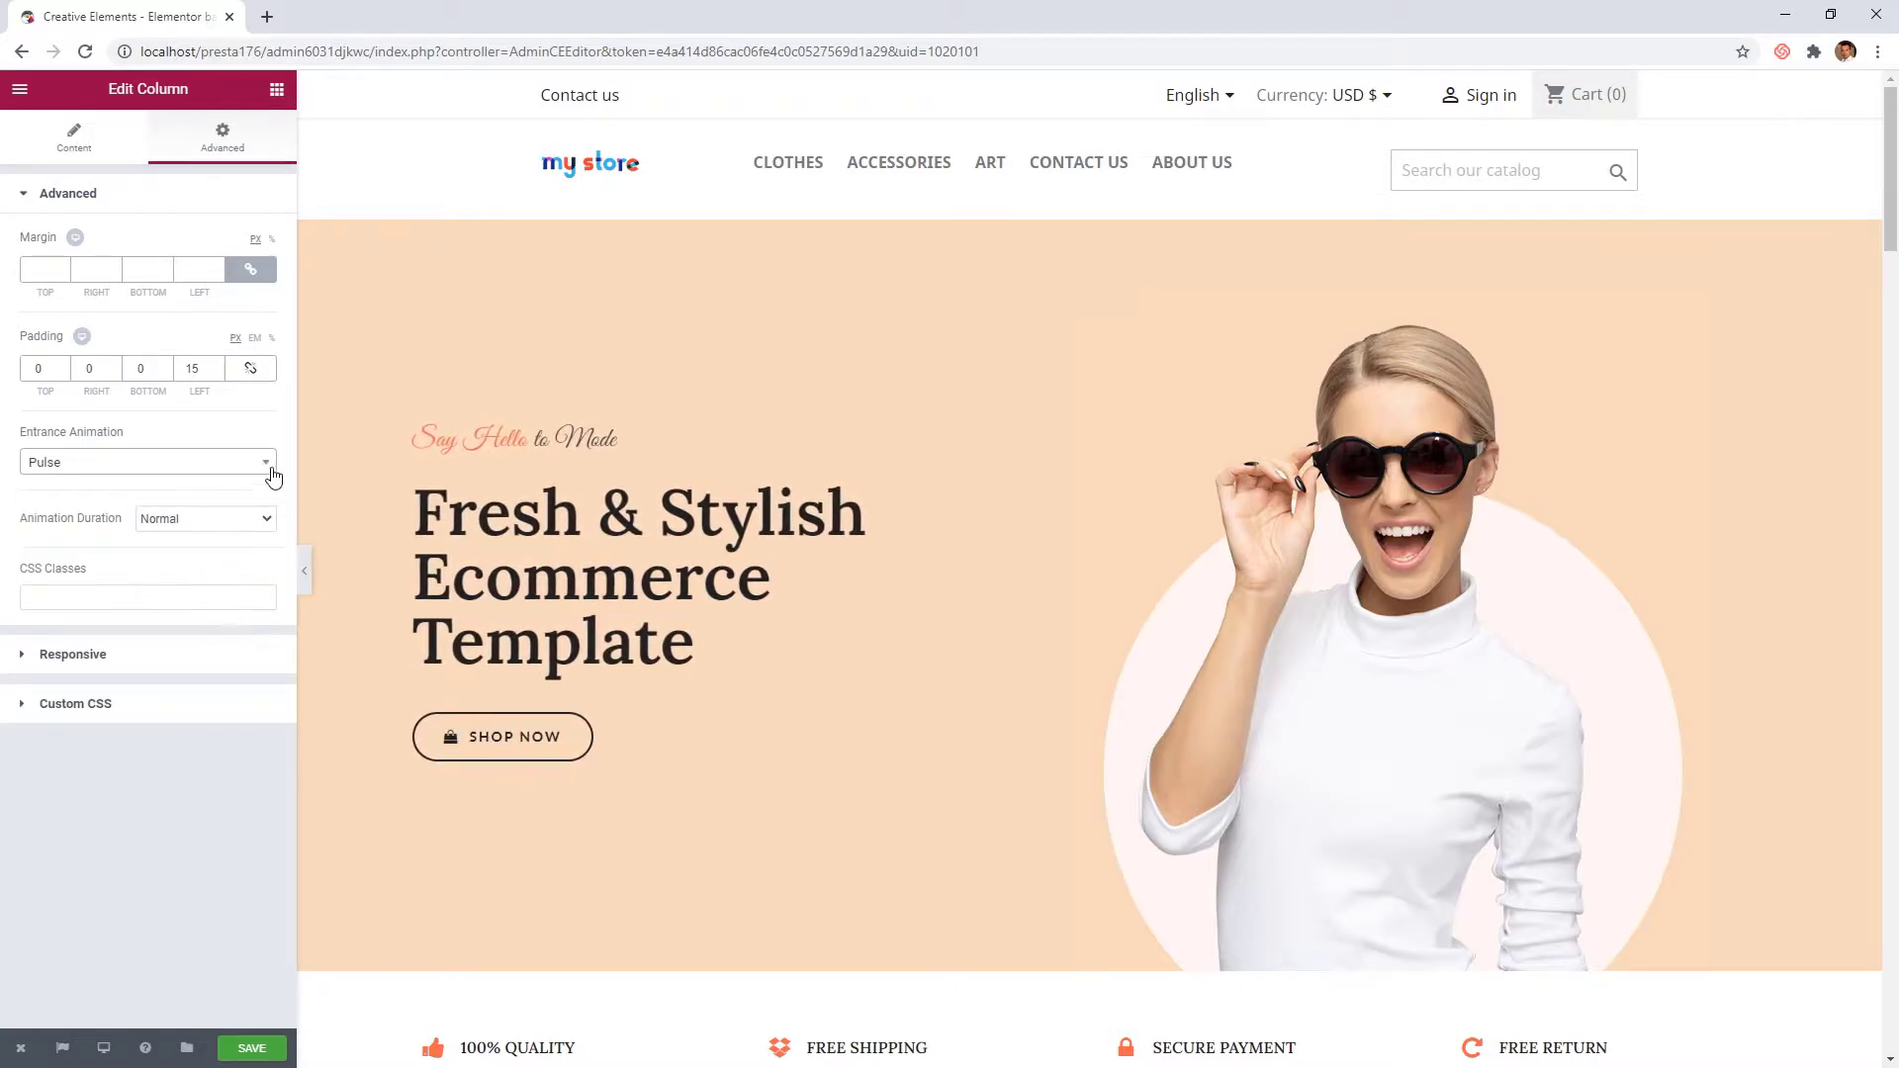
{"action": "left_click", "coordinate": [146, 461]}
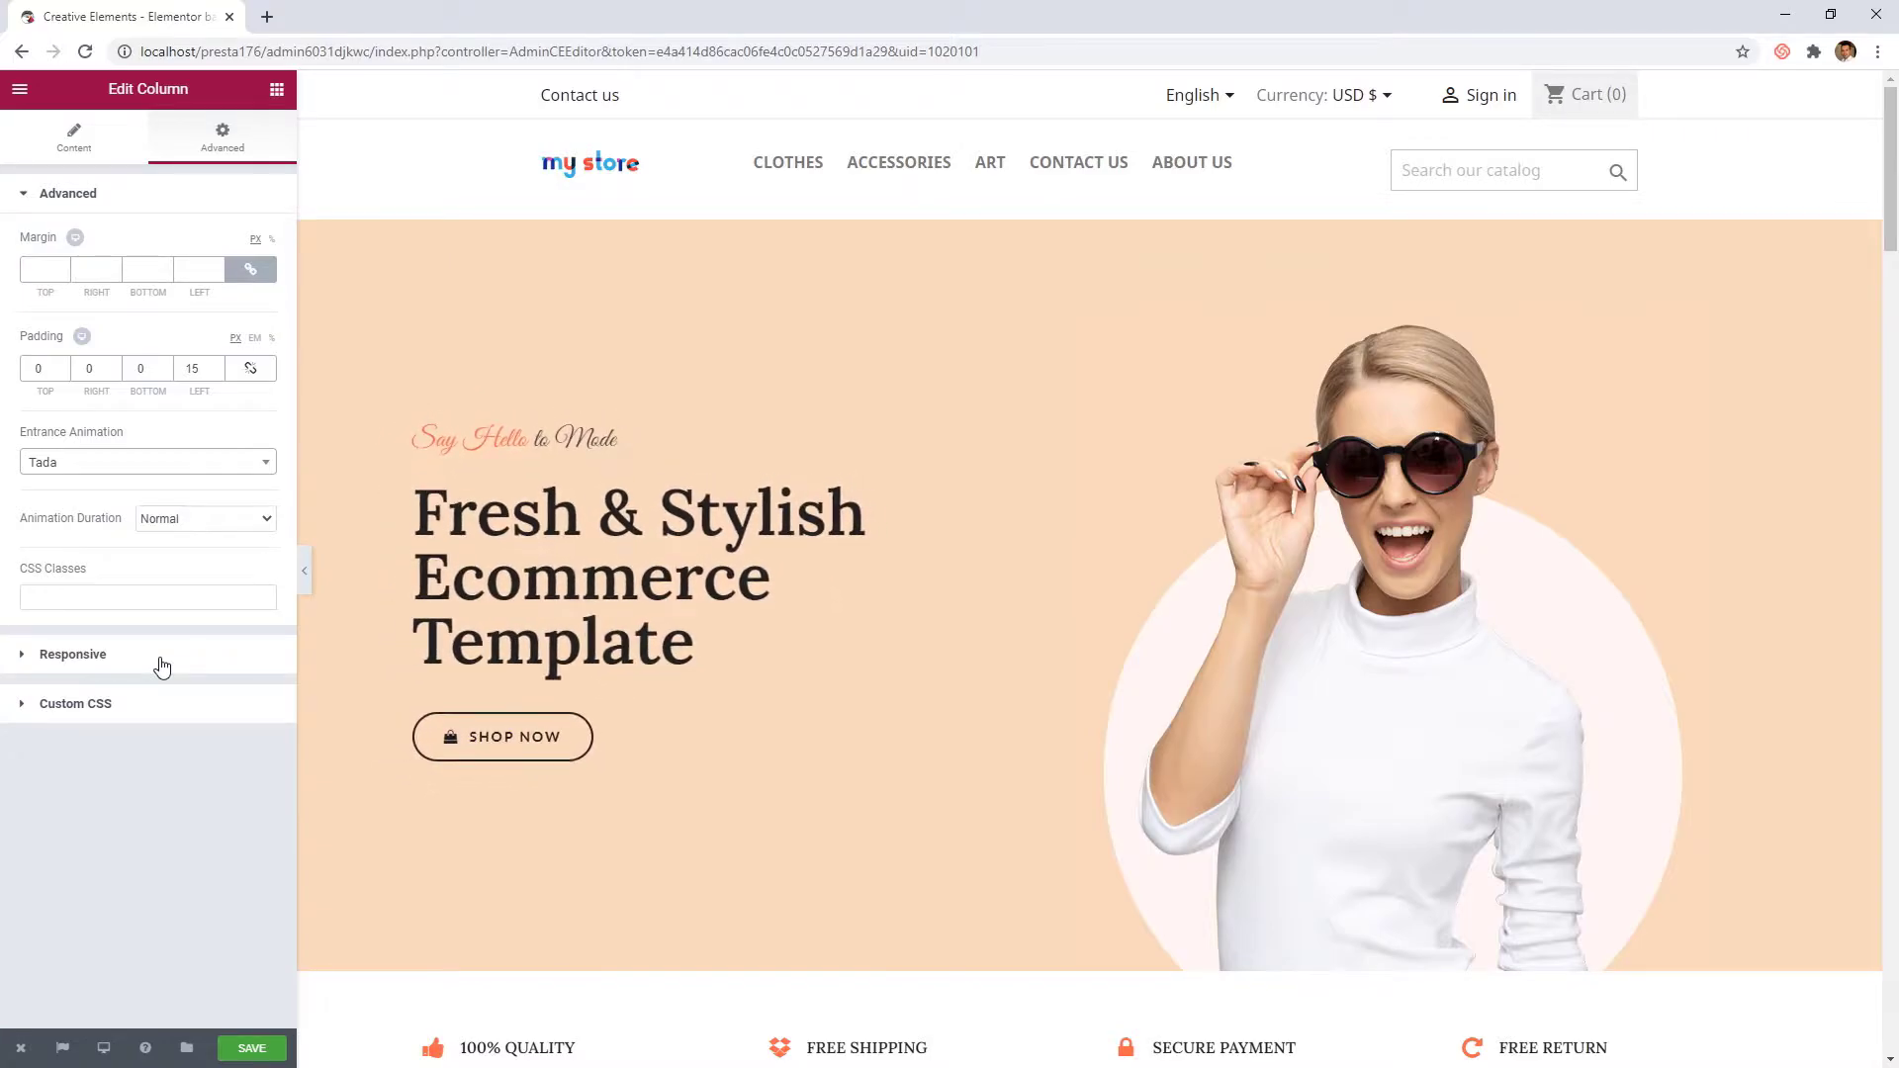
{"action": "left_click", "coordinate": [147, 461]}
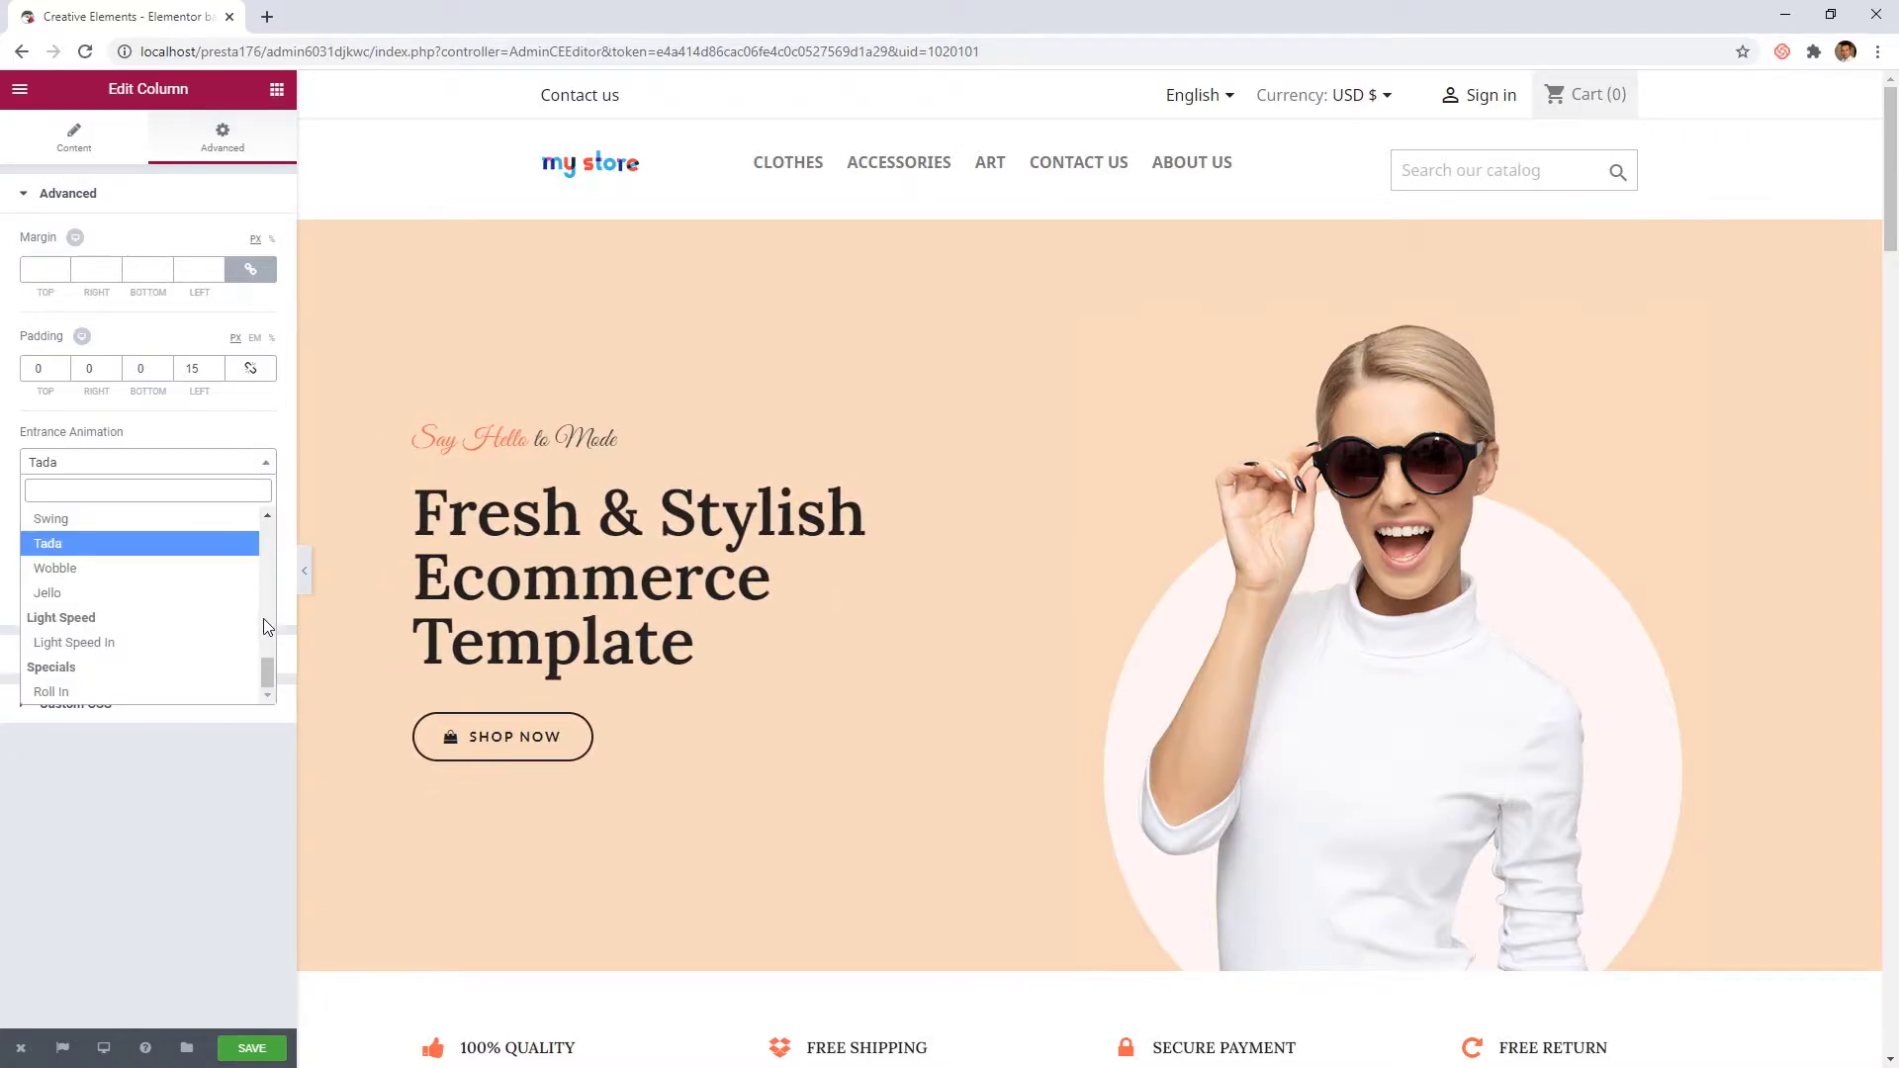
{"action": "scroll", "scroll_direction": "up", "scroll_amount": 3}
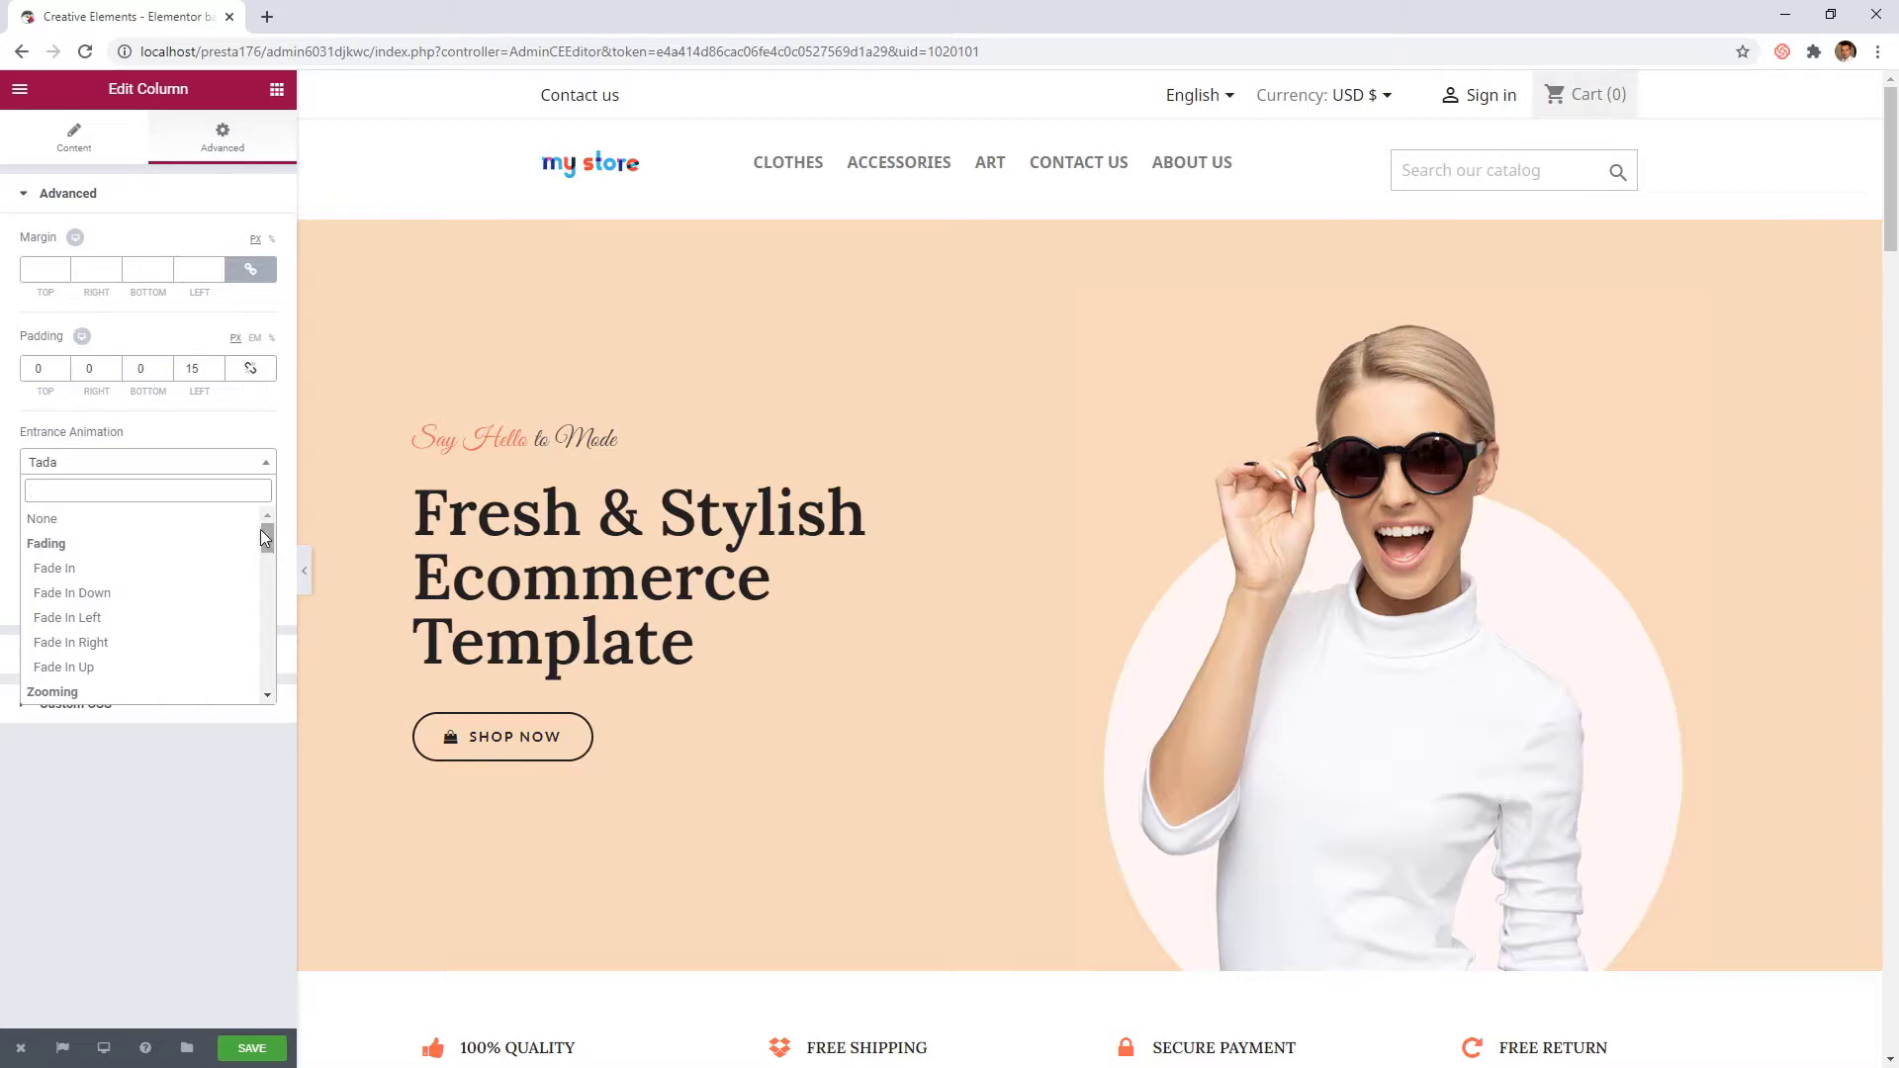
{"action": "left_click", "coordinate": [67, 617]}
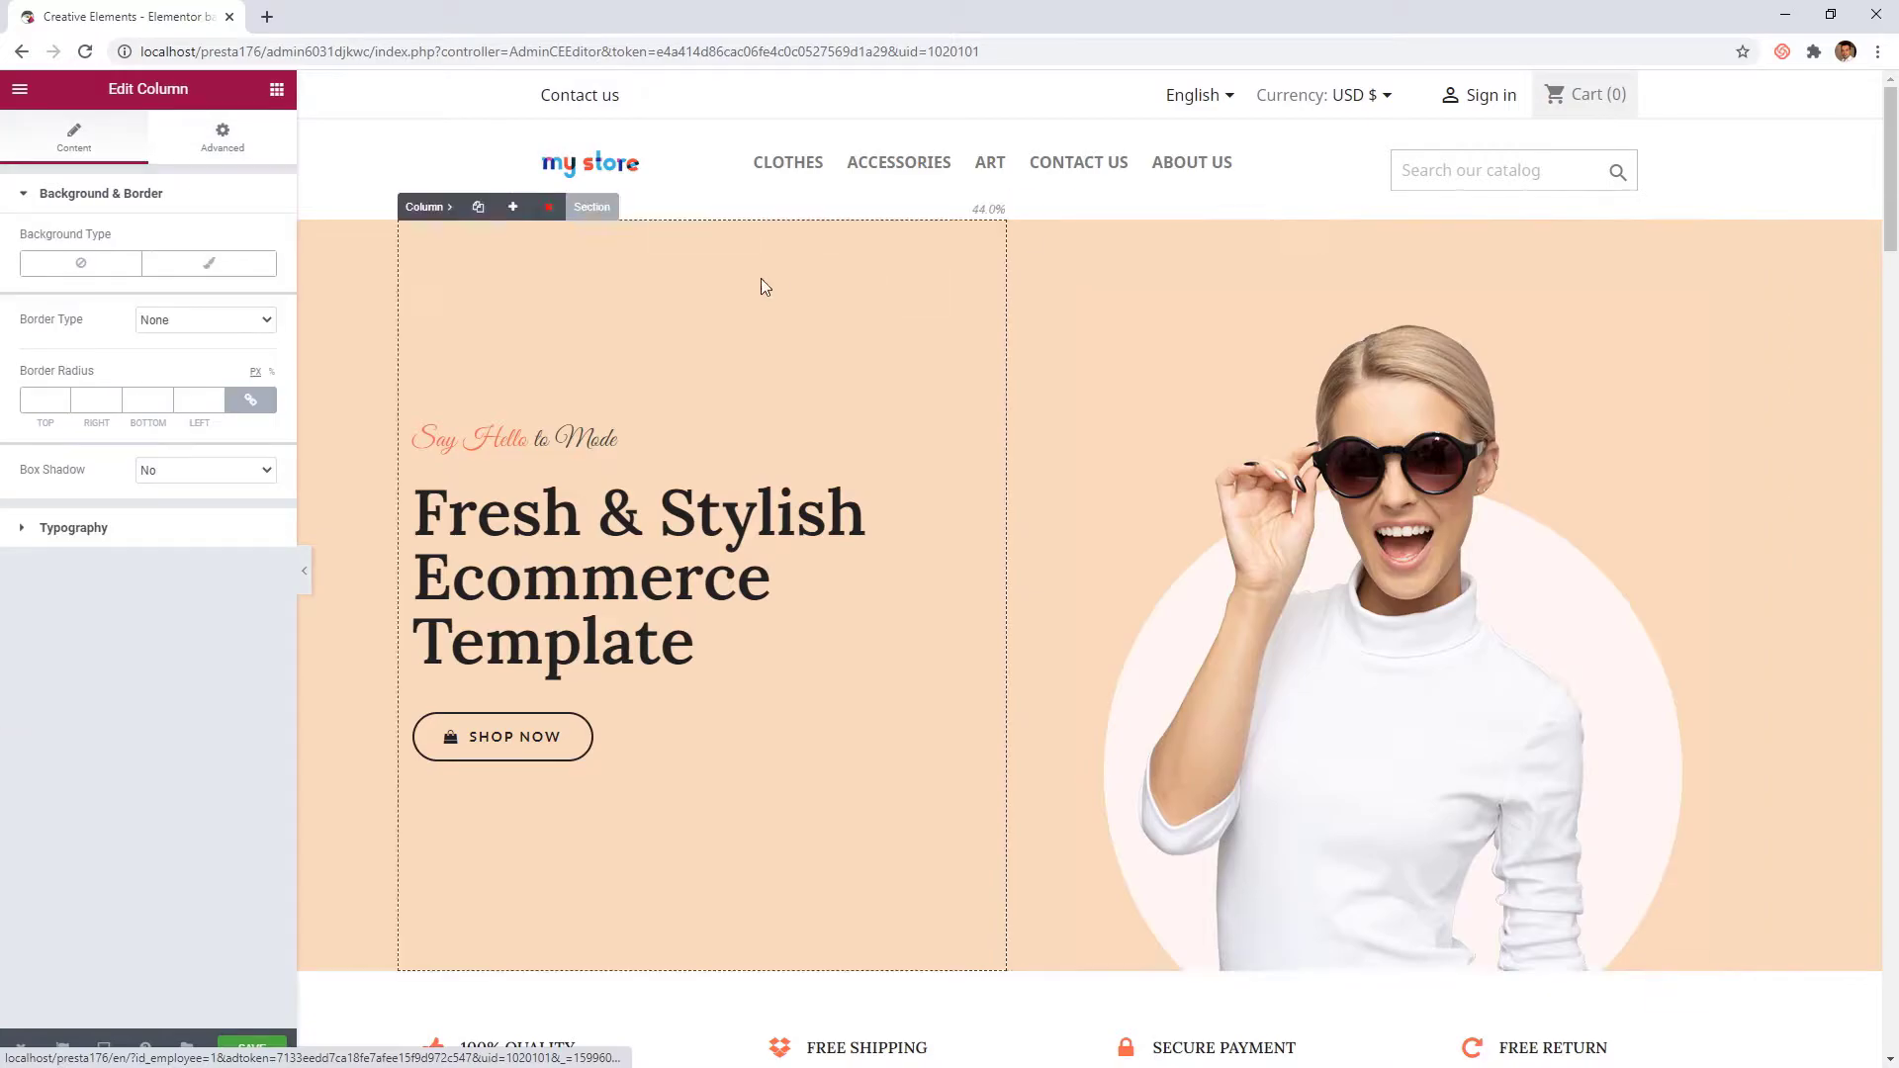
Set the hero text column's entrance animation to Fade In Right and select its enclosing section
{"action": "left_click", "coordinate": [221, 133]}
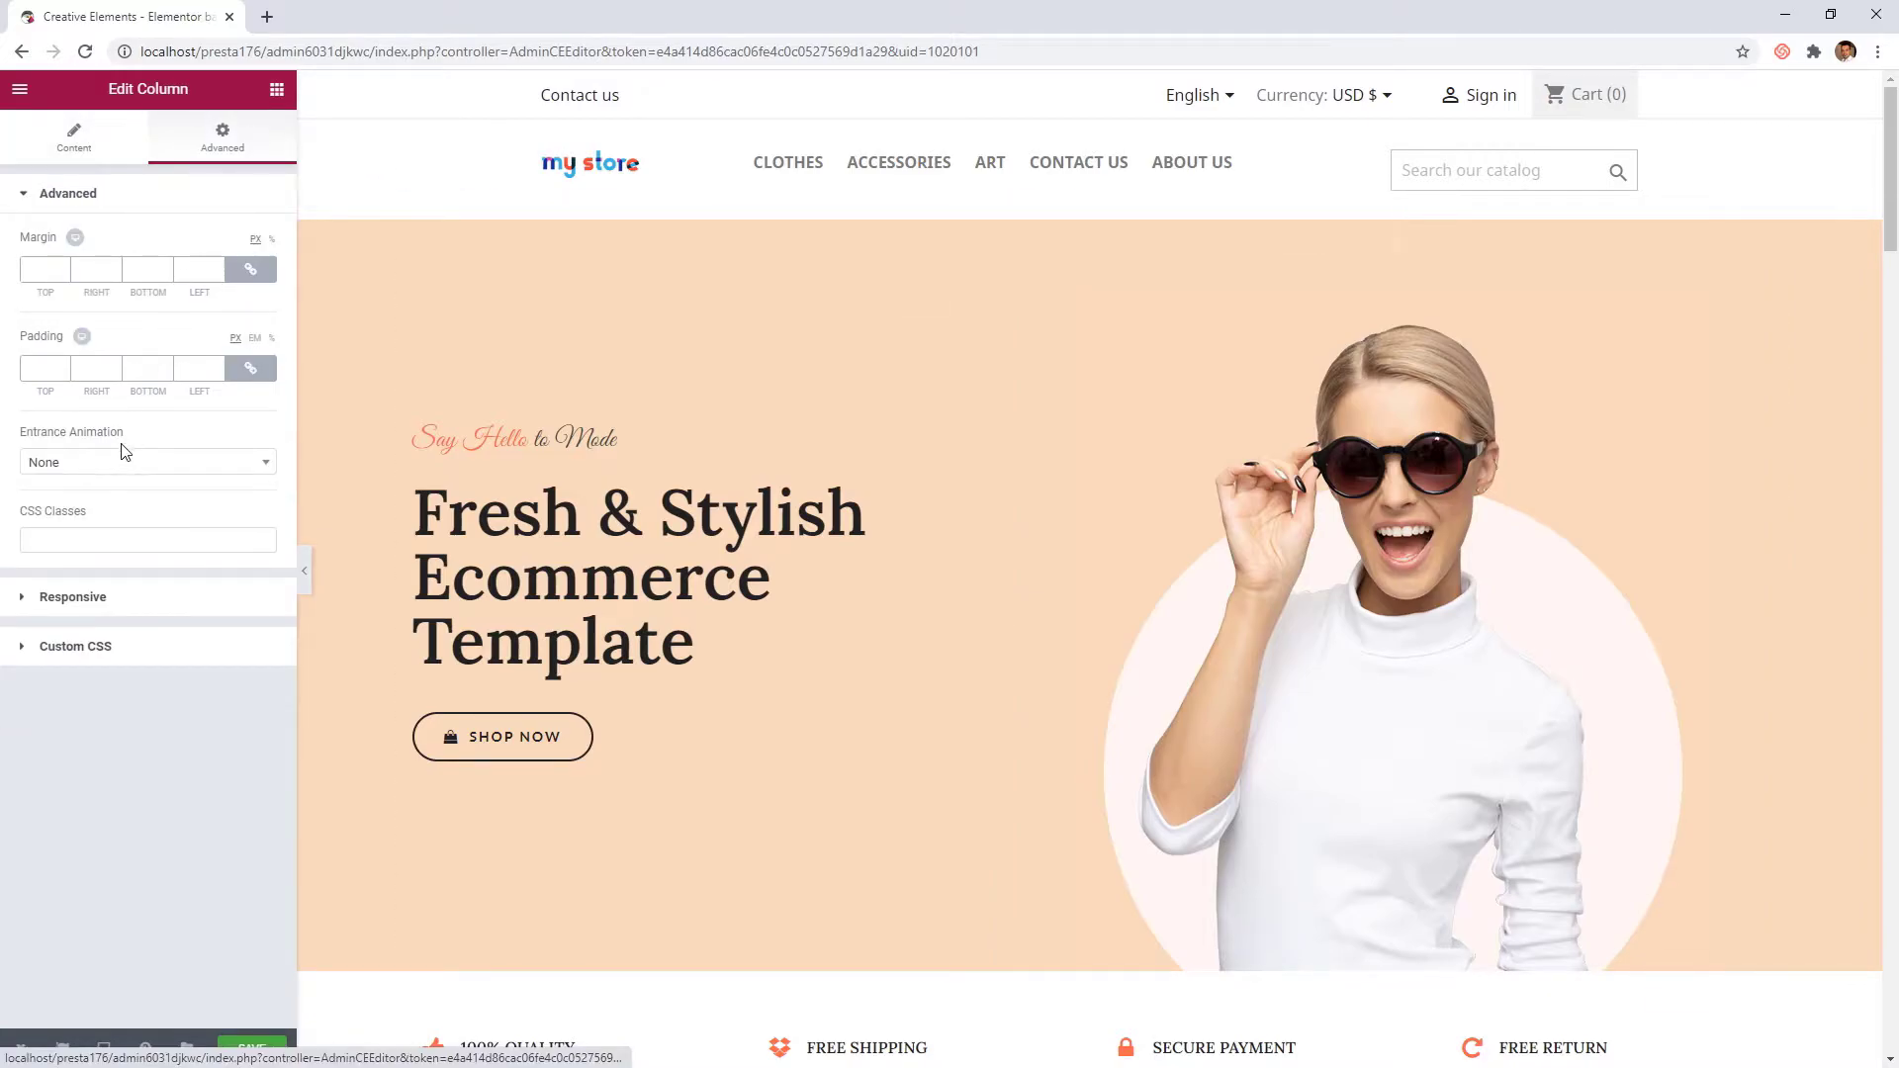
{"action": "left_click", "coordinate": [144, 461]}
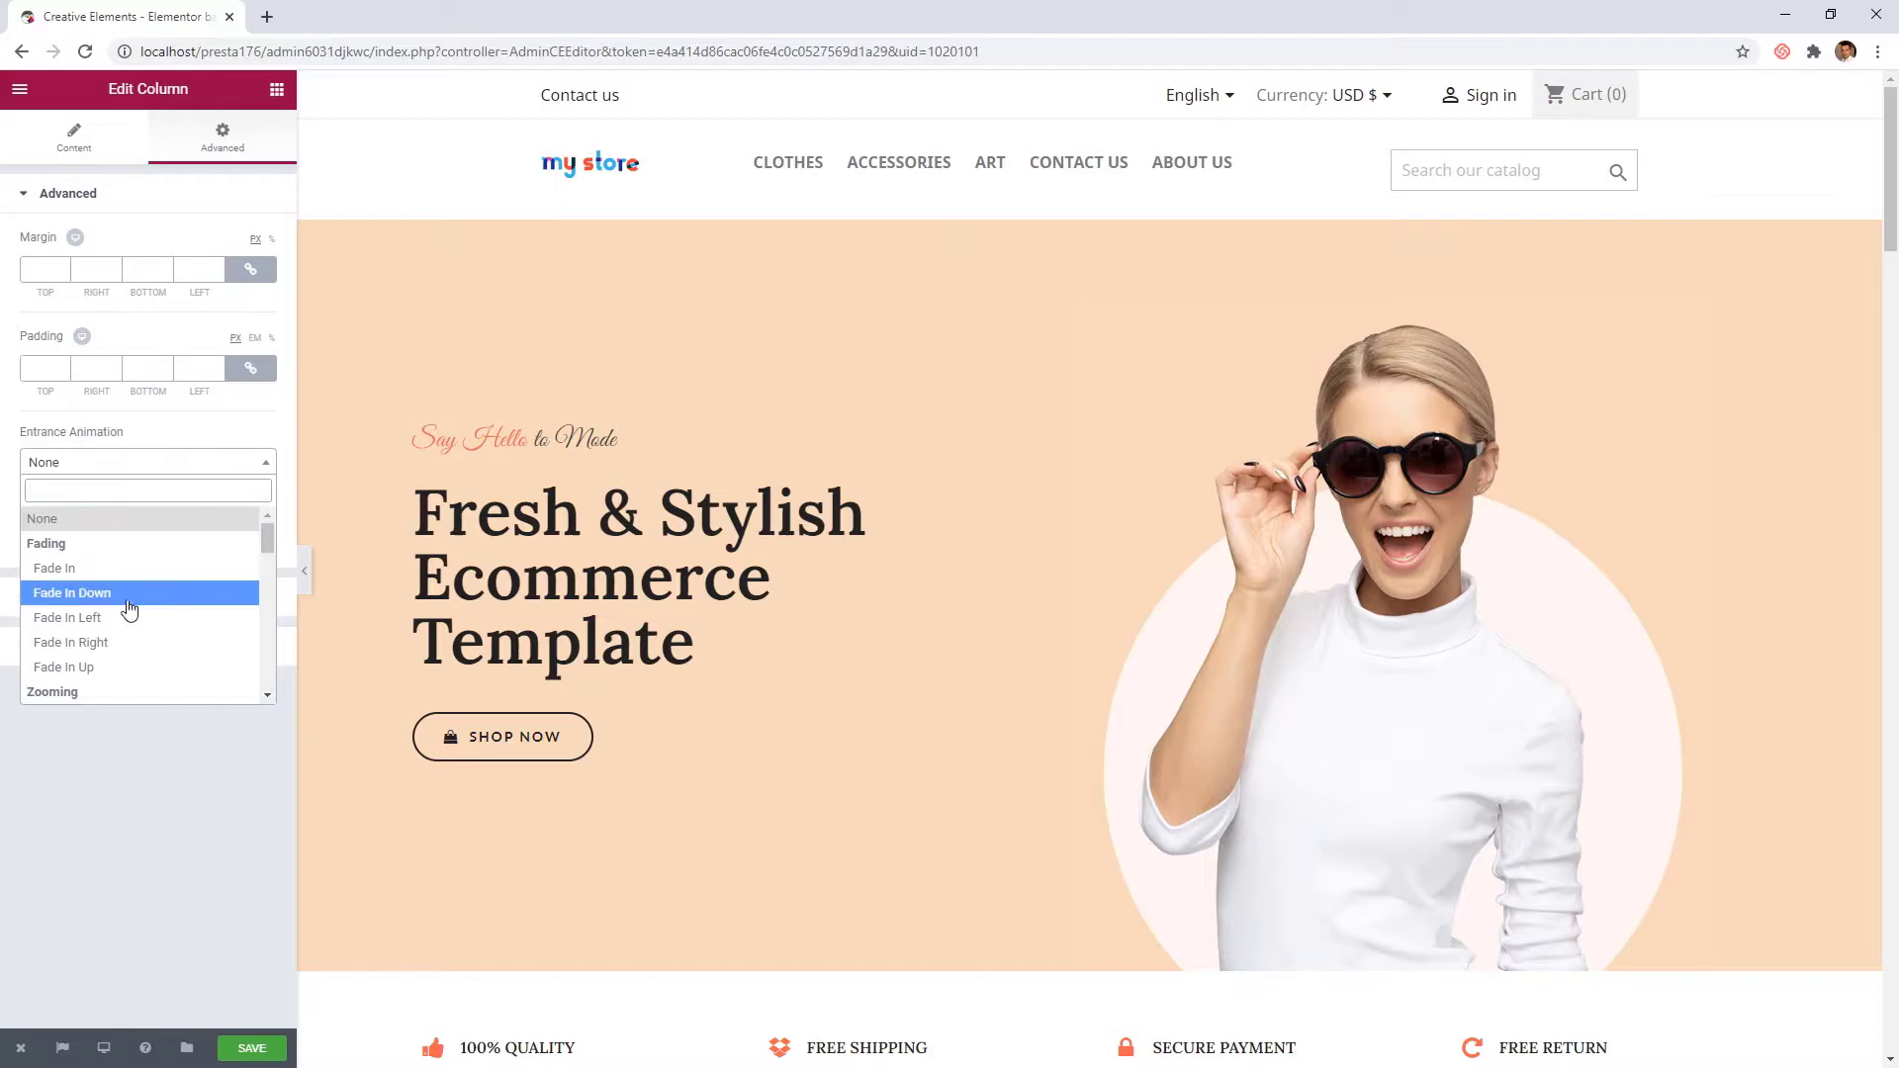
{"action": "left_click", "coordinate": [71, 641]}
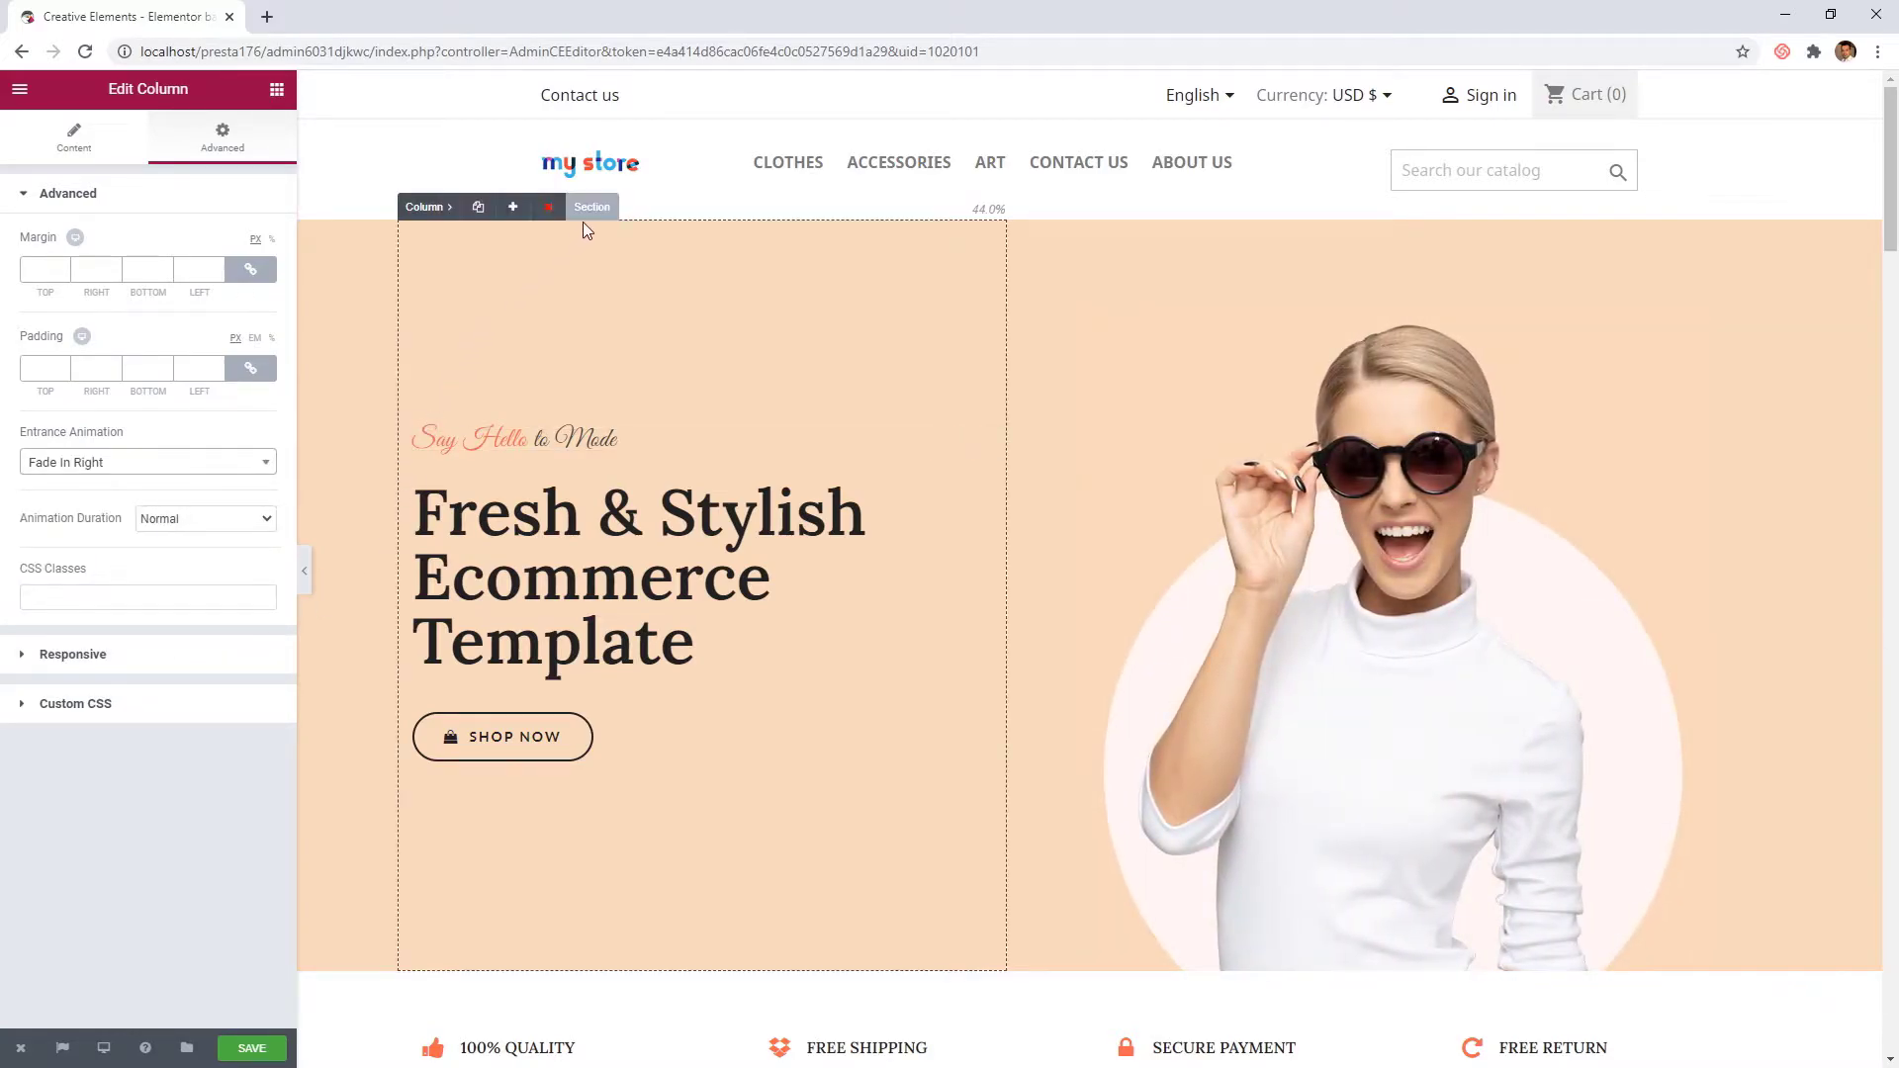
{"action": "left_click", "coordinate": [591, 206]}
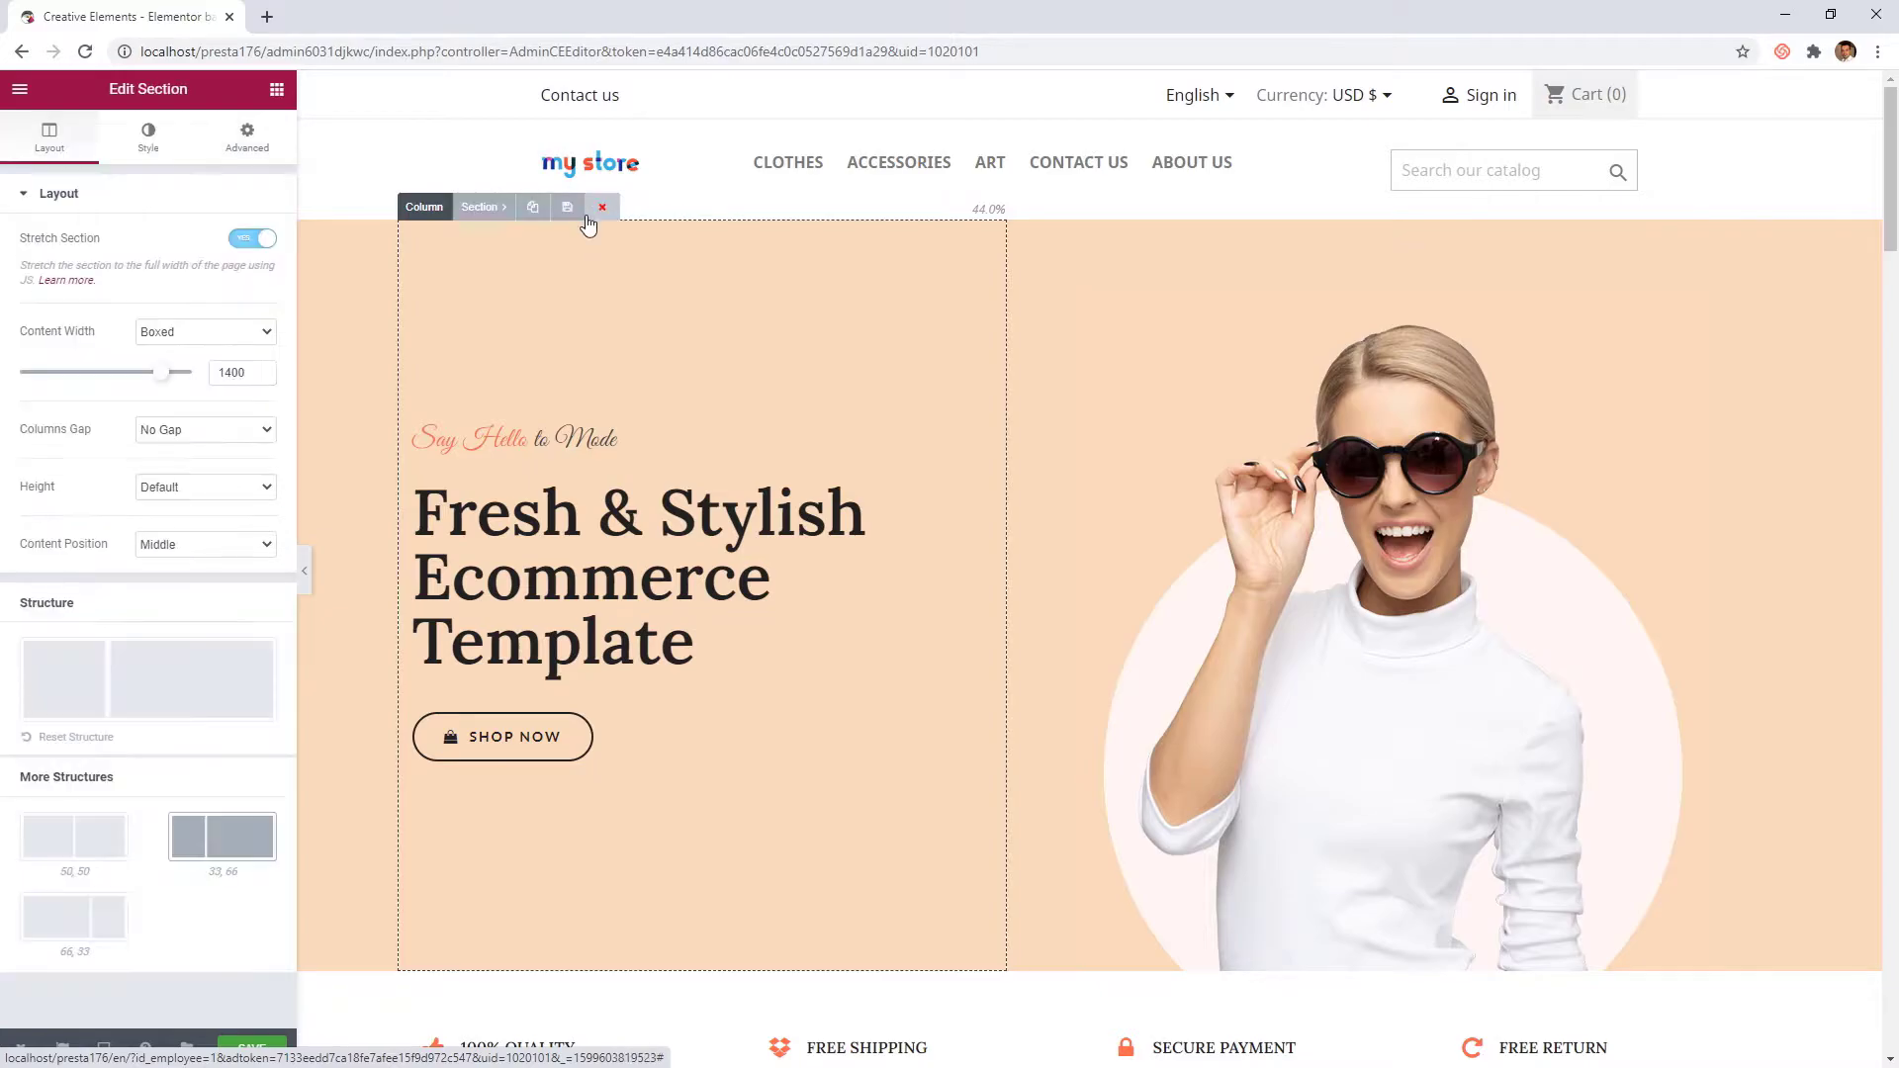
Give the hero section a Fade In entrance, save the page and bring up the view-page options
{"action": "left_click", "coordinate": [245, 137]}
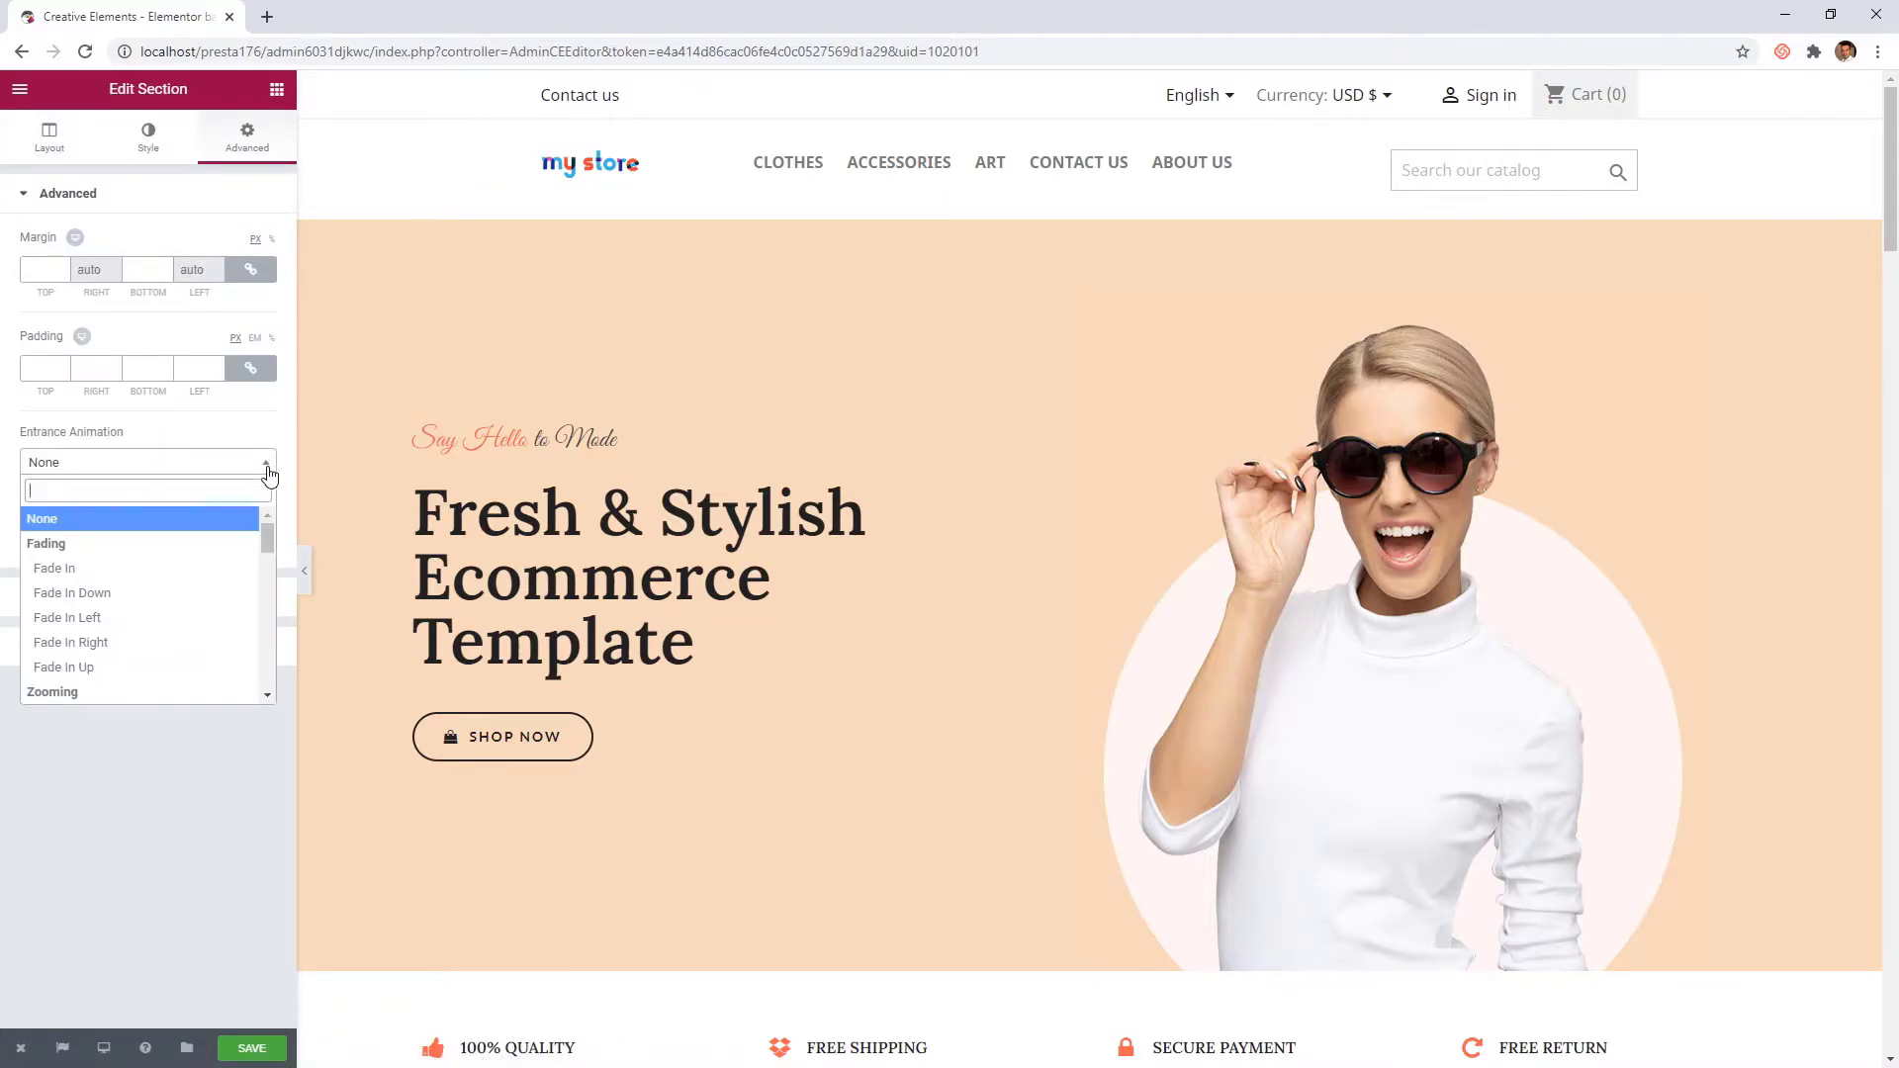
{"action": "left_click", "coordinate": [56, 567]}
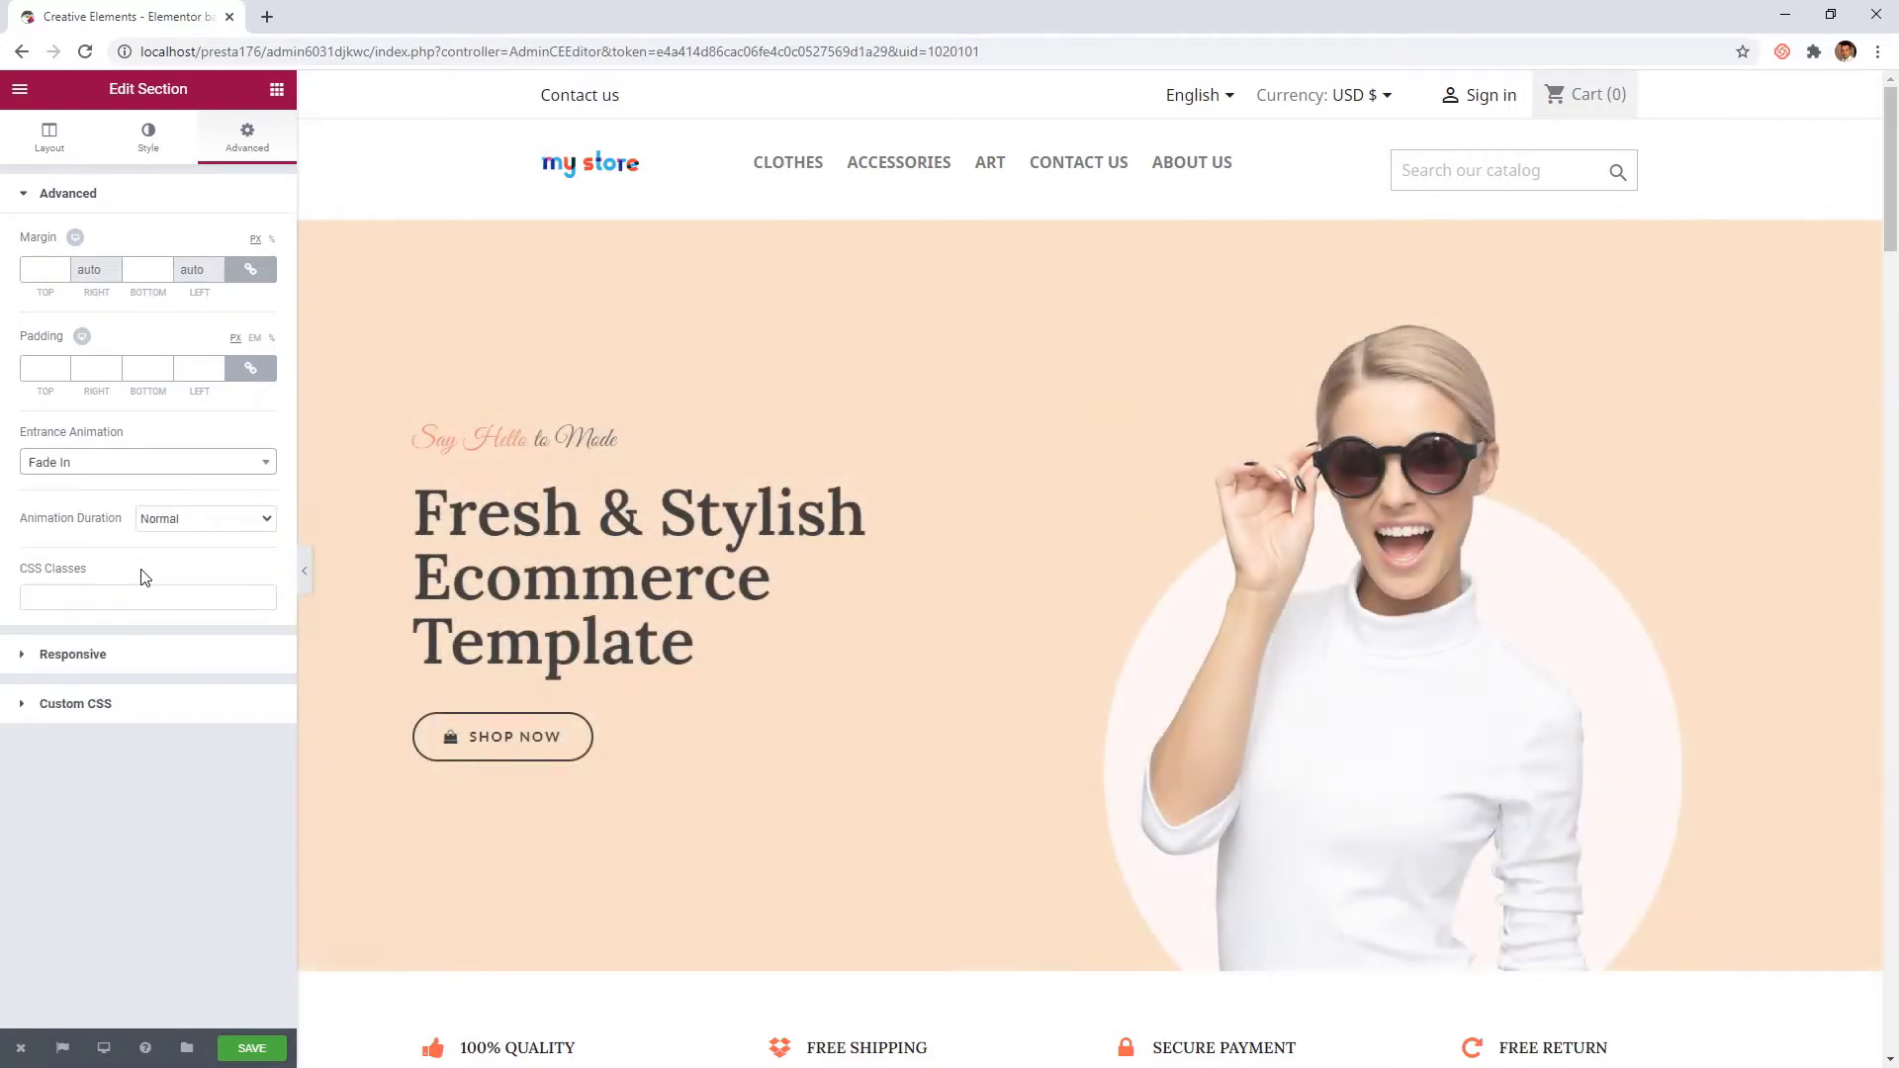
{"action": "left_click", "coordinate": [251, 1048]}
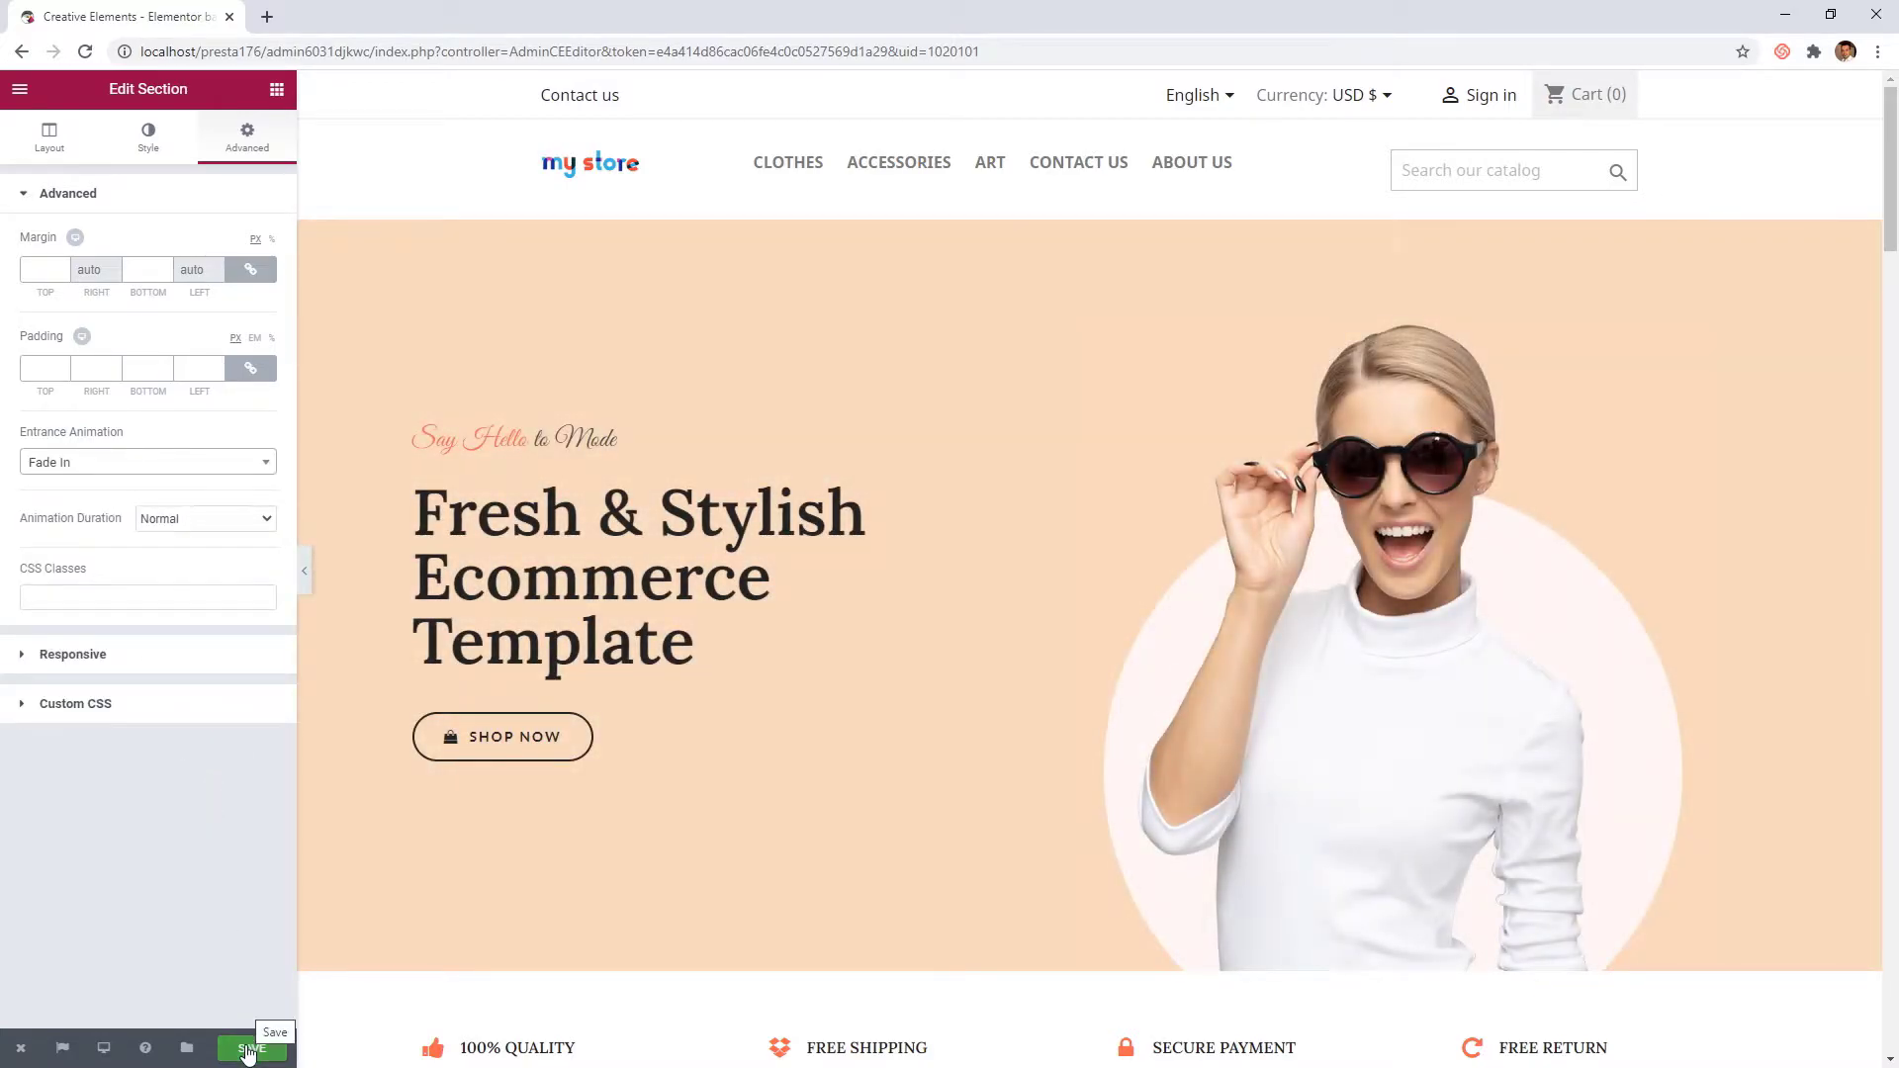
{"action": "left_click", "coordinate": [251, 1048]}
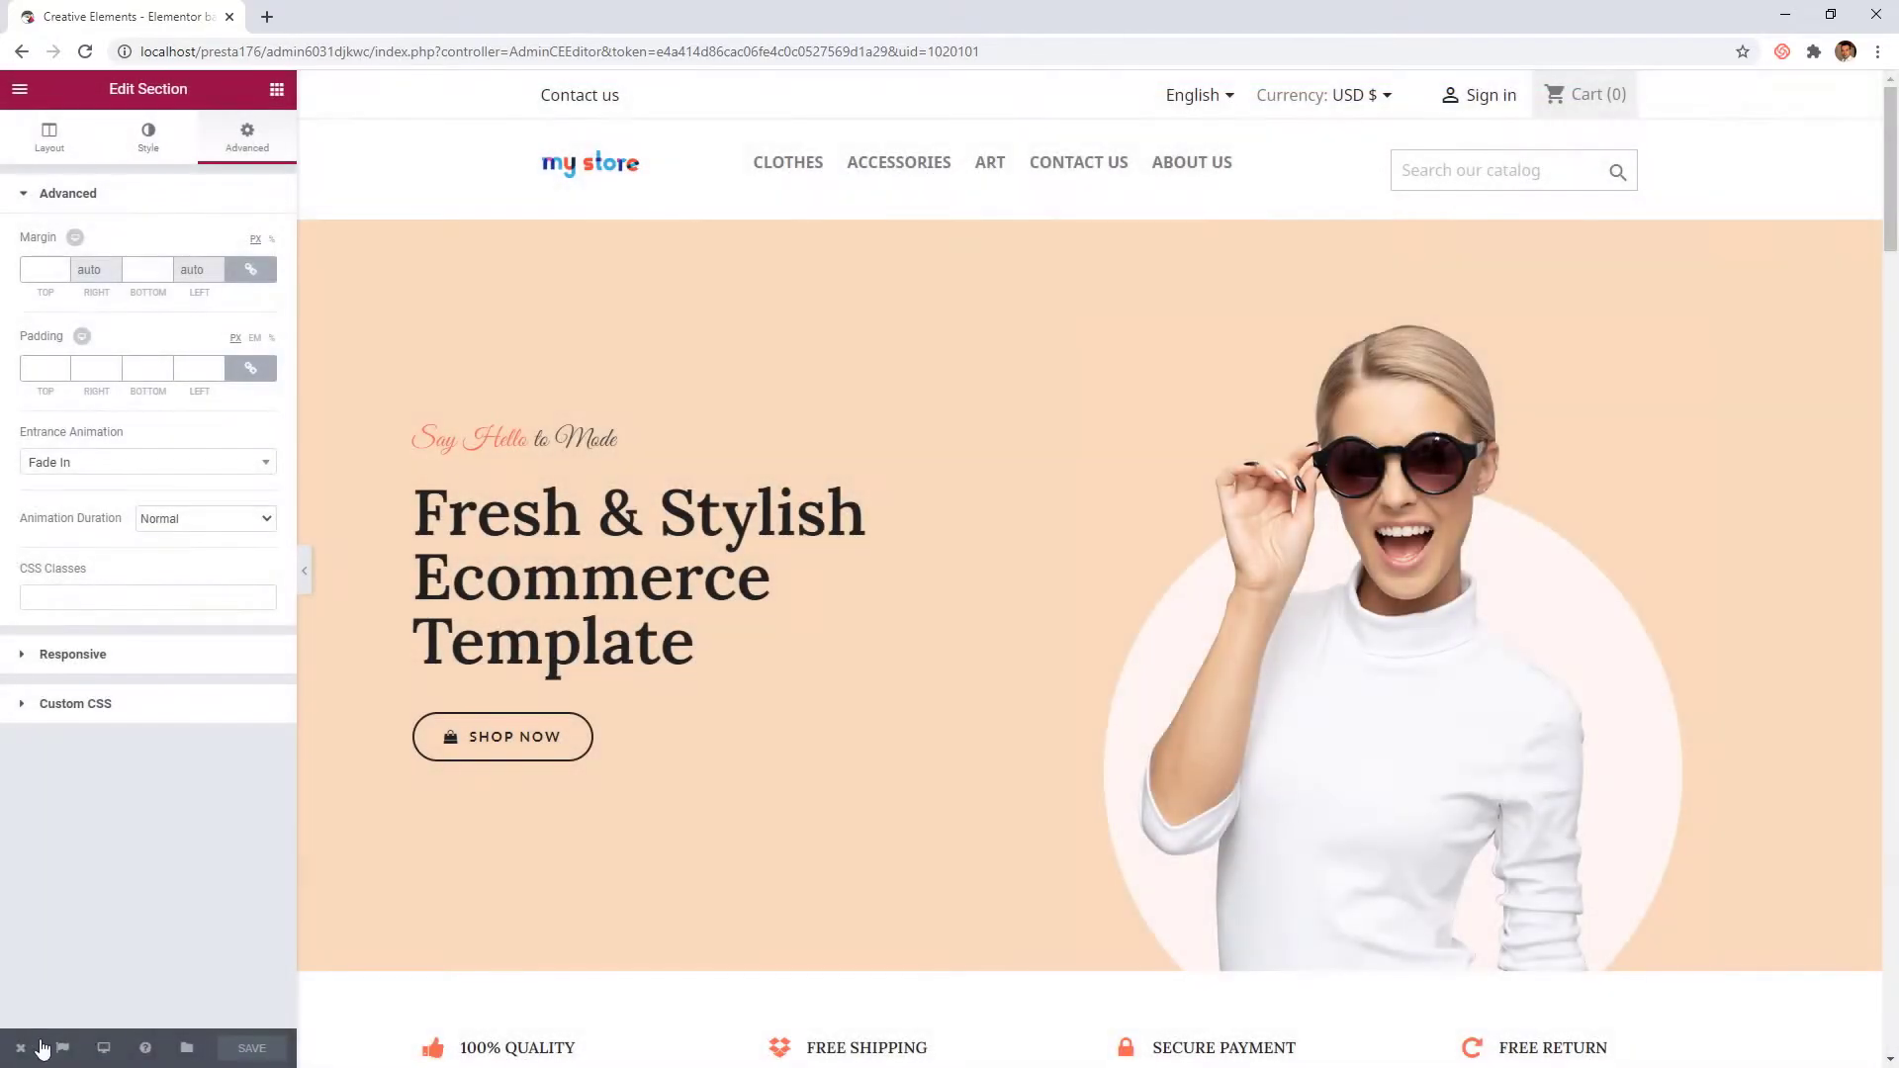
{"action": "left_click", "coordinate": [20, 1048]}
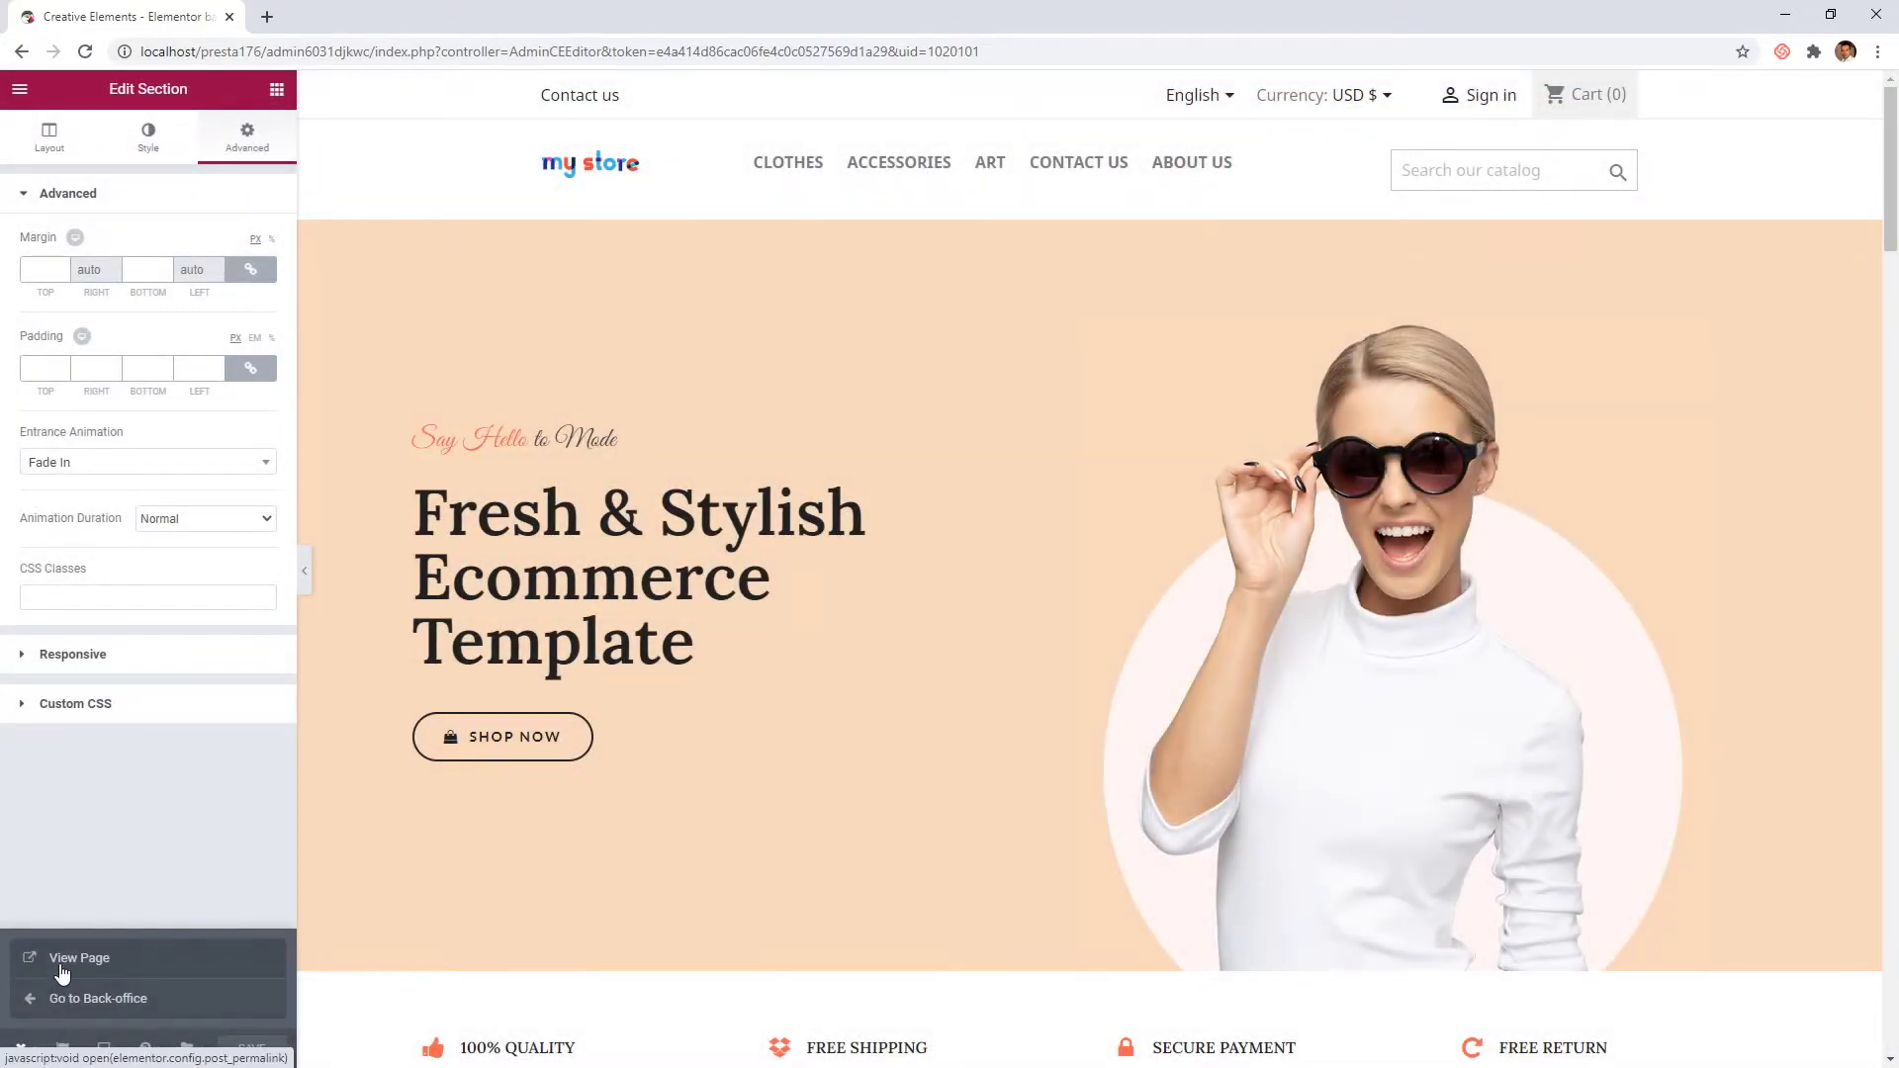
View the live homepage, reload it to replay the fade-ins, then return to the page builder
{"action": "left_click", "coordinate": [79, 957]}
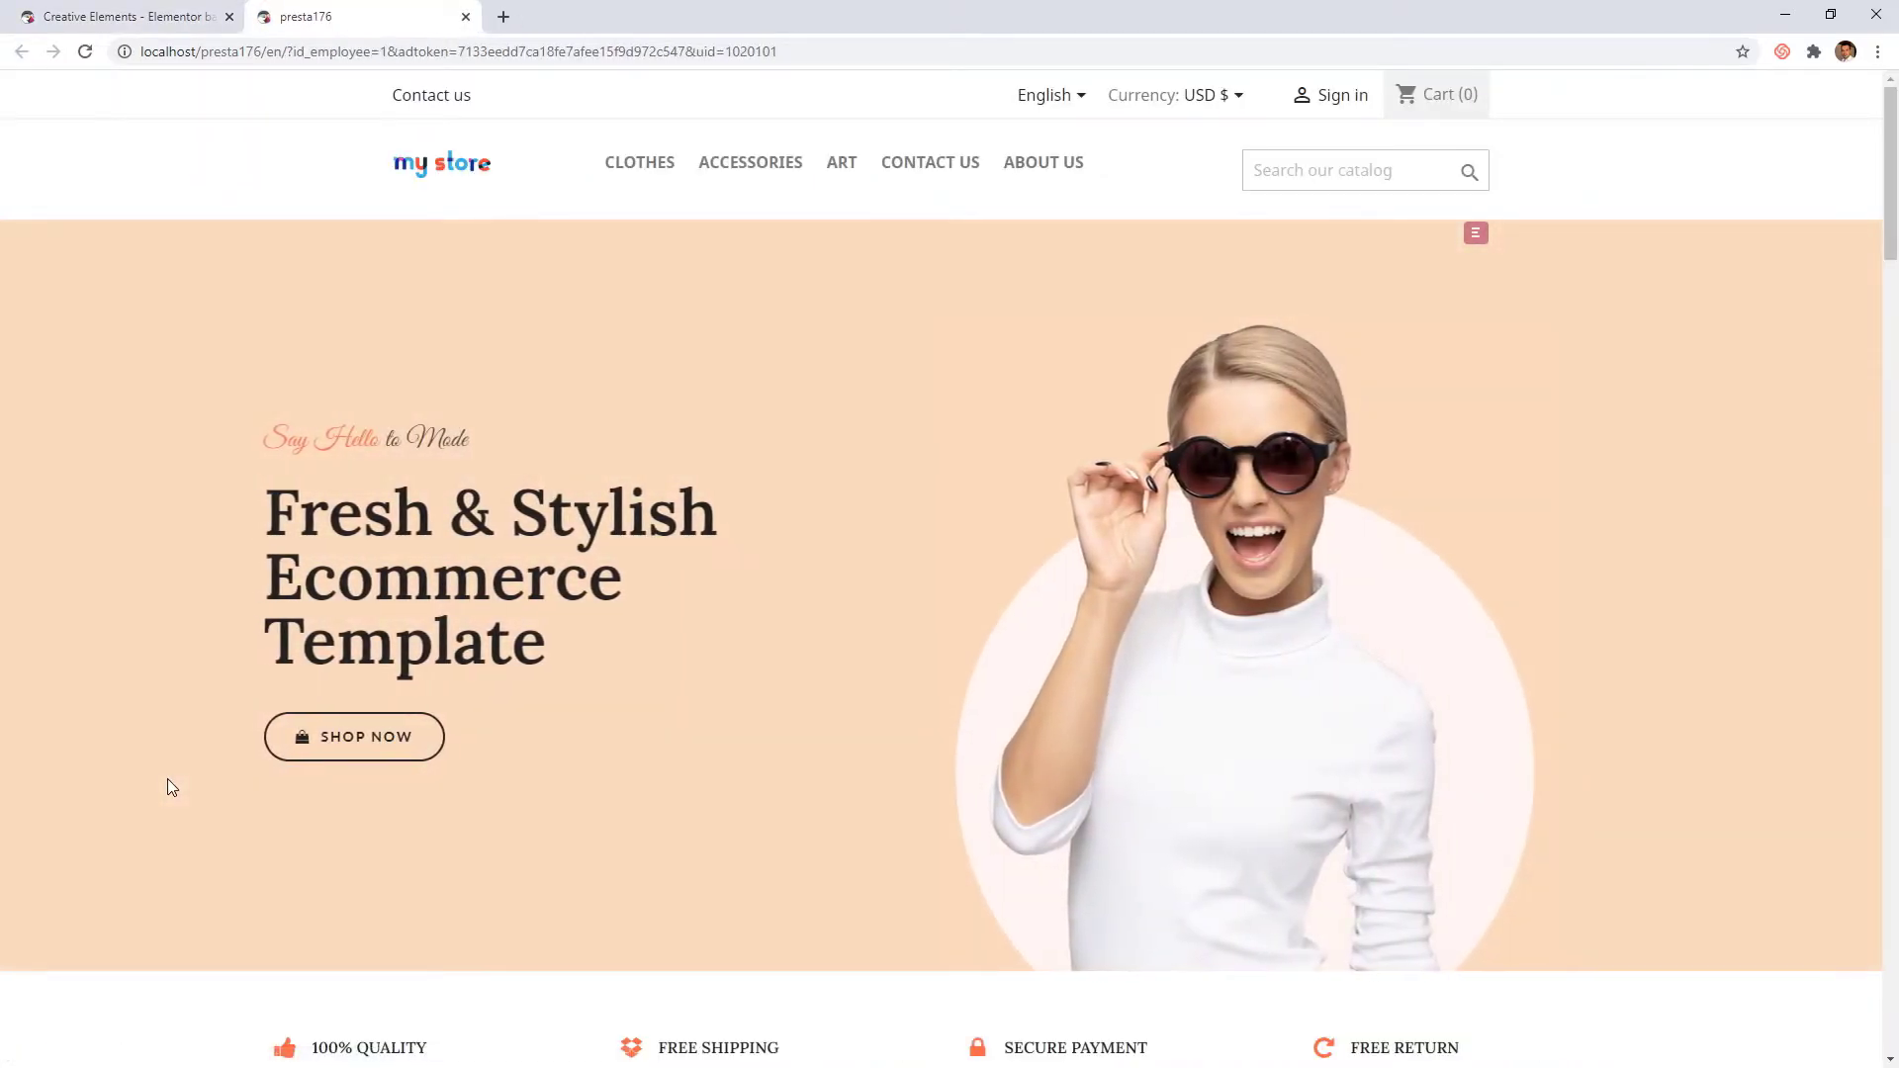
{"action": "left_click", "coordinate": [85, 52]}
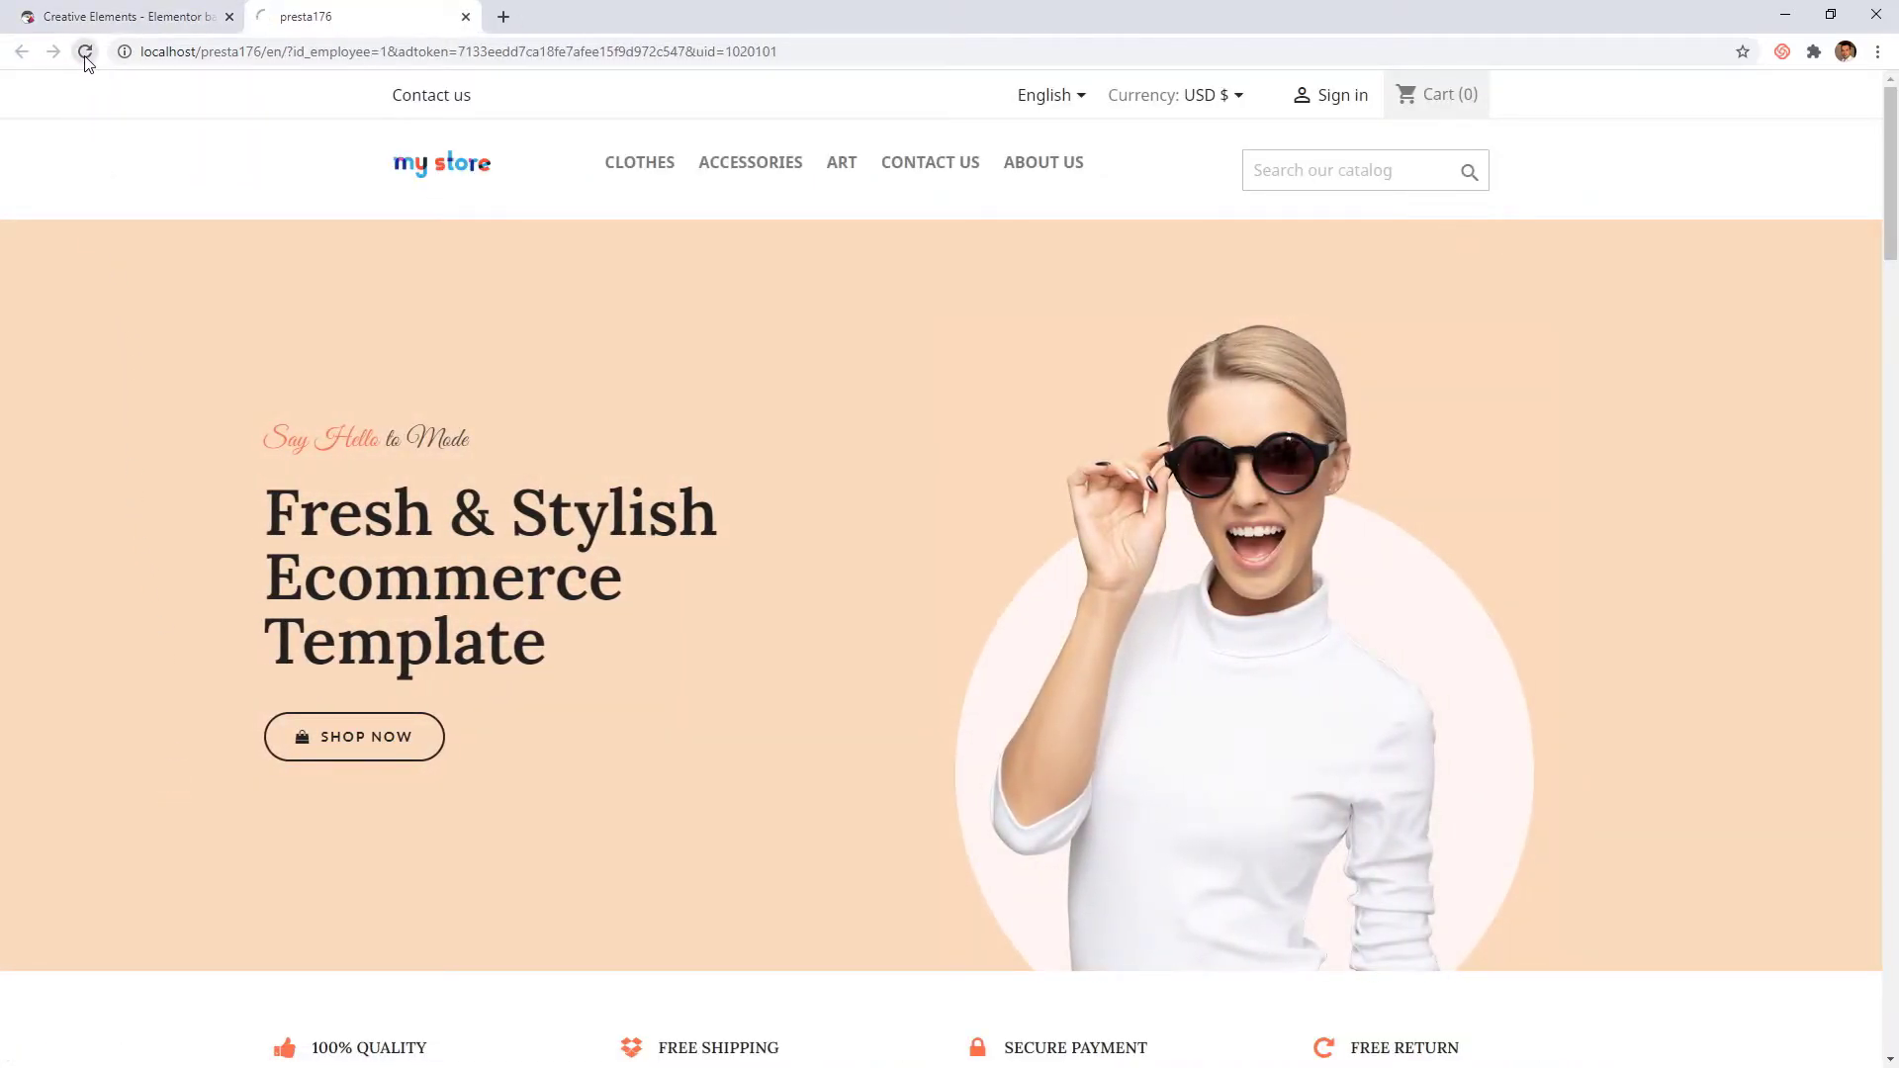
{"action": "left_click", "coordinate": [85, 52]}
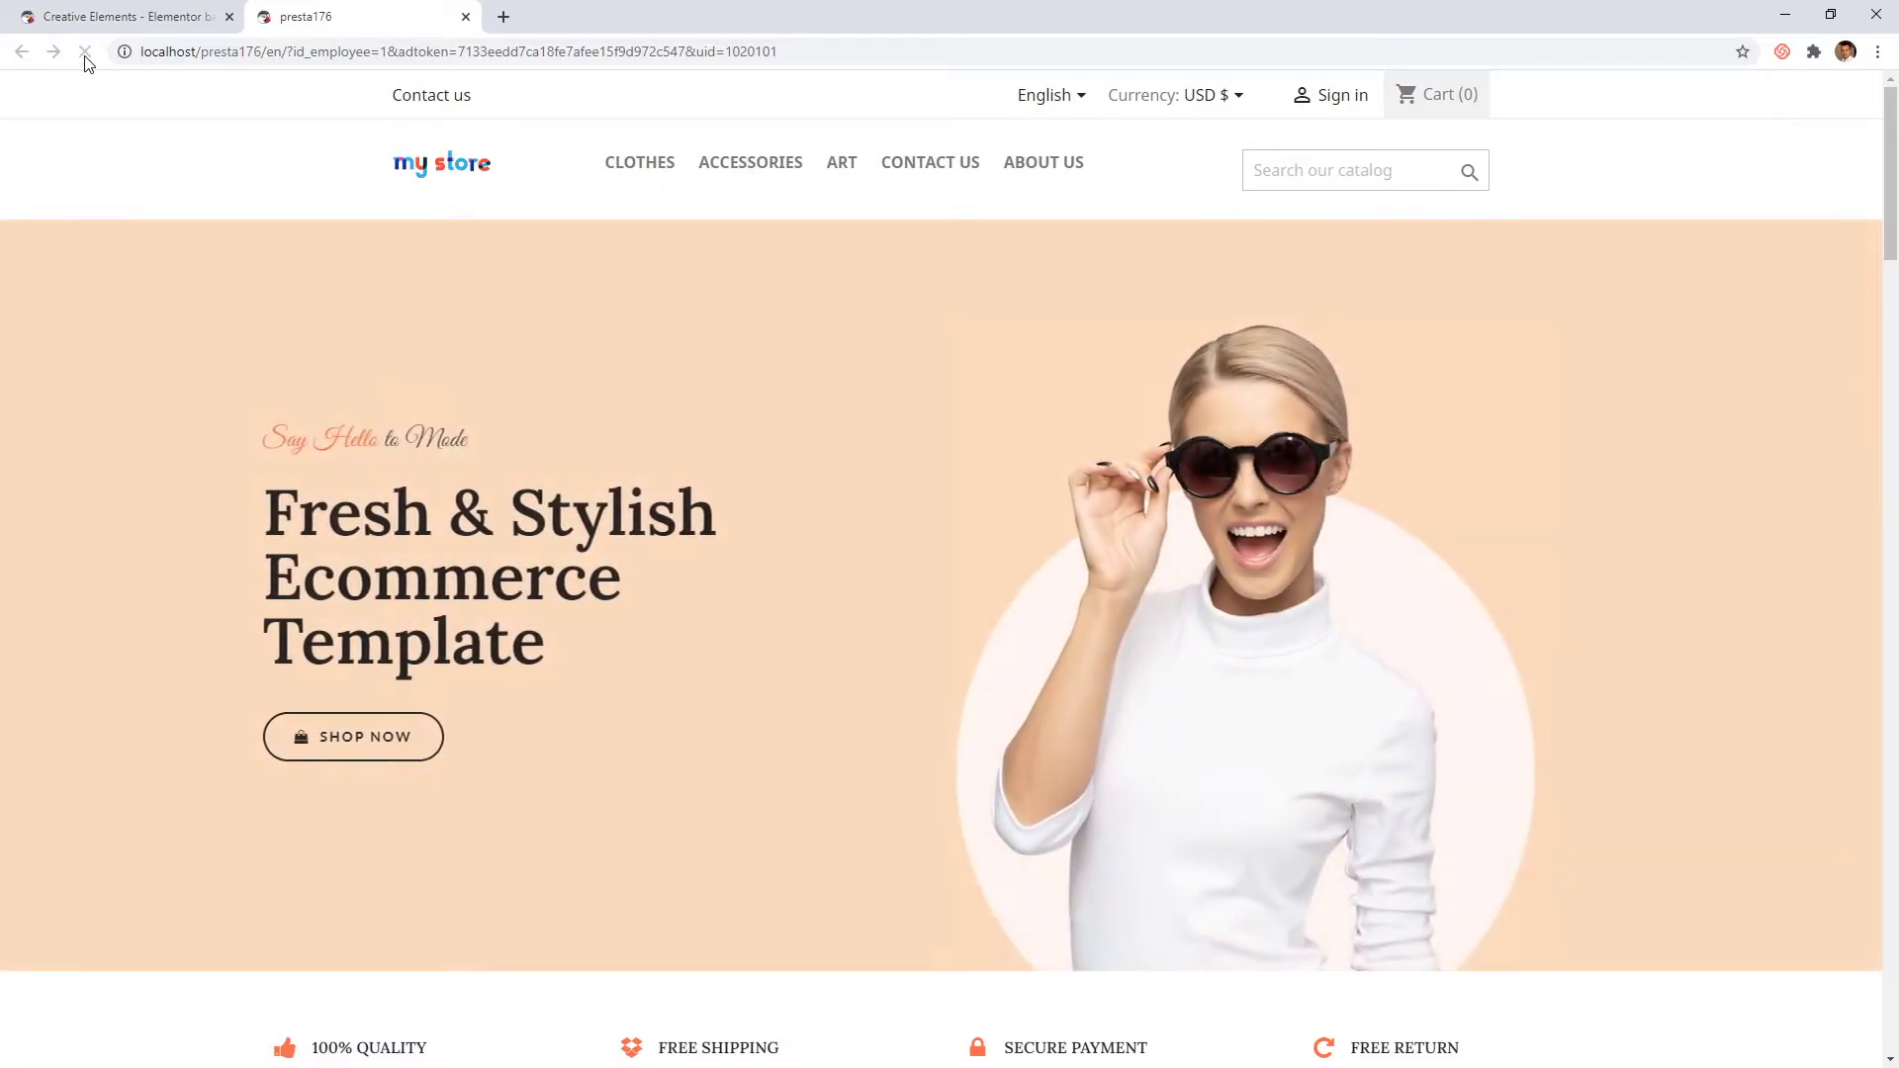
{"action": "scroll", "scroll_direction": "down", "scroll_amount": 3}
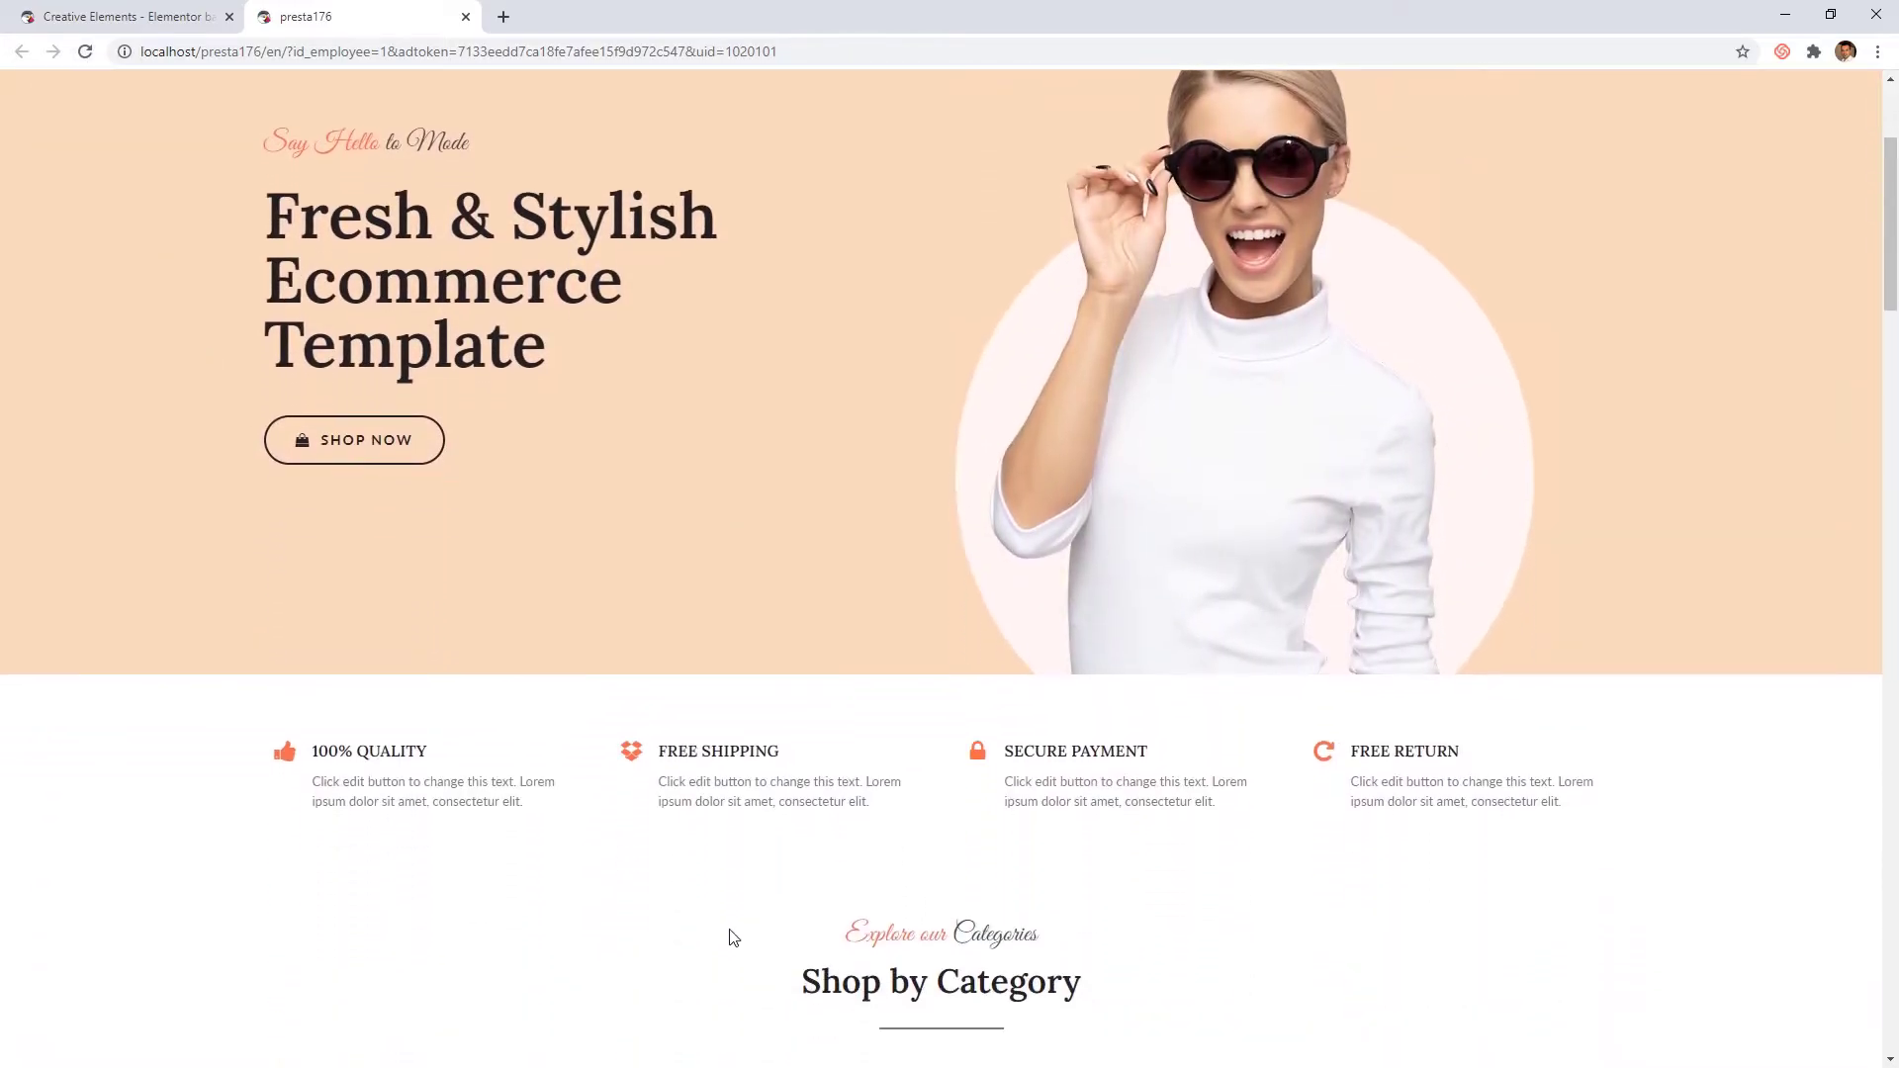
{"action": "left_click", "coordinate": [121, 16]}
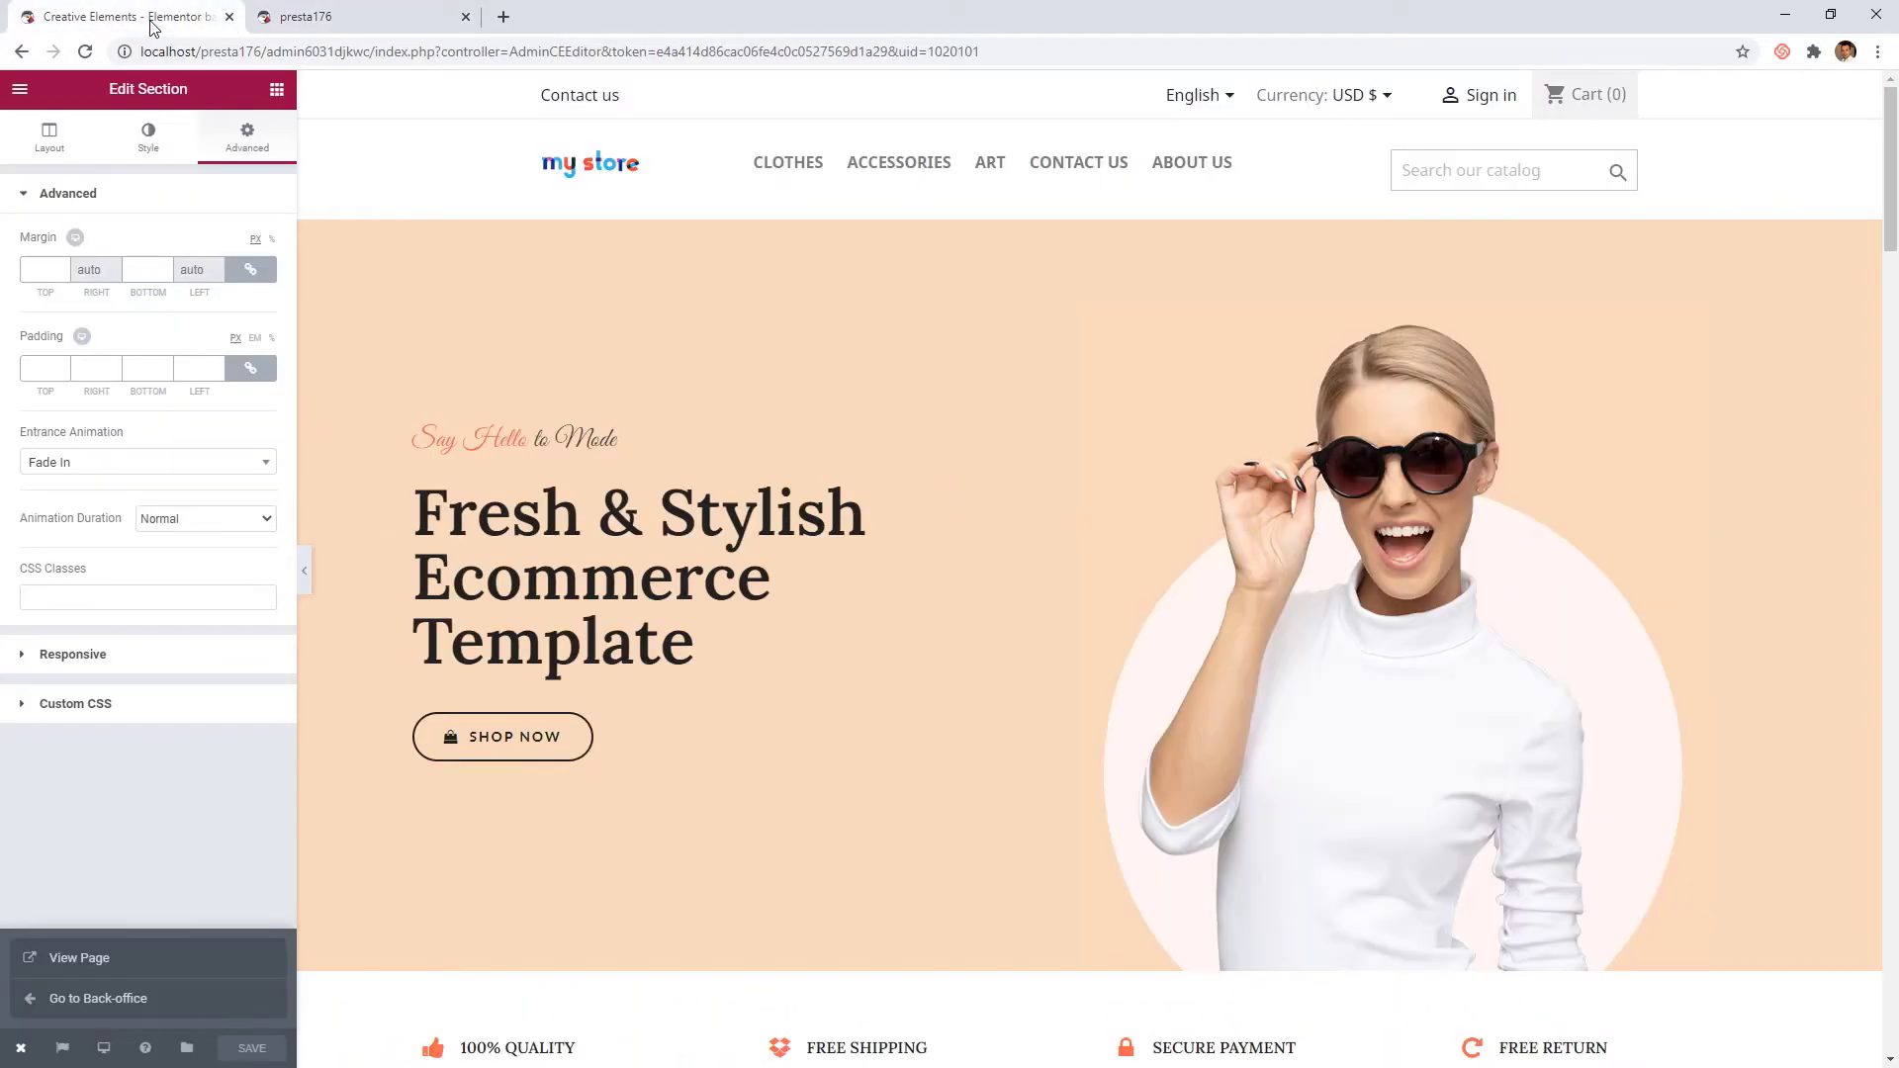
Give the four-column features section a Fade In entrance and select the Explore our Categories text
{"action": "scroll", "scroll_direction": "down", "scroll_amount": 3}
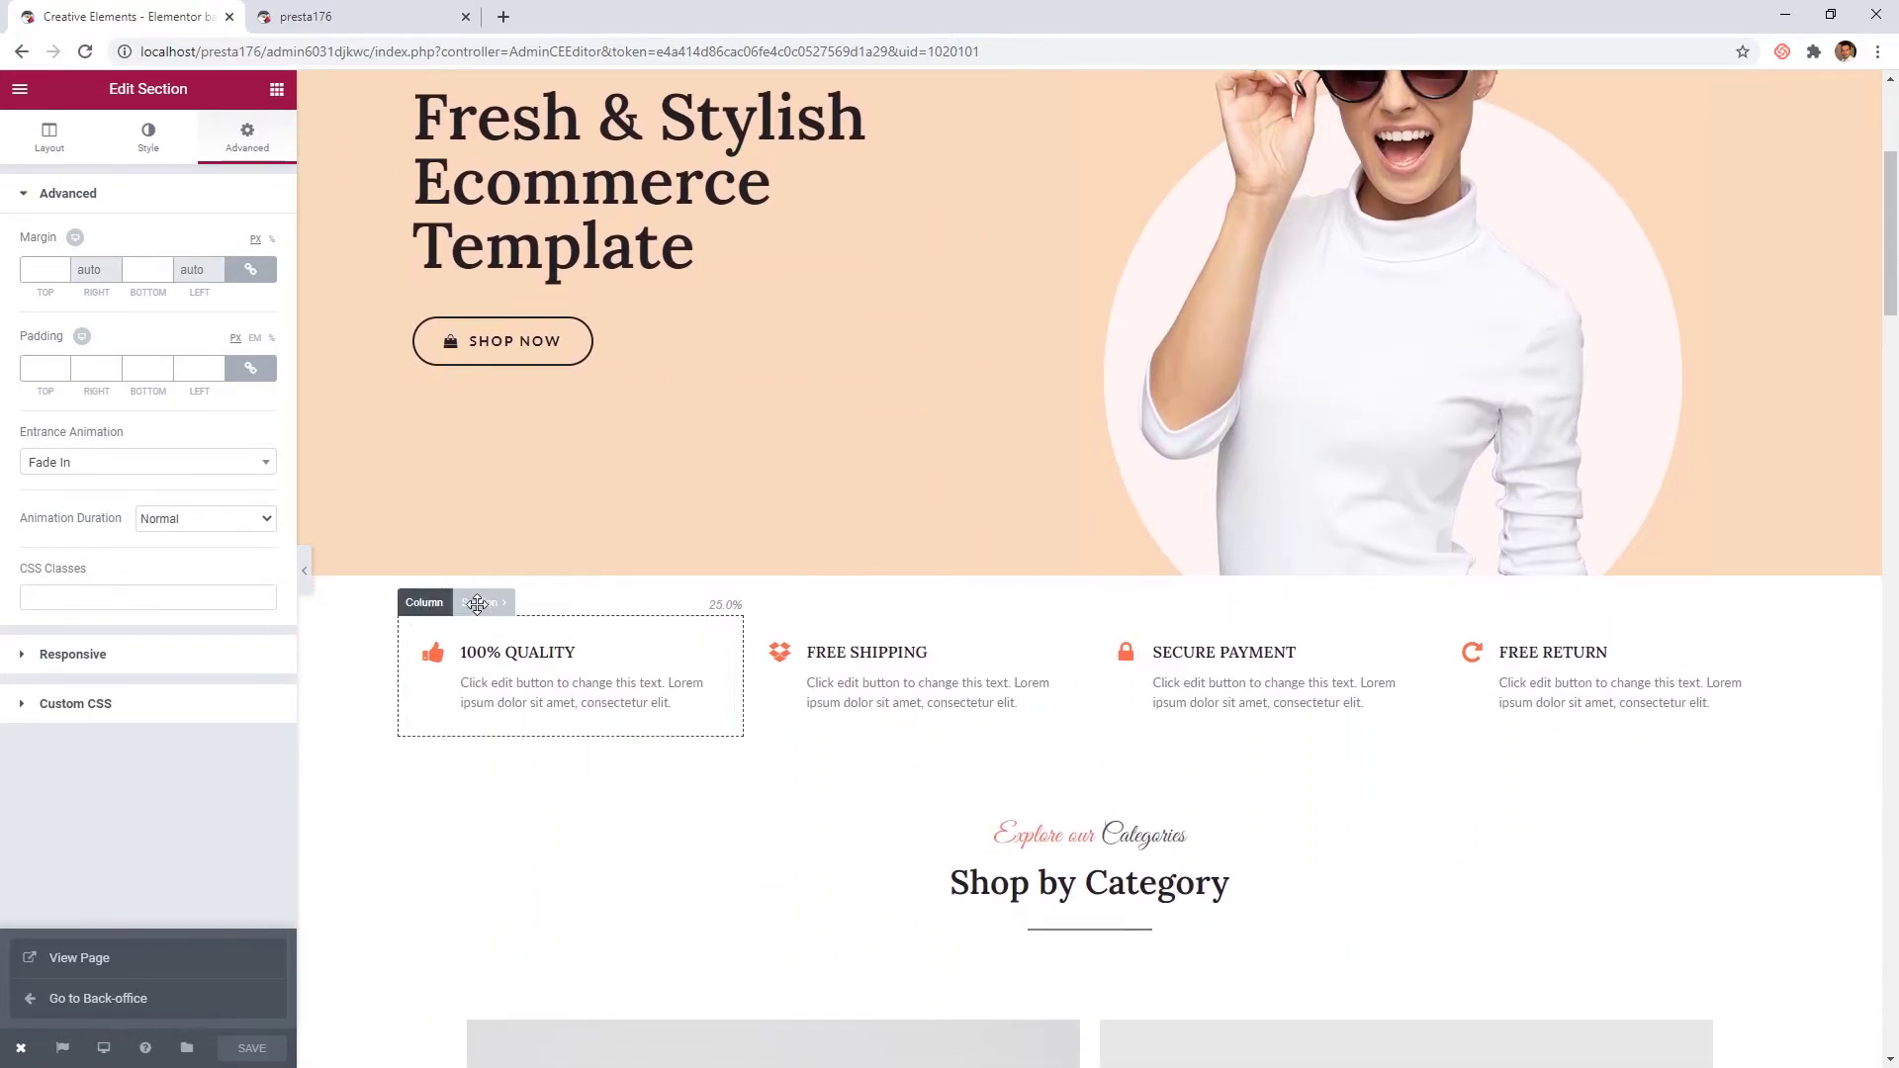
{"action": "left_click", "coordinate": [48, 137]}
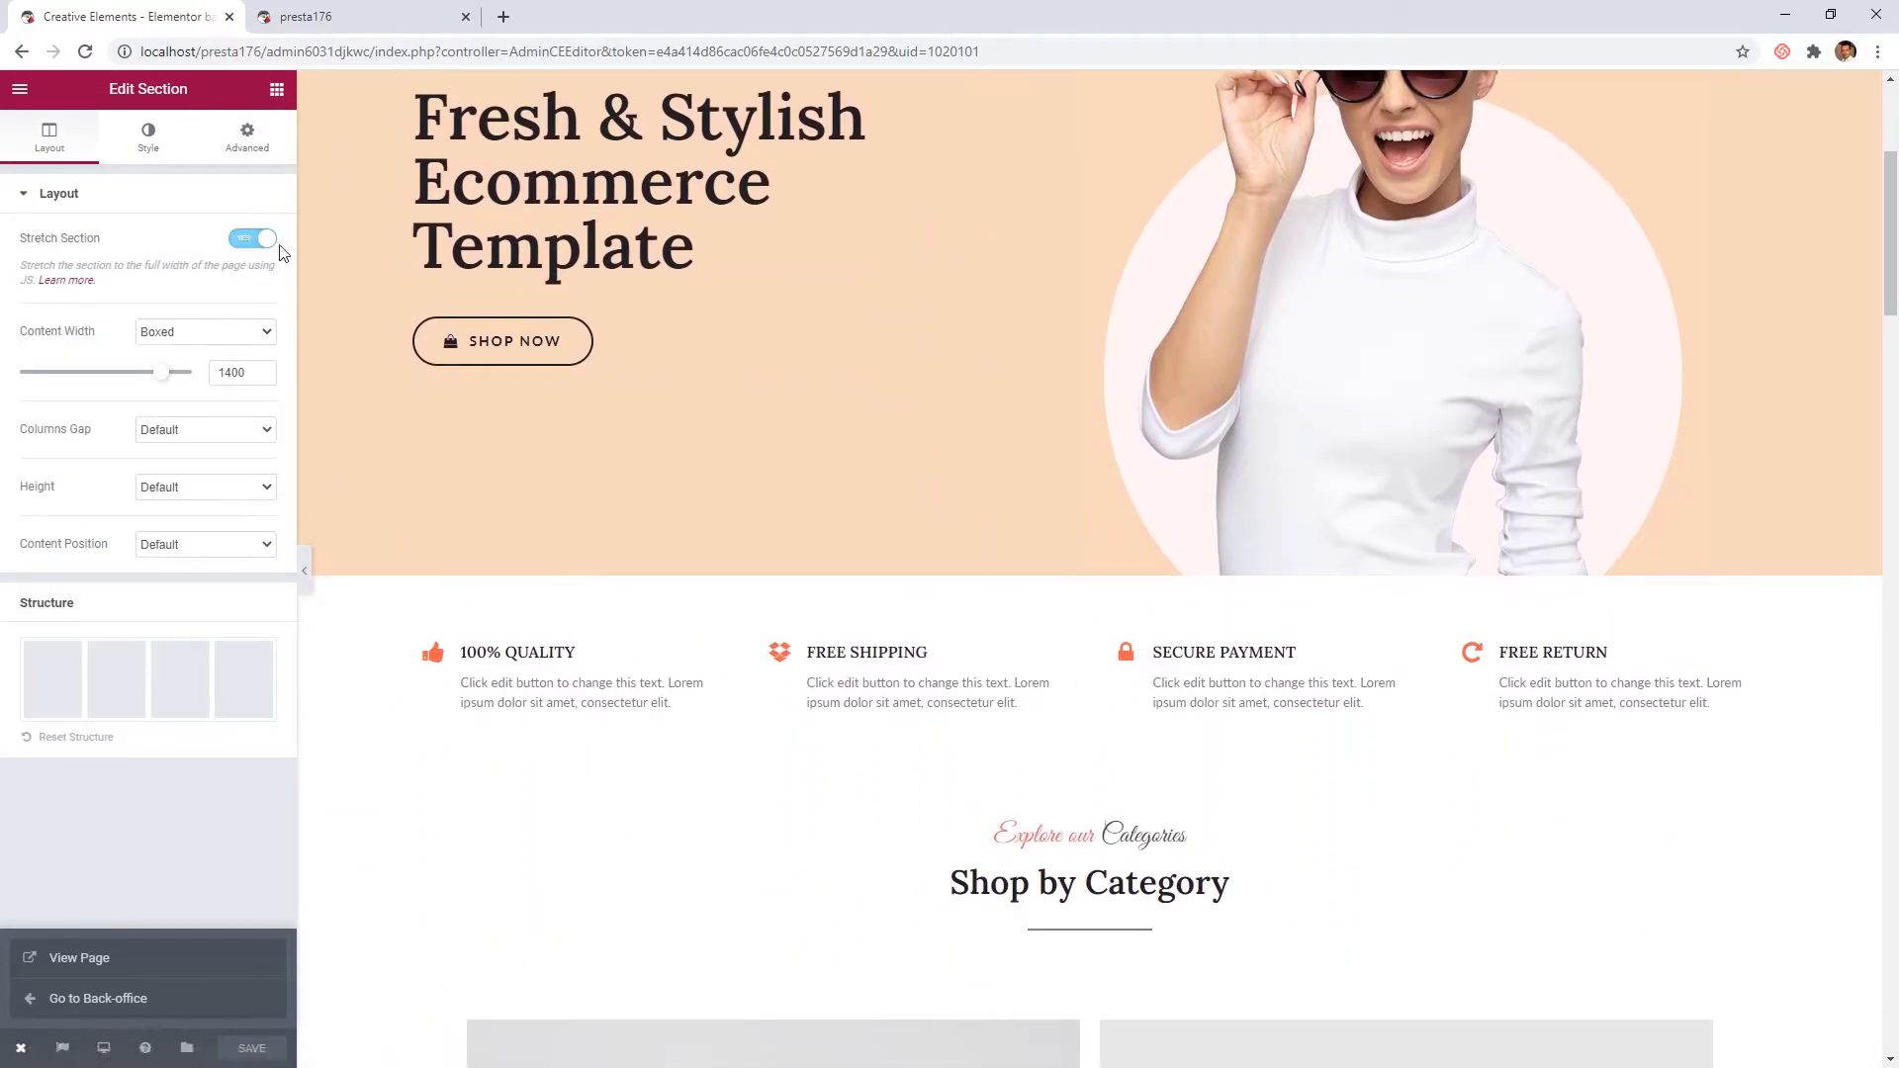
{"action": "left_click", "coordinate": [246, 133]}
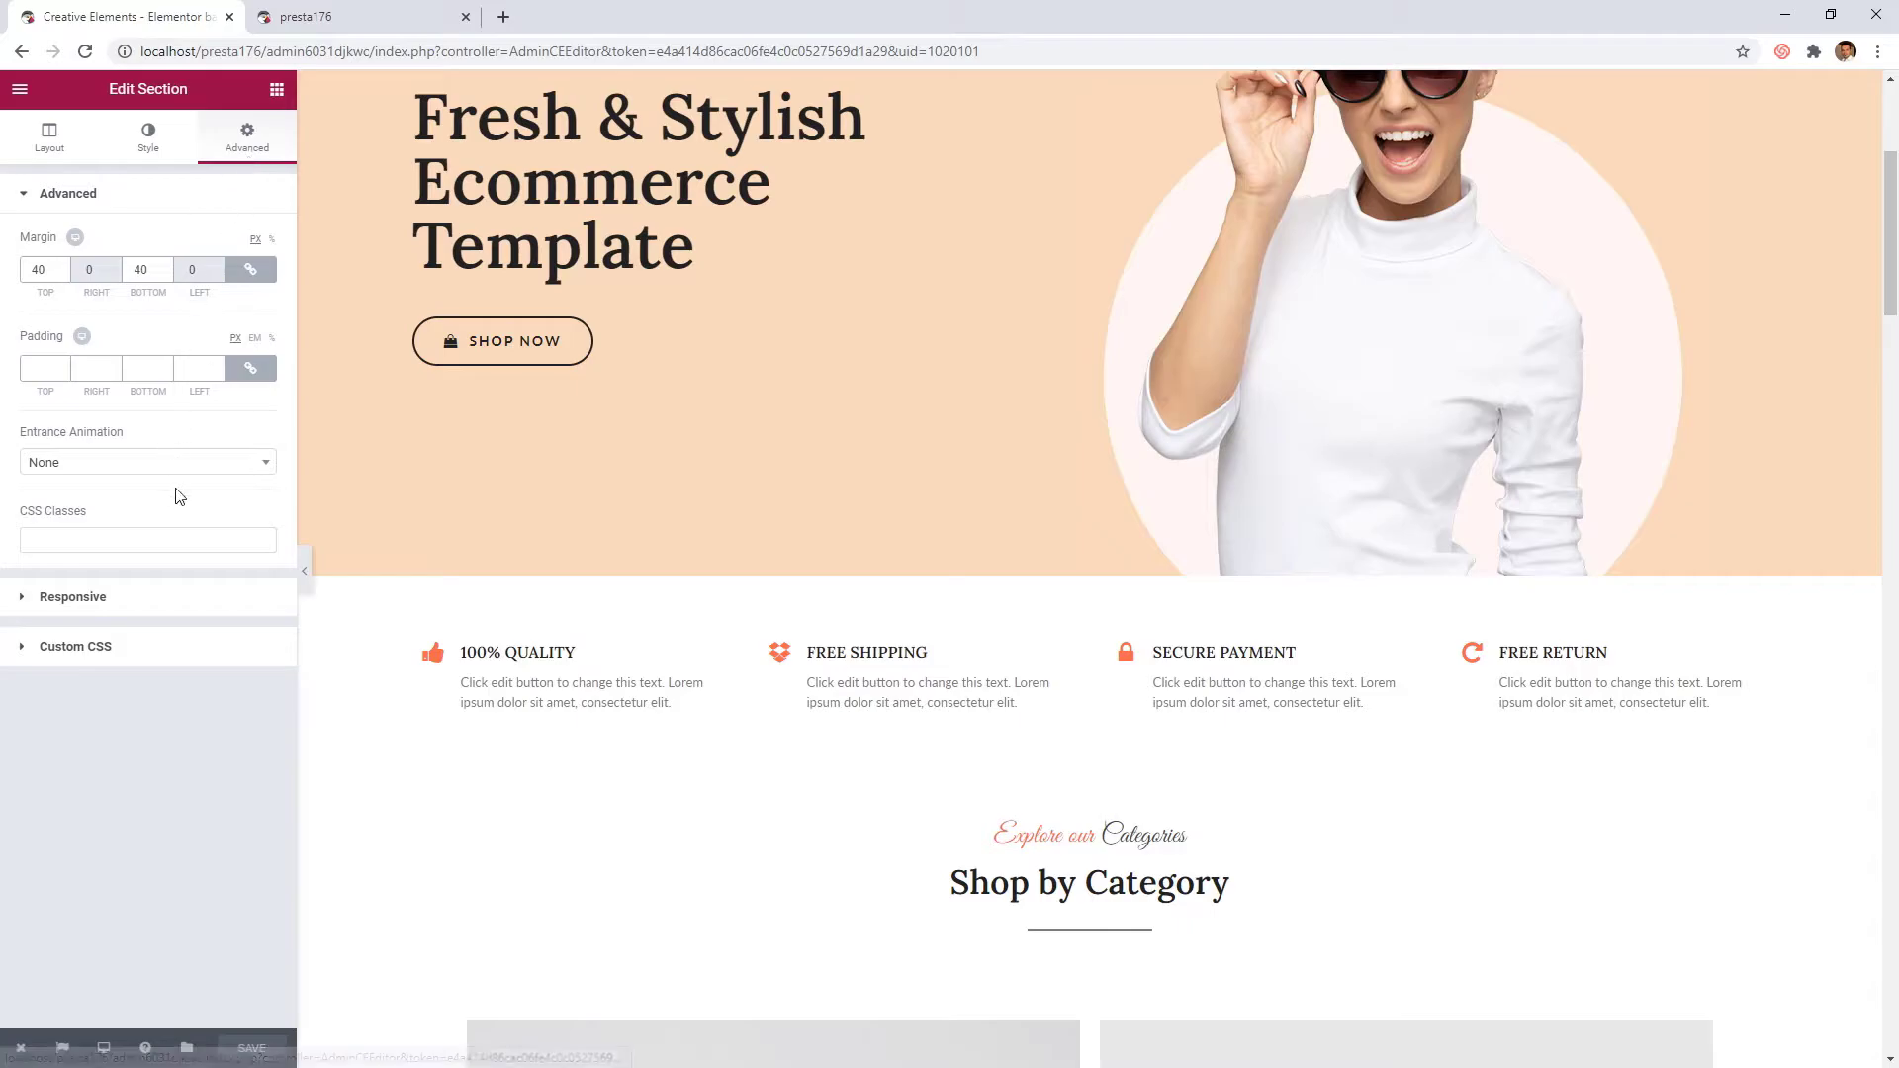
{"action": "left_click", "coordinate": [144, 461]}
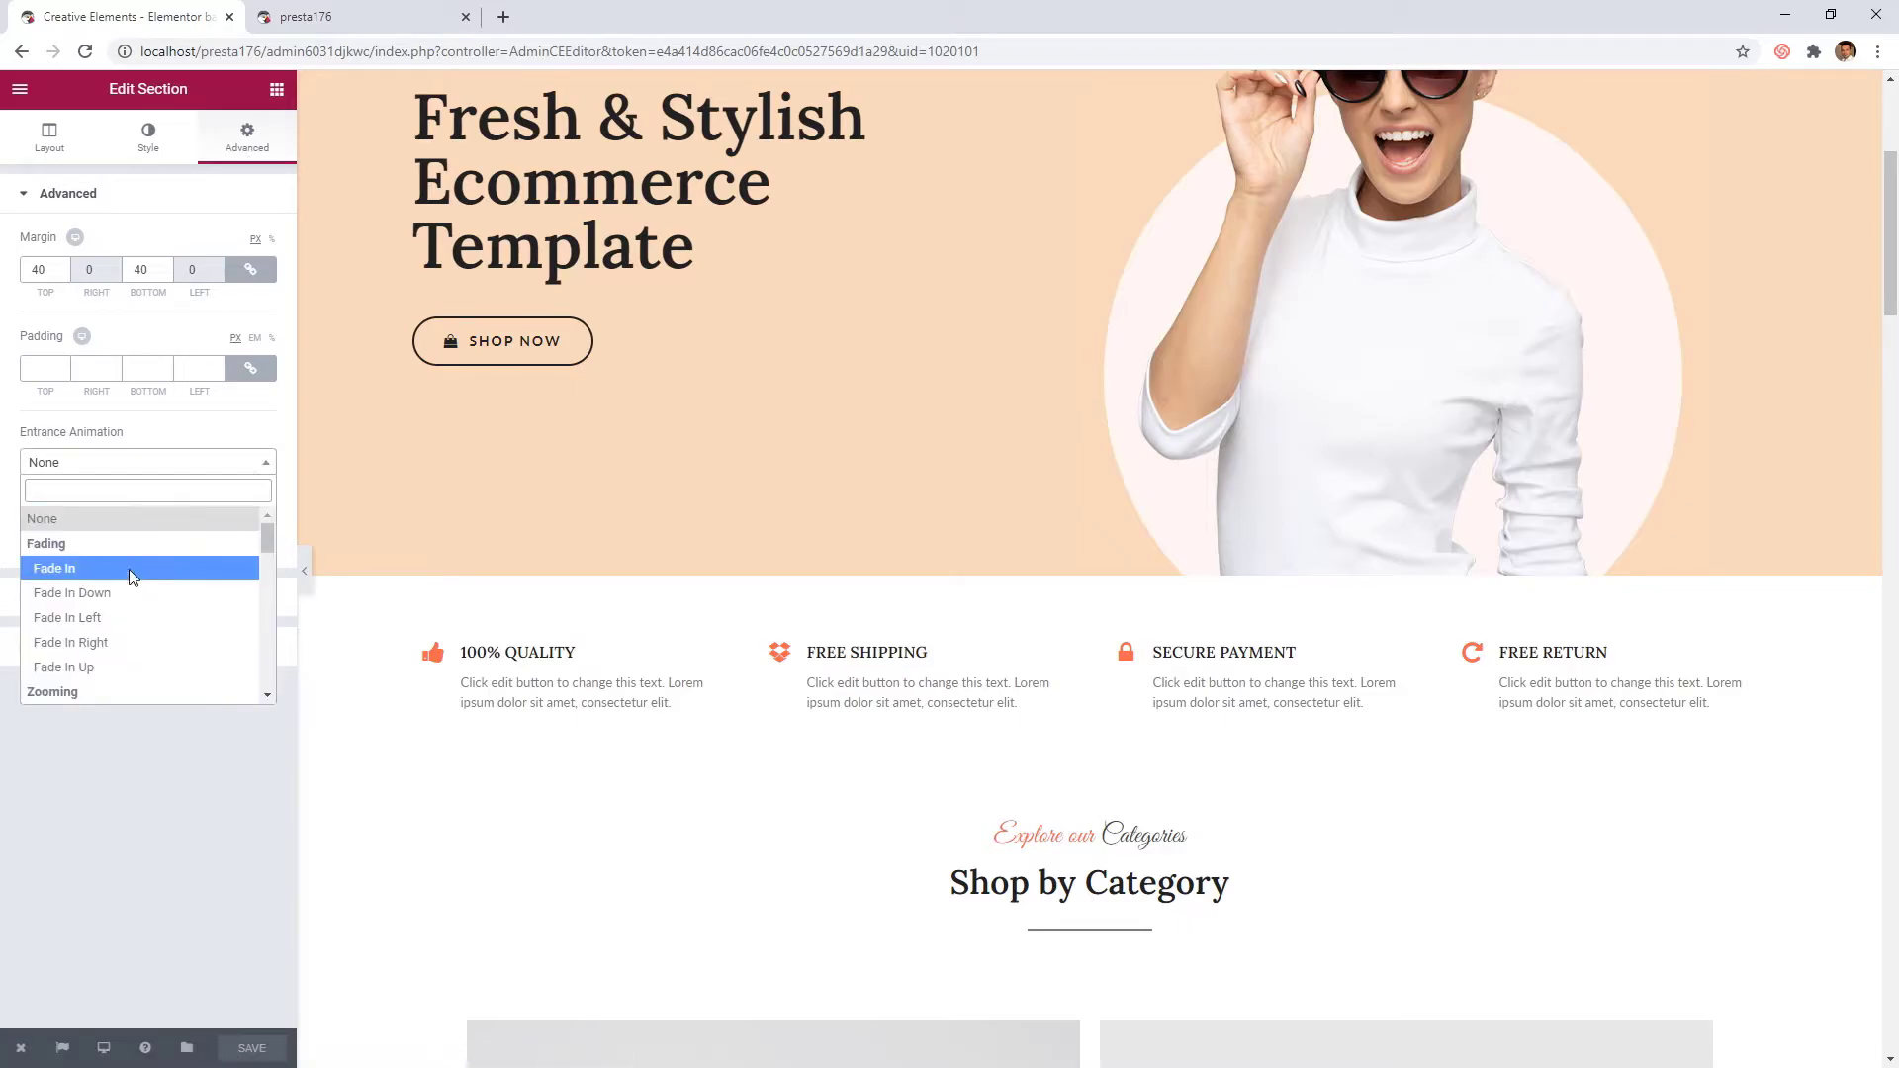
{"action": "left_click", "coordinate": [53, 568]}
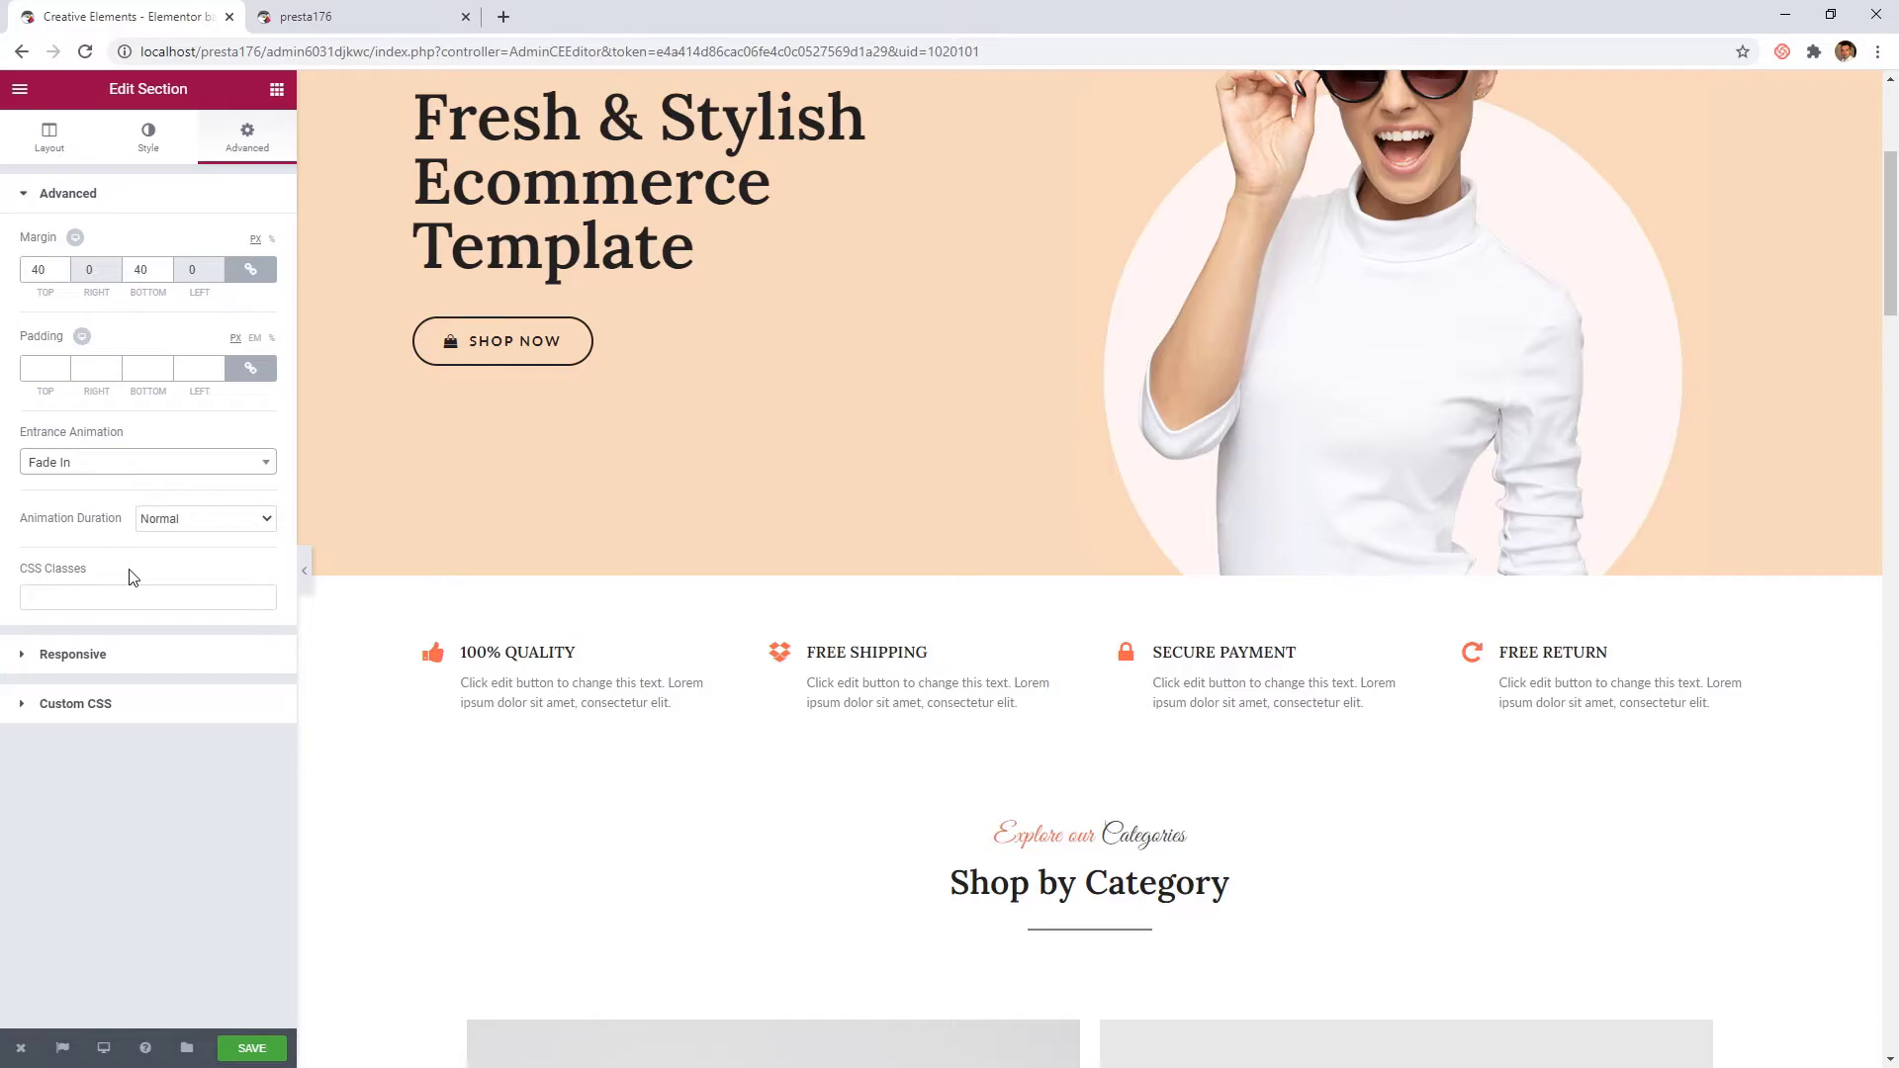
{"action": "scroll", "scroll_direction": "down", "scroll_amount": 3}
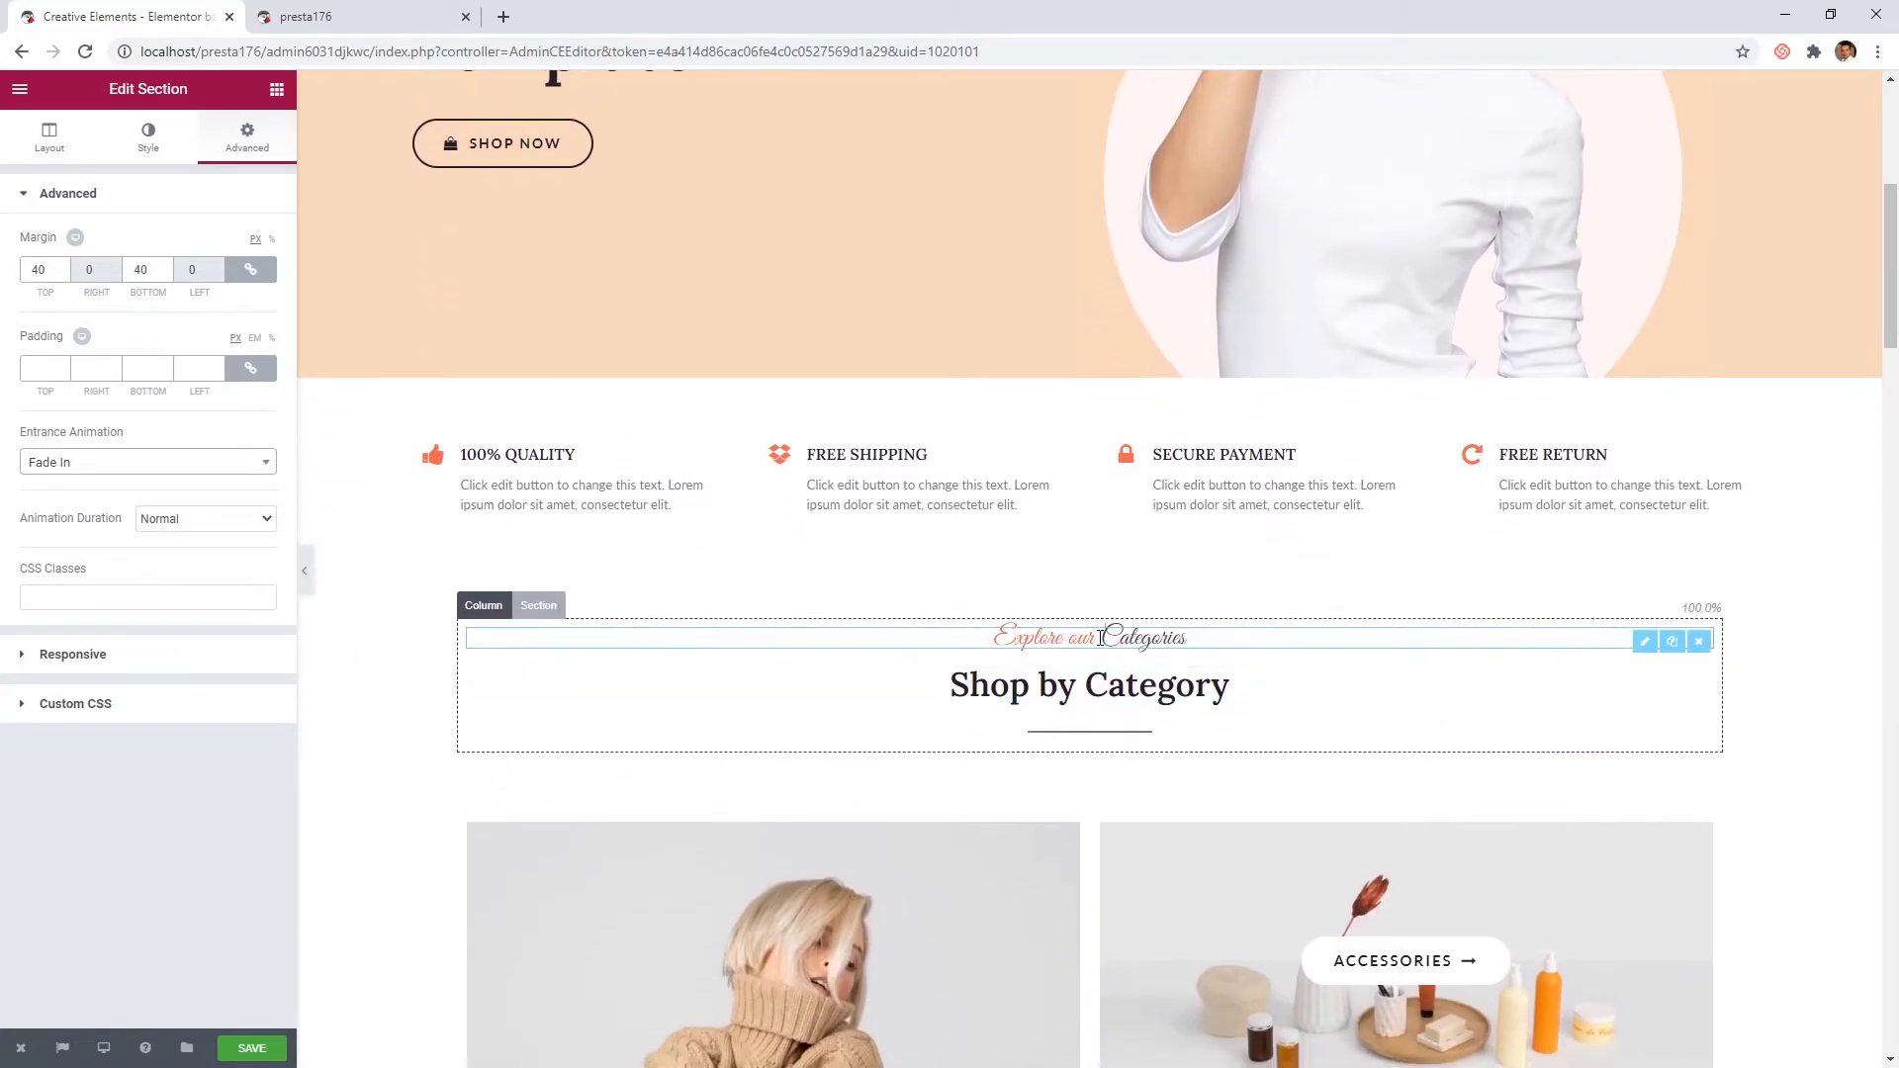
{"action": "left_click", "coordinate": [1086, 637]}
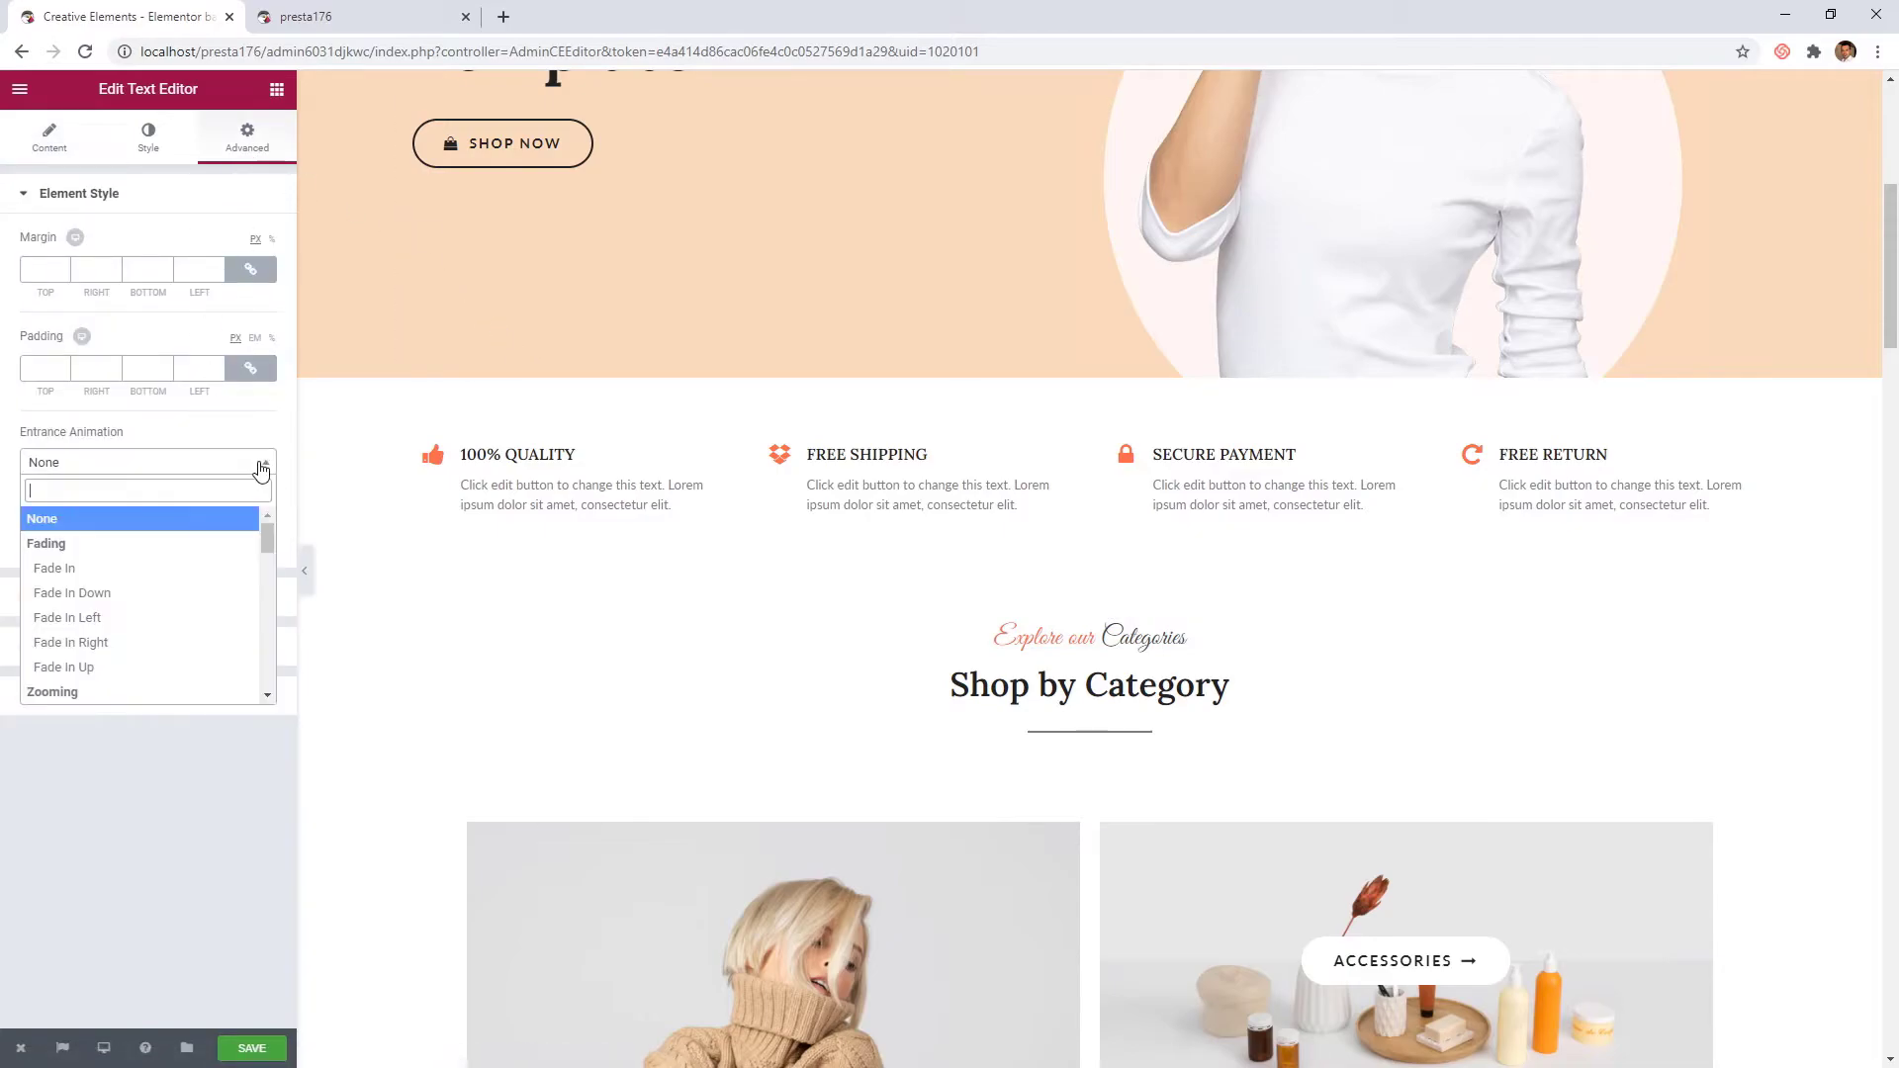
{"action": "mouse_move", "coordinate": [176, 667]}
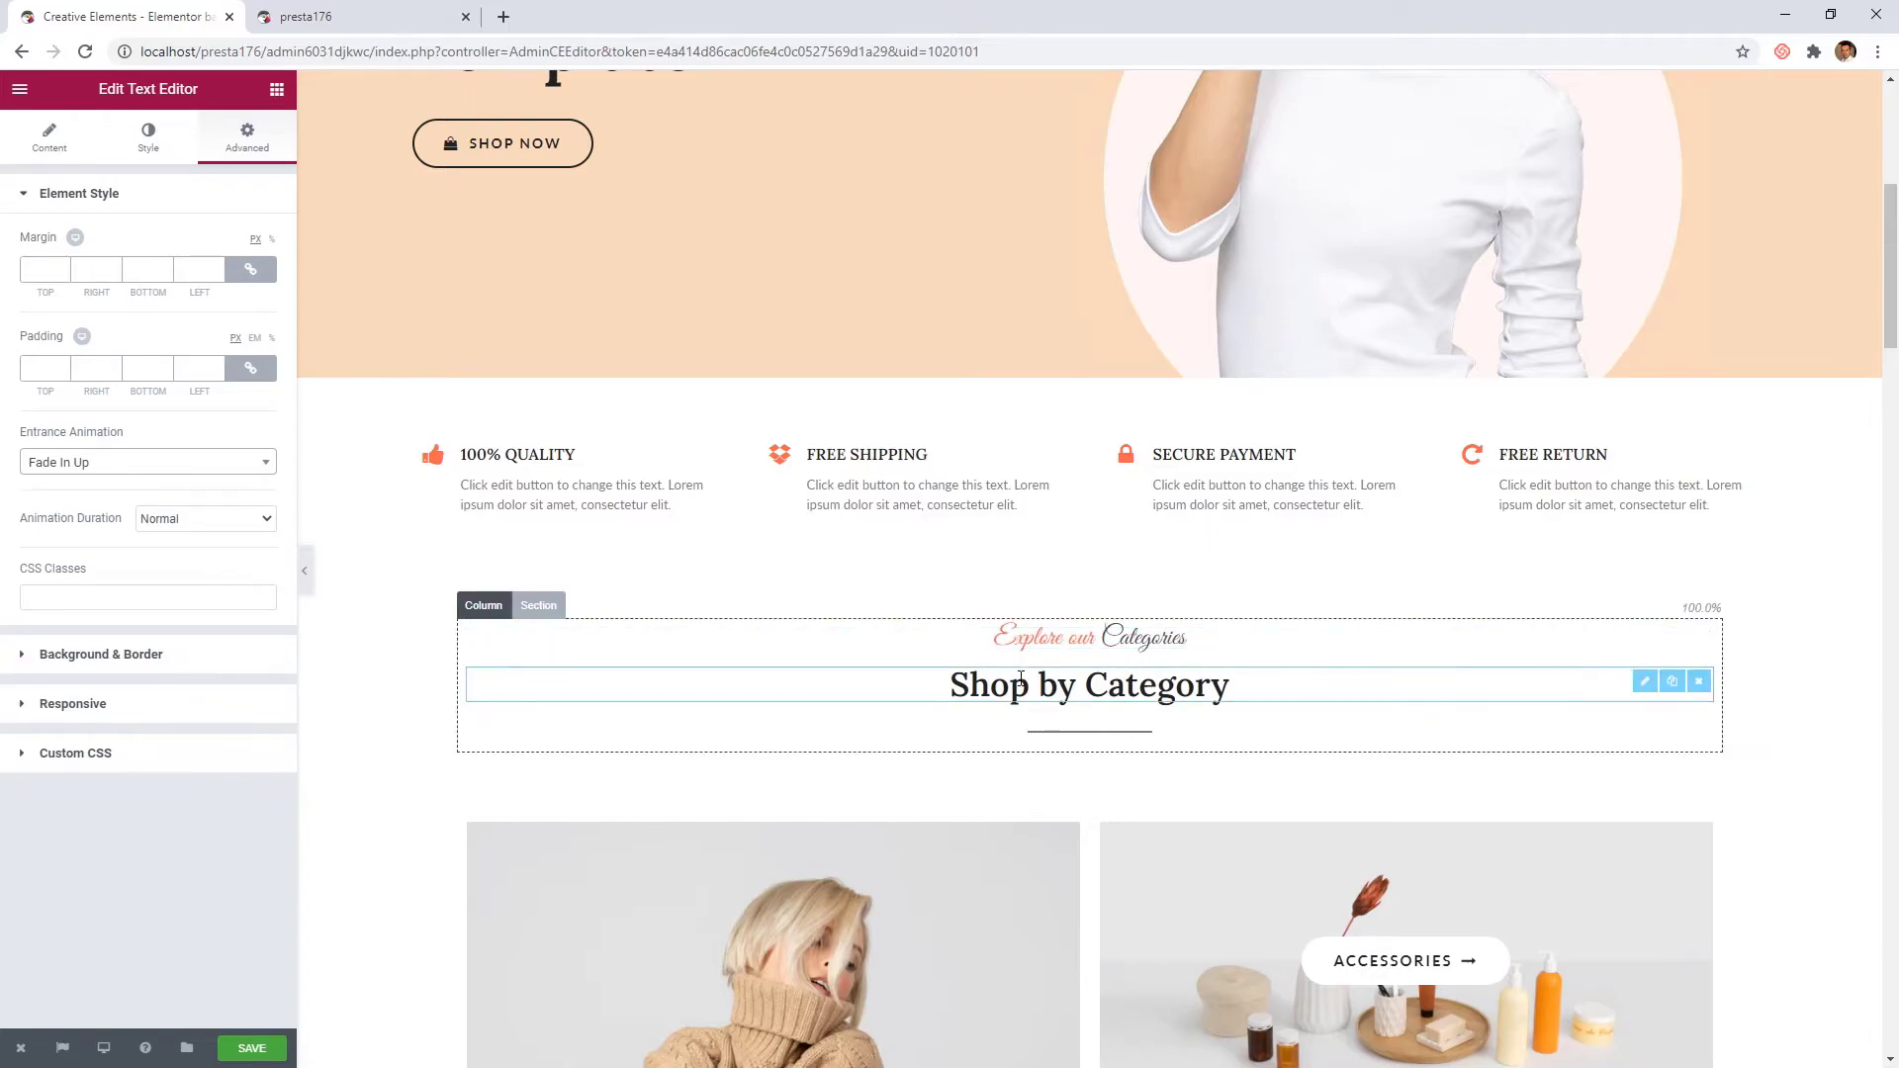
Set Fade In Up entrances on the Shop by Category heading and the divider
{"action": "left_click", "coordinate": [1088, 684]}
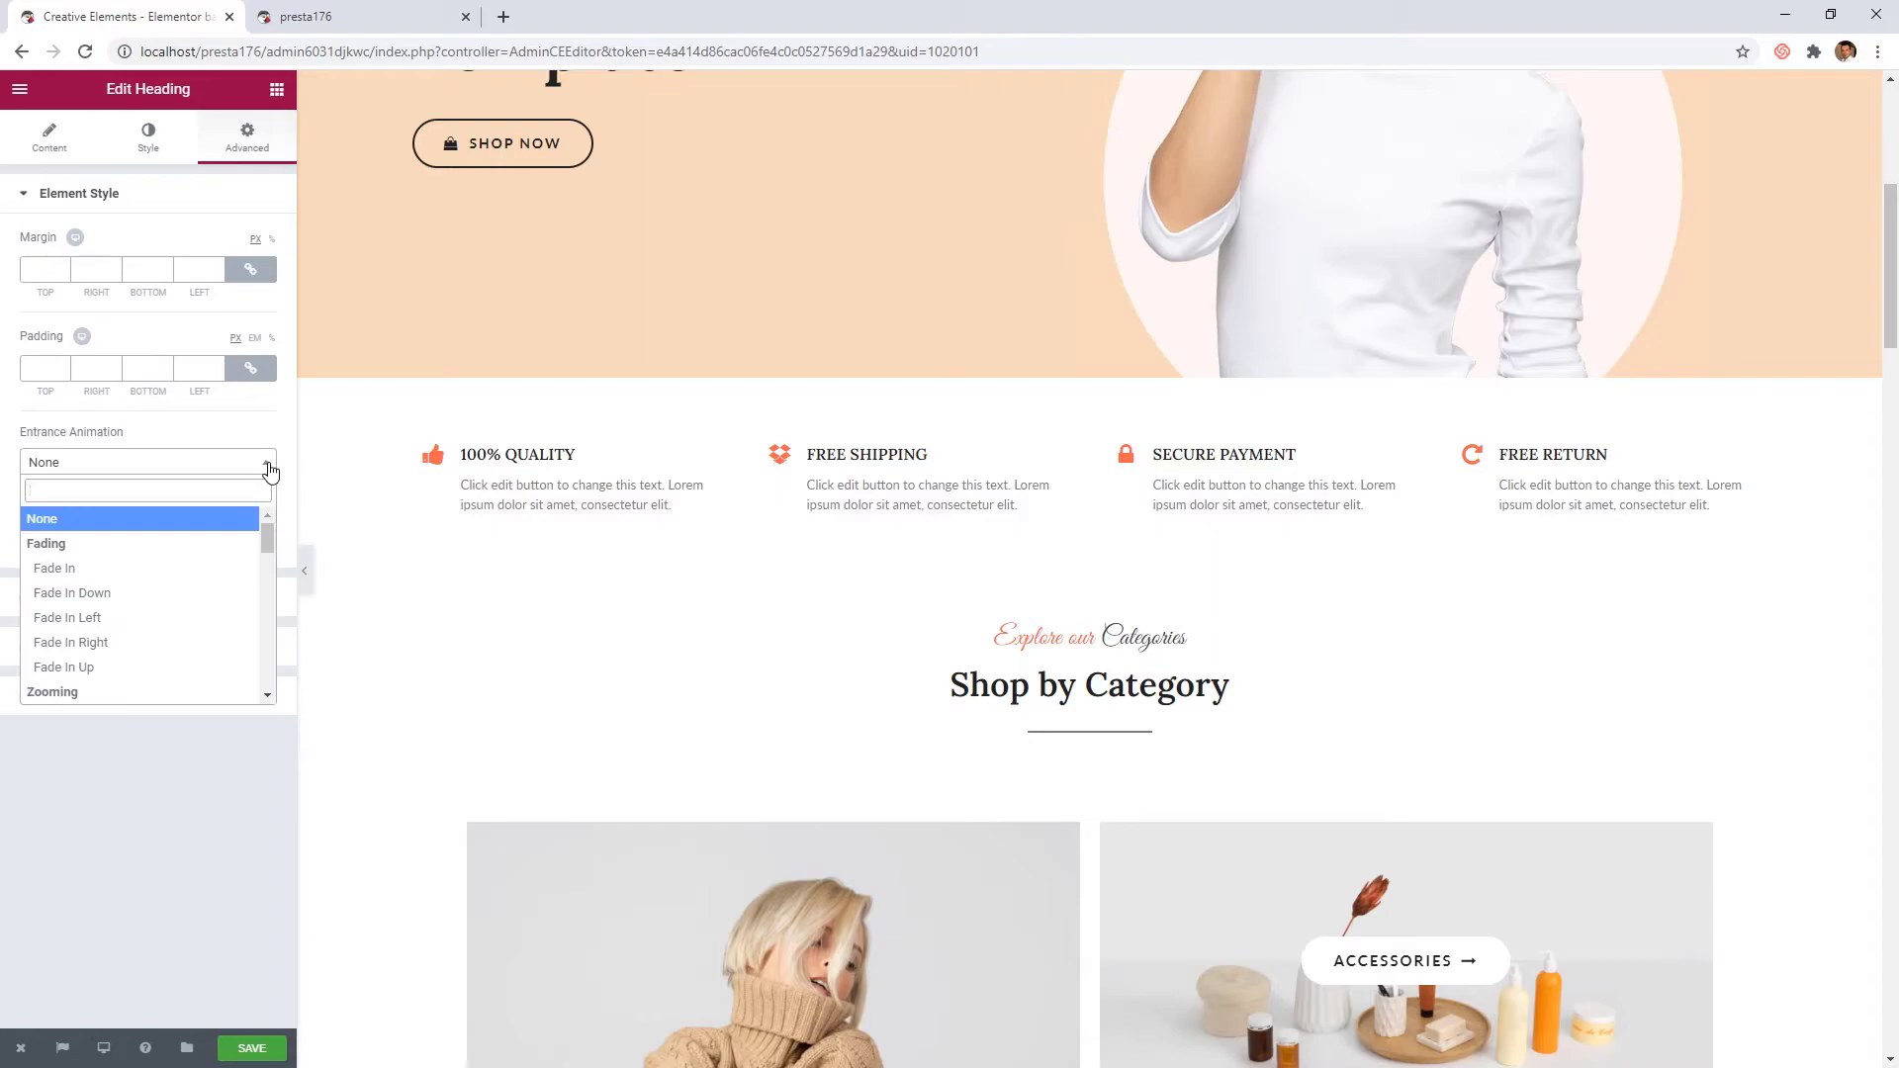
{"action": "left_click", "coordinate": [64, 667]}
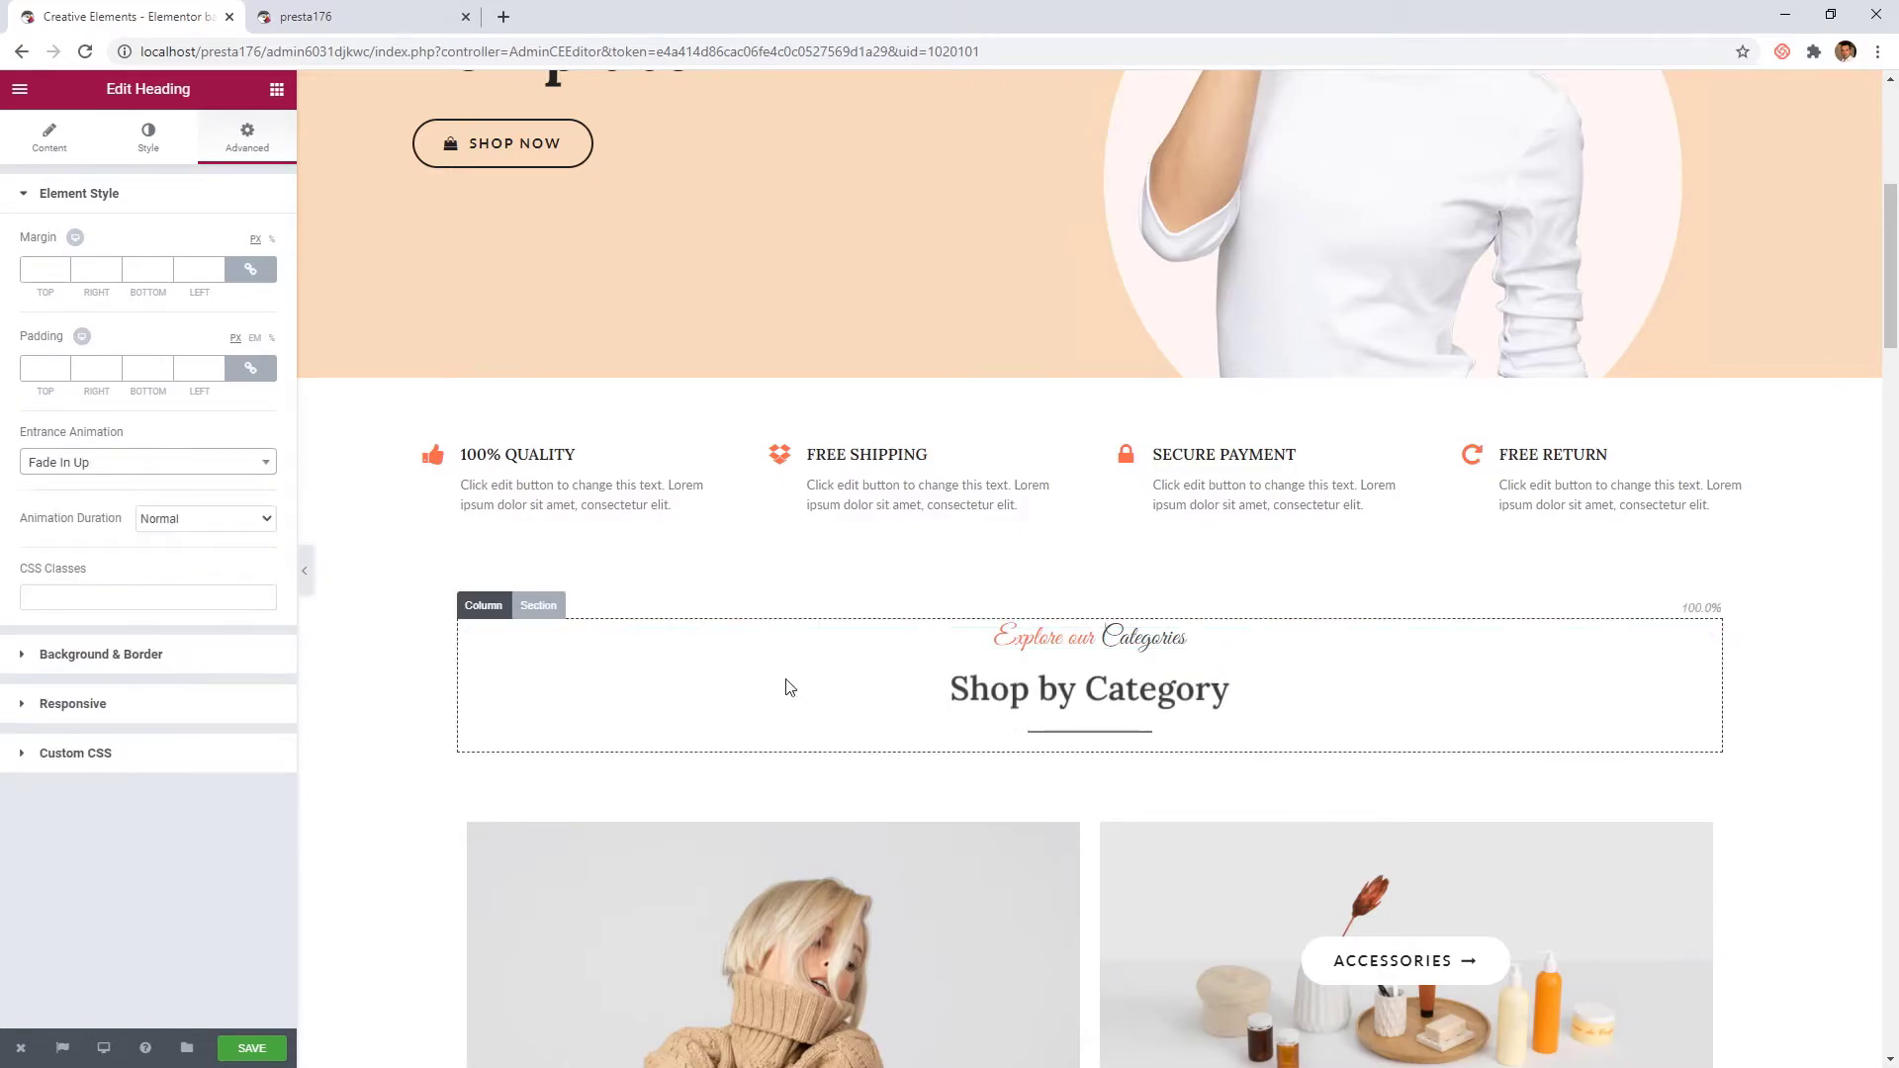
{"action": "left_click", "coordinate": [1088, 726]}
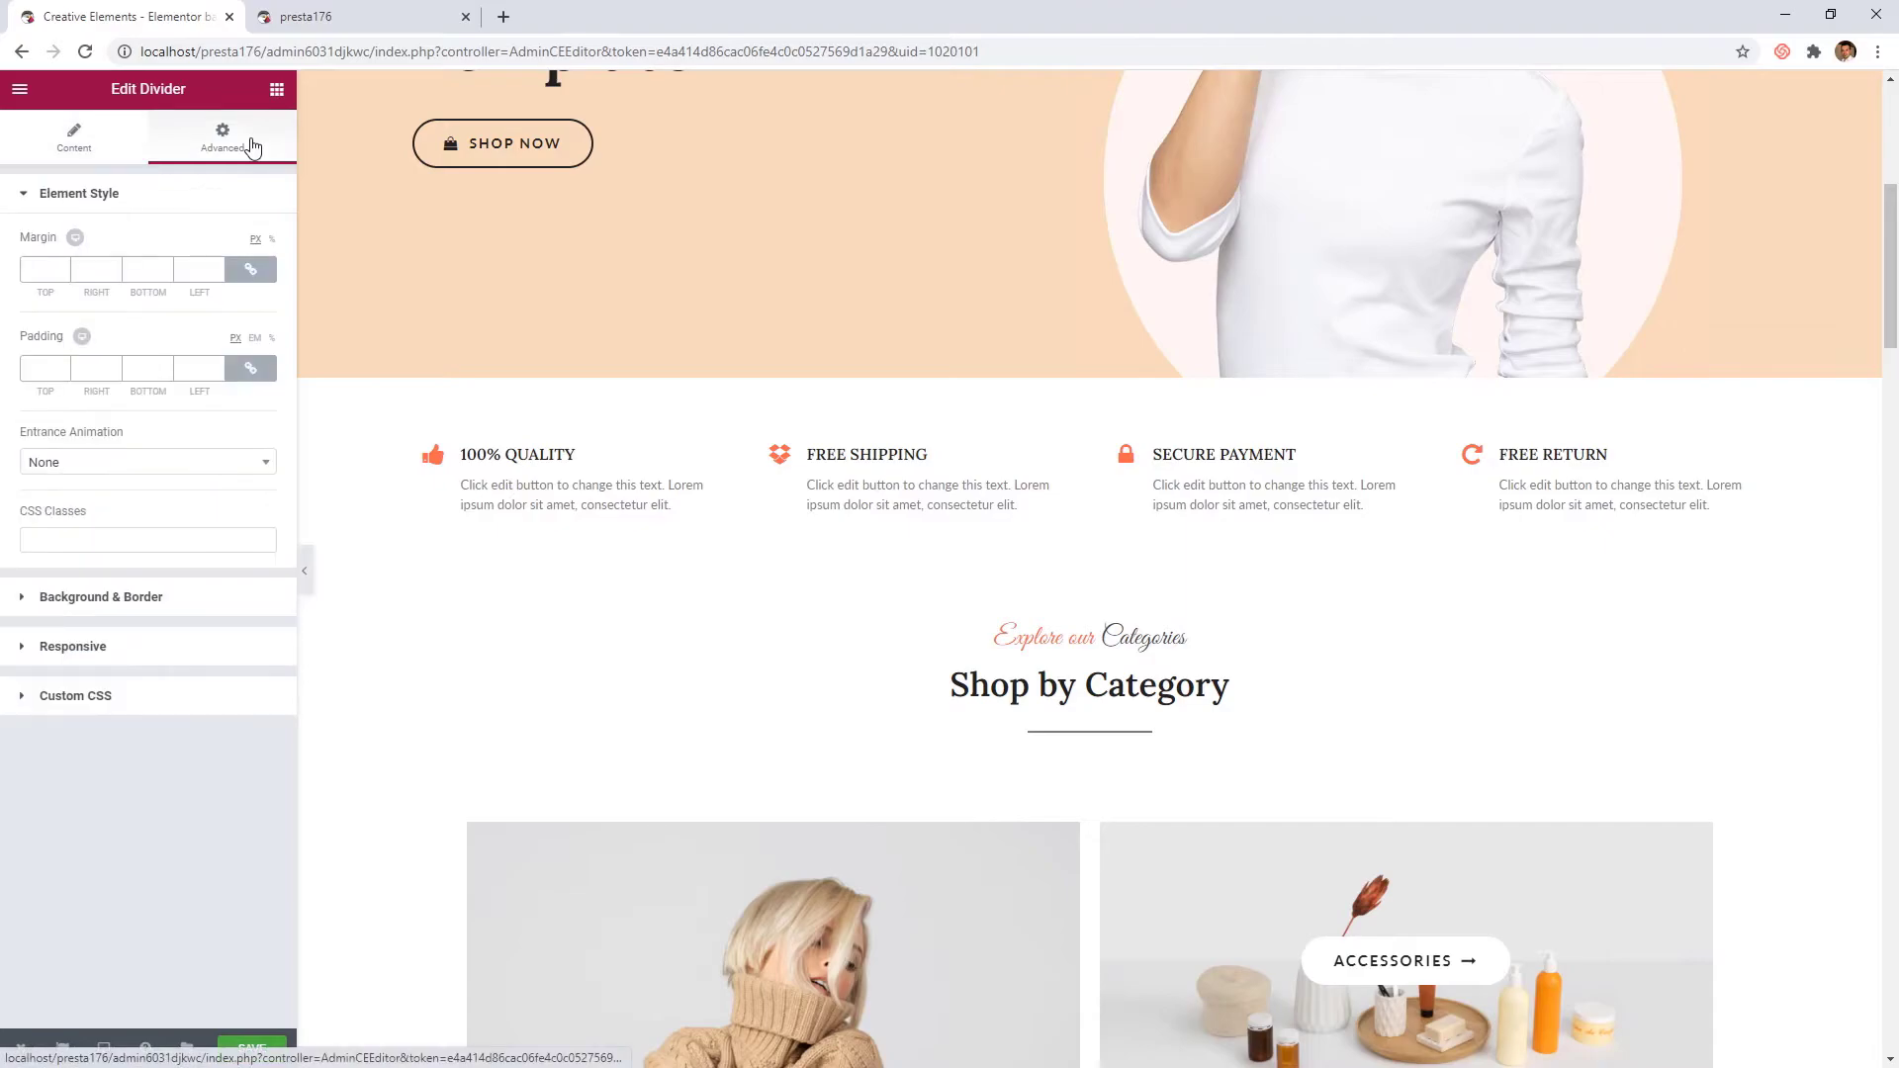
{"action": "left_click", "coordinate": [144, 461]}
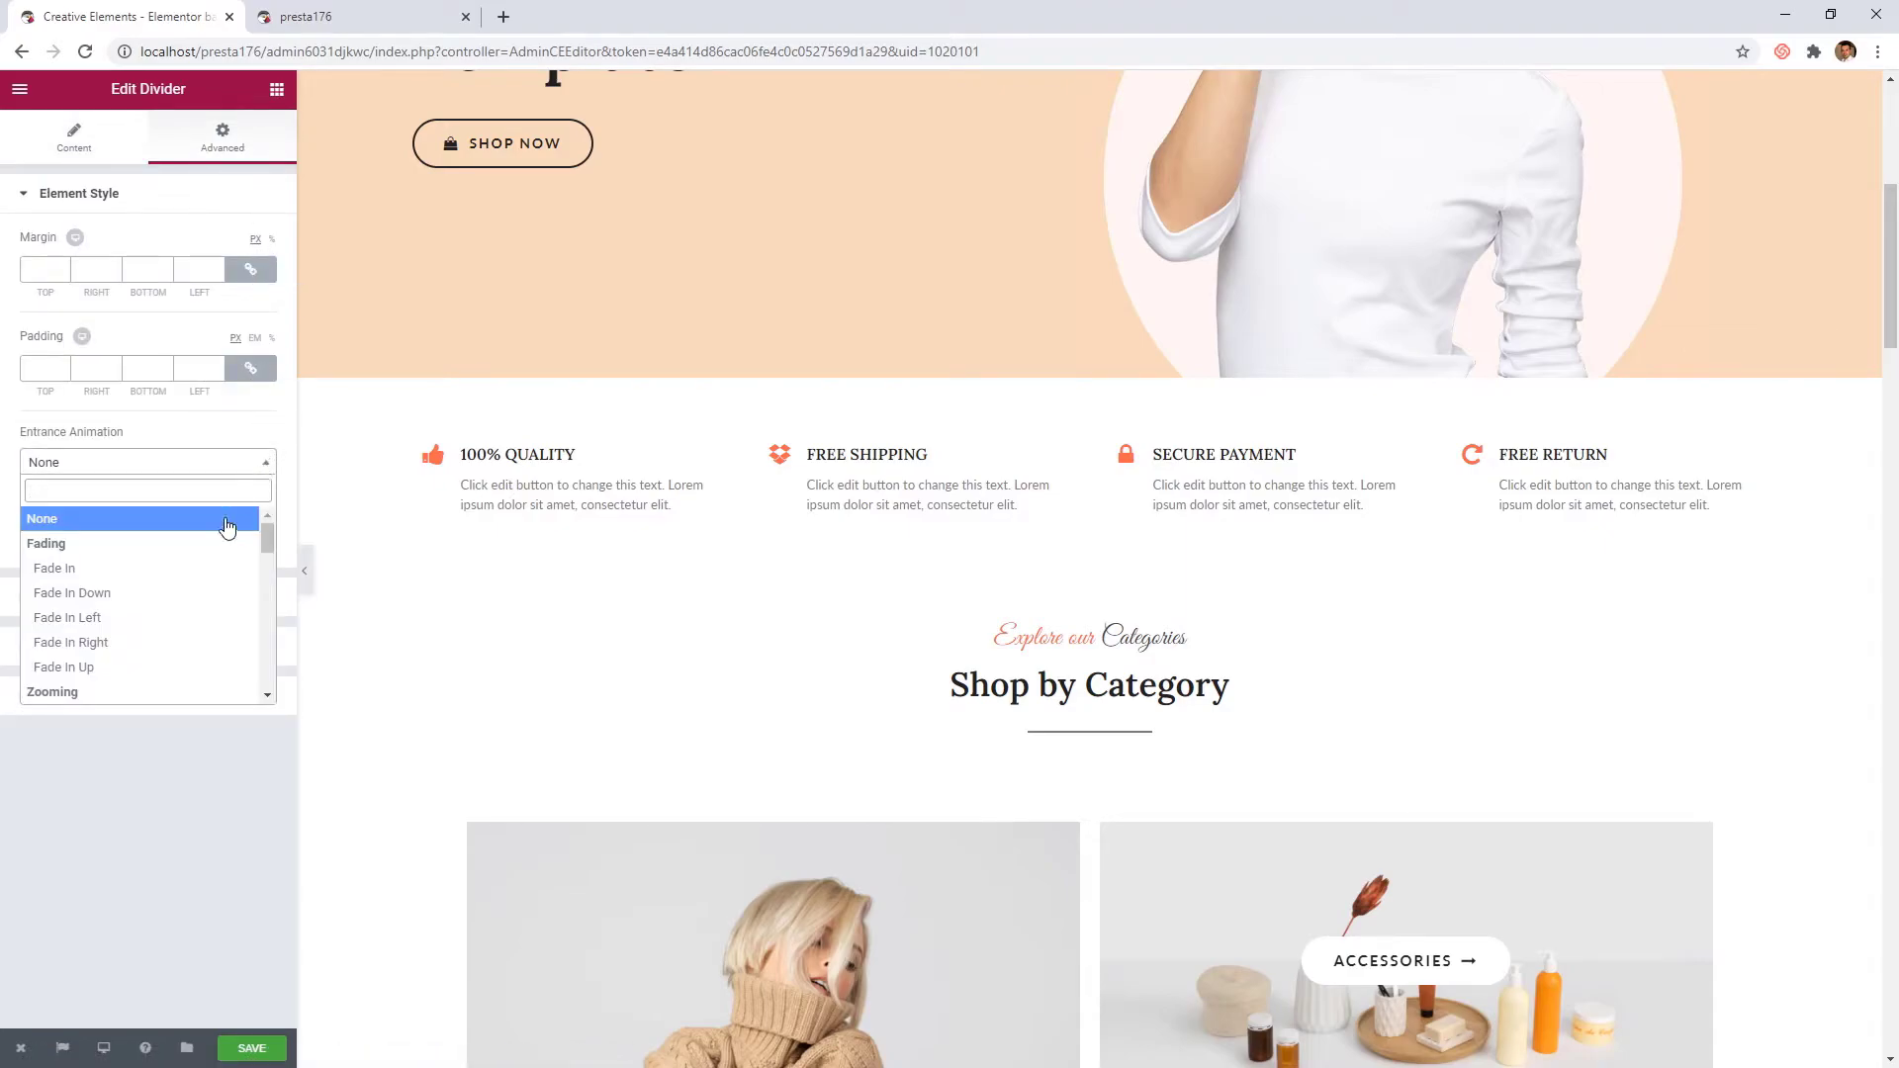
{"action": "left_click", "coordinate": [63, 667]}
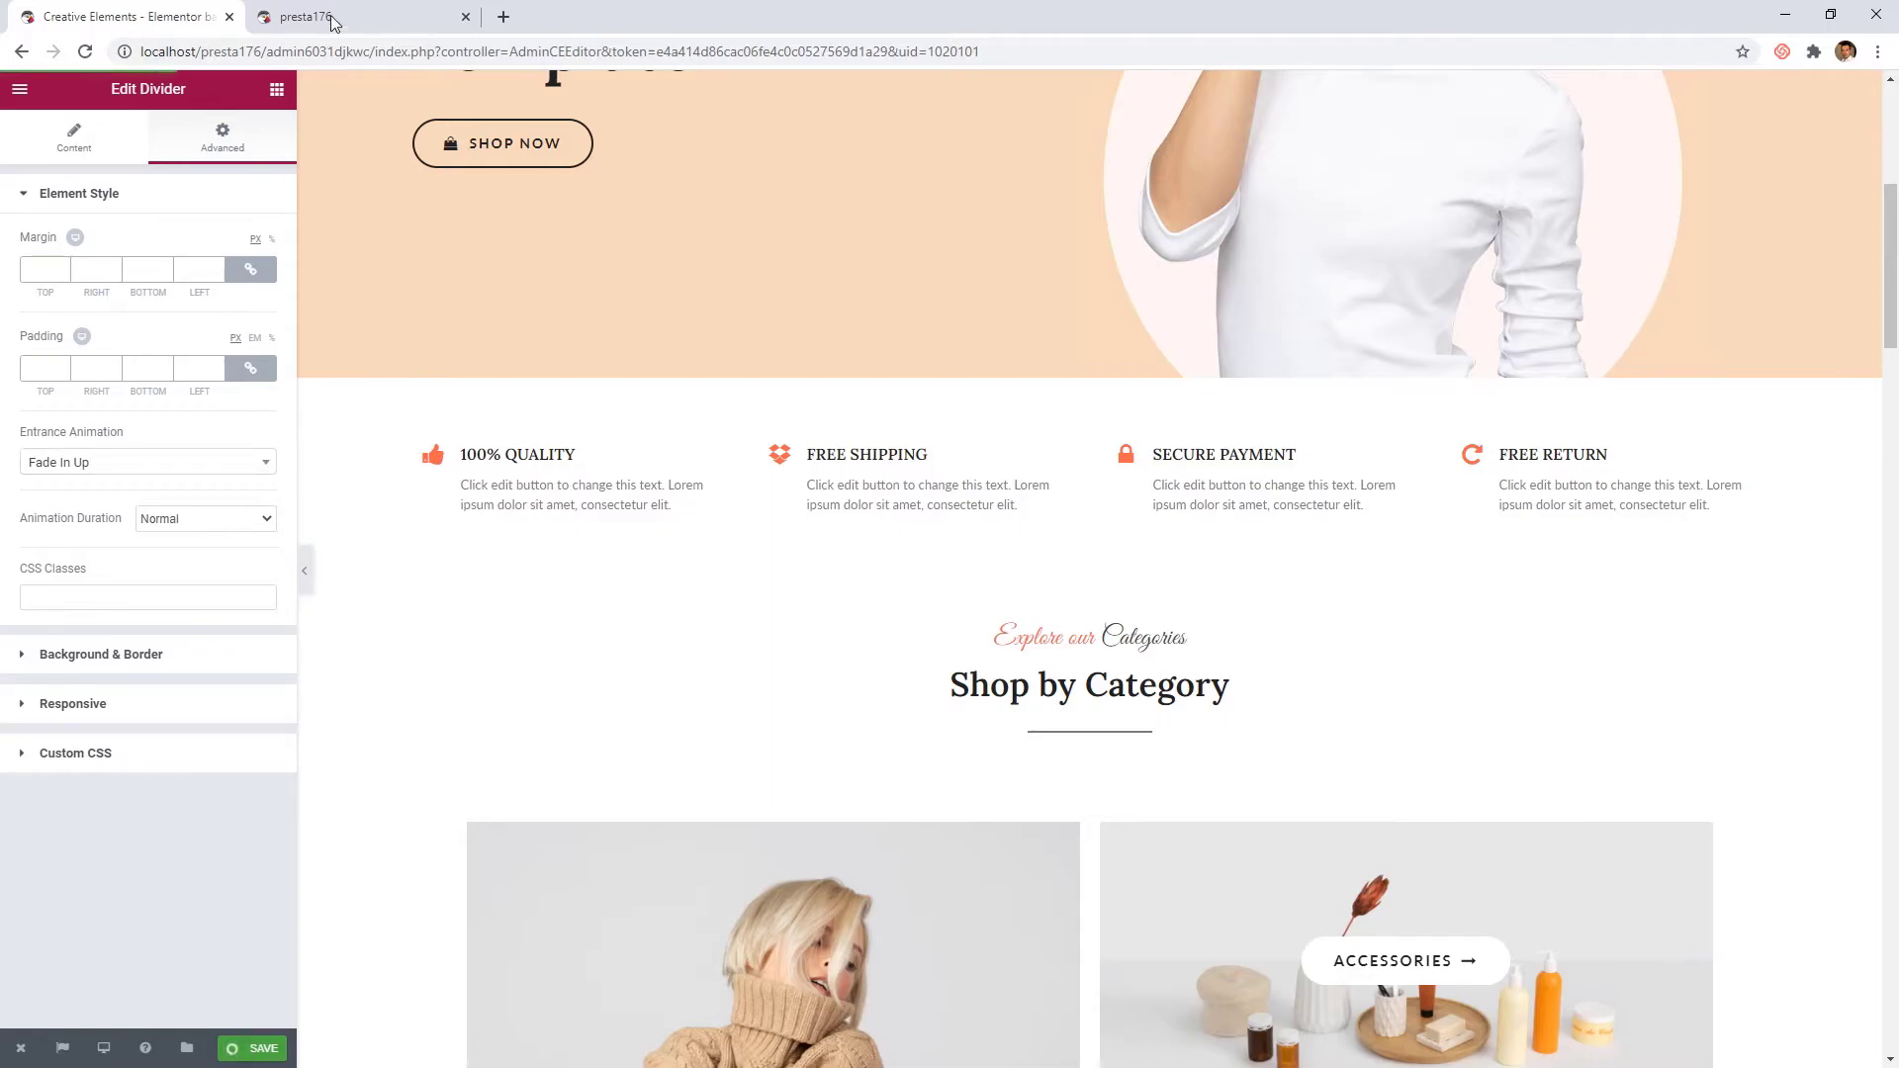
Reload the live storefront to watch the features row and category heading animate, then return to the editor
{"action": "left_click", "coordinate": [352, 16]}
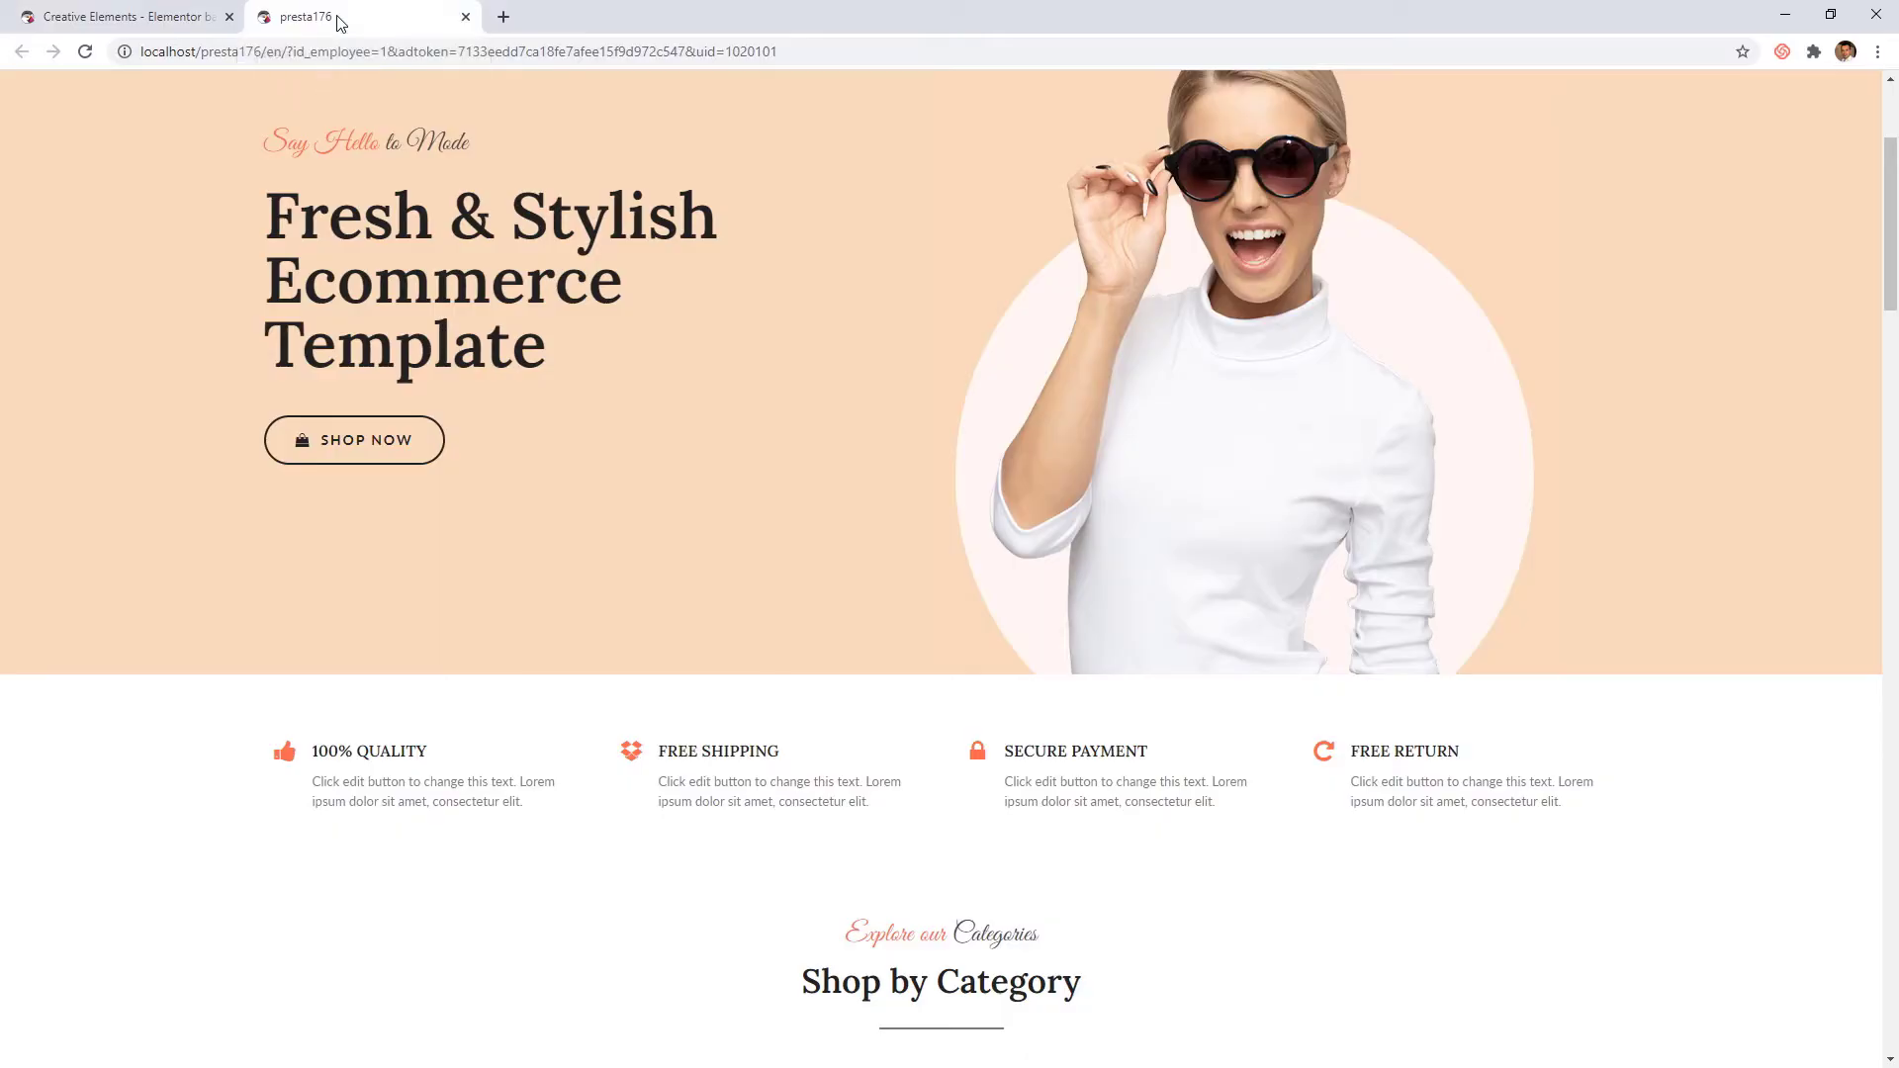
{"action": "scroll", "scroll_direction": "up", "scroll_amount": 3}
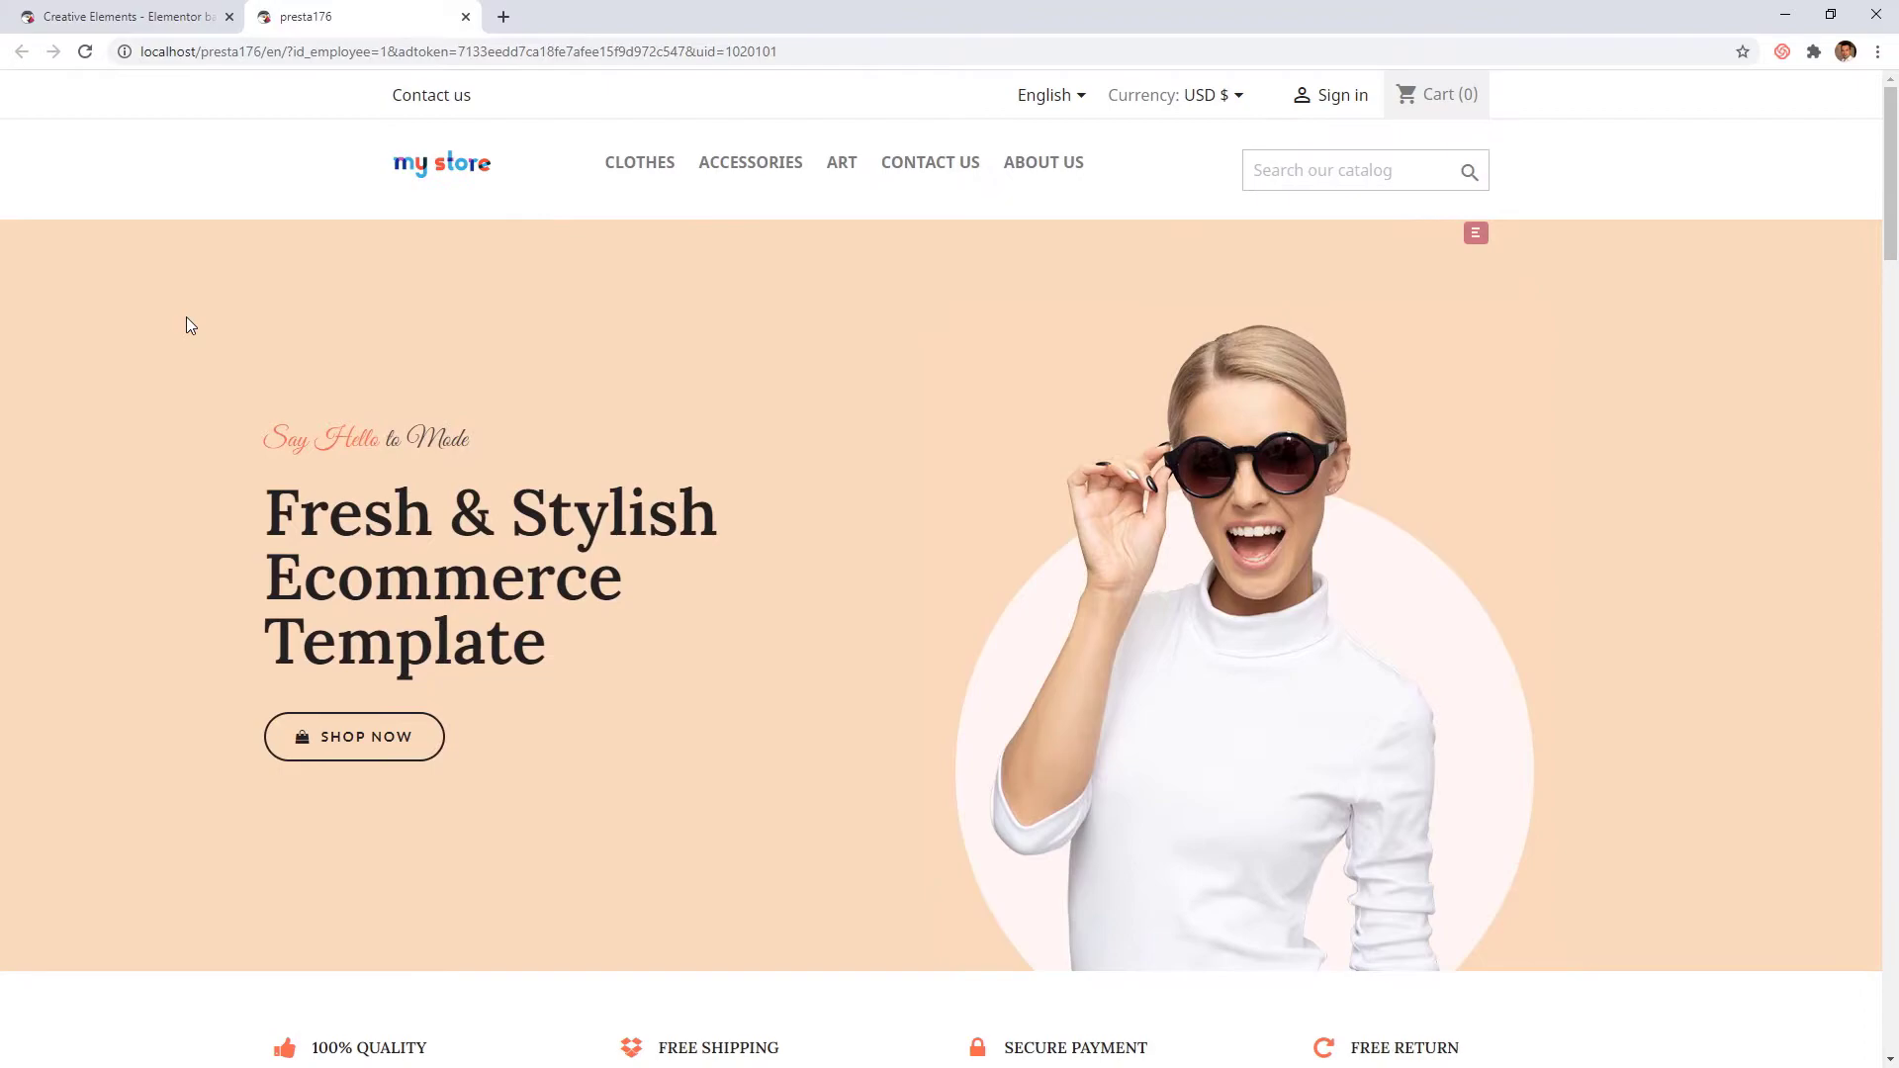
{"action": "left_click", "coordinate": [85, 52]}
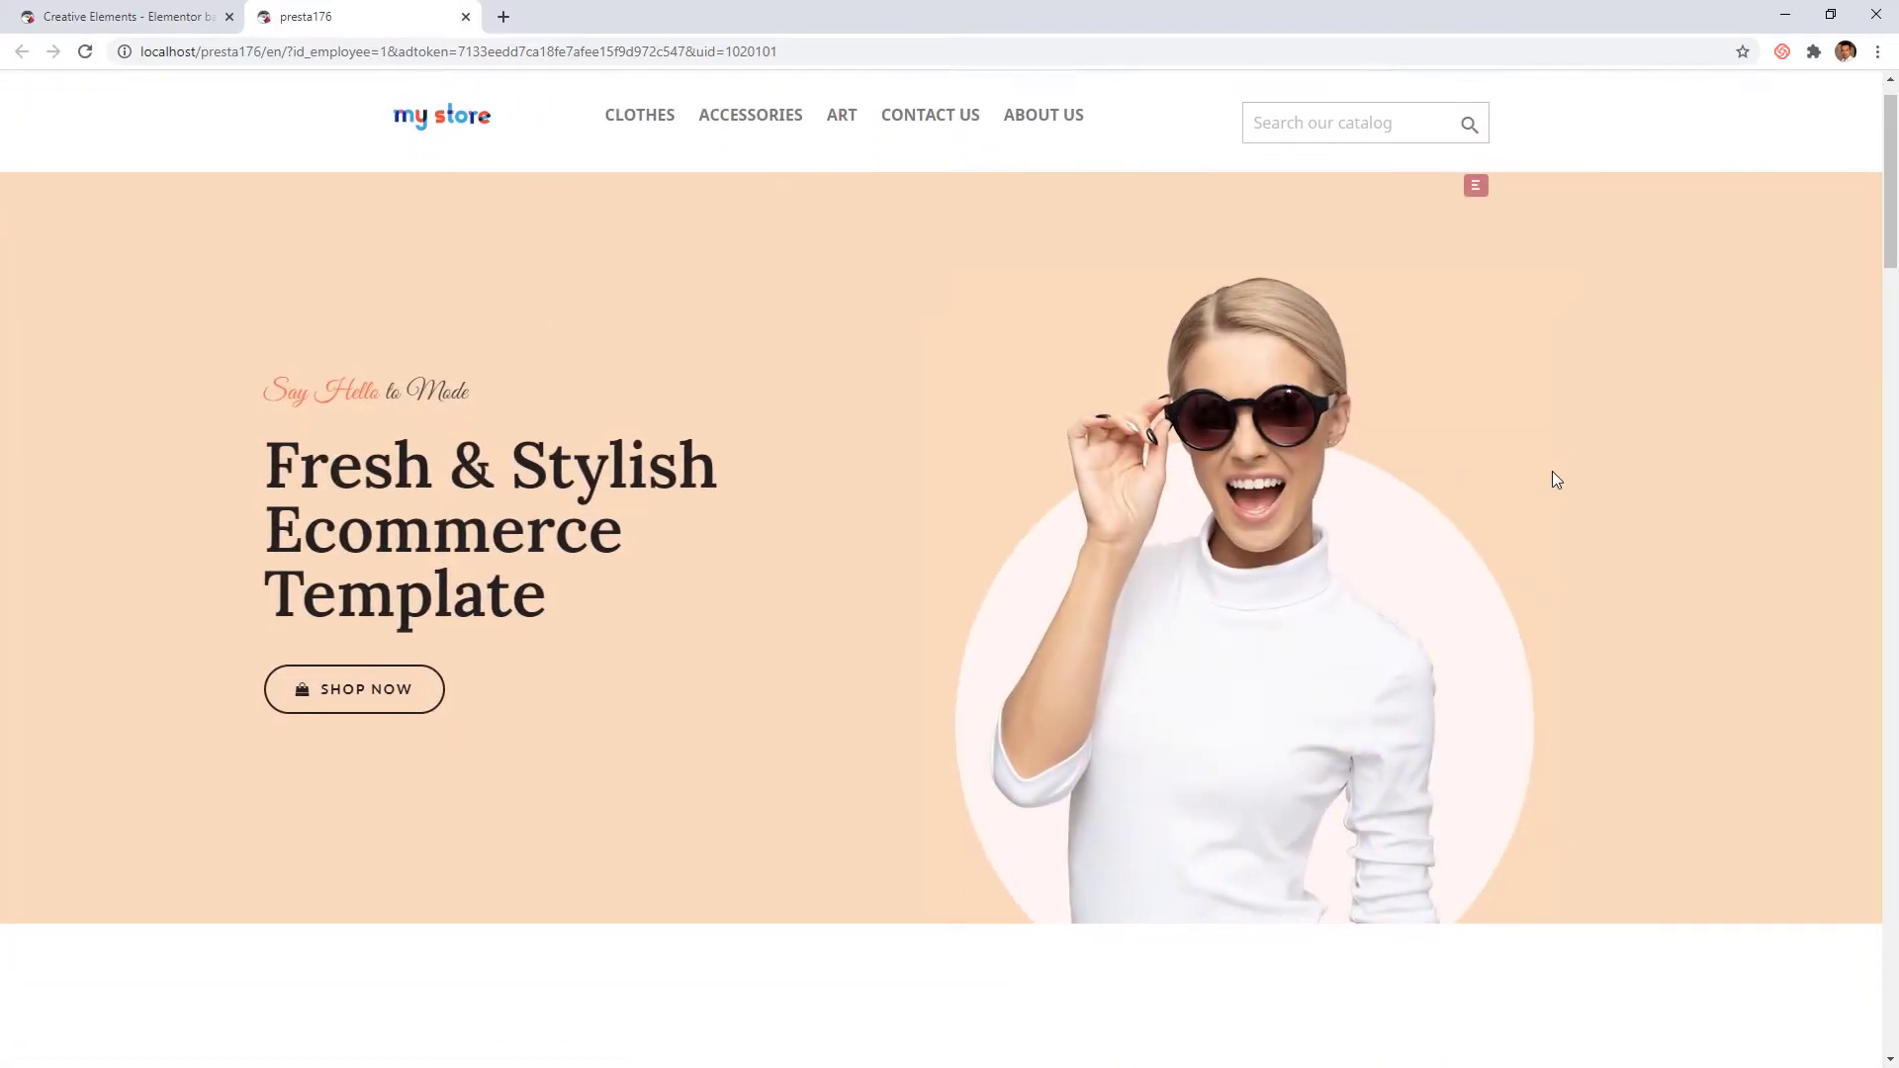
{"action": "scroll", "scroll_direction": "down", "scroll_amount": 3}
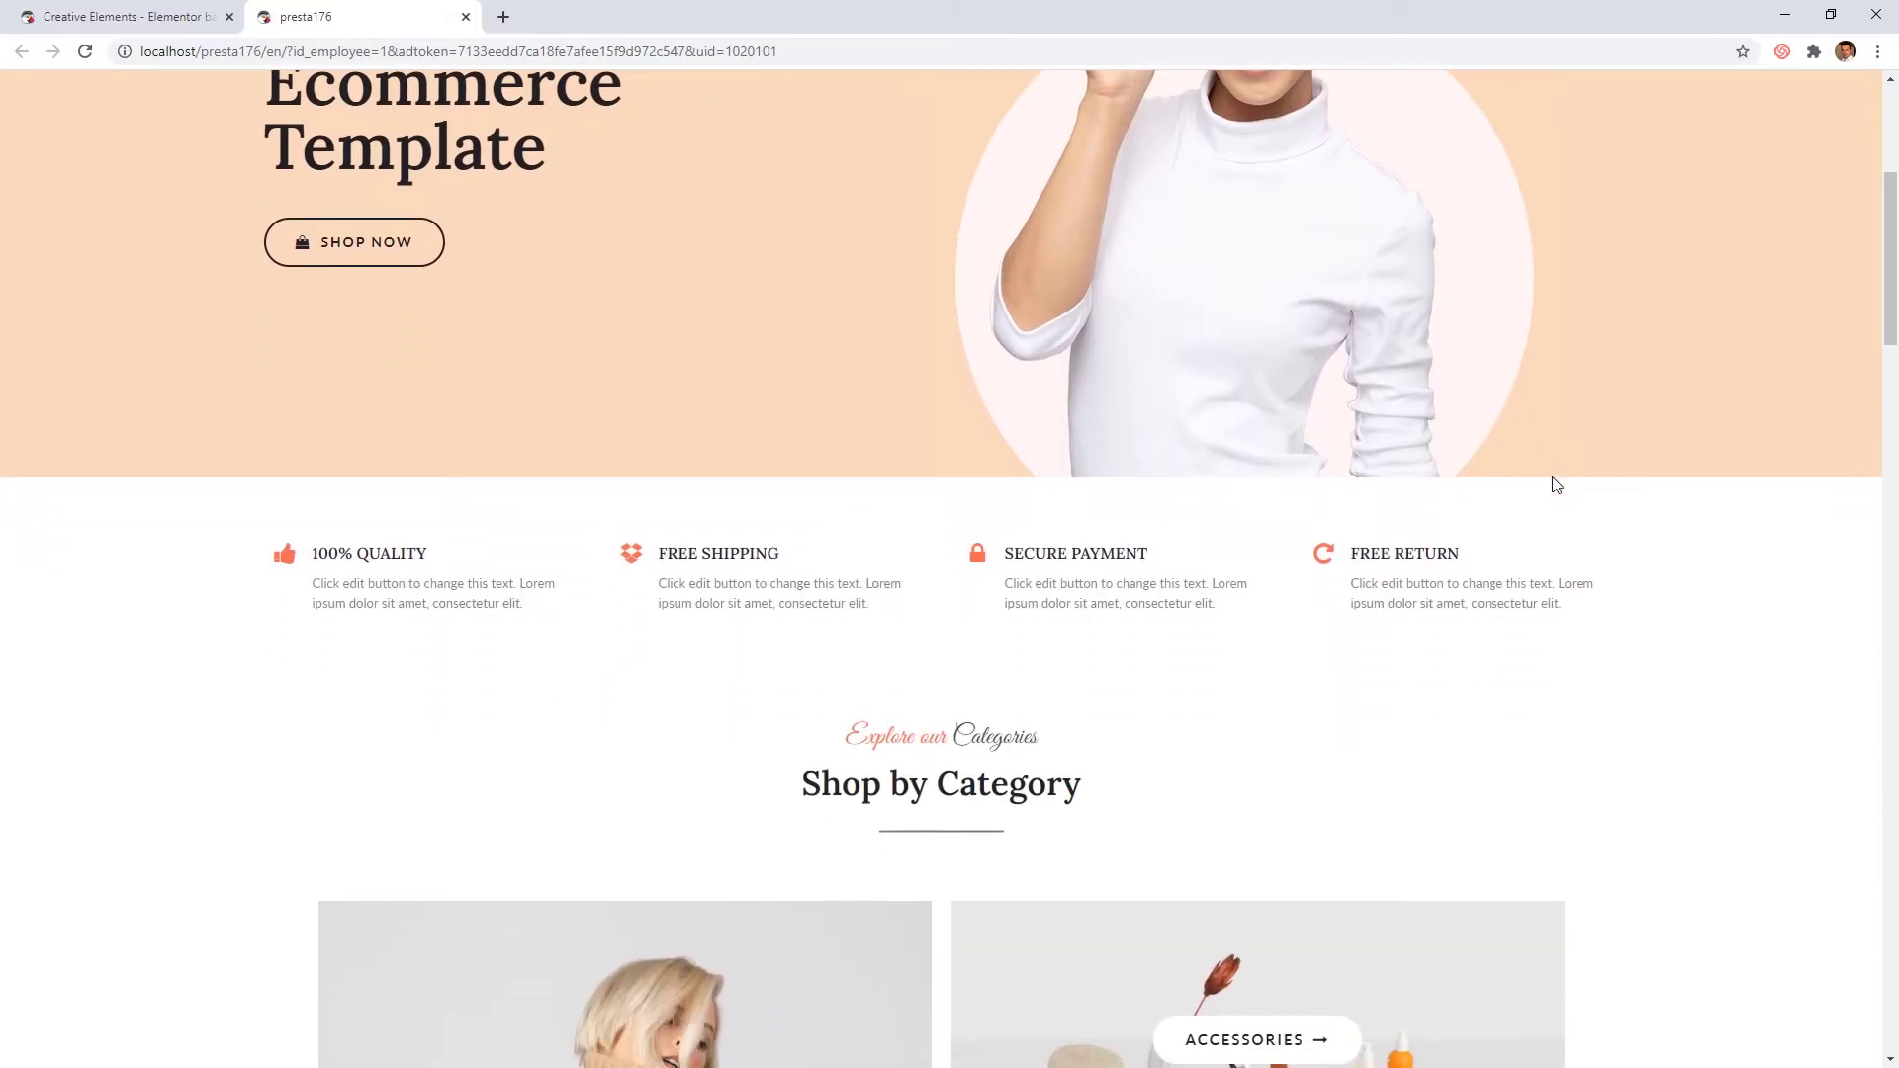
{"action": "left_click", "coordinate": [121, 15]}
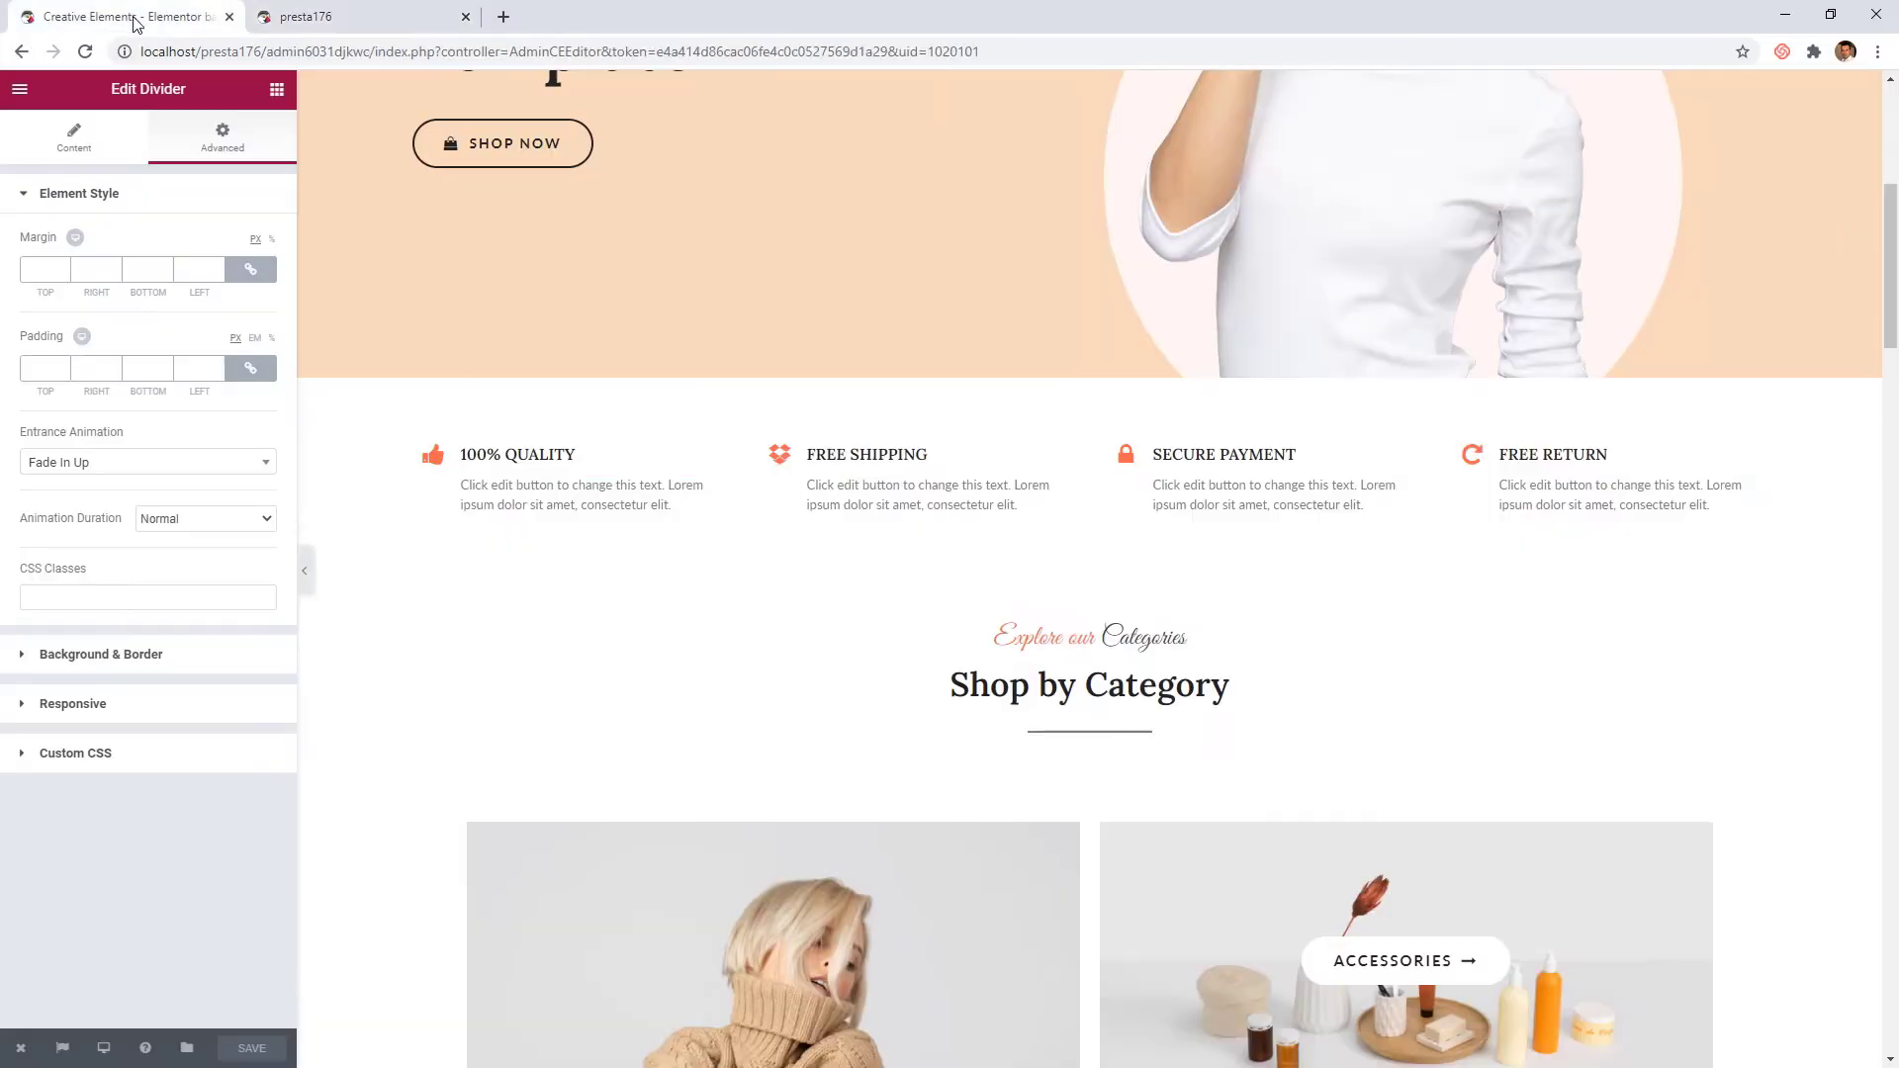
Give the Sweatshirts tile a Fade In Up entrance with Slow animation duration
{"action": "scroll", "scroll_direction": "down", "scroll_amount": 3}
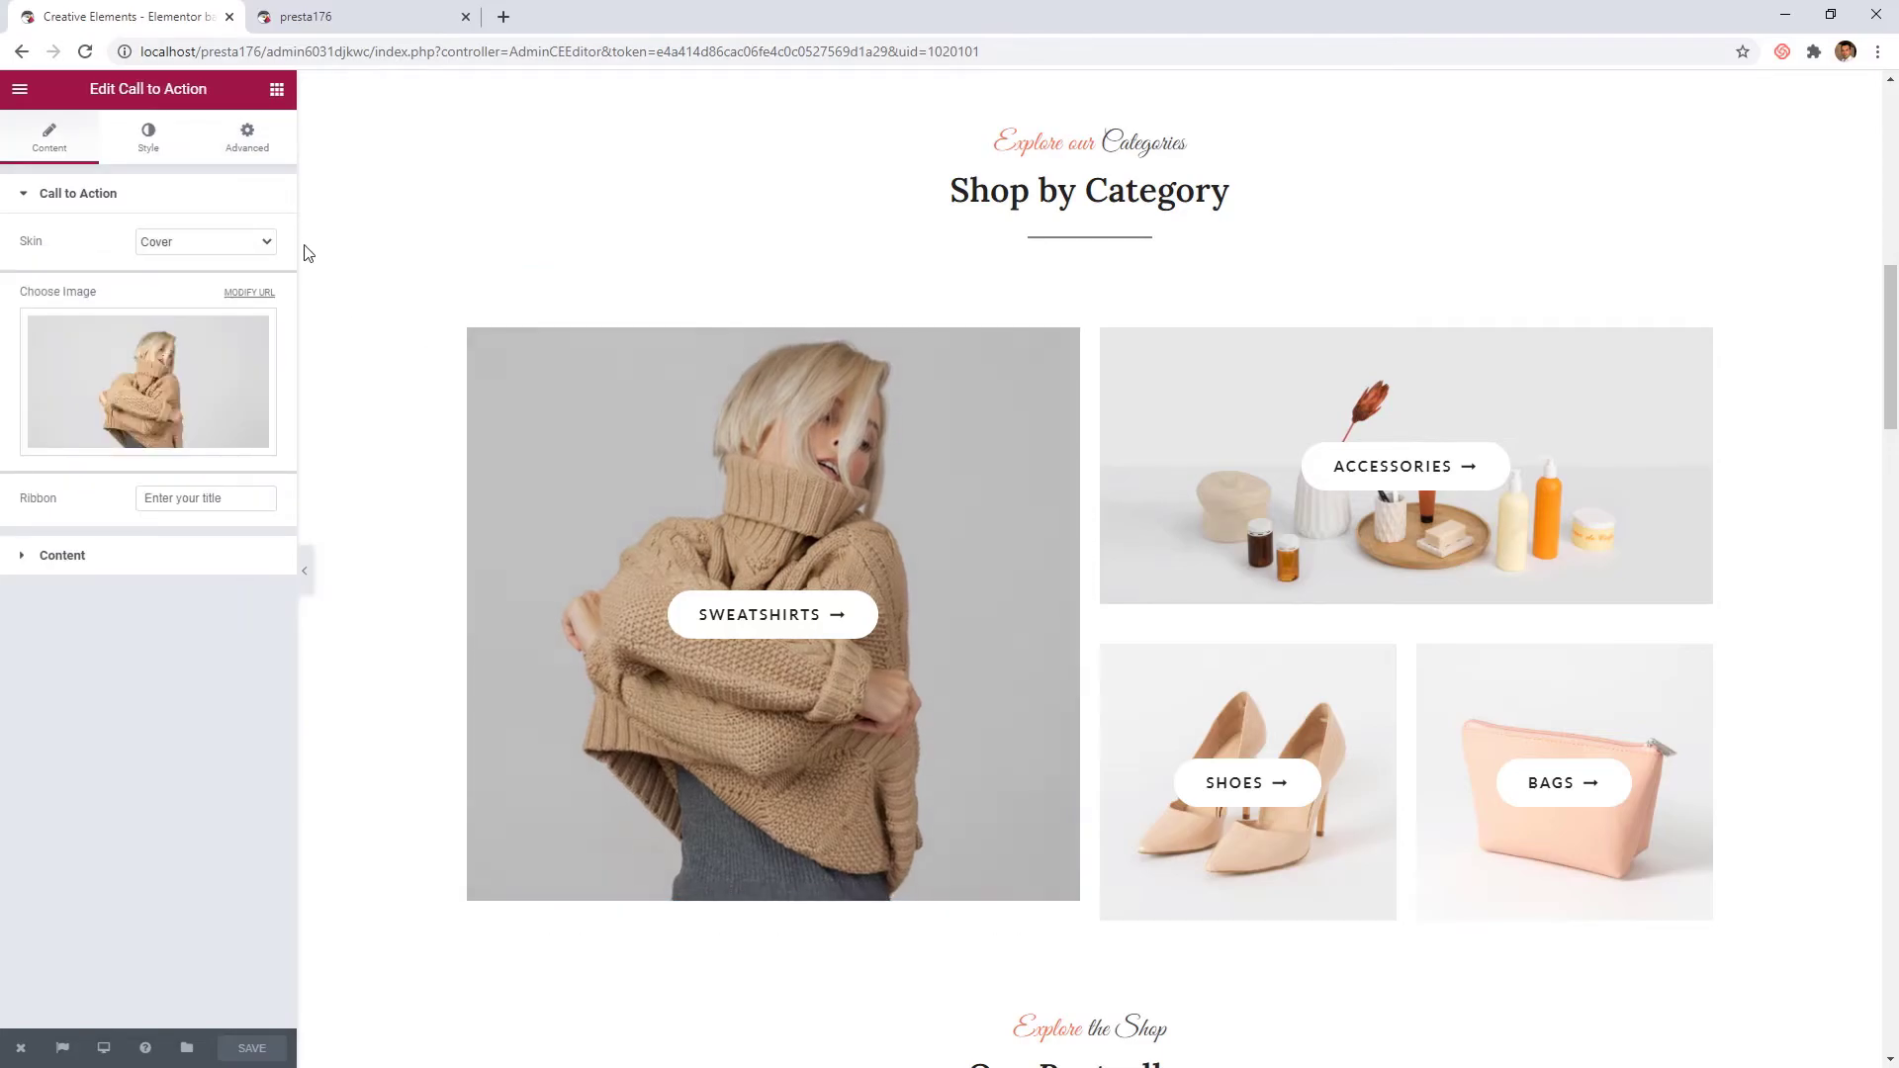
{"action": "left_click", "coordinate": [245, 136]}
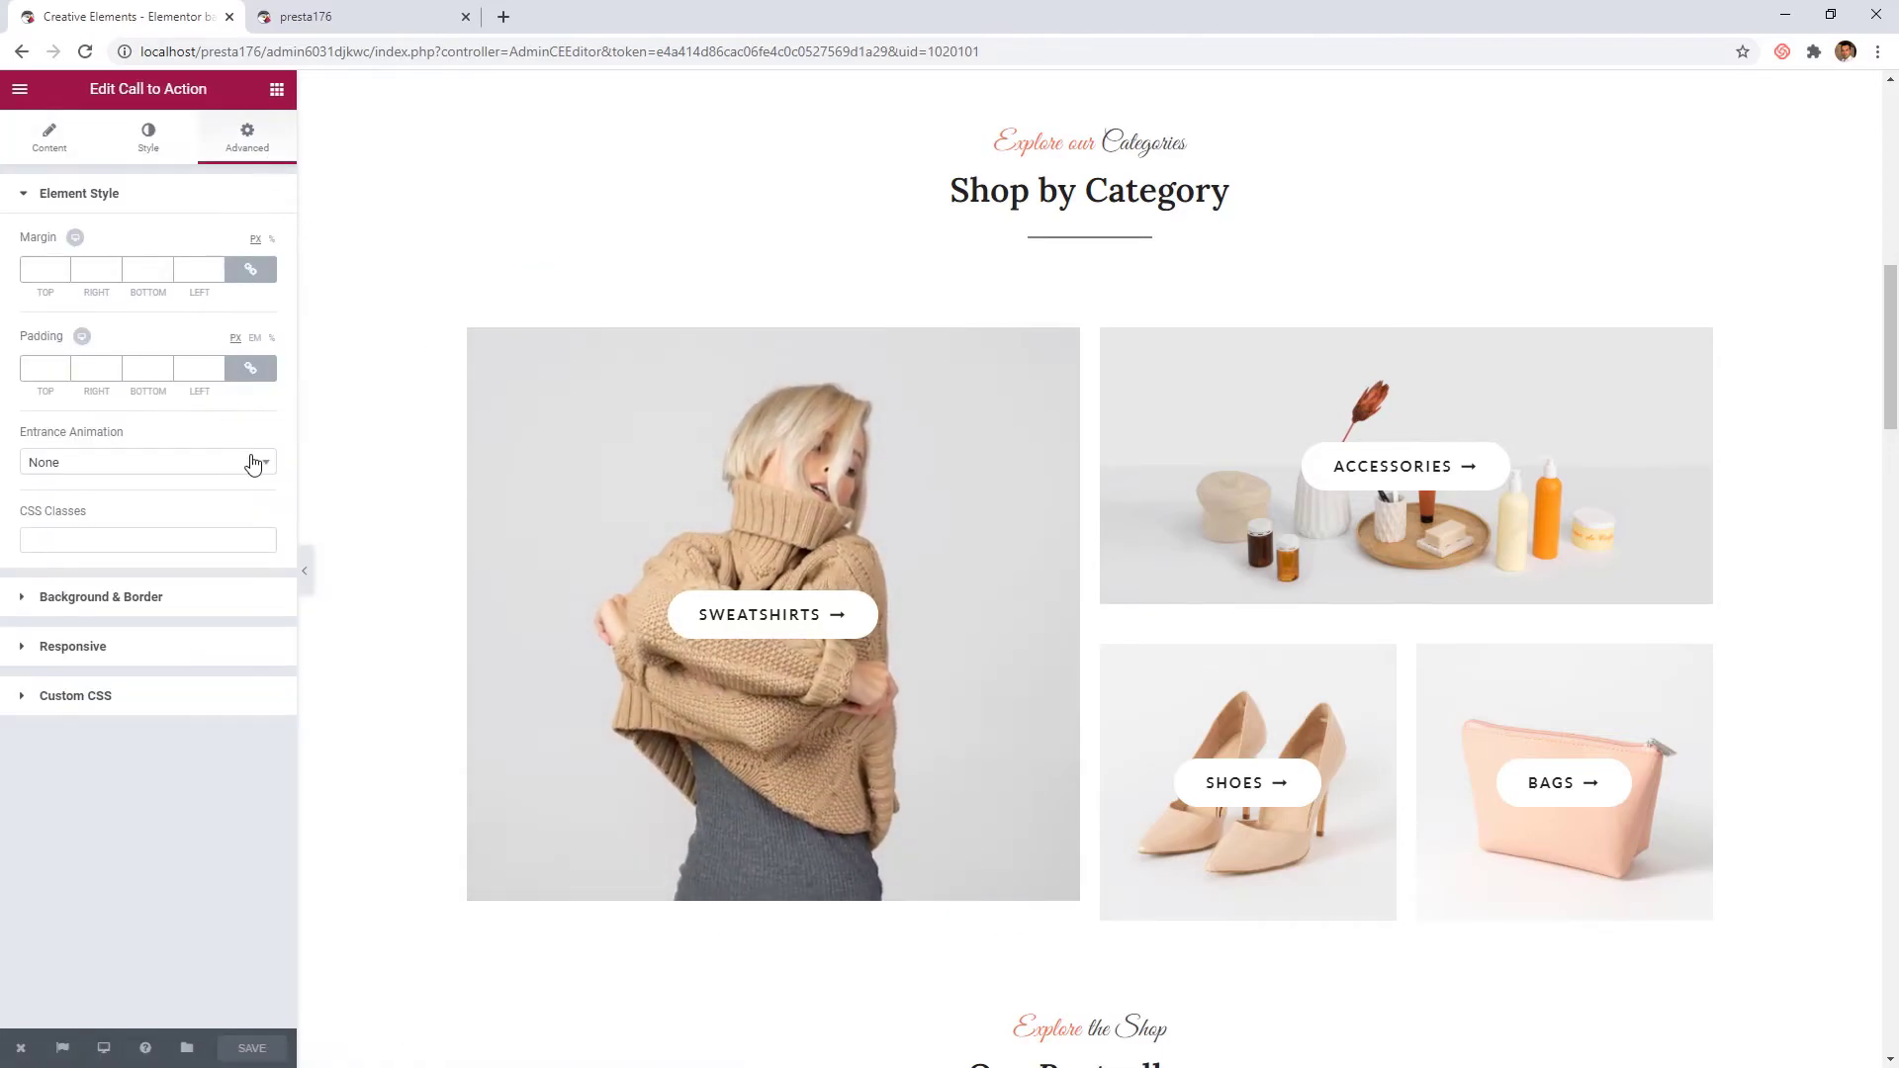
{"action": "left_click", "coordinate": [144, 461]}
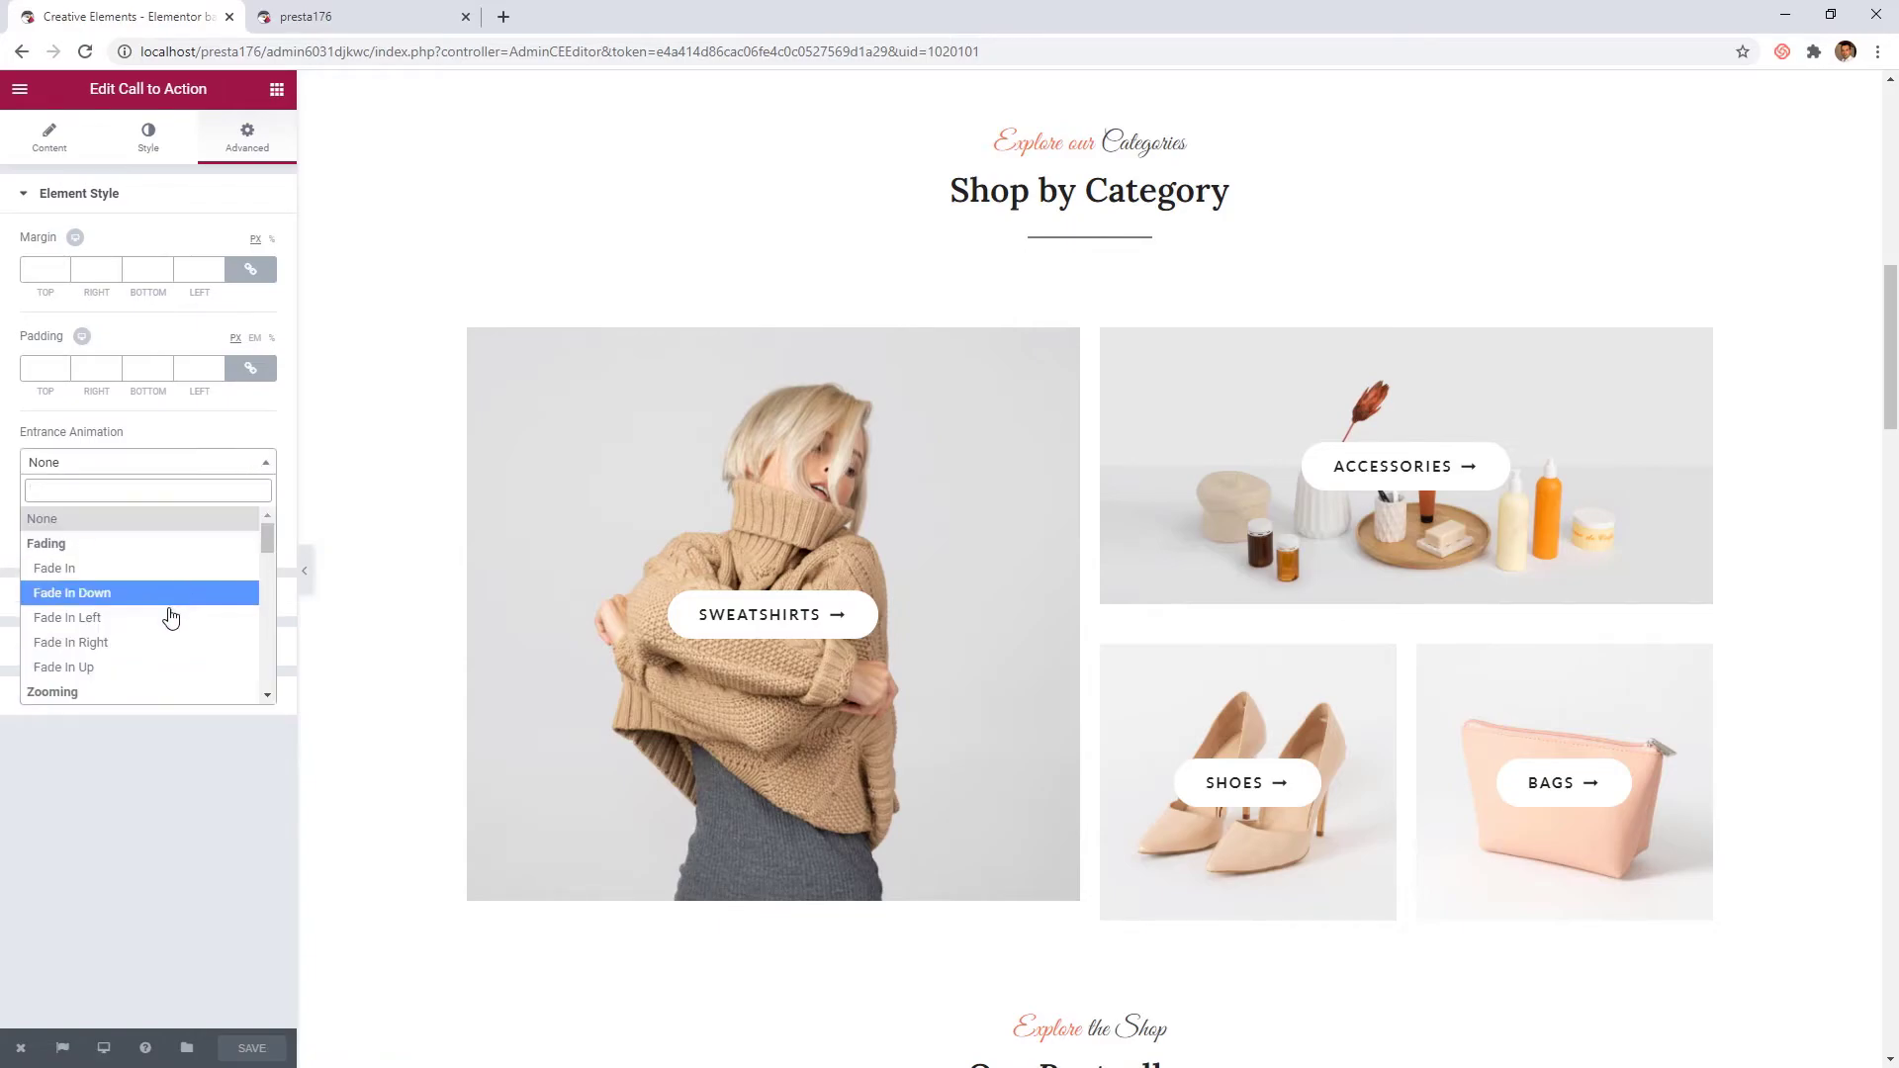
{"action": "left_click", "coordinate": [64, 666]}
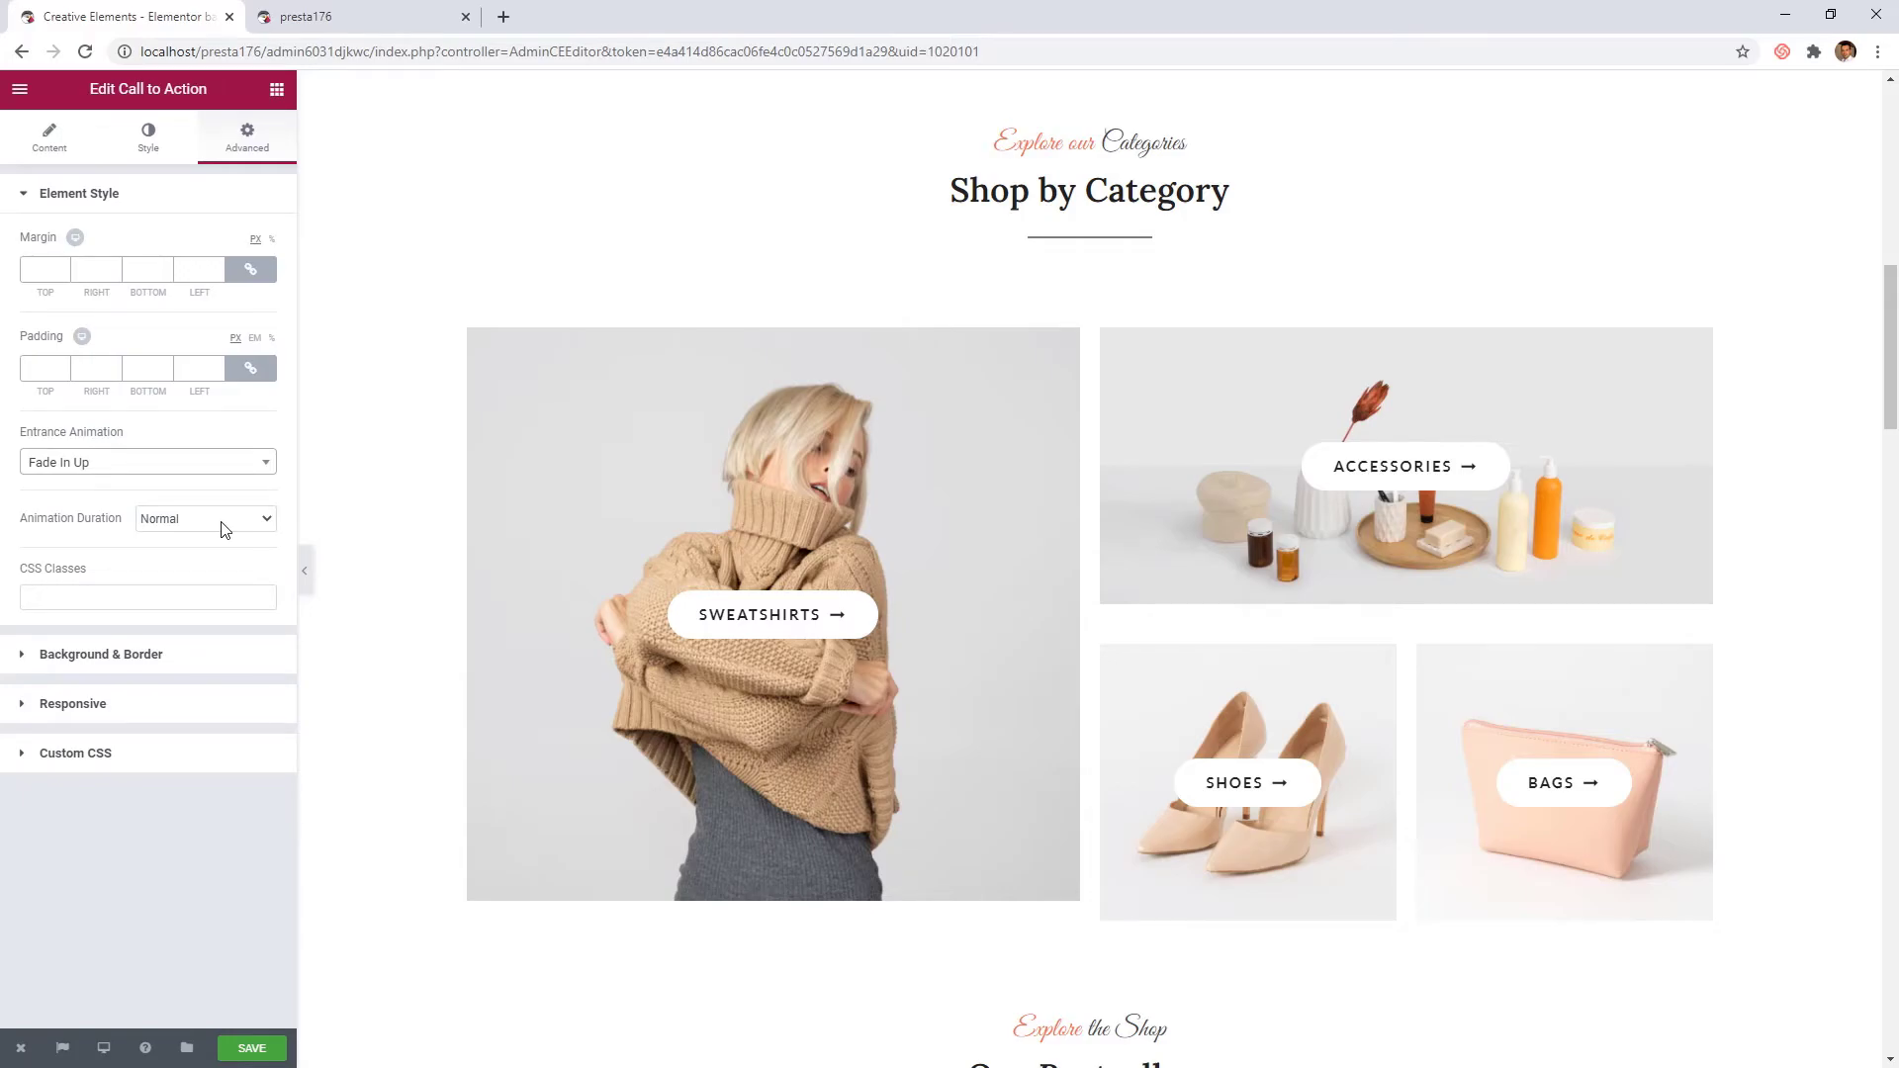
{"action": "left_click", "coordinate": [204, 518]}
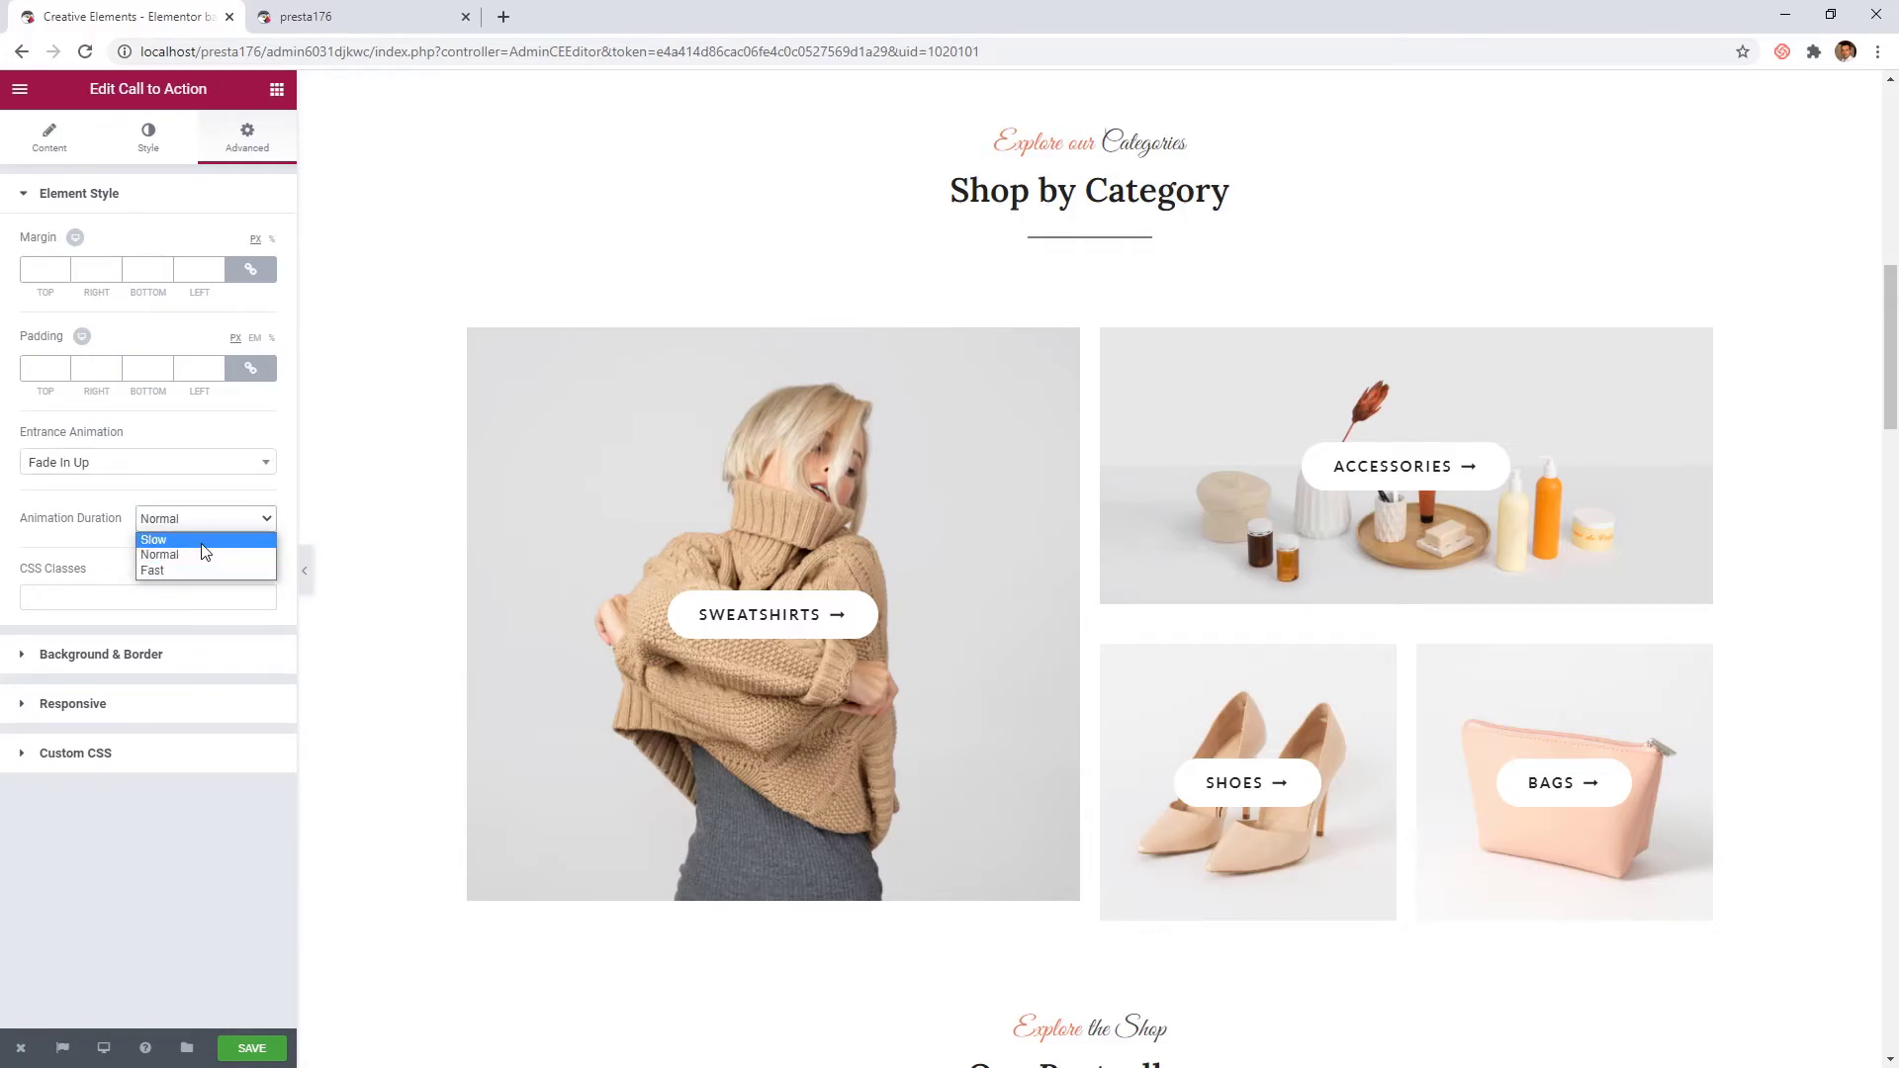
{"action": "left_click", "coordinate": [155, 538]}
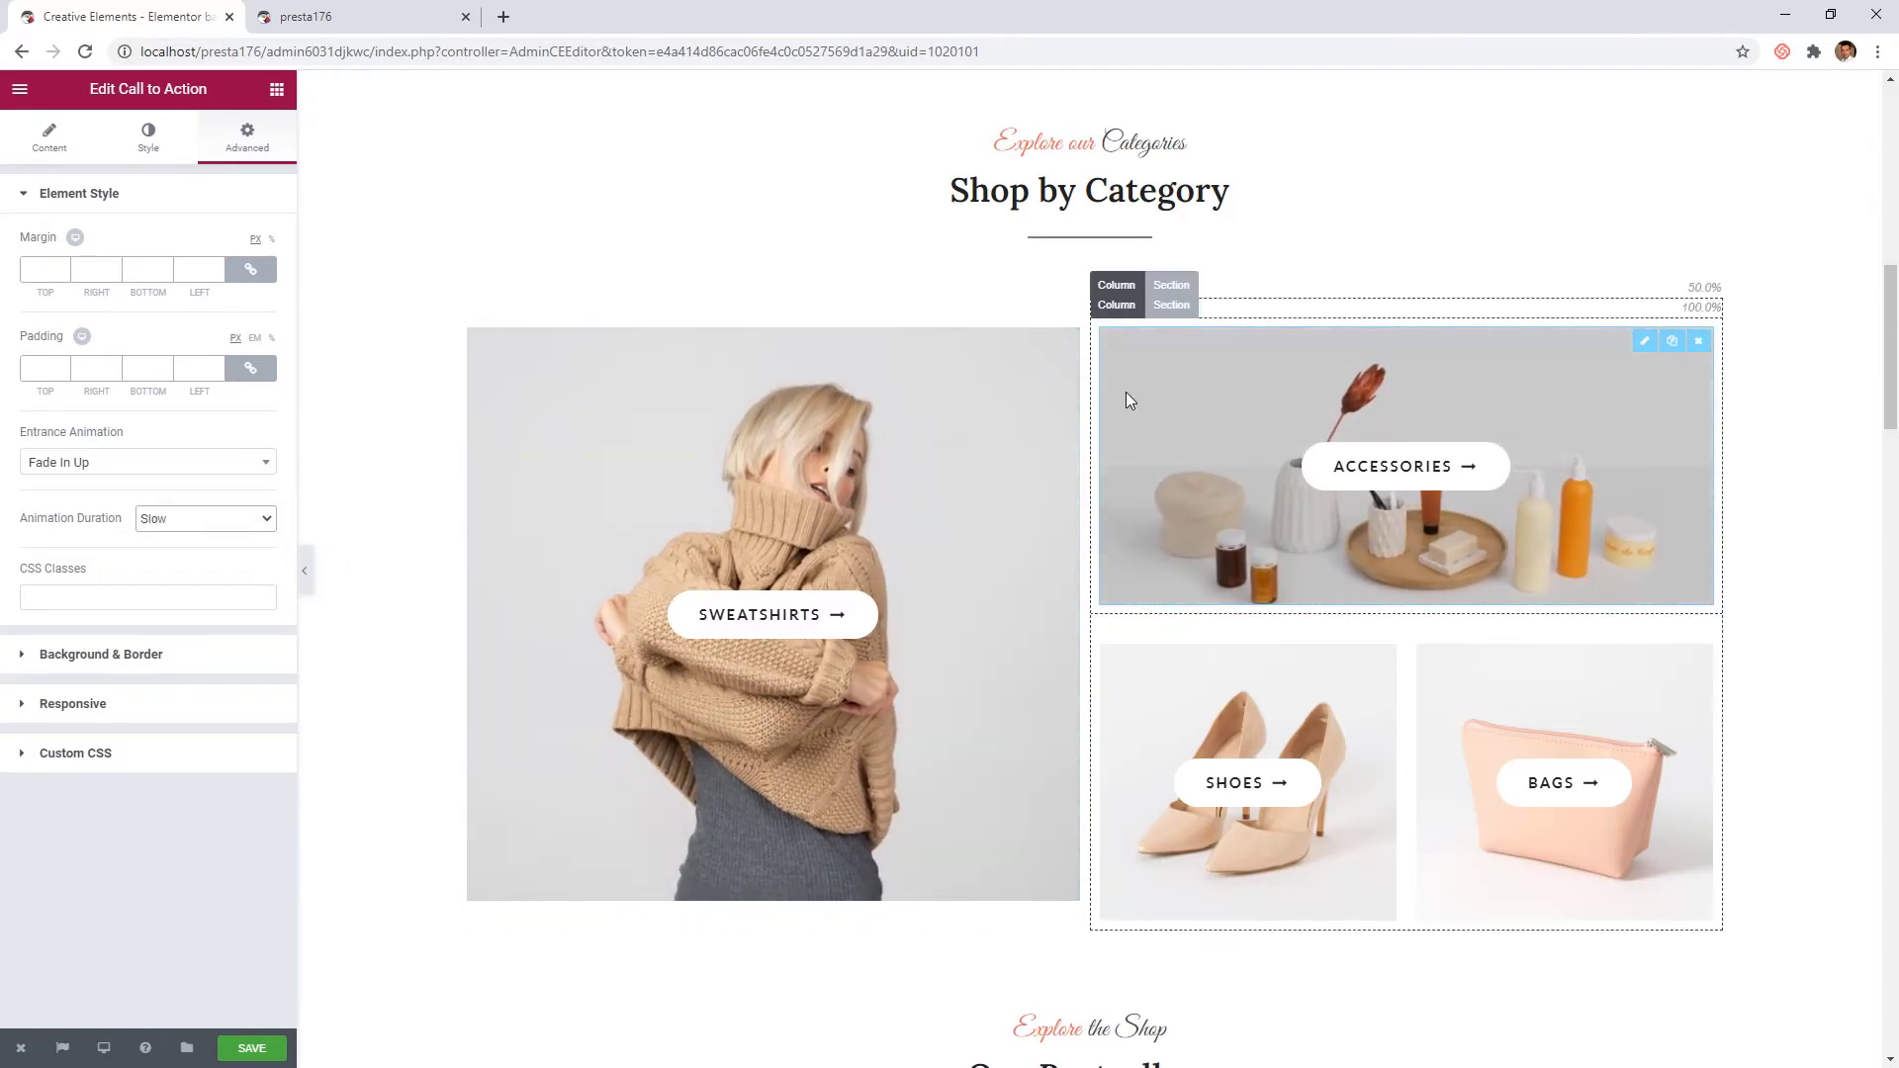
Give the Accessories and Shoes tiles Fade In Up entrance animations
{"action": "left_click", "coordinate": [147, 461]}
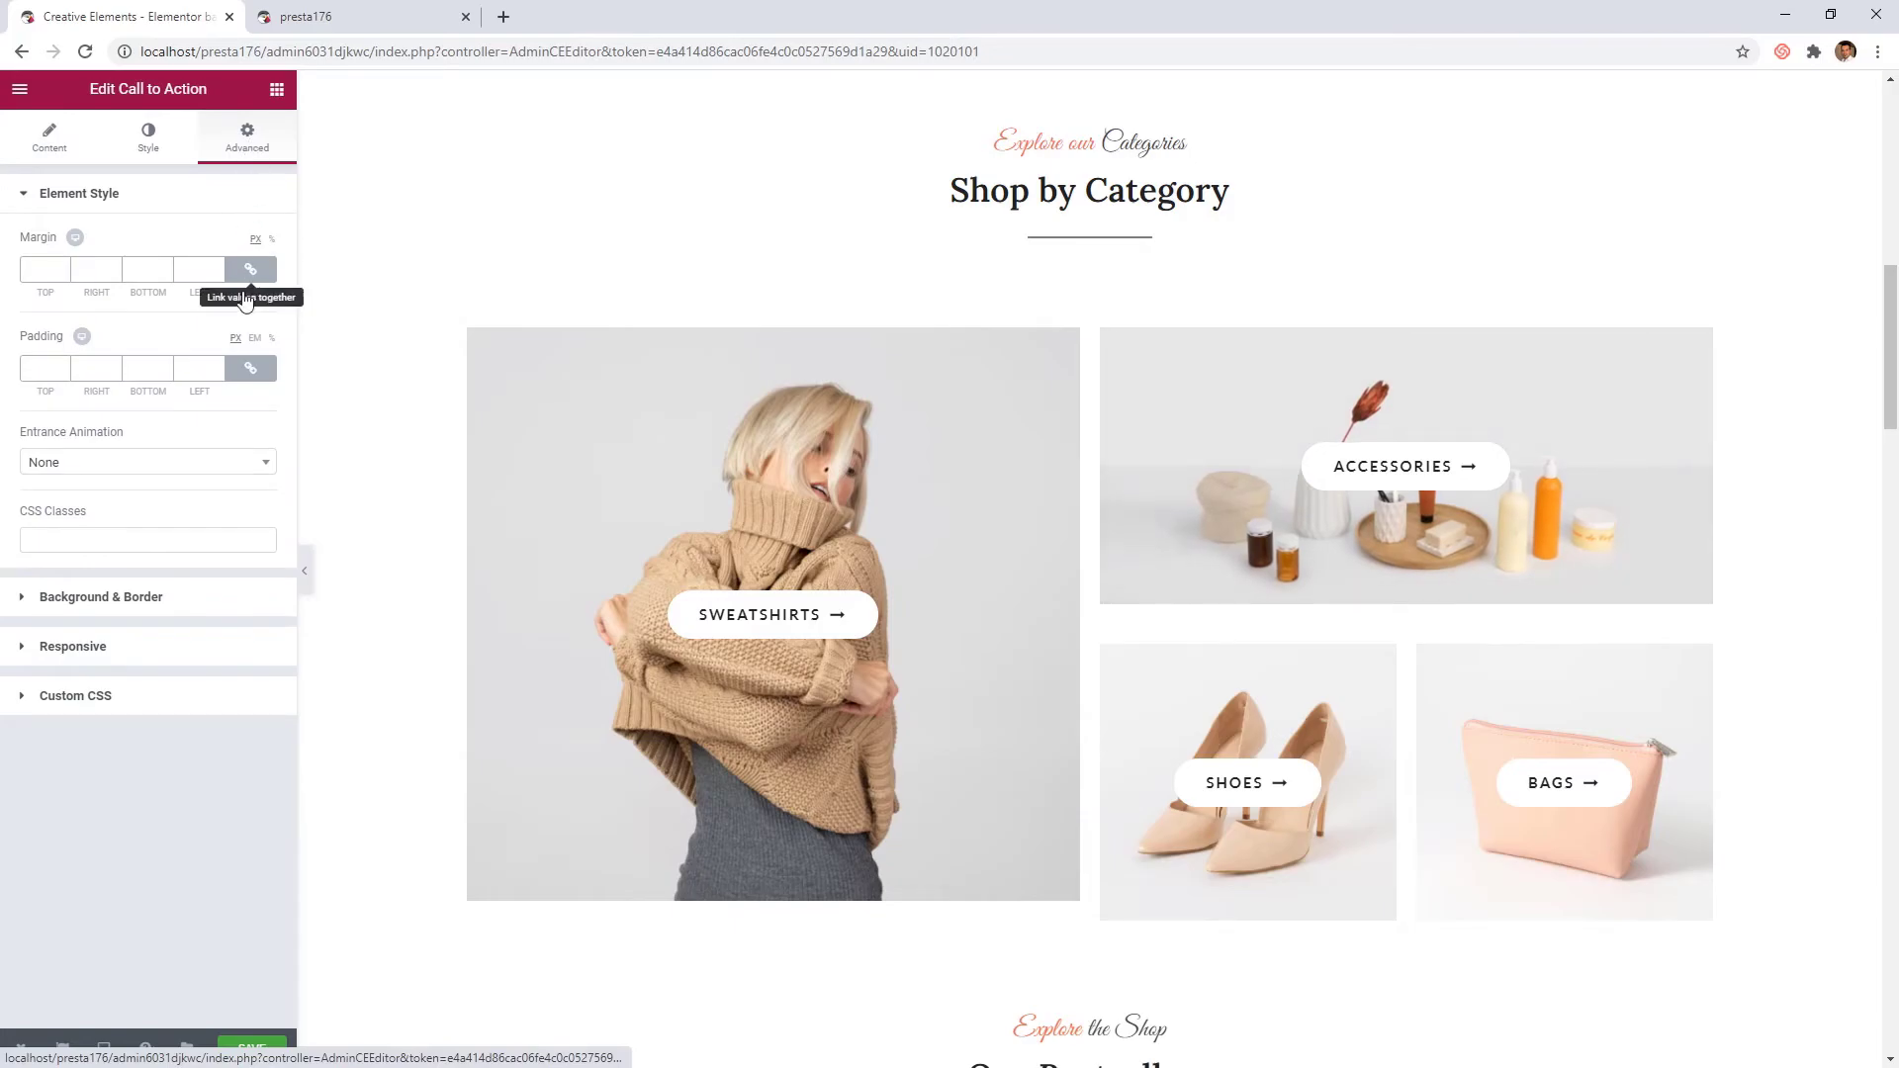
{"action": "left_click", "coordinate": [144, 461]}
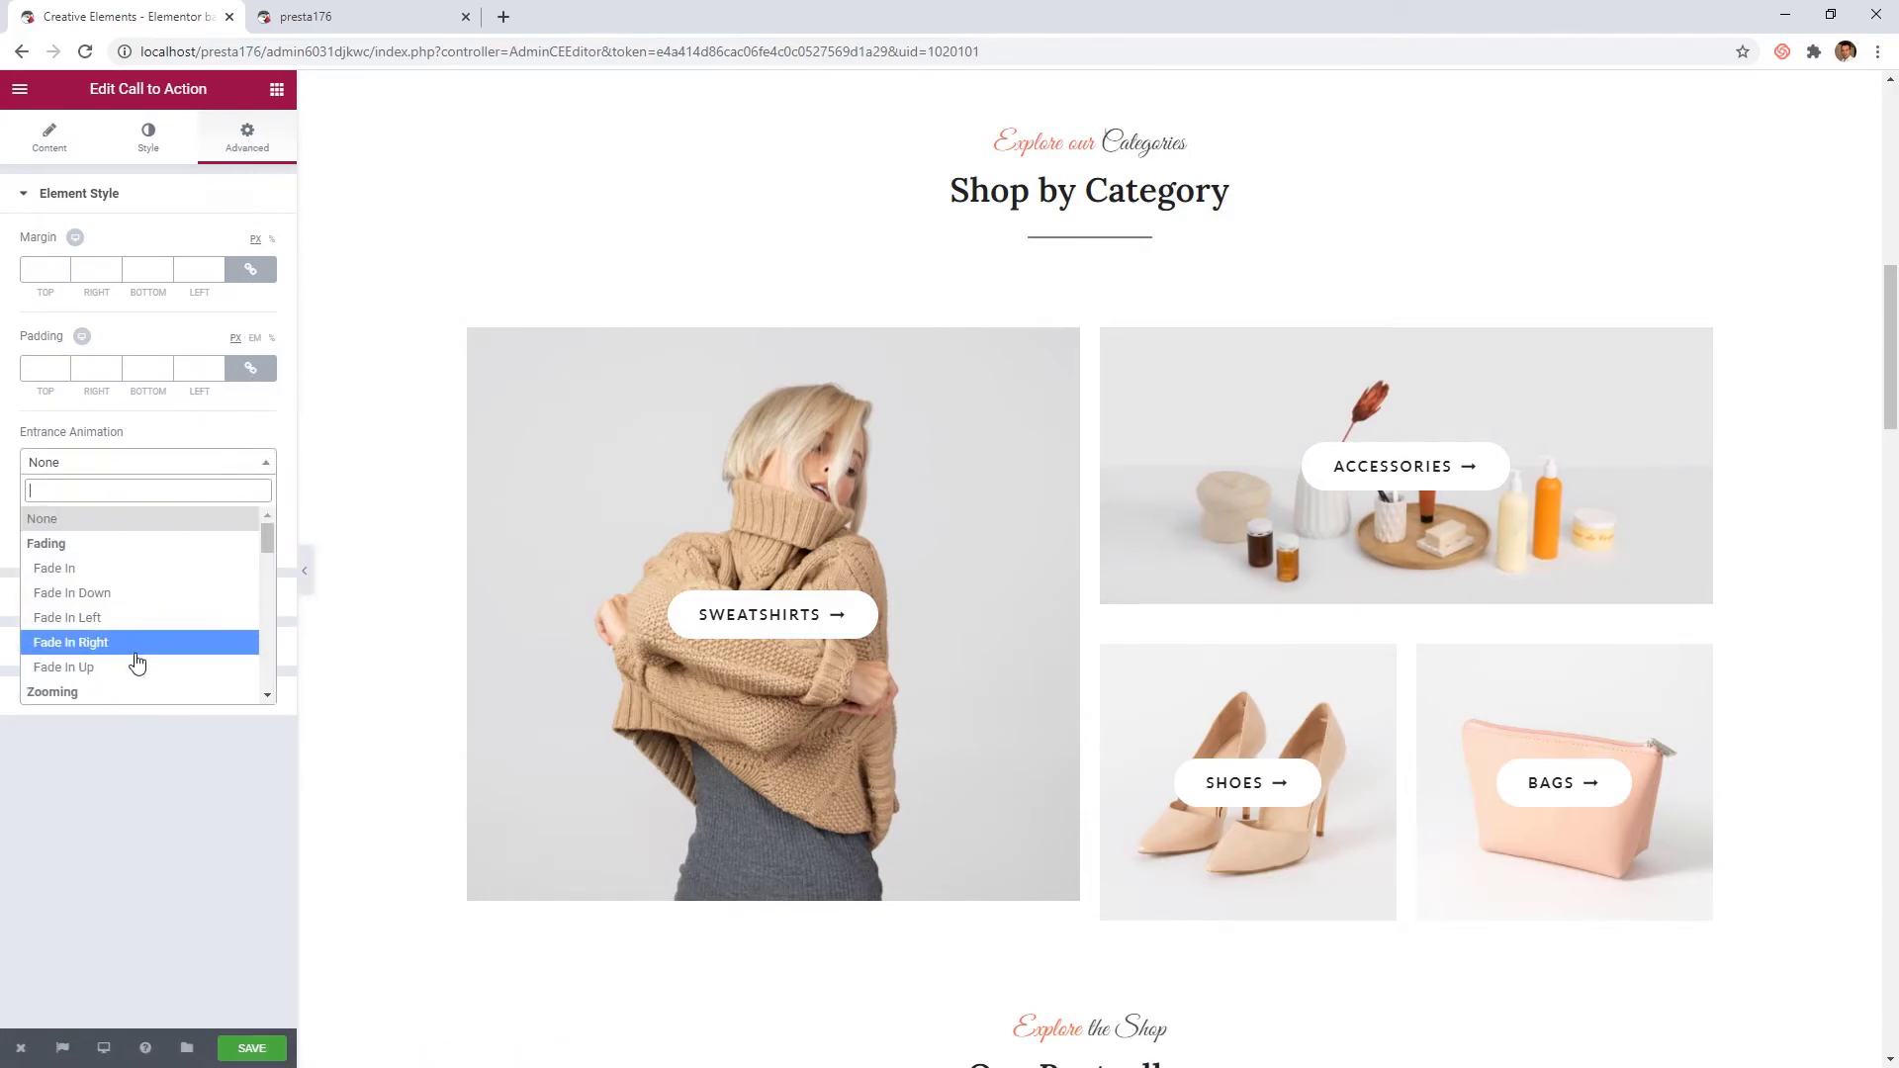
{"action": "left_click", "coordinate": [63, 666]}
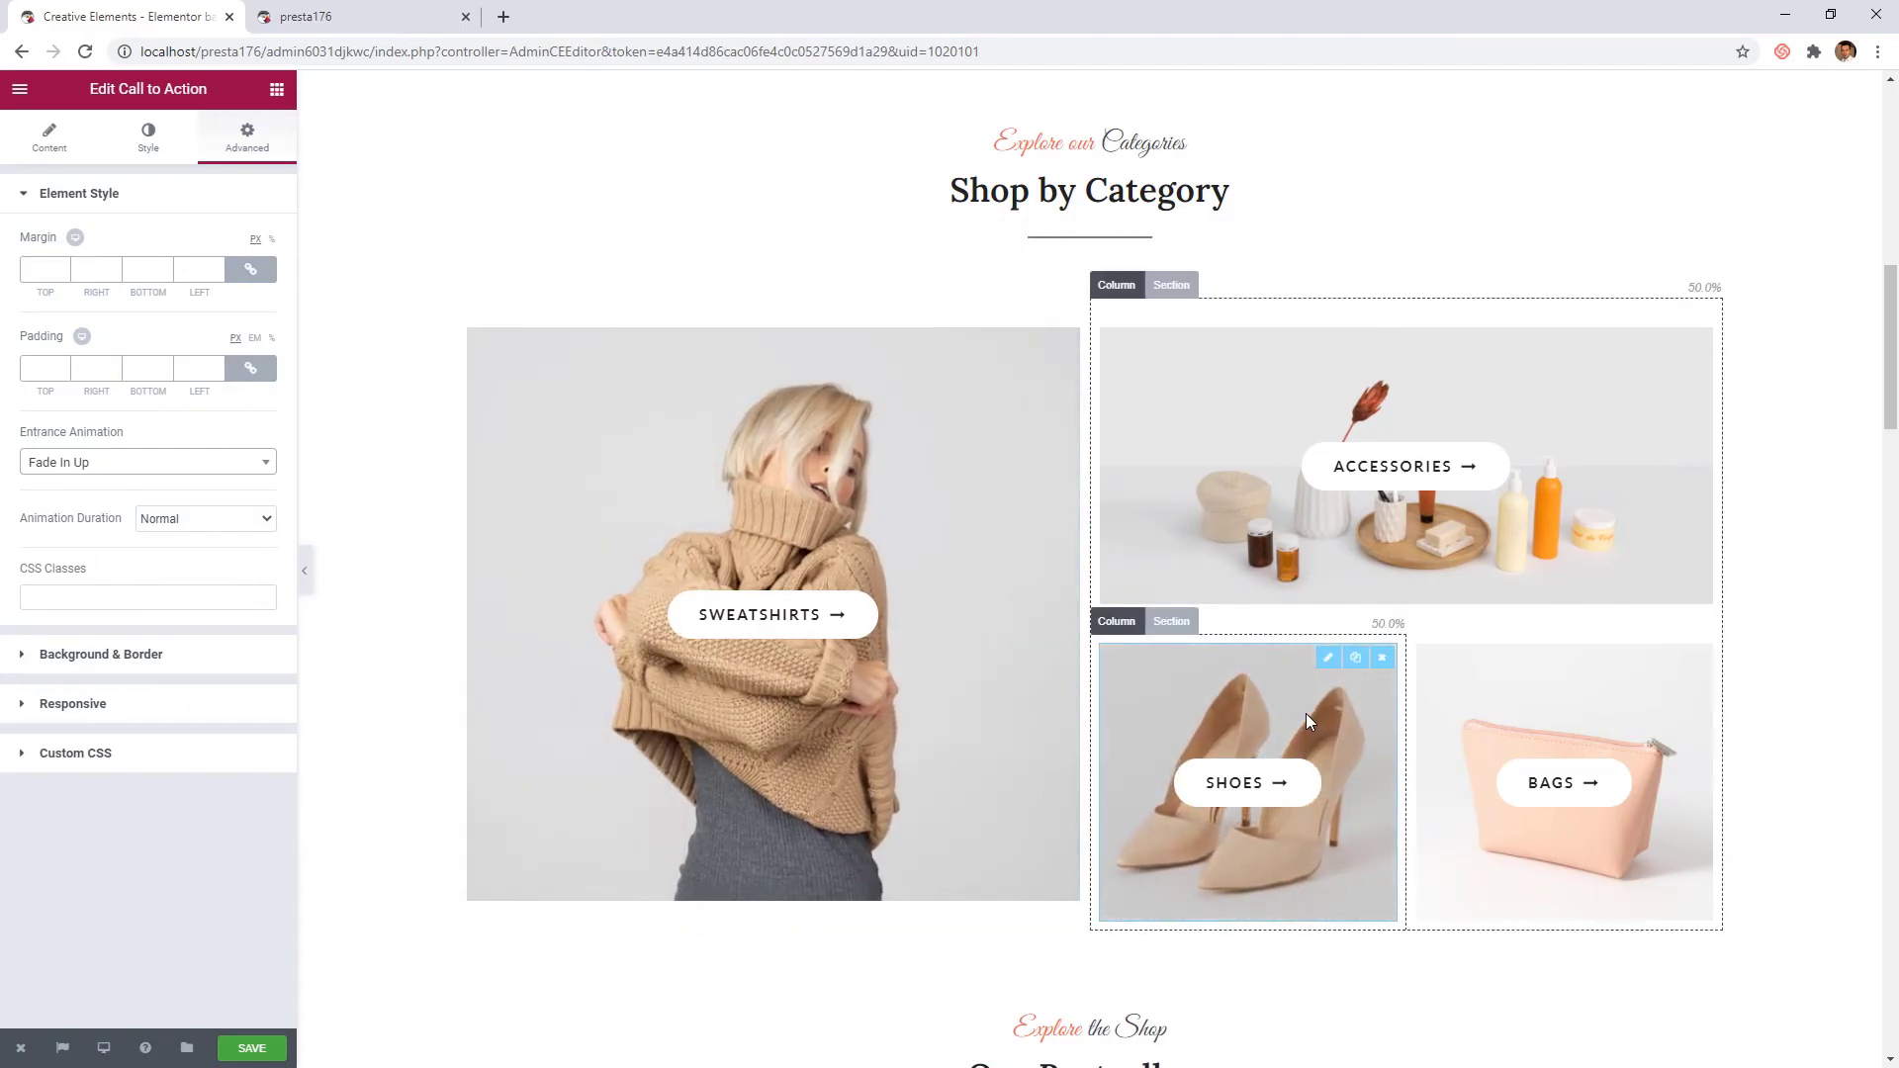
{"action": "left_click", "coordinate": [48, 136]}
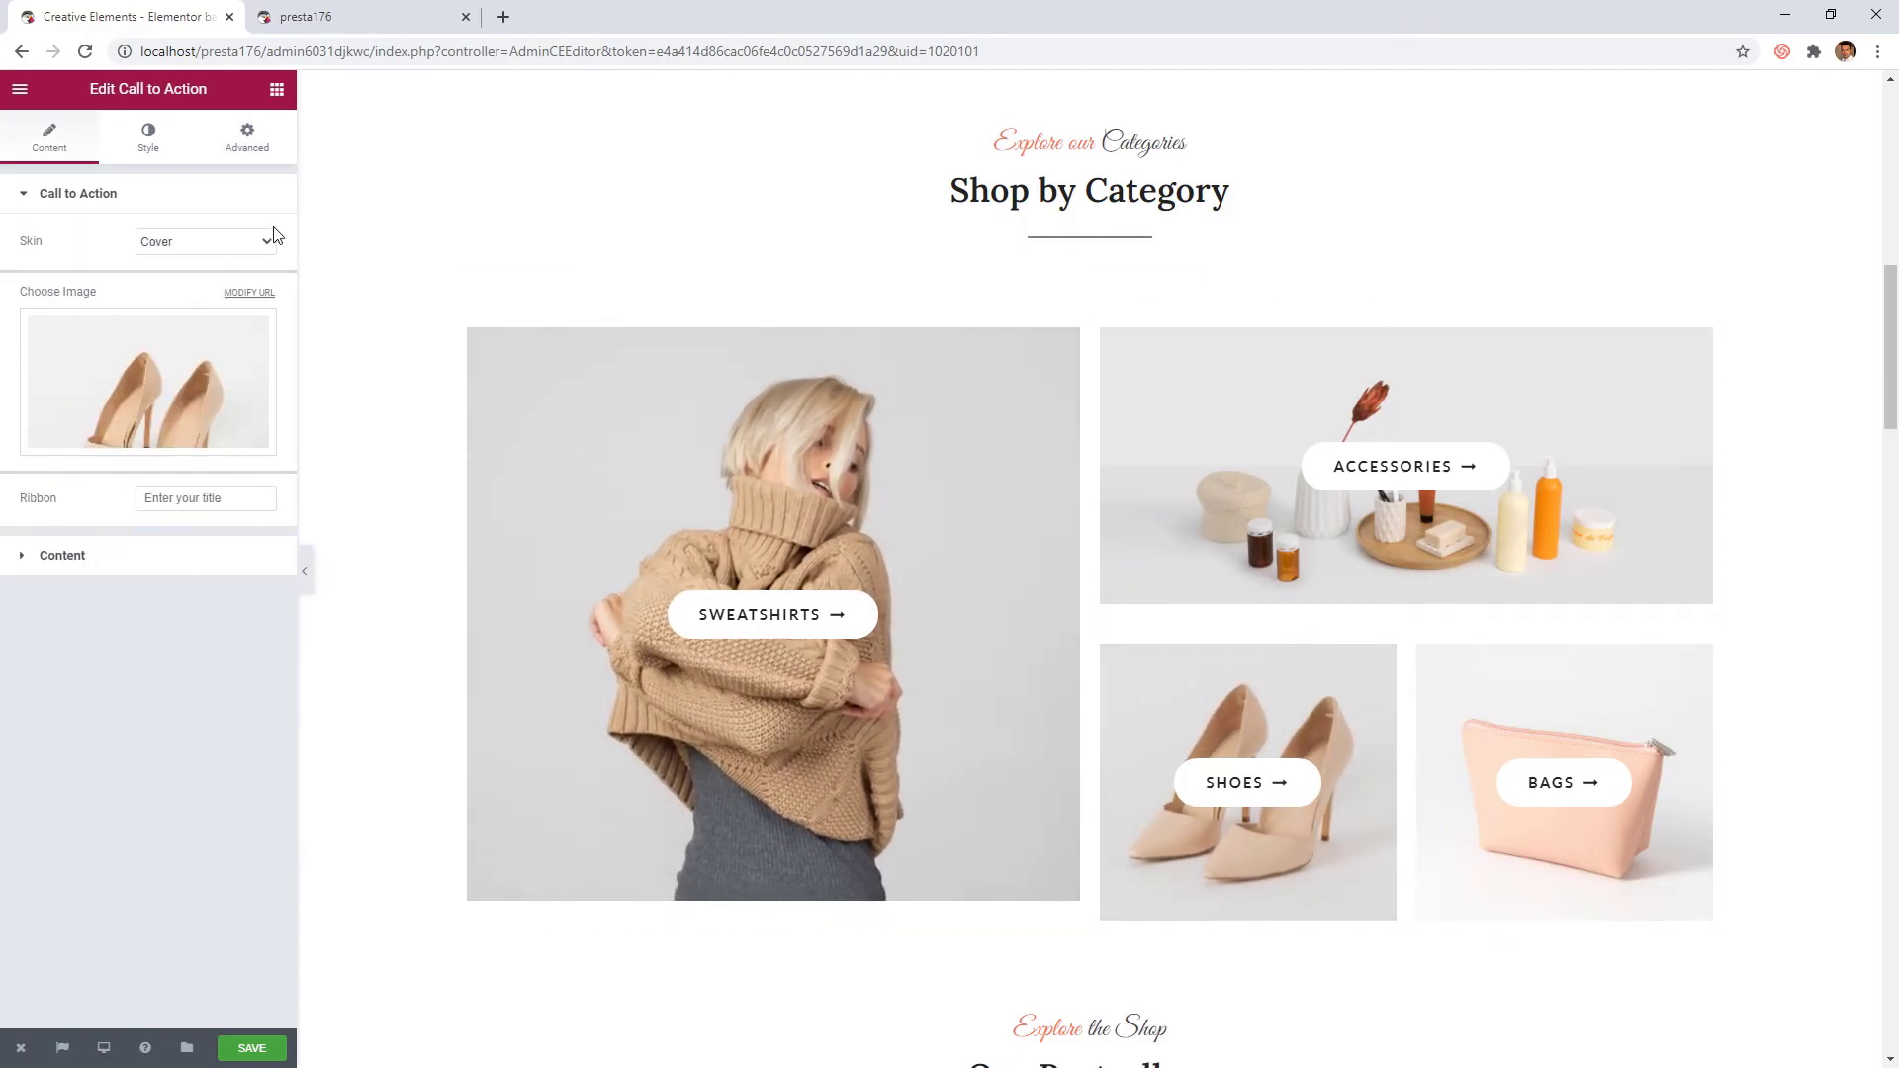
{"action": "left_click", "coordinate": [246, 133]}
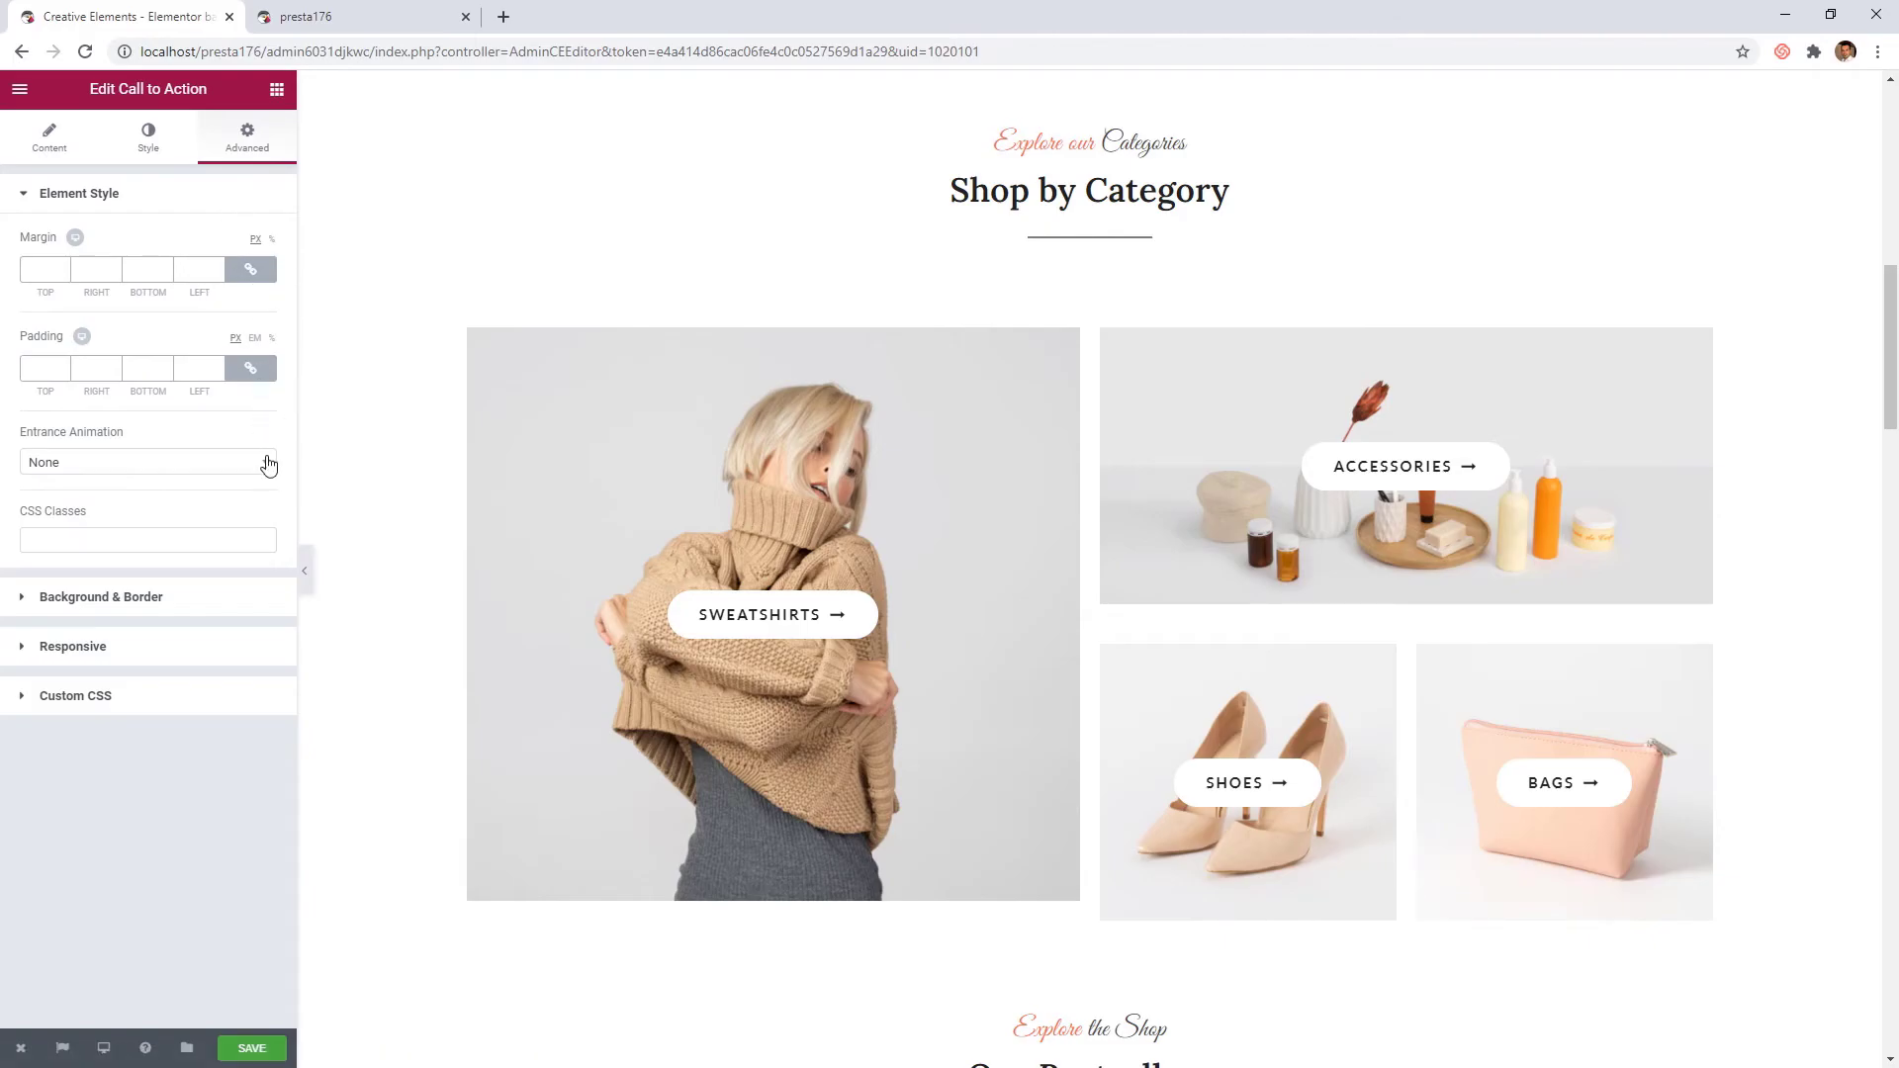
{"action": "left_click", "coordinate": [146, 461]}
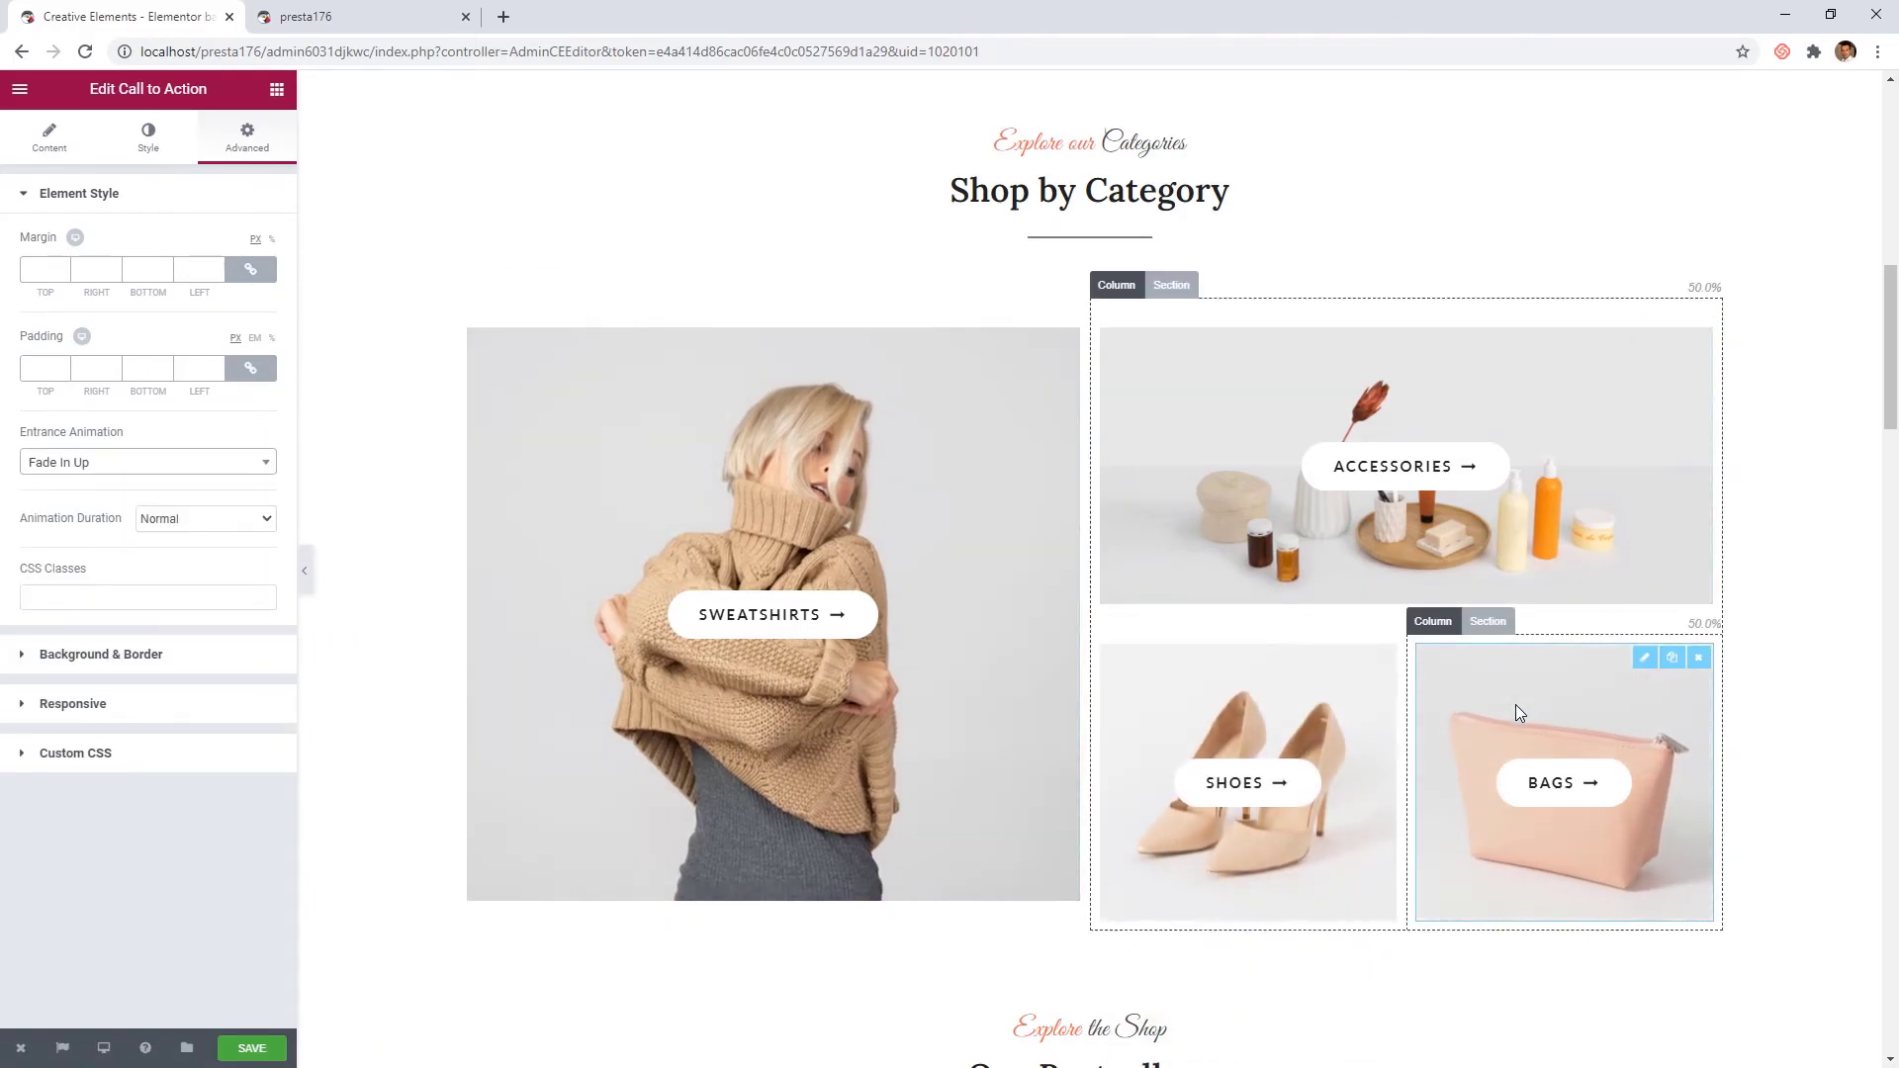
Give the Bags tile a slow Fade In Up entrance, save the page and switch to the storefront
{"action": "left_click", "coordinate": [144, 461]}
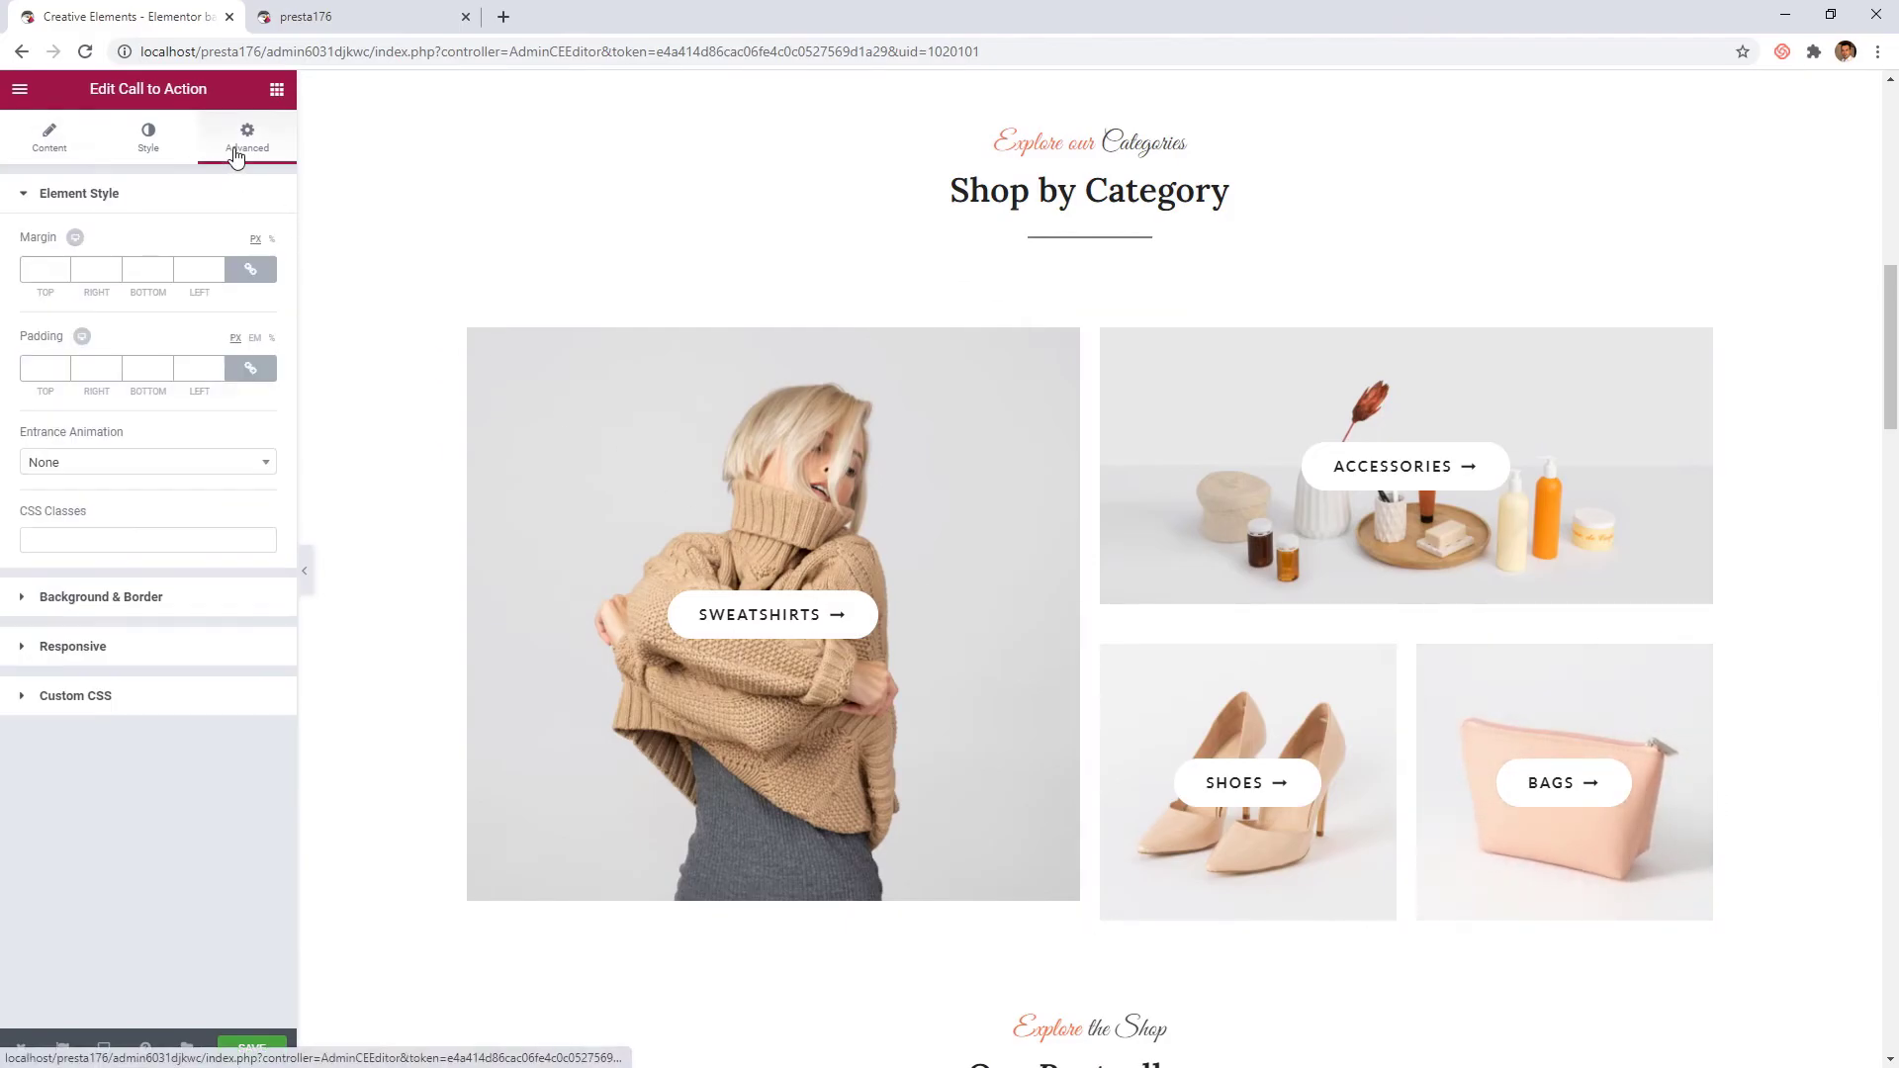
{"action": "left_click", "coordinate": [144, 461]}
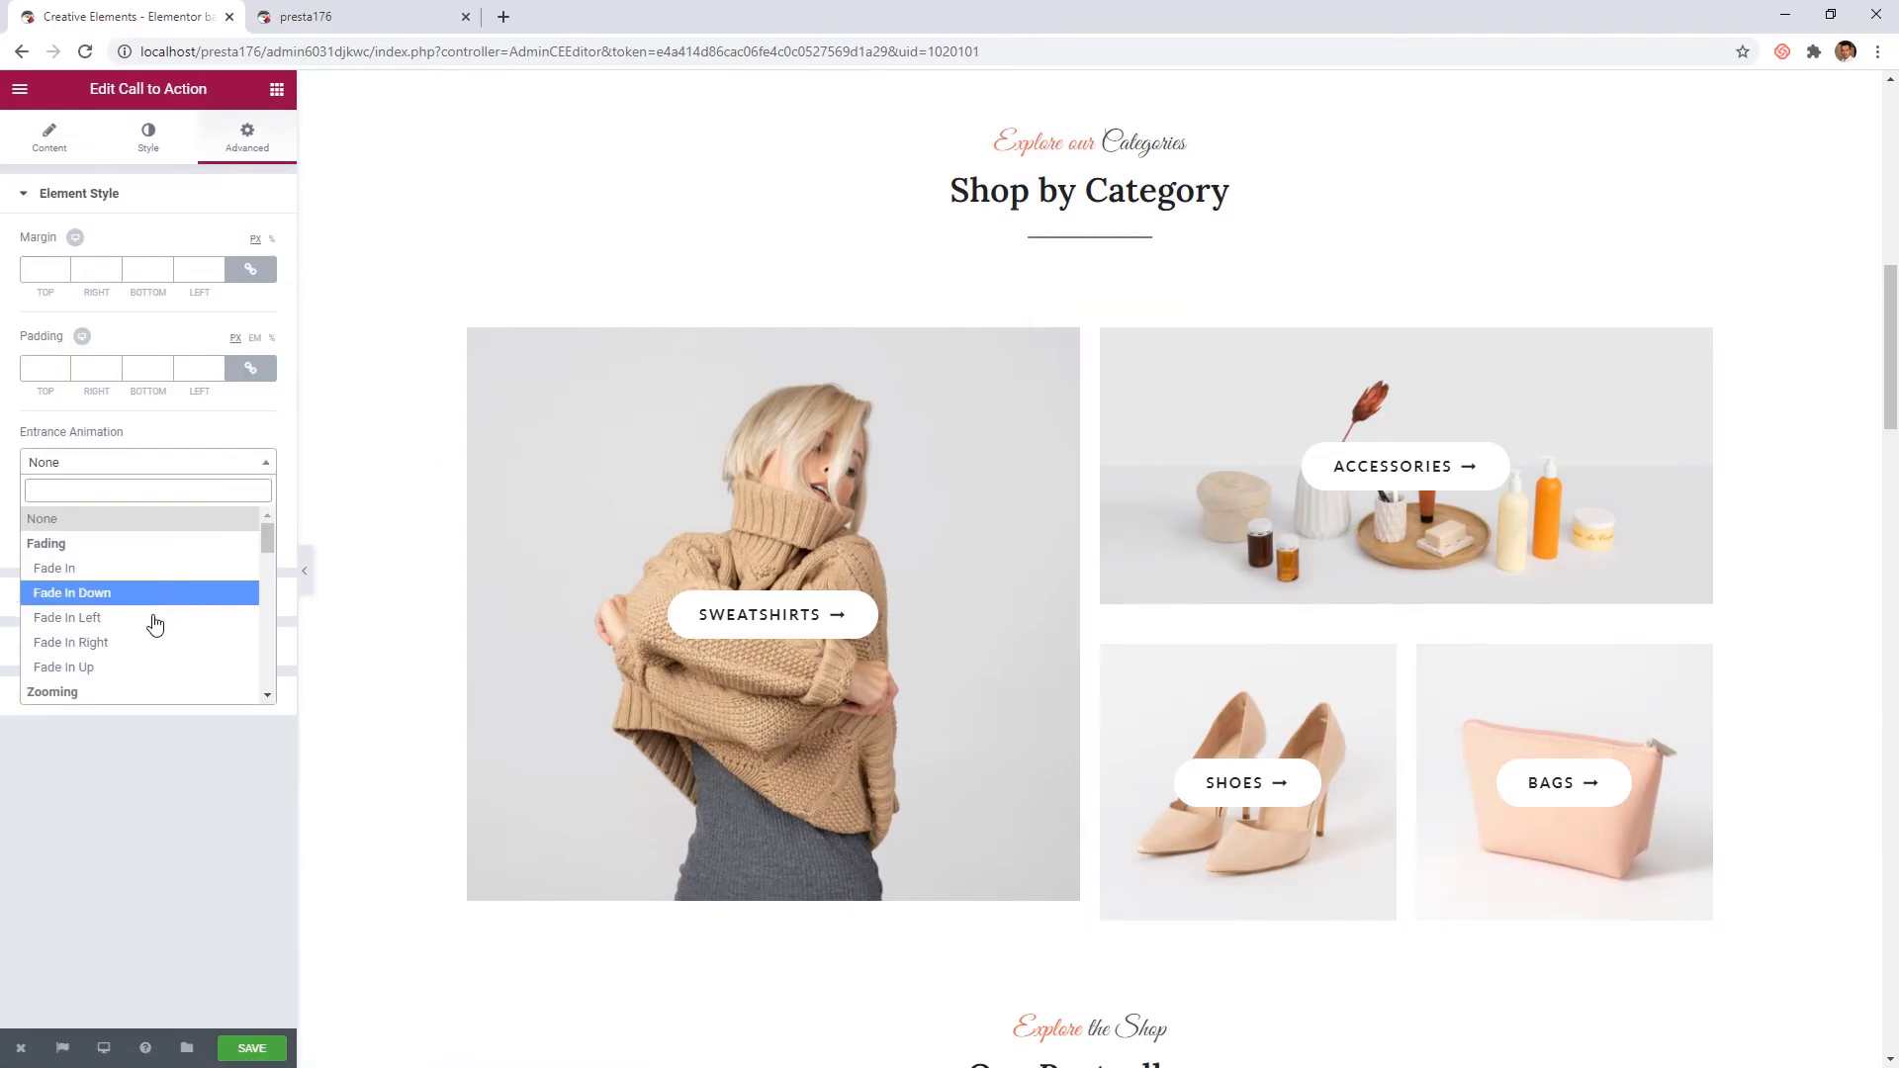
{"action": "left_click", "coordinate": [63, 667]}
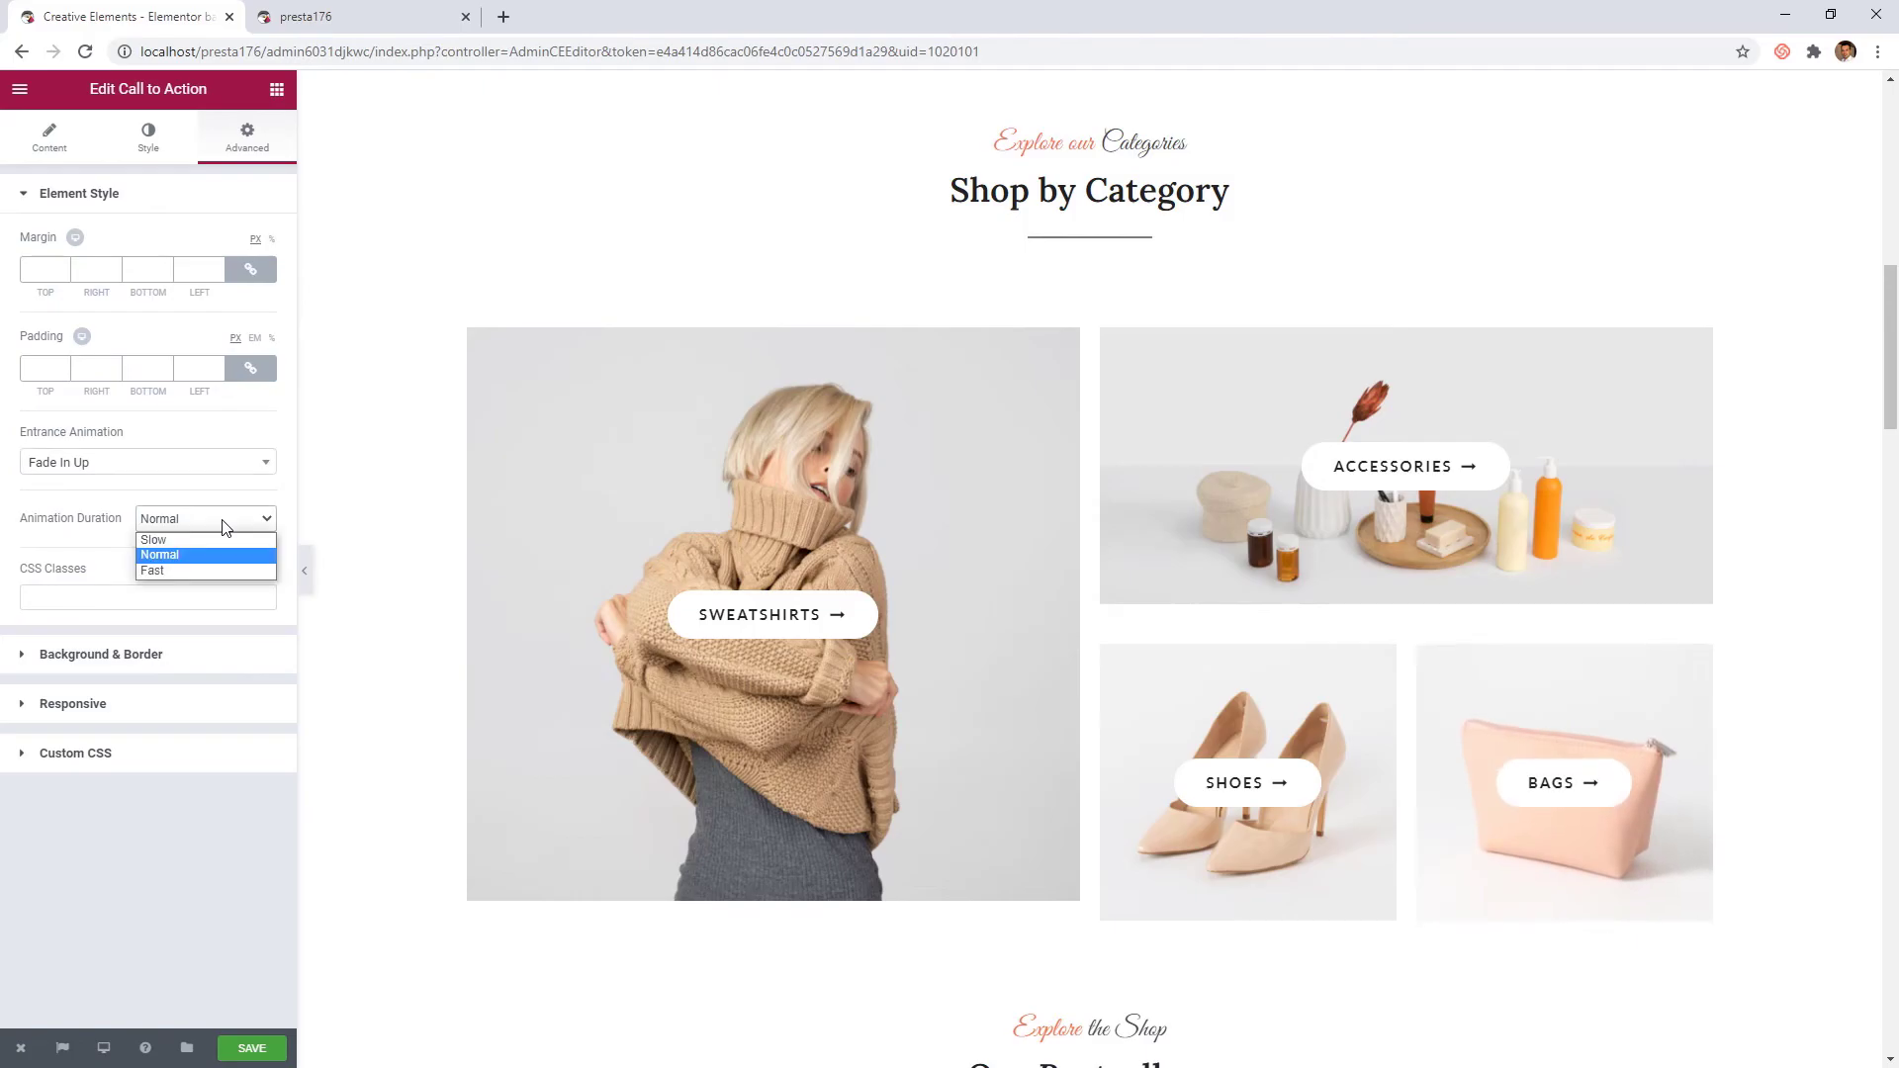
{"action": "left_click", "coordinate": [154, 538]}
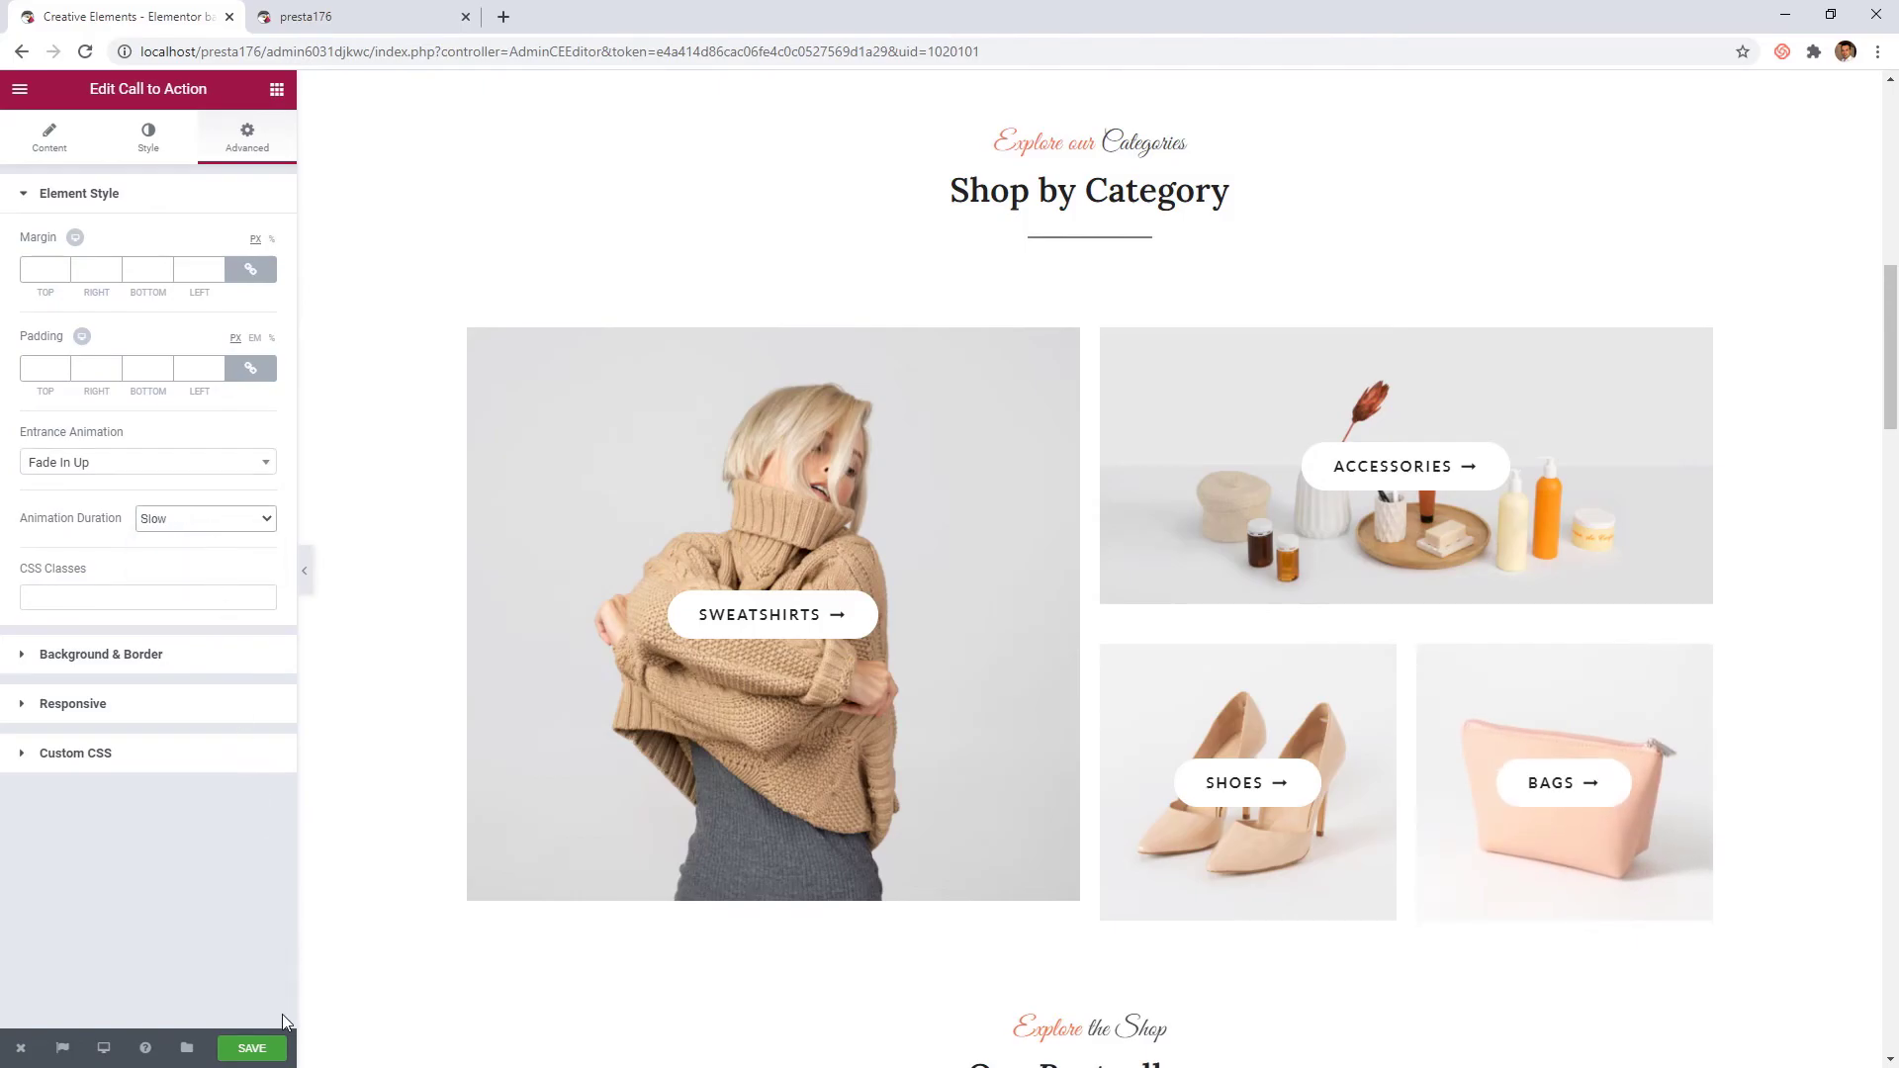
{"action": "left_click", "coordinate": [252, 1049]}
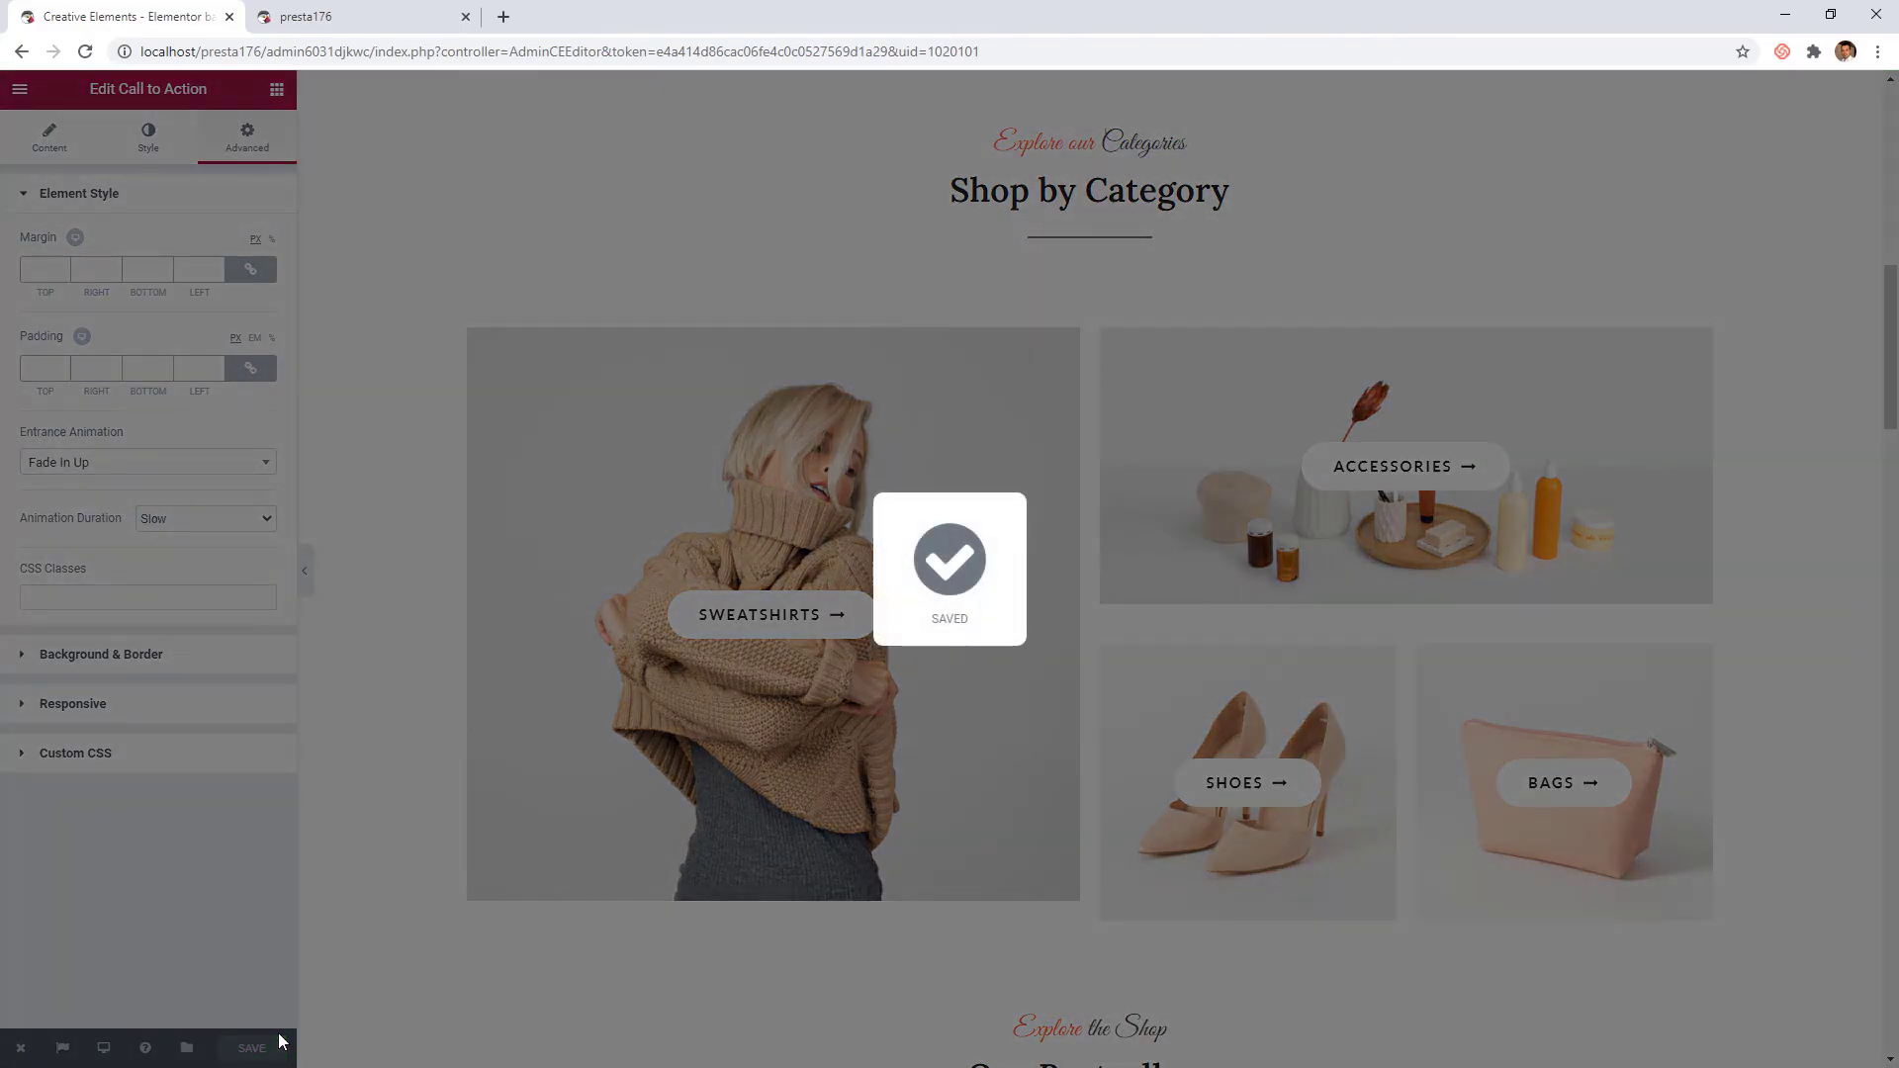
{"action": "left_click", "coordinate": [359, 16]}
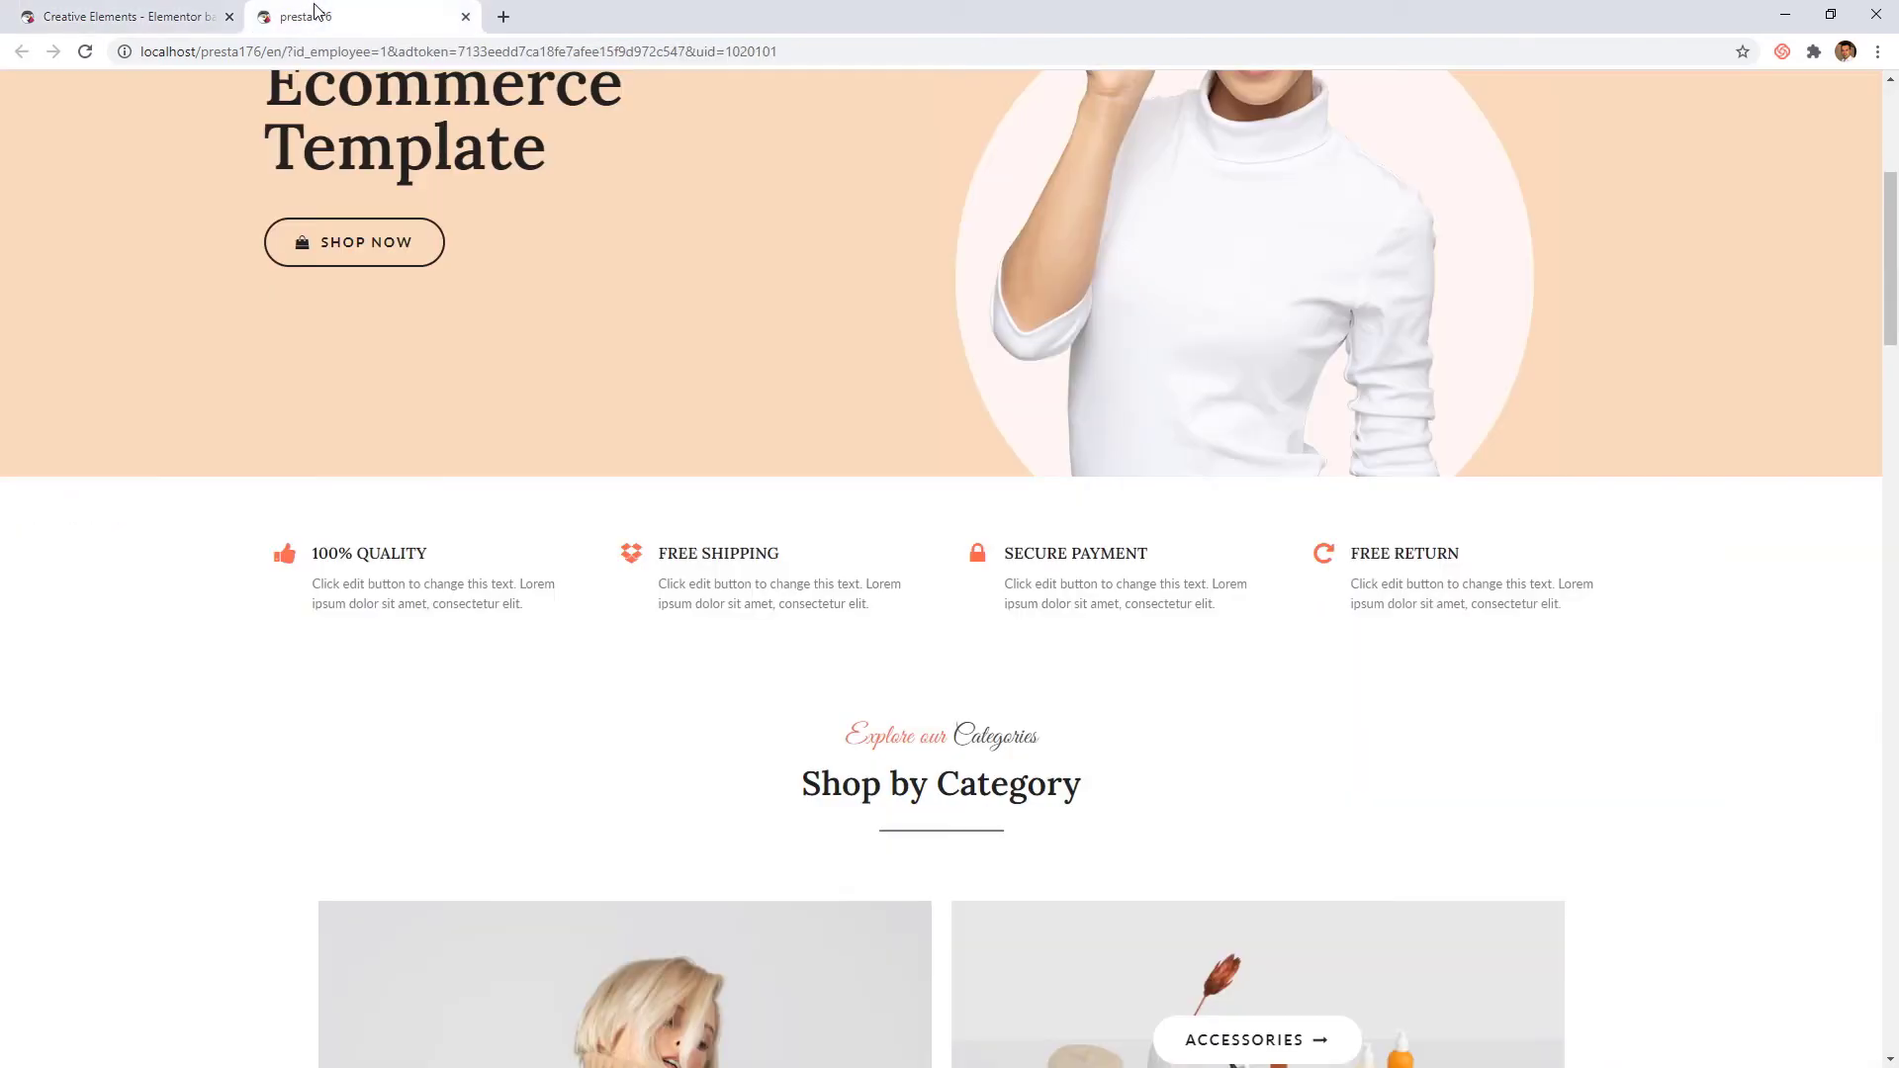
Scroll from the top of the storefront homepage down past the feature highlights and category tiles to Our Bestsellers, watching them fade in
{"action": "scroll", "scroll_direction": "up", "scroll_amount": 3}
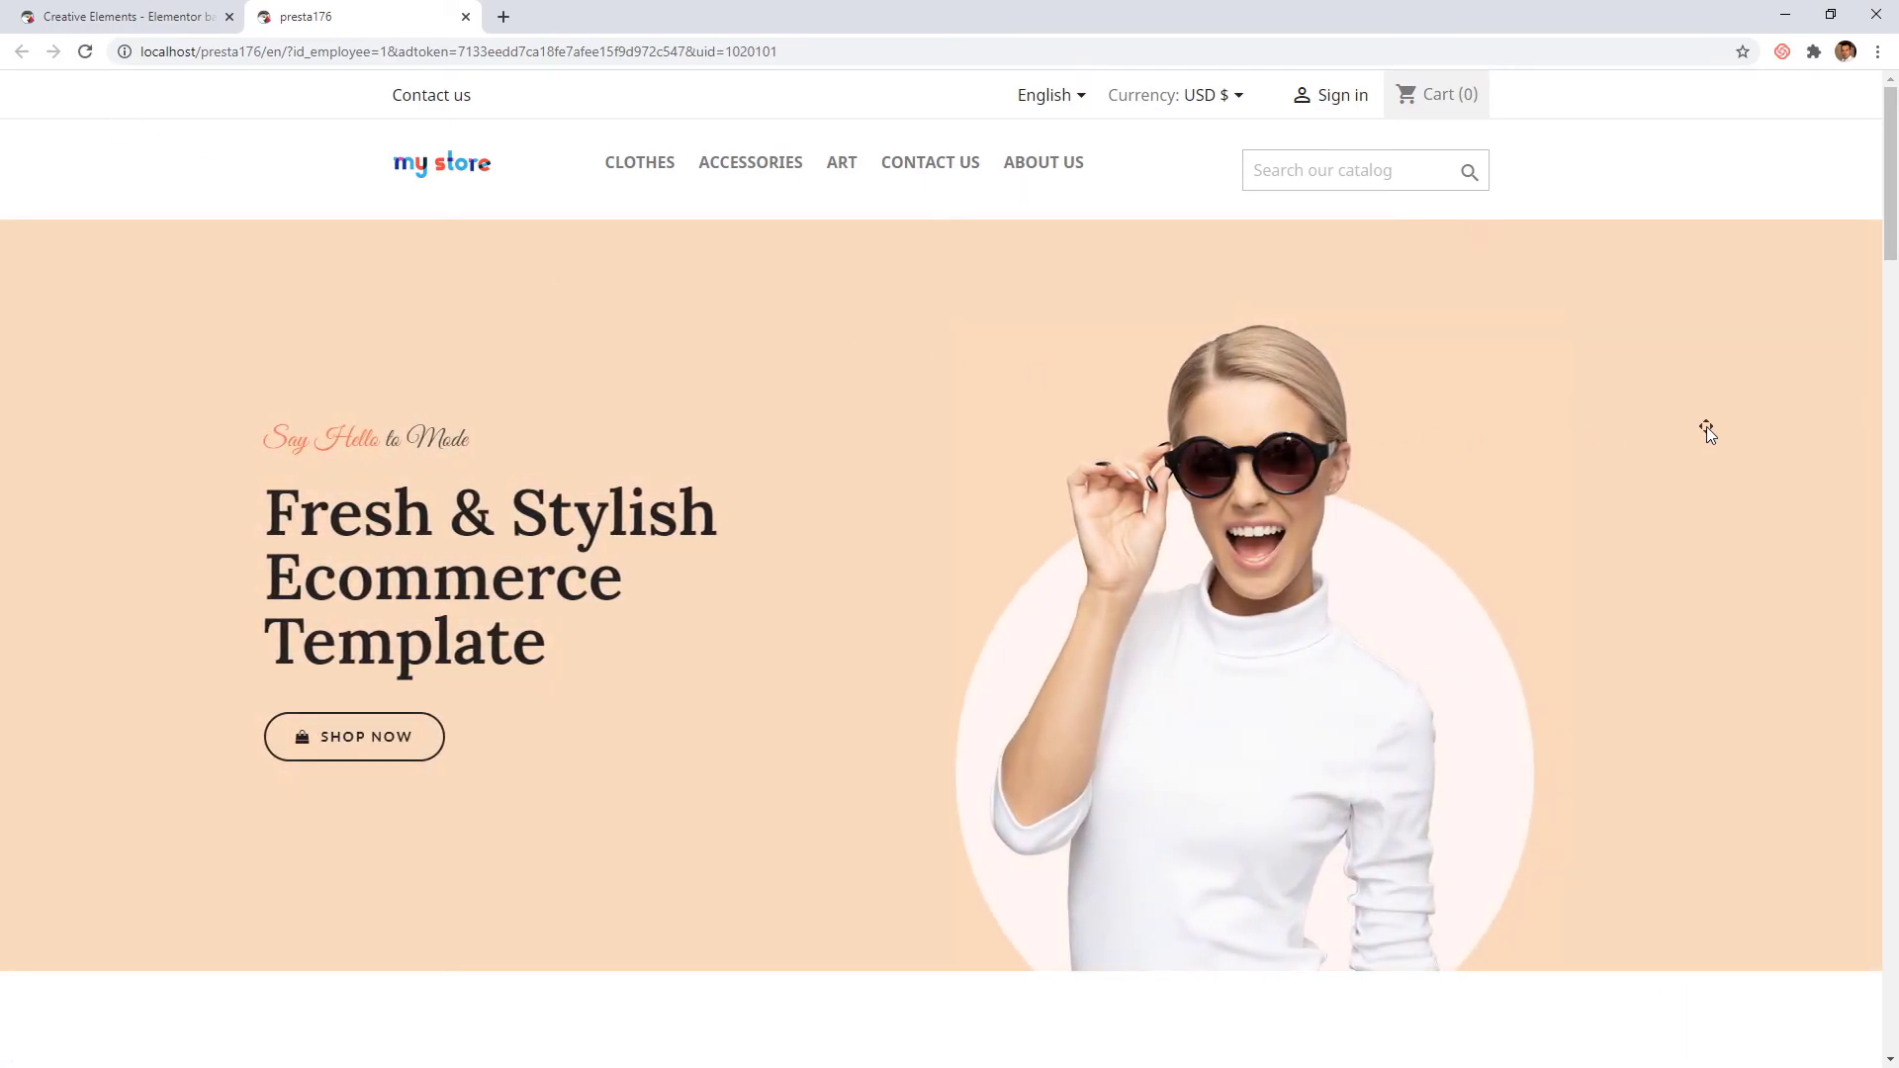
{"action": "scroll", "scroll_direction": "down", "scroll_amount": 3}
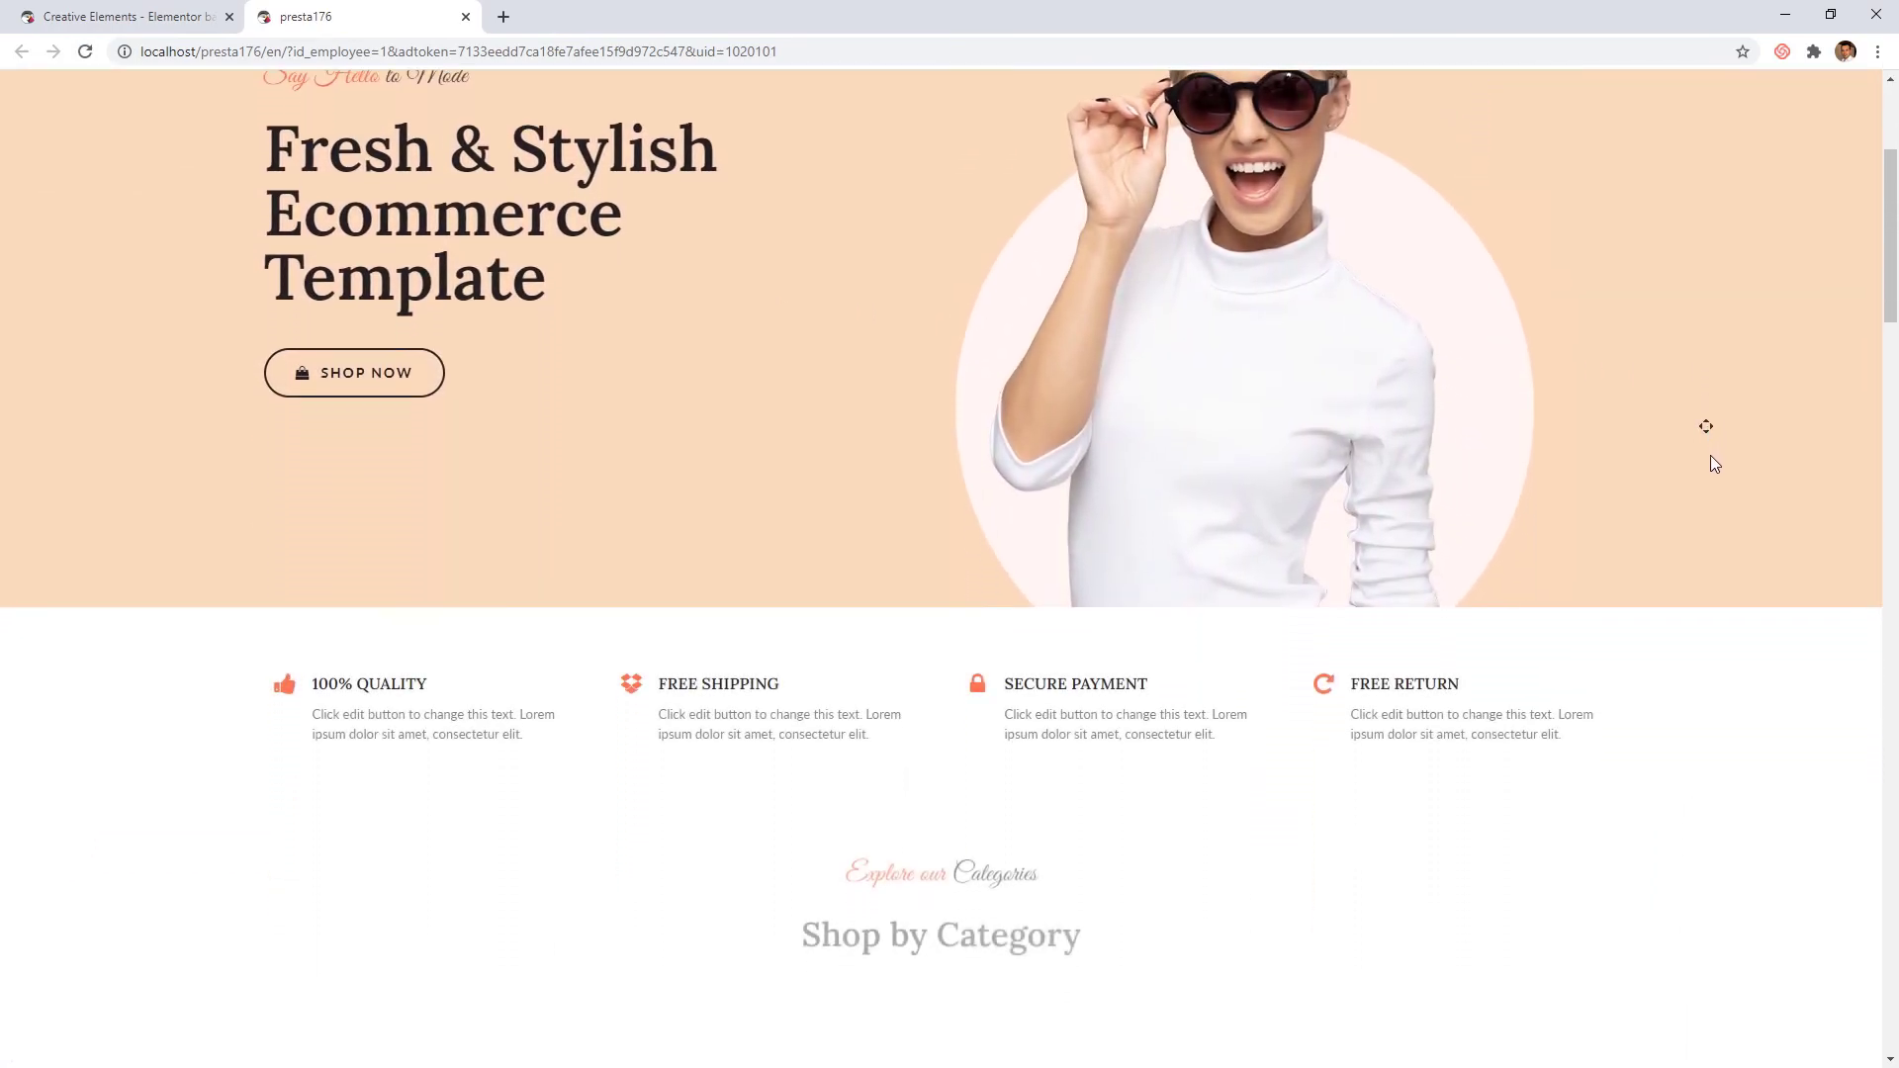
{"action": "scroll", "scroll_direction": "down", "scroll_amount": 3}
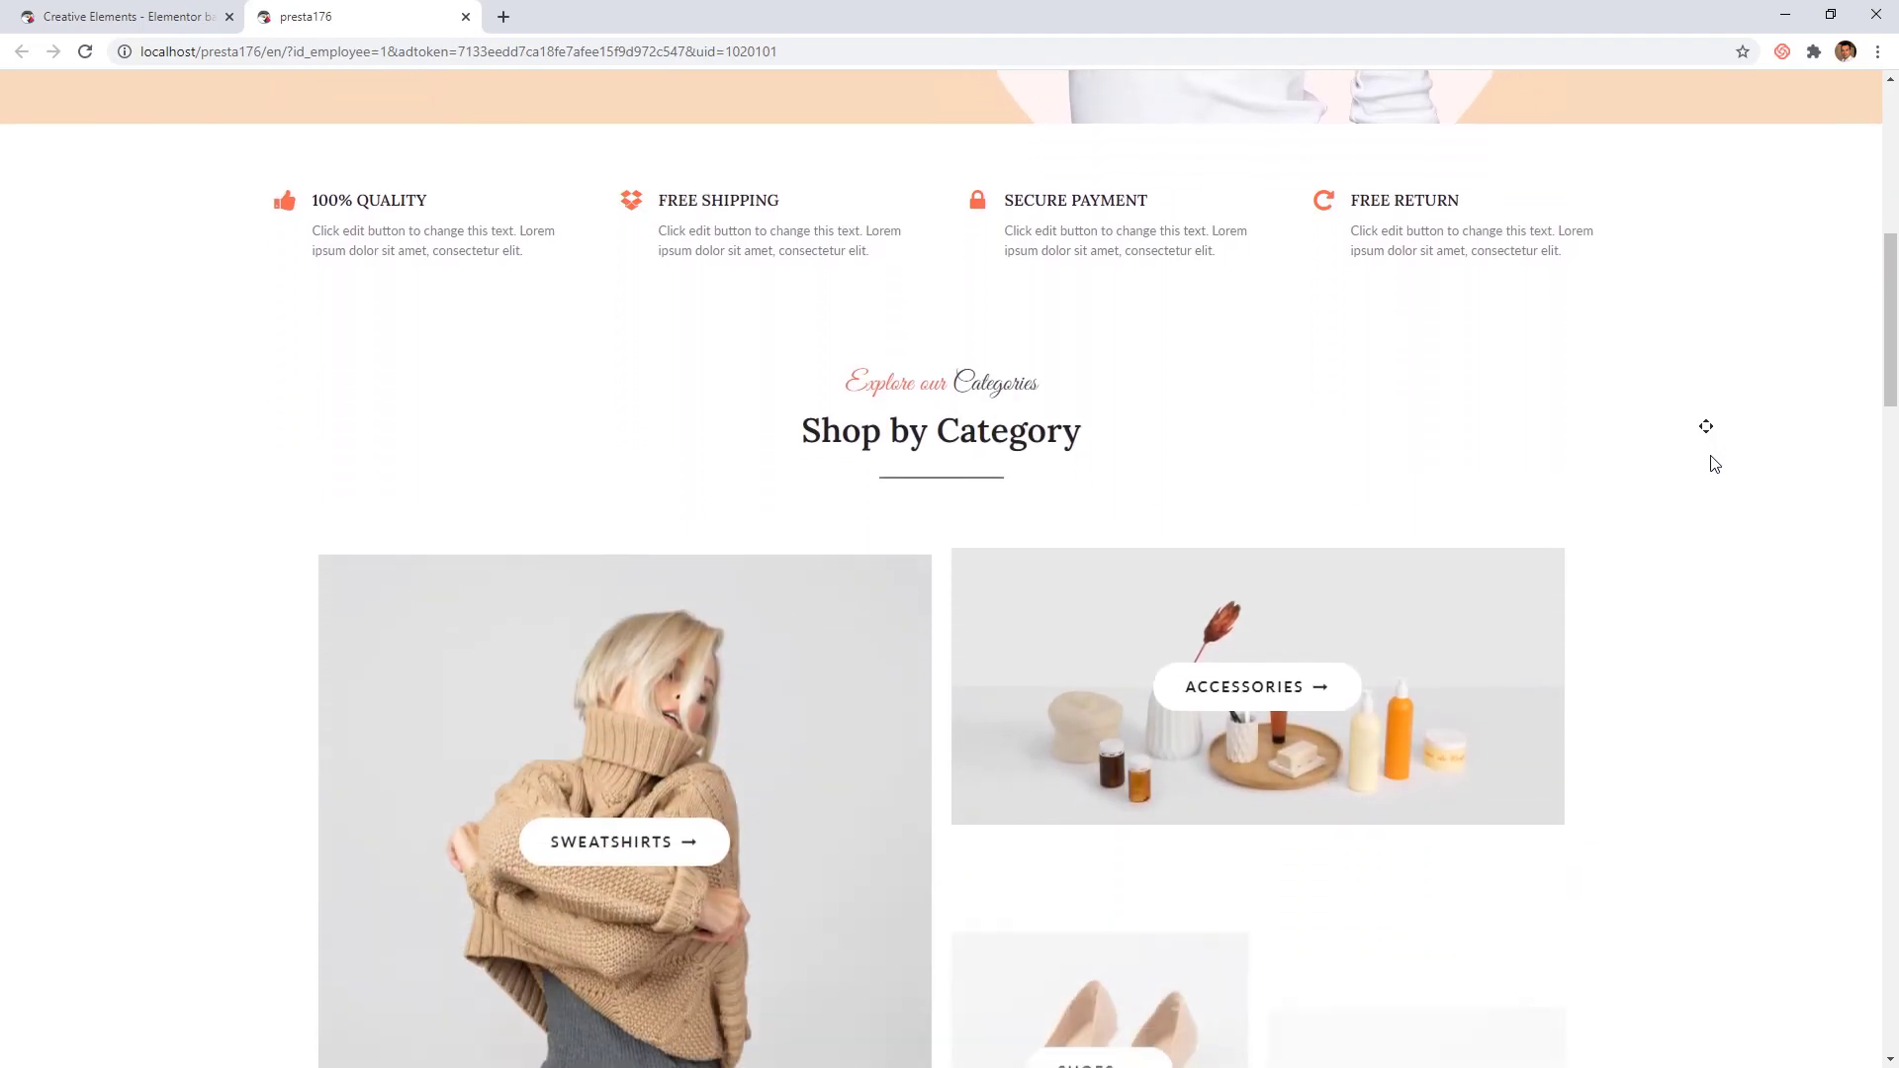
{"action": "scroll", "scroll_direction": "down", "scroll_amount": 3}
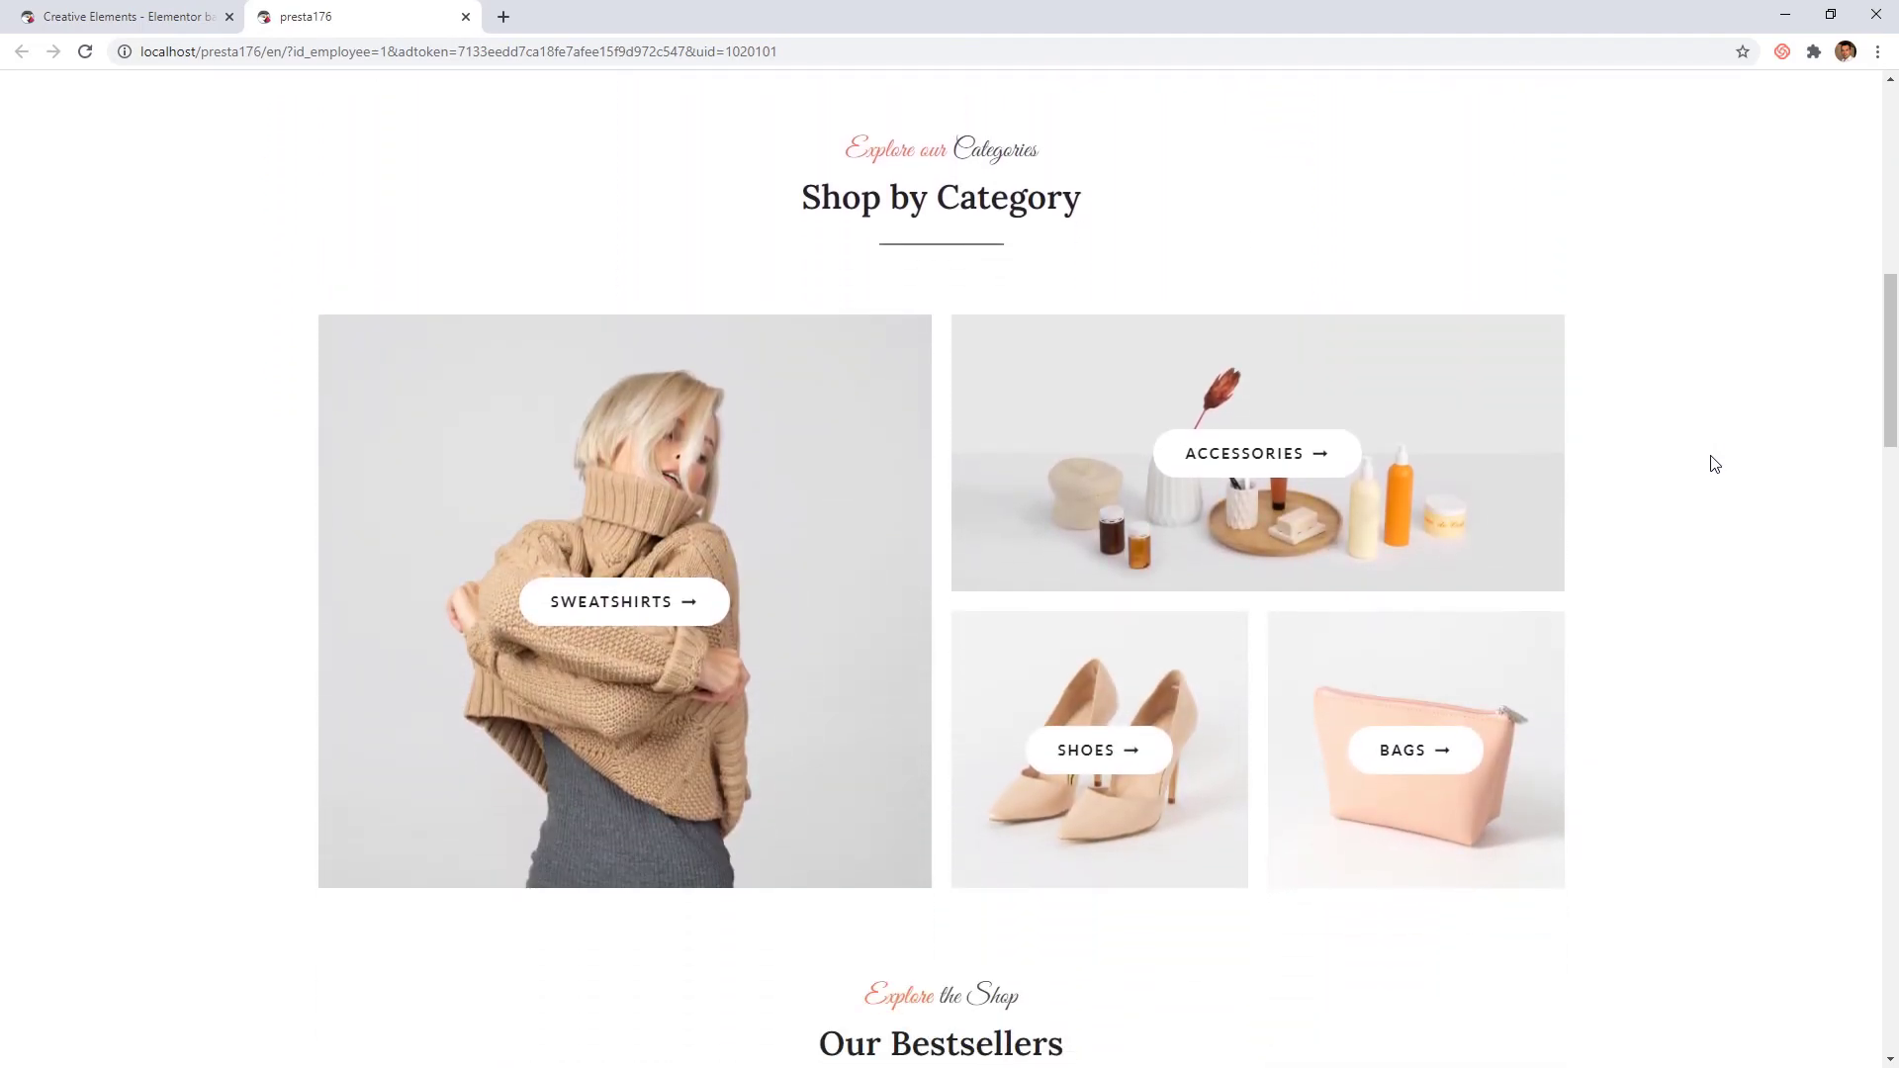